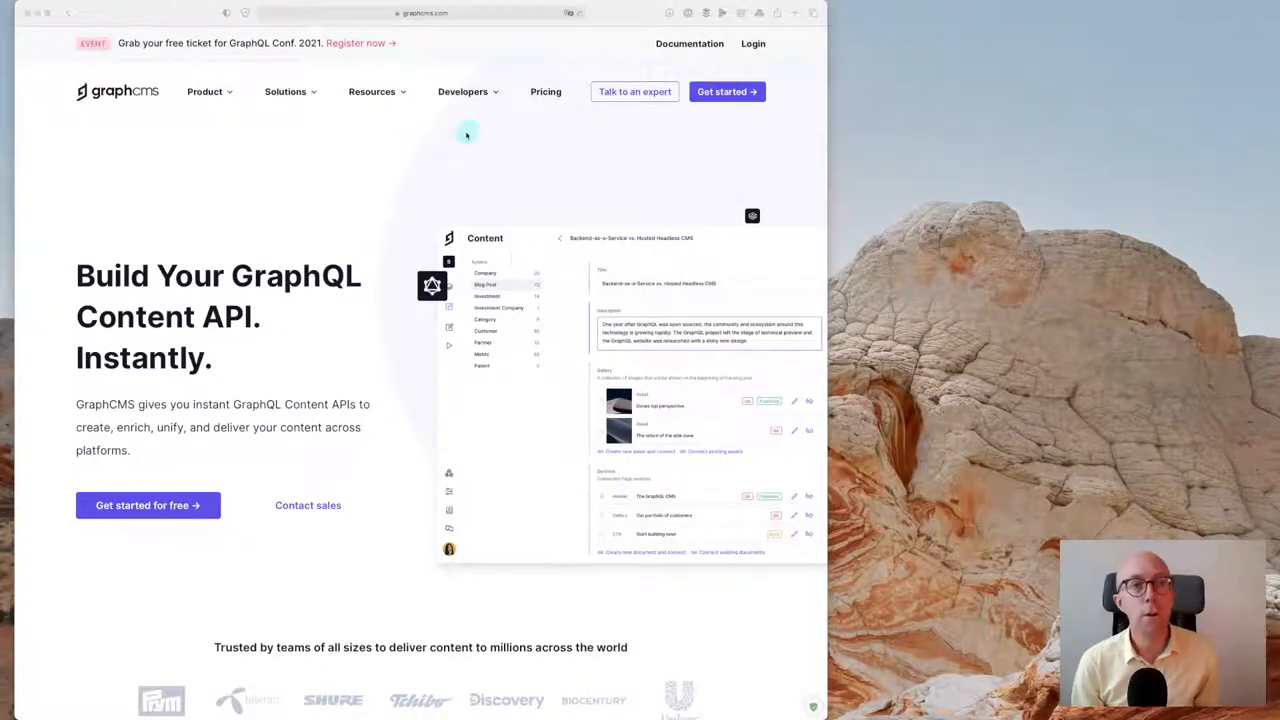
mouse_move(460, 190)
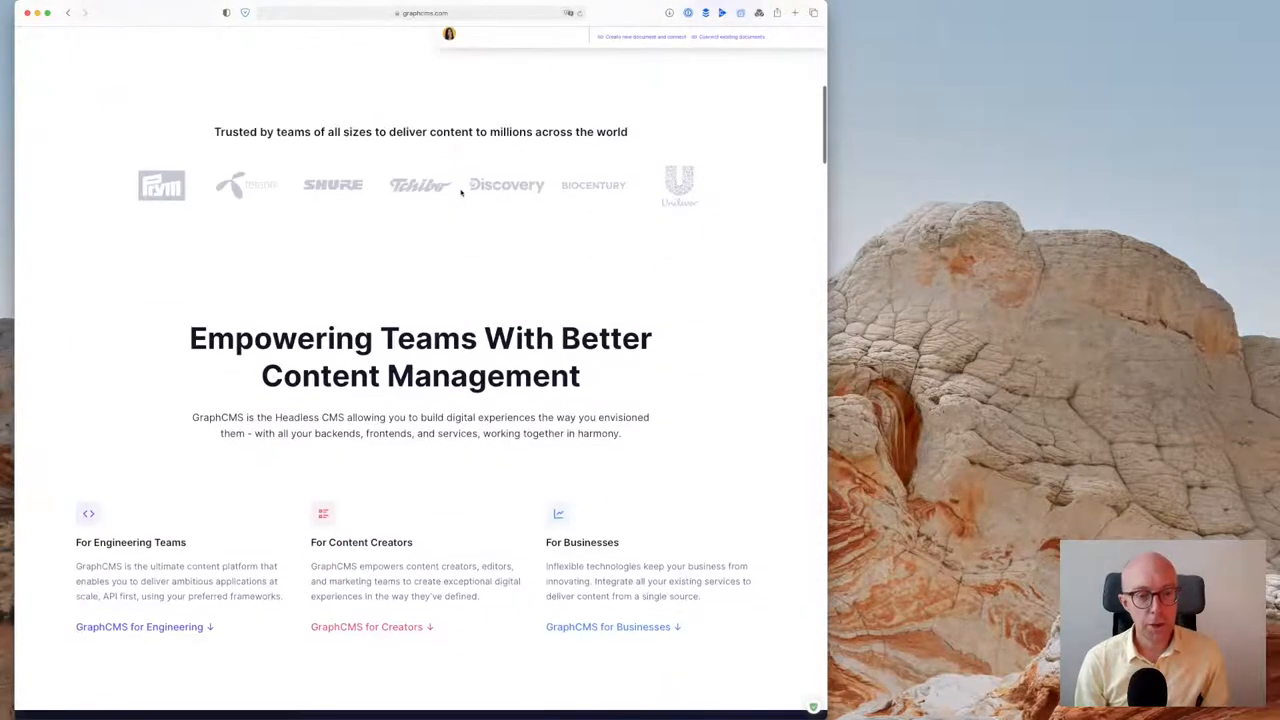
Scroll through the graphcms.com home page content toward the footer
scroll("down", 3)
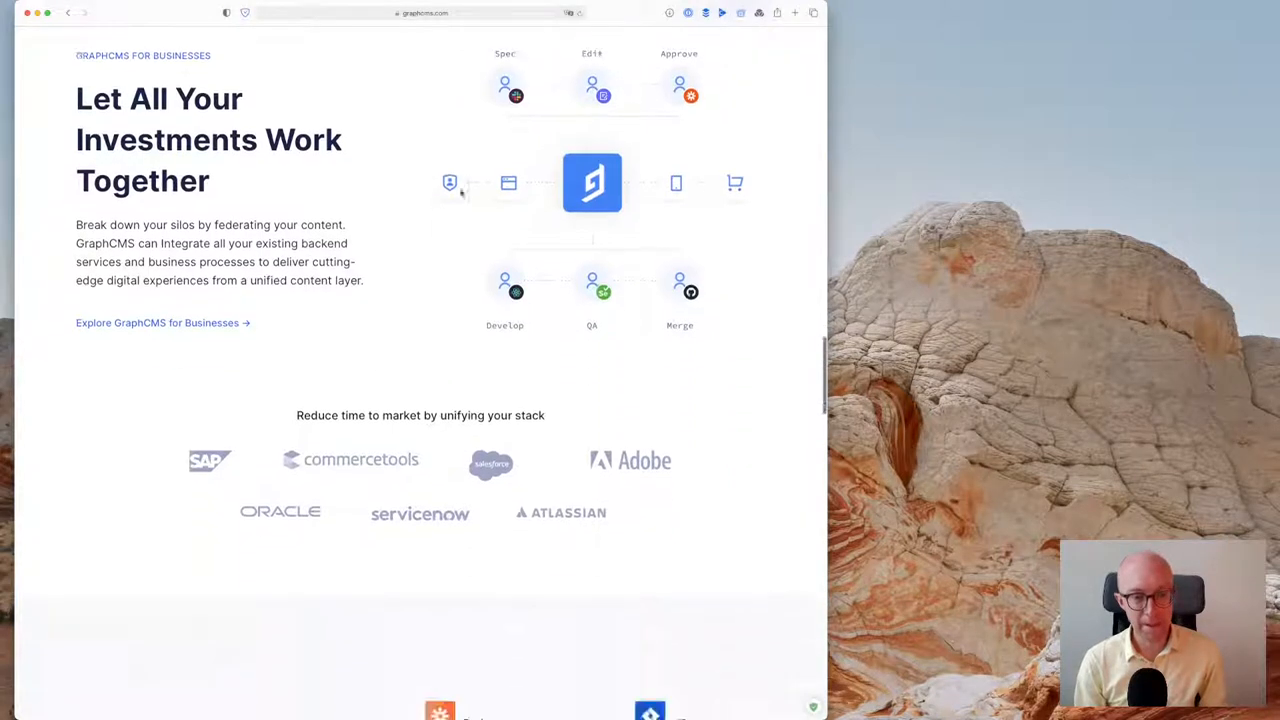
scroll("down", 3)
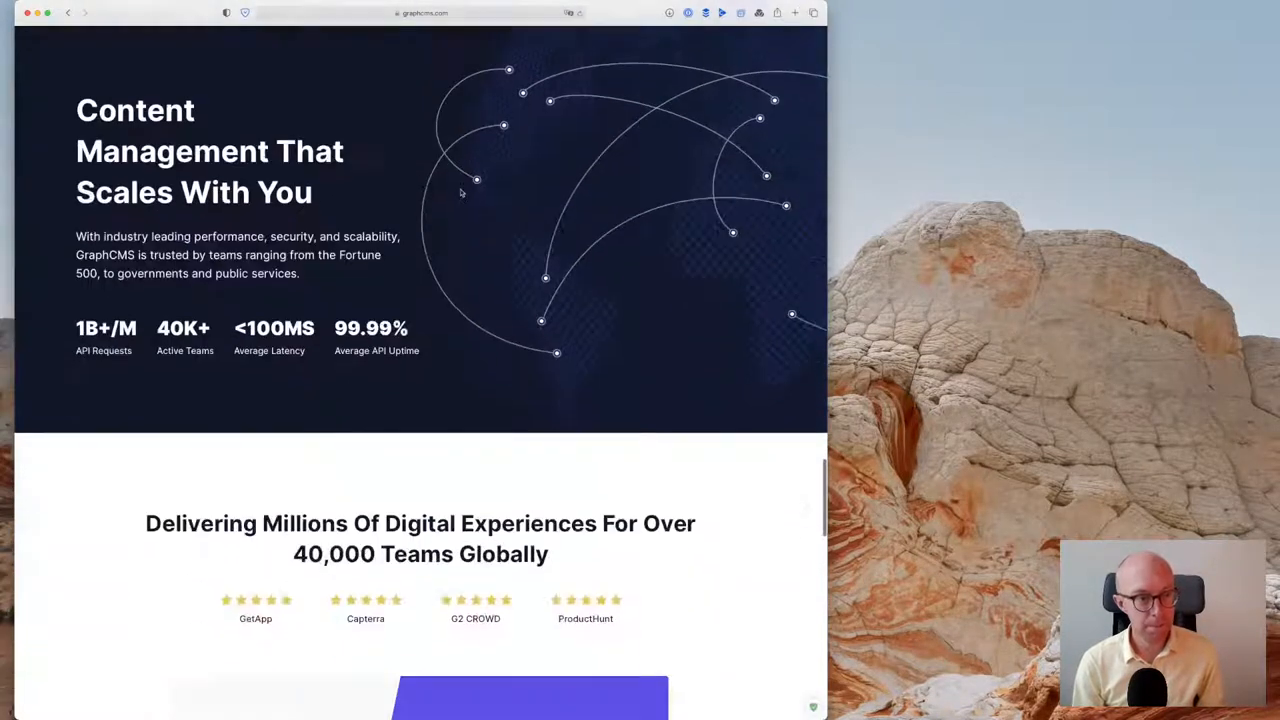
scroll("down", 3)
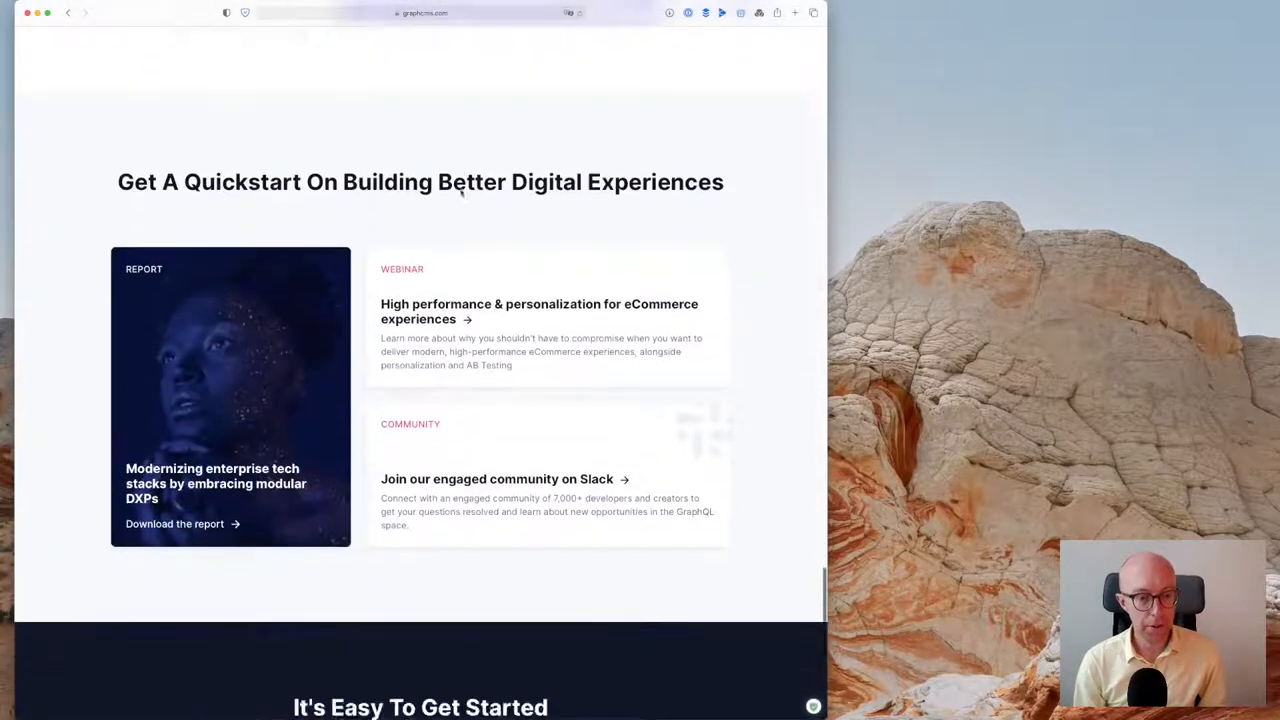
scroll("down", 3)
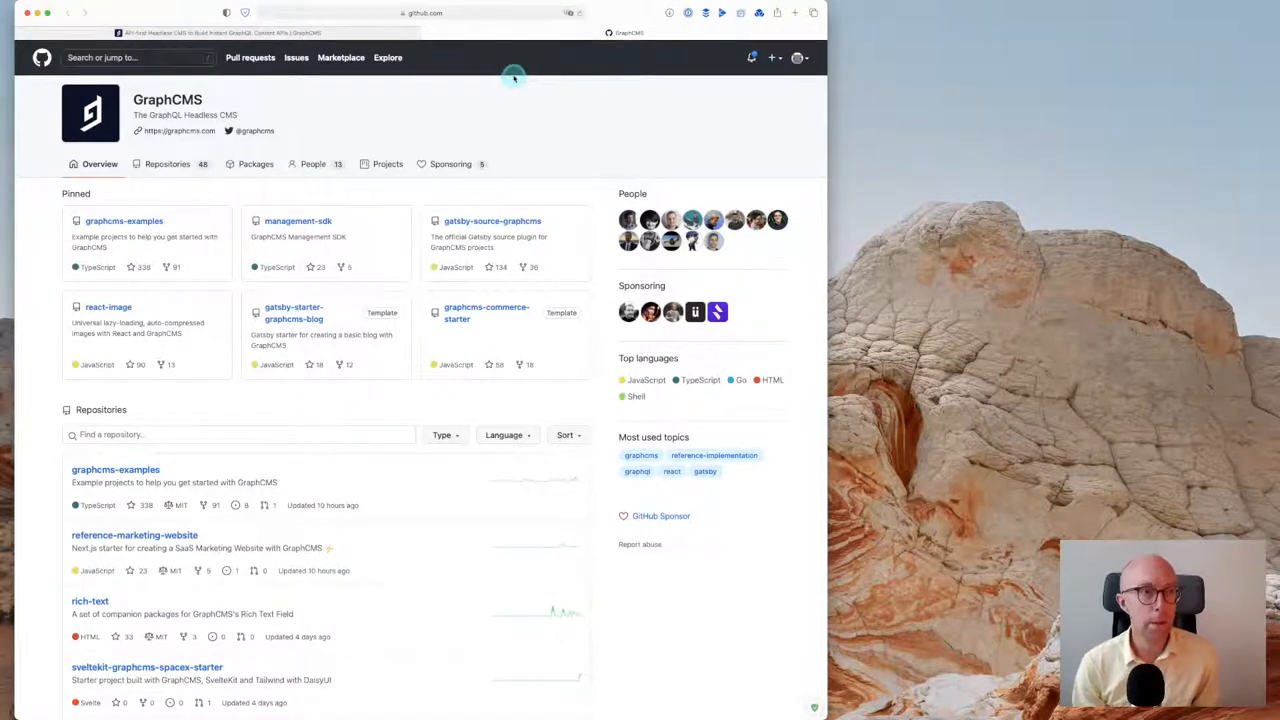
Scroll down the GraphCMS organisation's repository list on GitHub
scroll("down", 3)
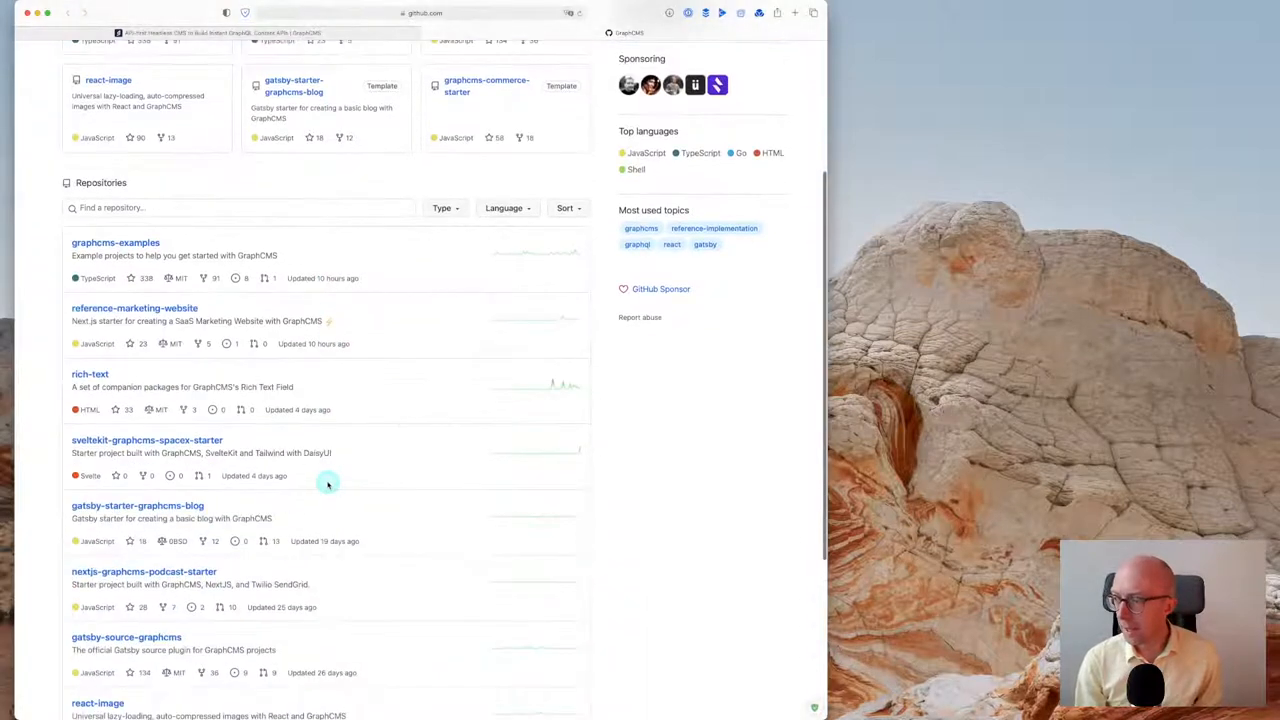
scroll("down", 3)
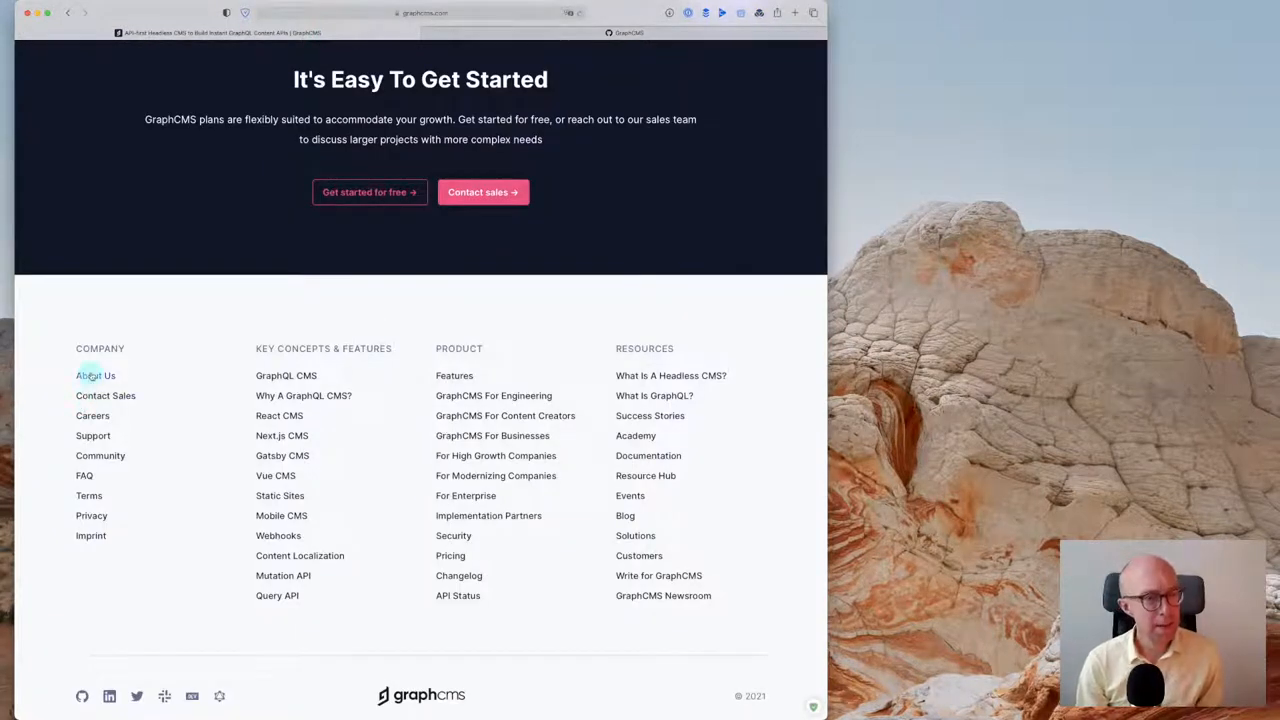
Open About Us from the footer and read the company story and team of makers
left_click(96, 376)
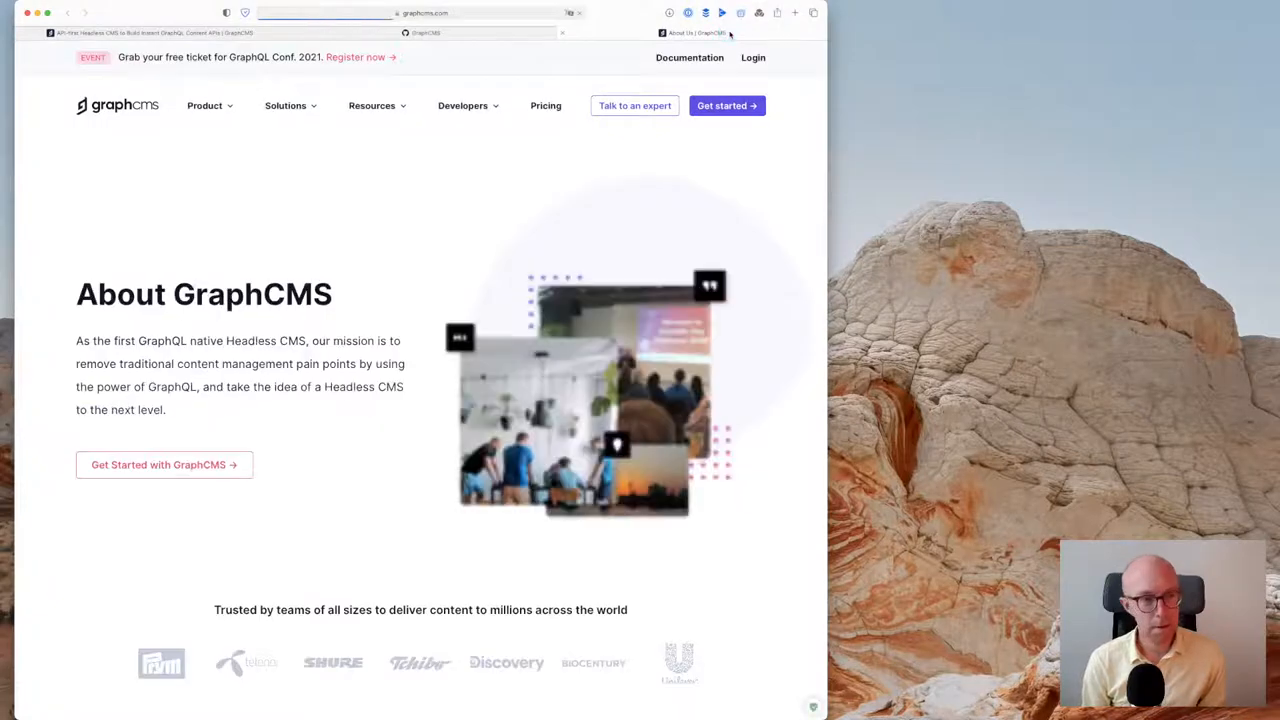
scroll("down", 3)
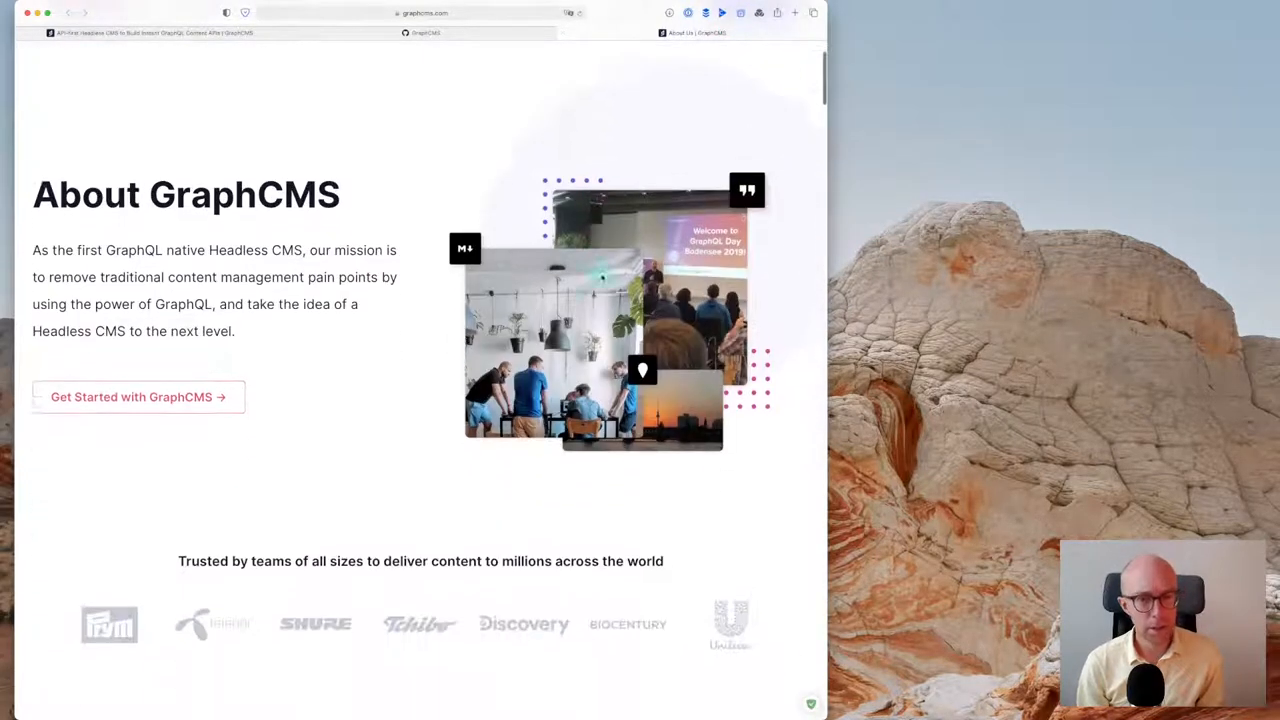
scroll("down", 3)
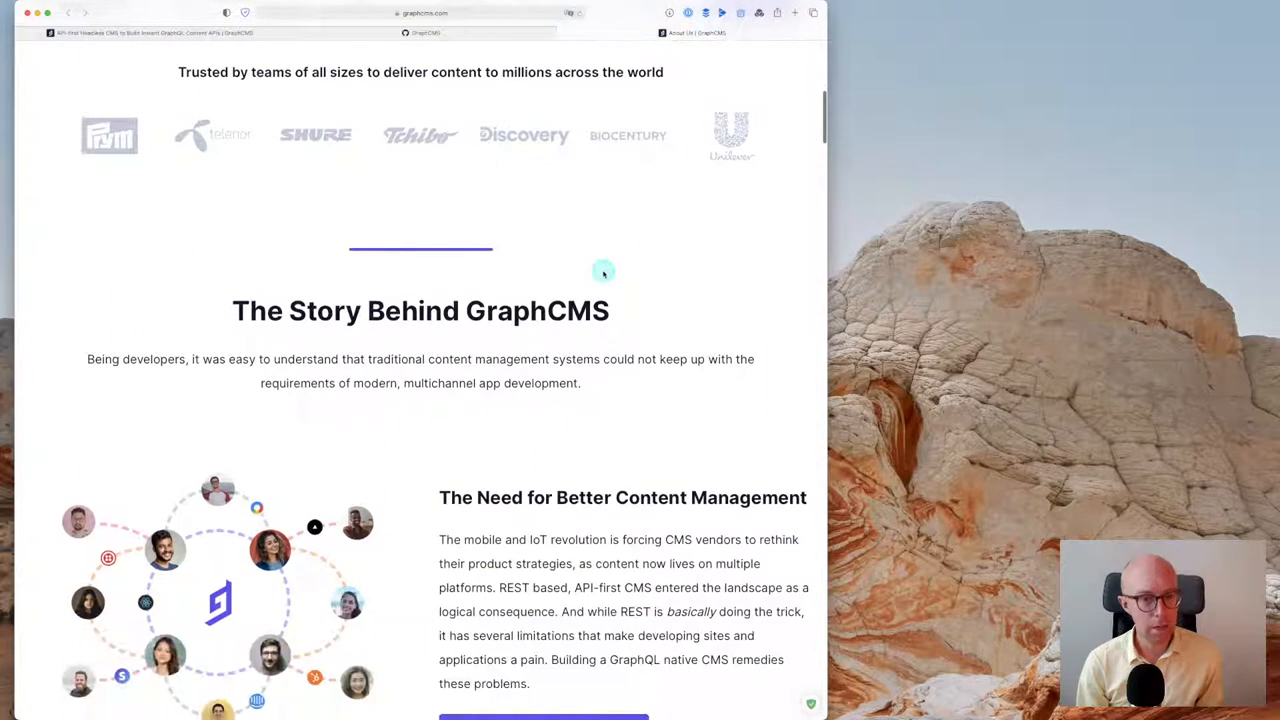
scroll("down", 3)
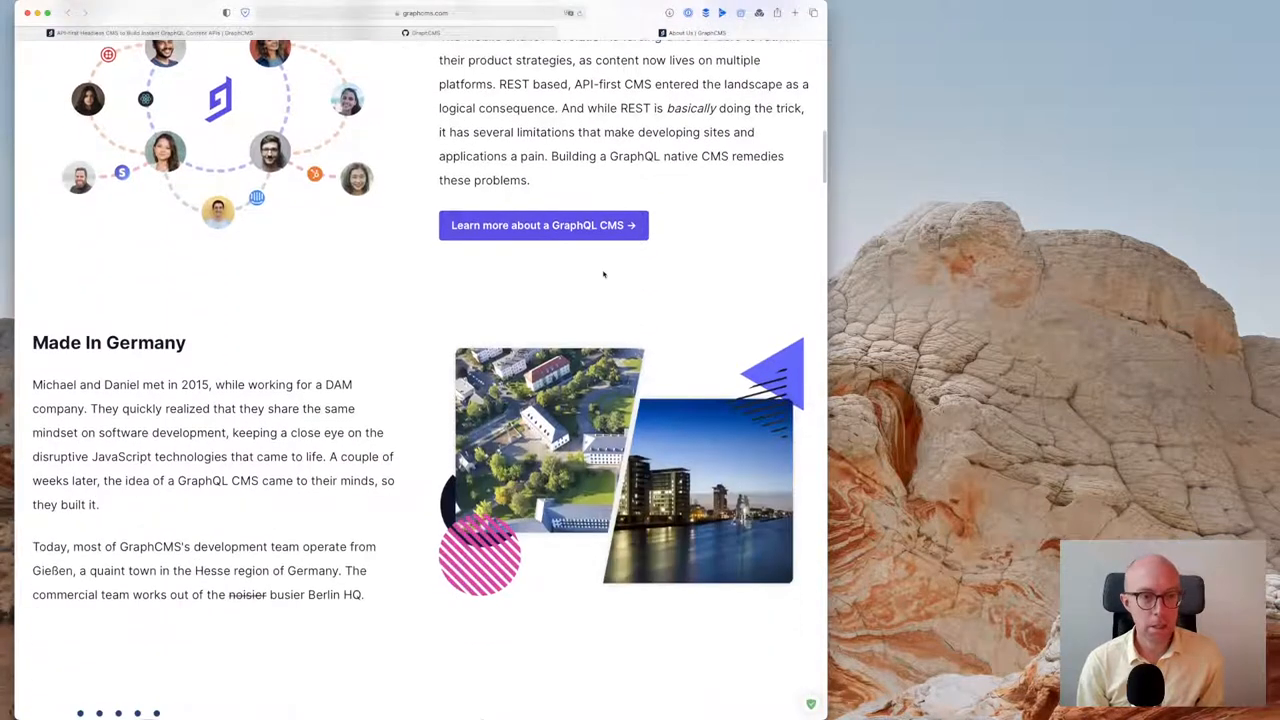
scroll("down", 3)
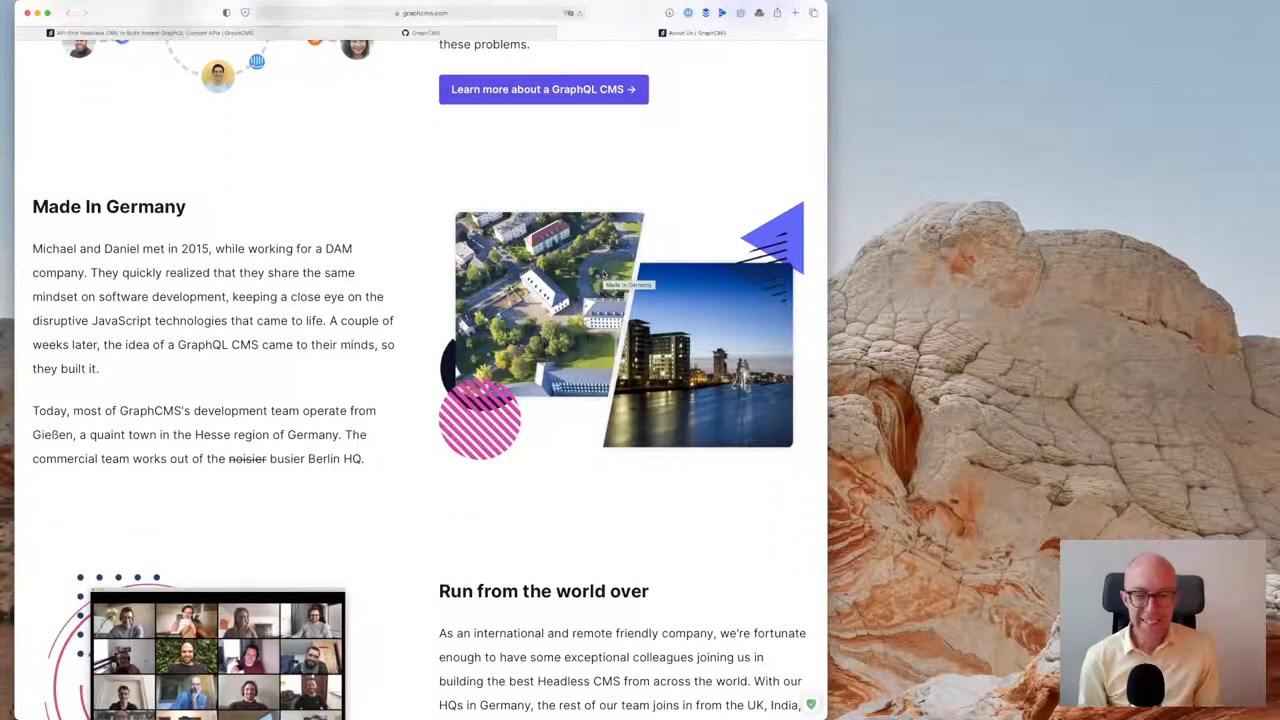
scroll("down", 3)
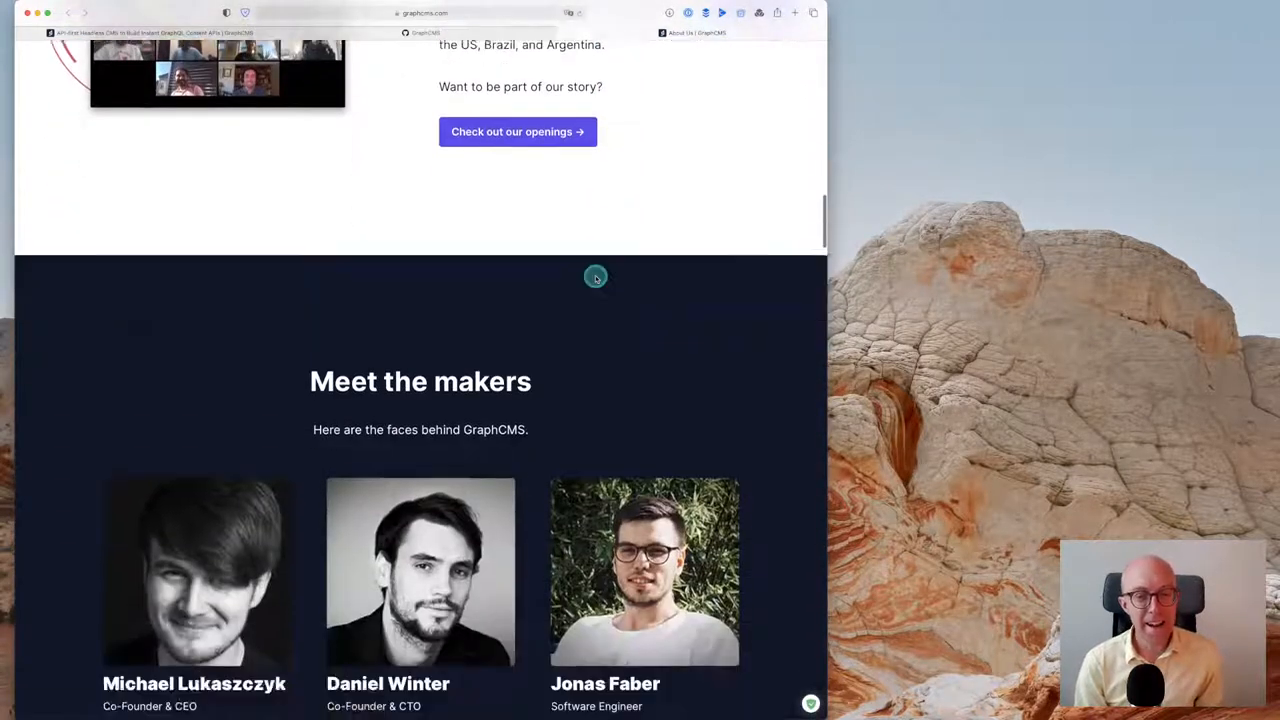
scroll("down", 3)
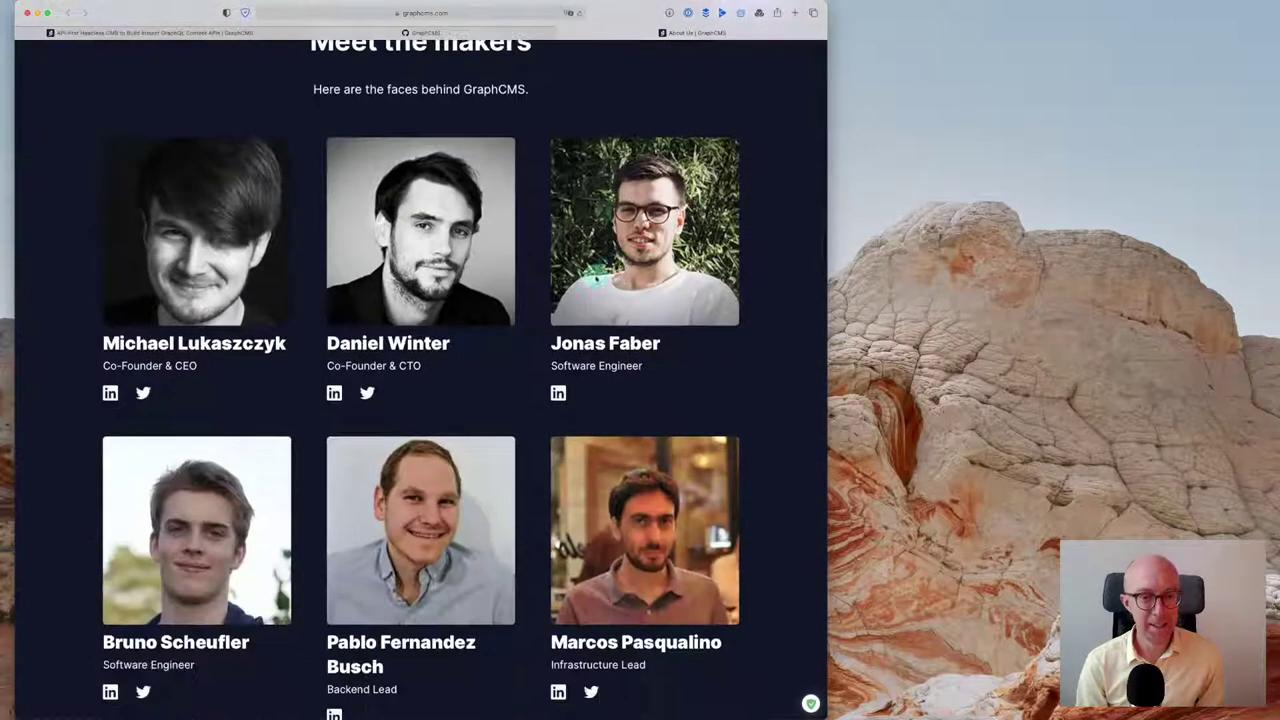
scroll("down", 3)
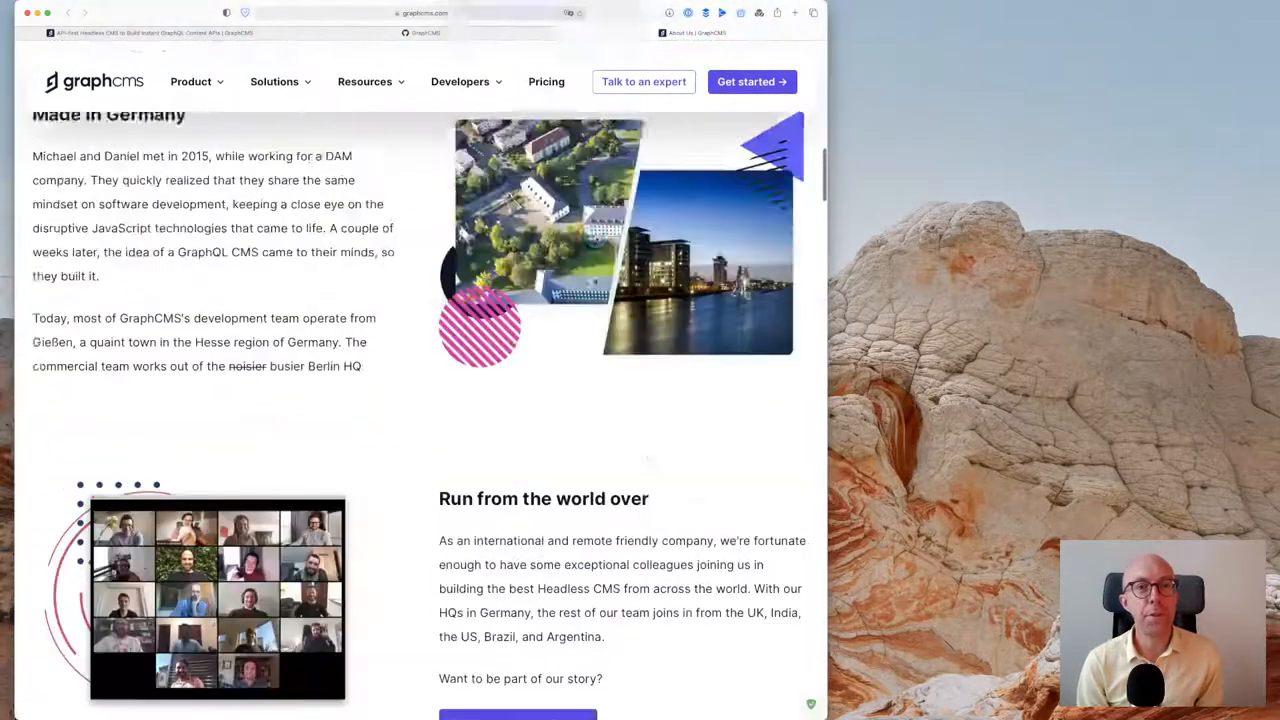
scroll("down", 3)
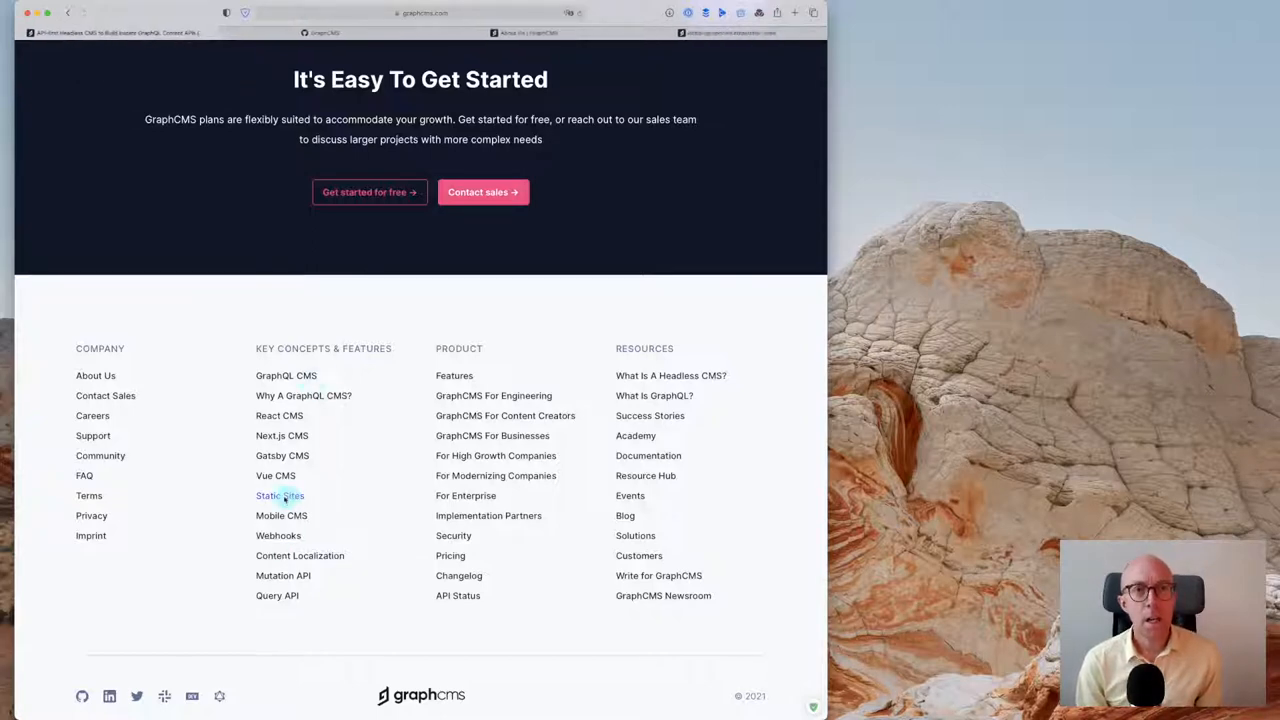
Open Static Sites from the footer and scroll to the Bring Your Own Frontend generators list
left_click(280, 496)
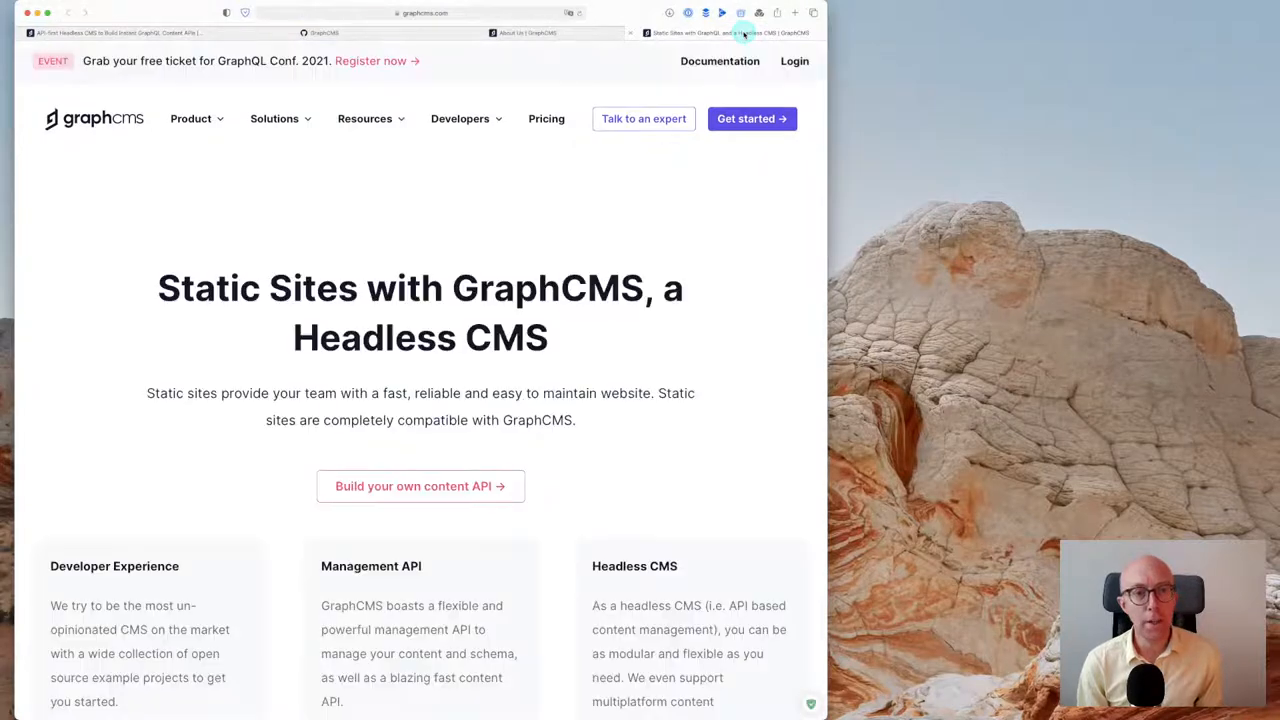
scroll("down", 3)
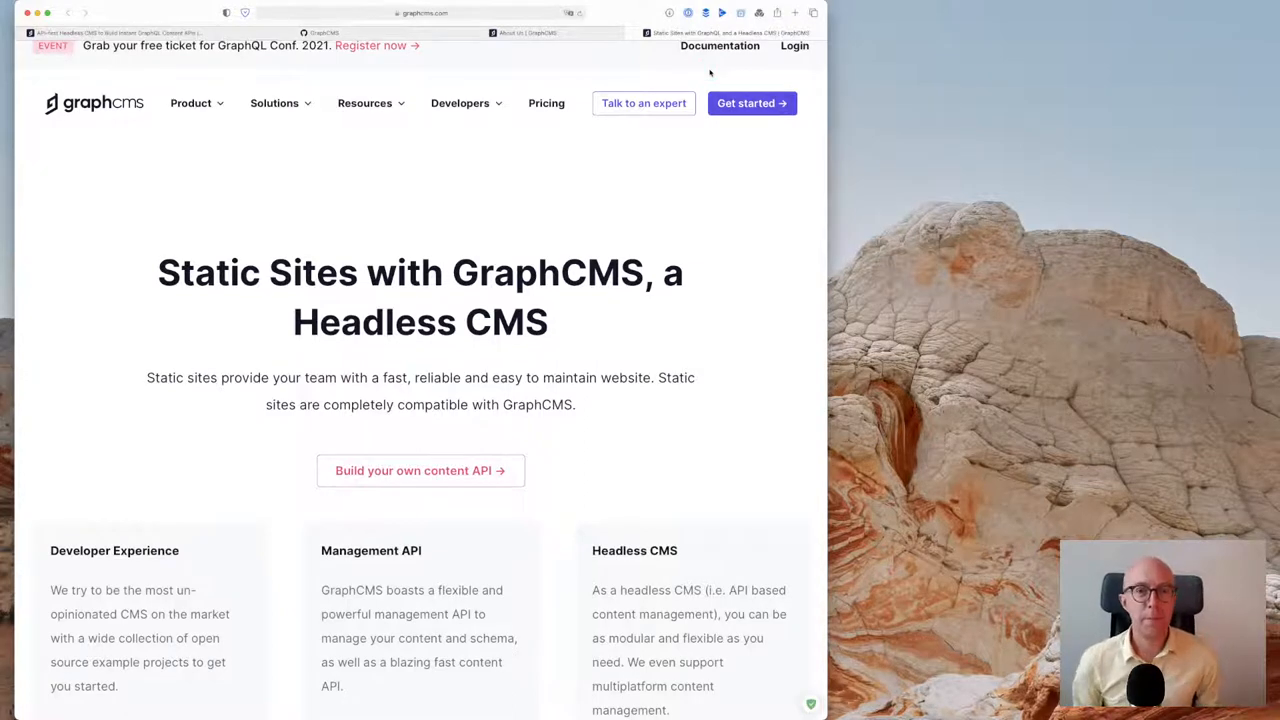
scroll("down", 3)
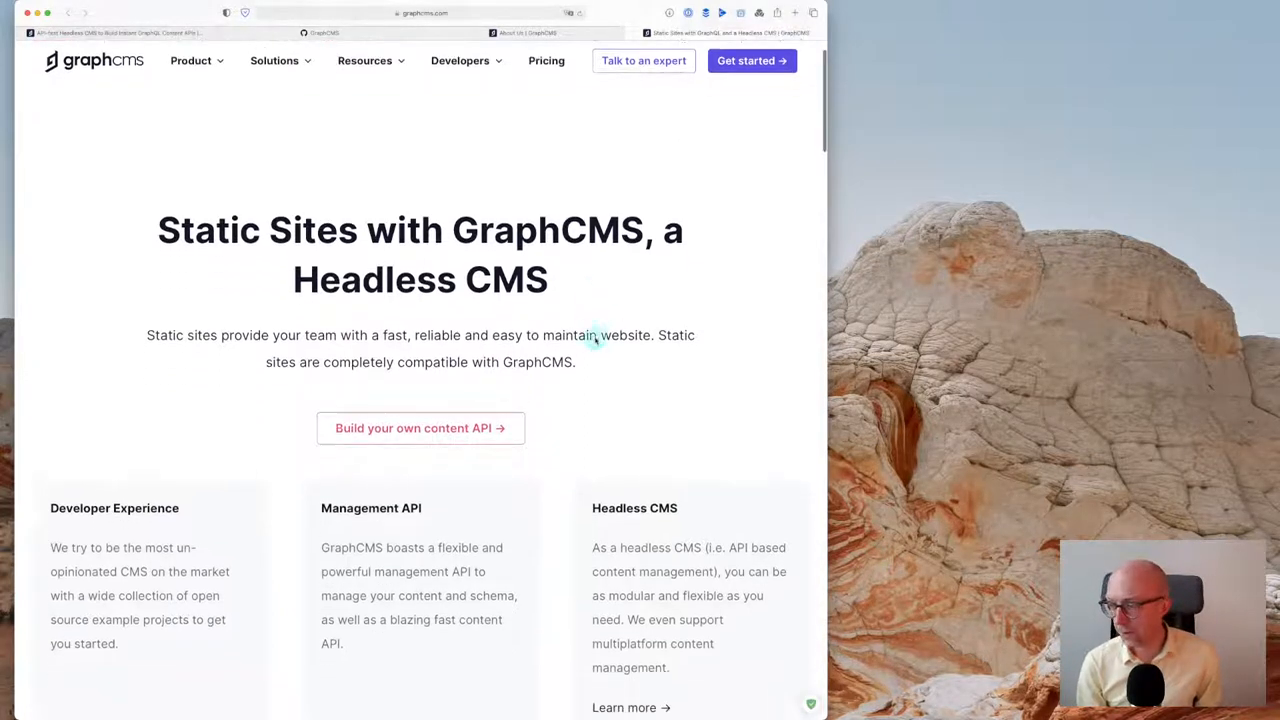
scroll("down", 3)
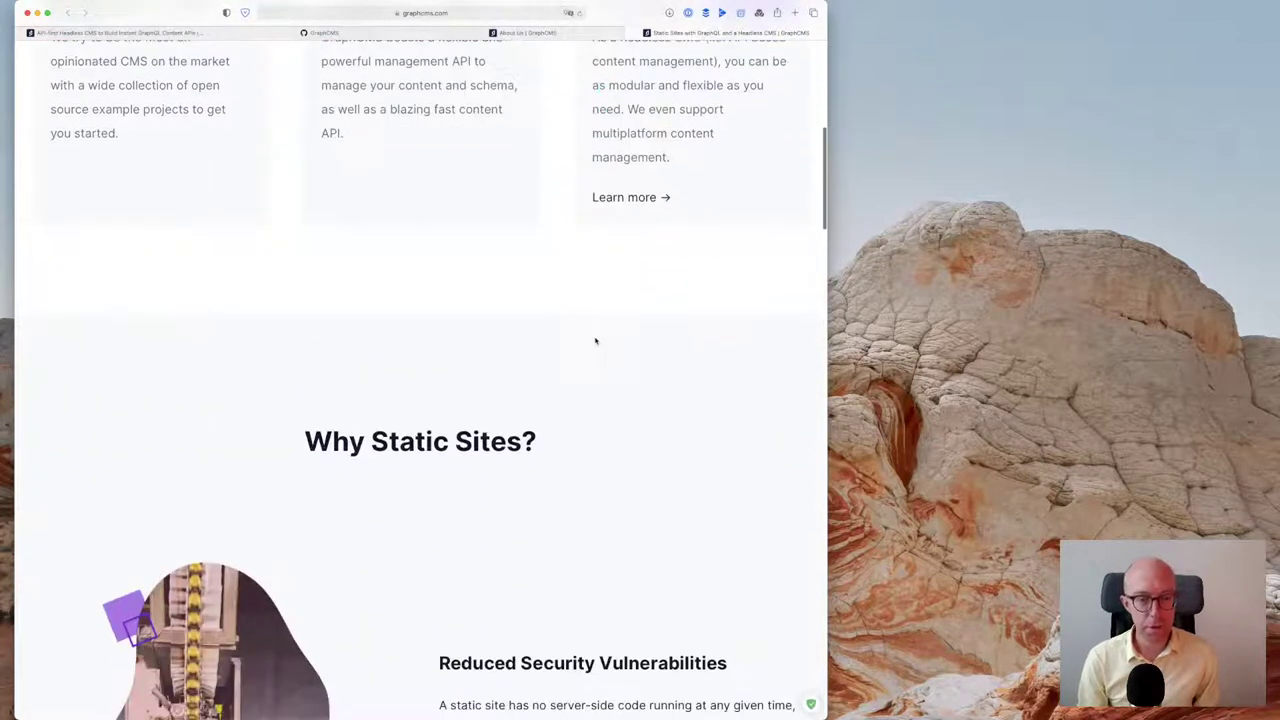
scroll("down", 3)
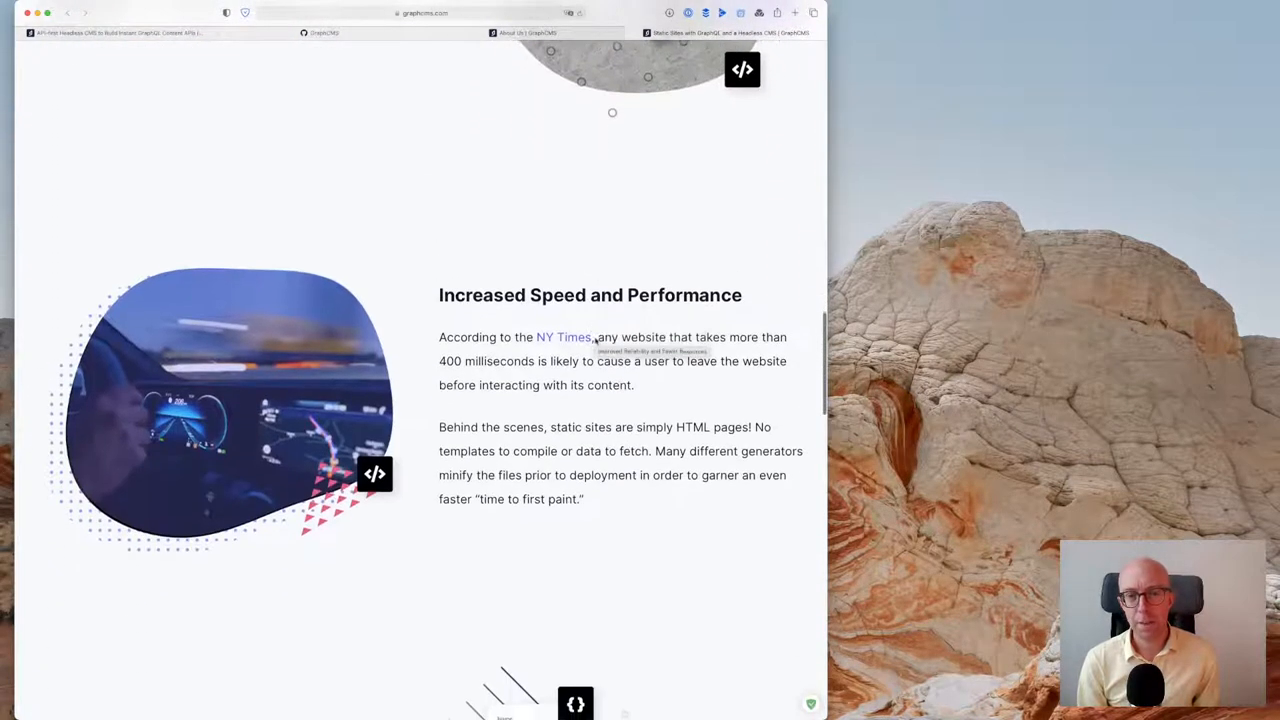
scroll("down", 3)
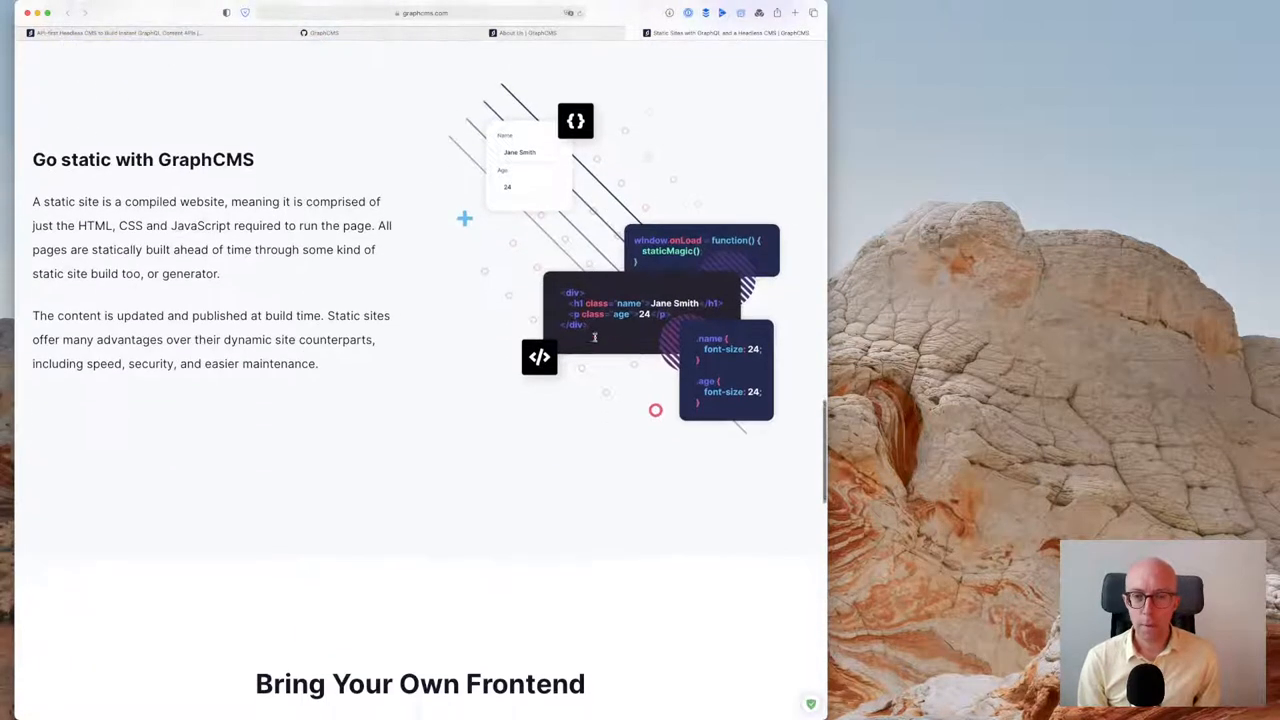
scroll("down", 3)
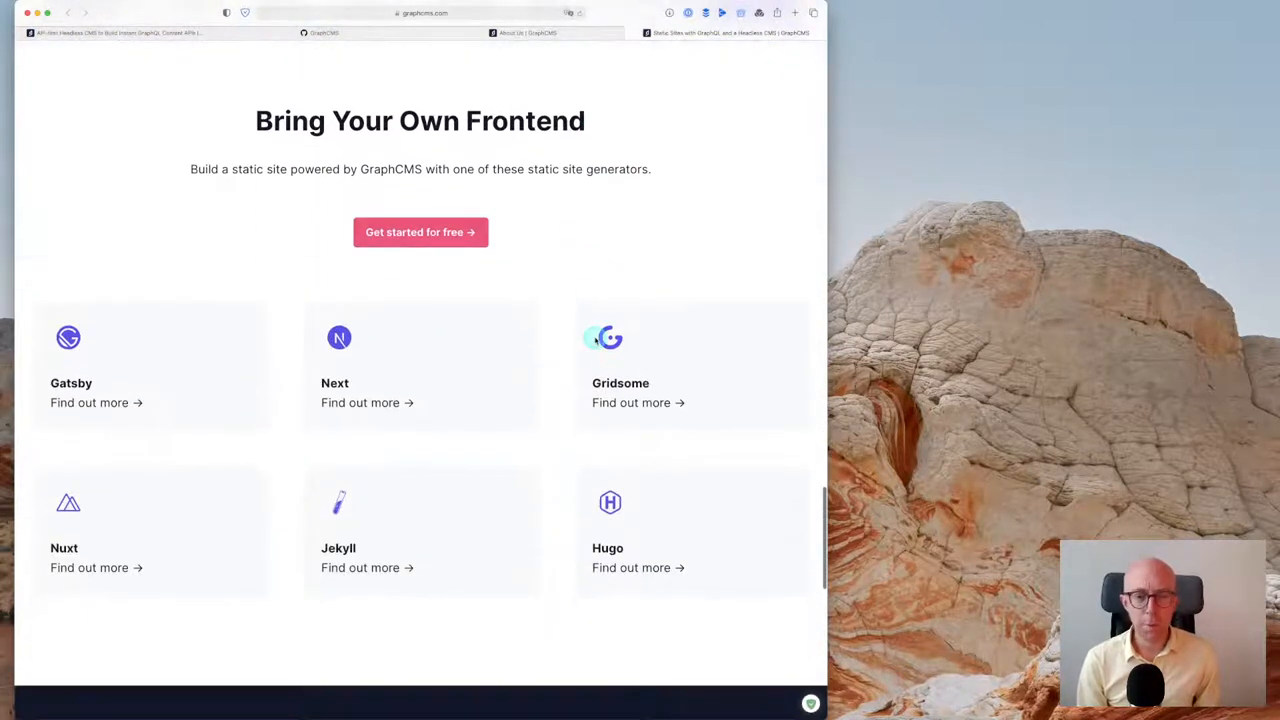
scroll("down", 3)
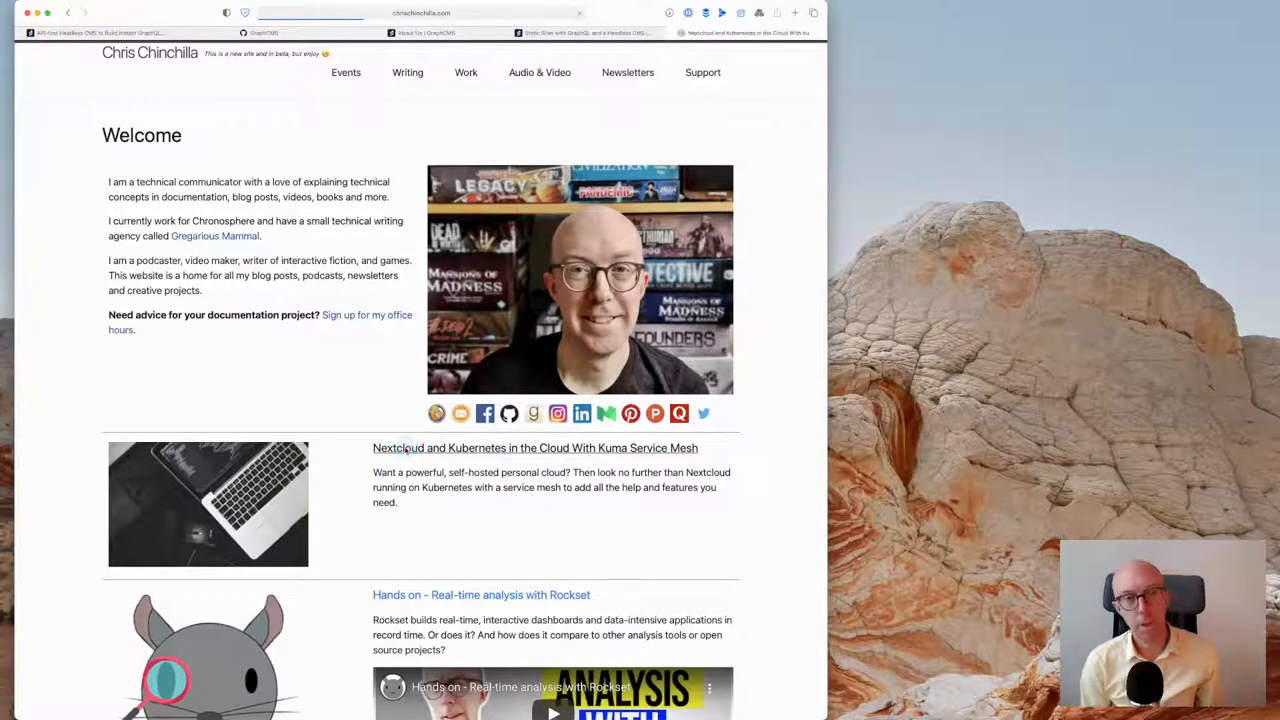
Scroll the Chris Chinchilla site and view the Events page of speaking engagements
scroll("down", 3)
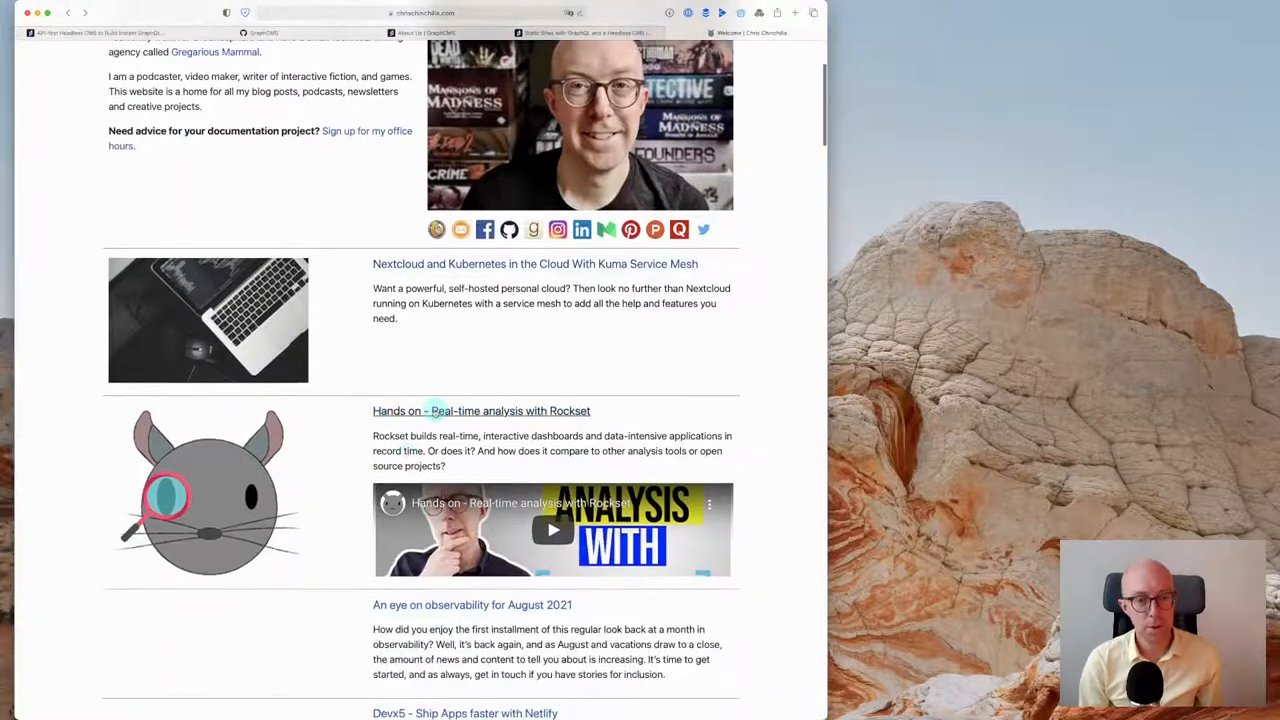
scroll("down", 3)
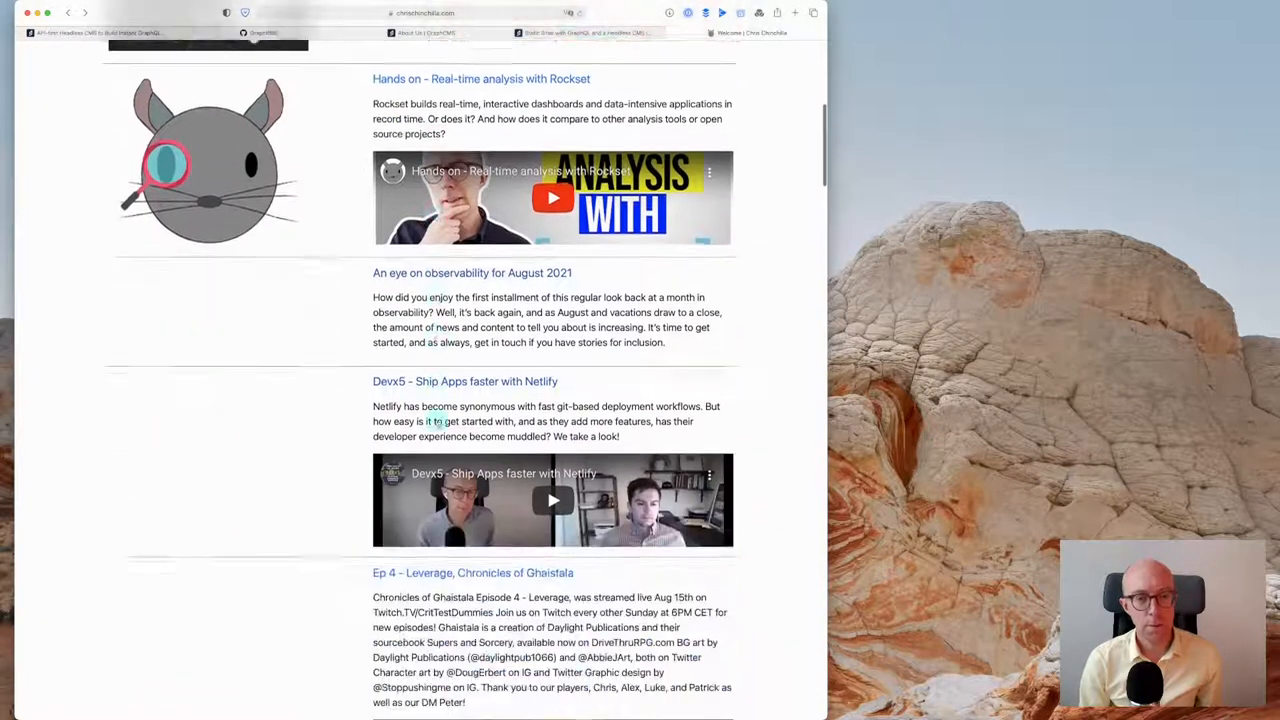
scroll("down", 3)
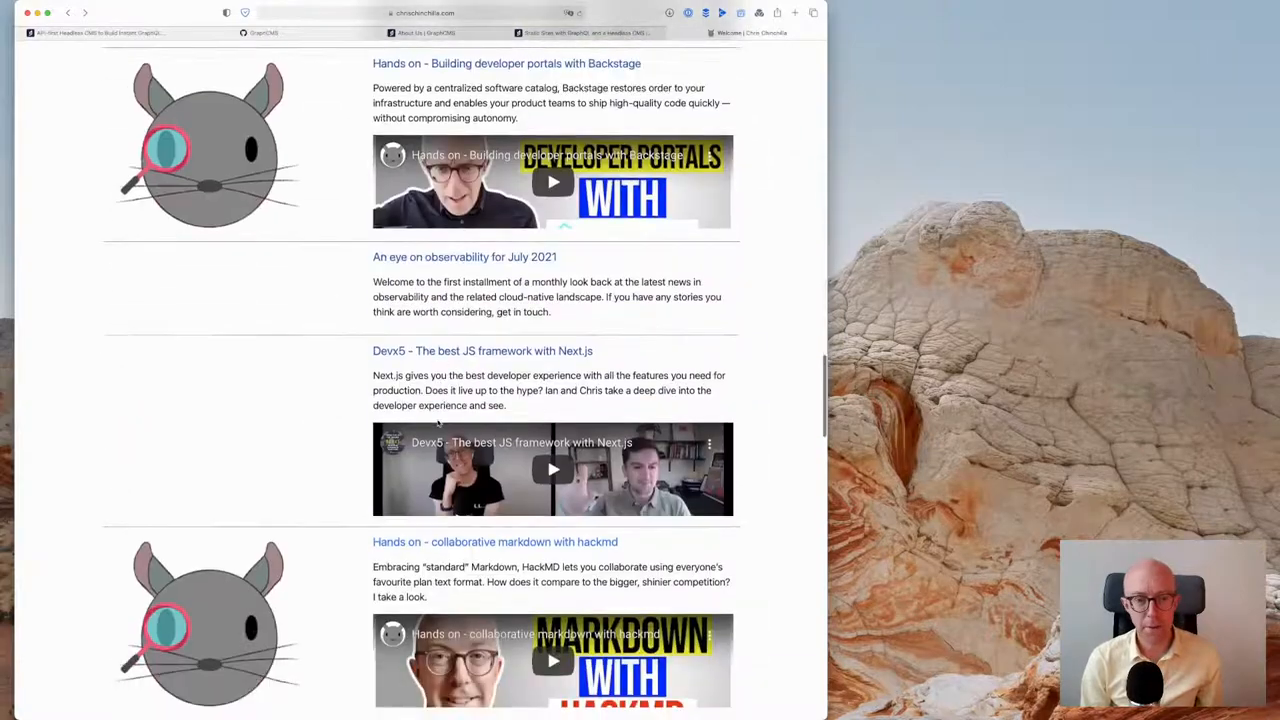
scroll("down", 3)
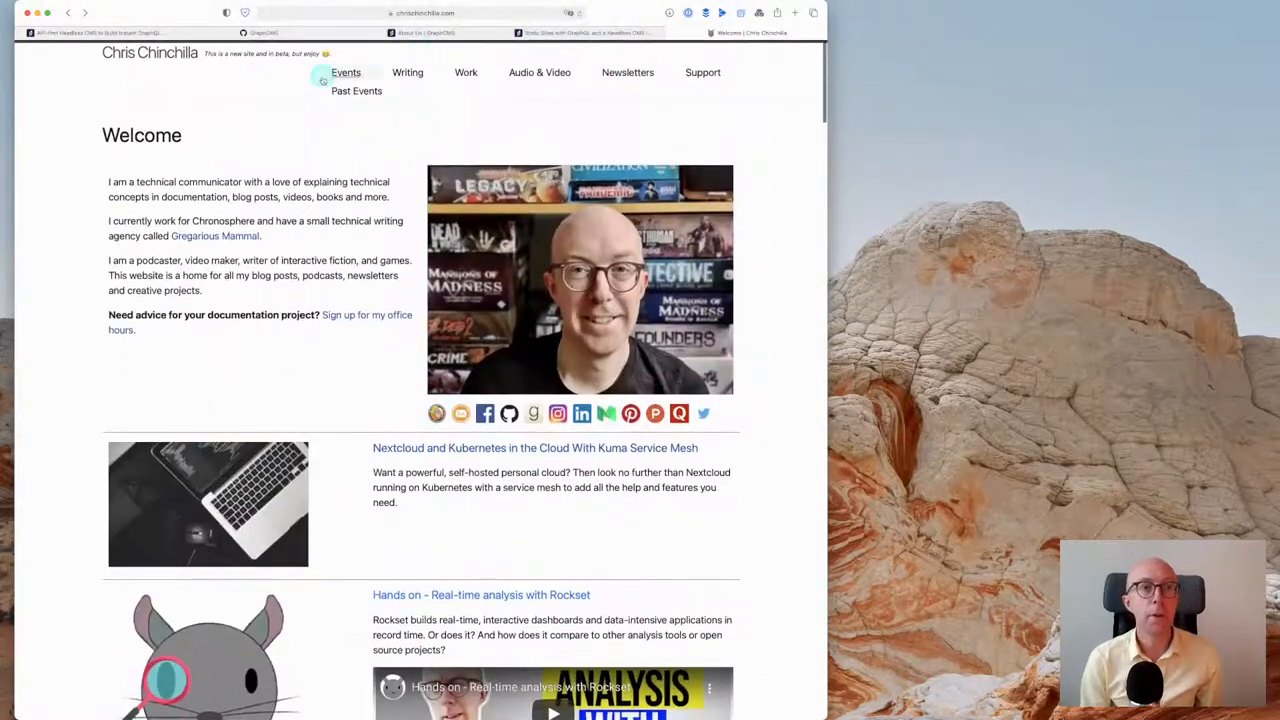
left_click(344, 72)
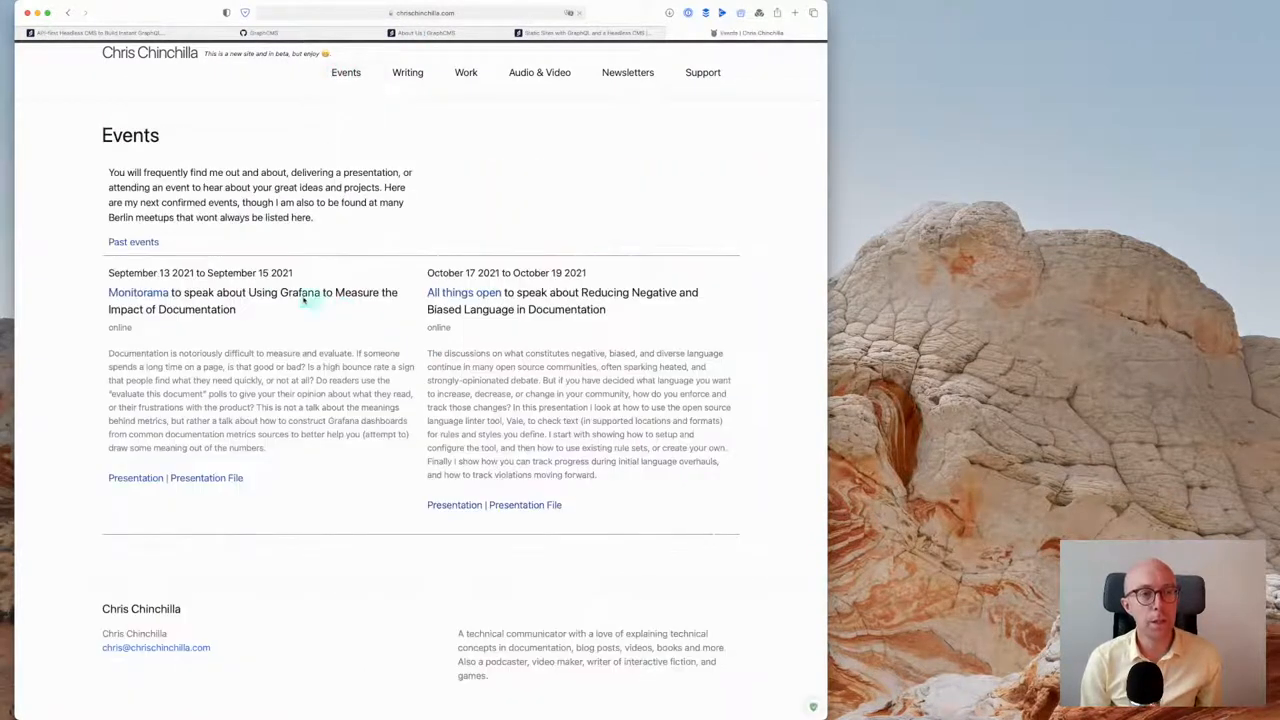
mouse_move(540, 264)
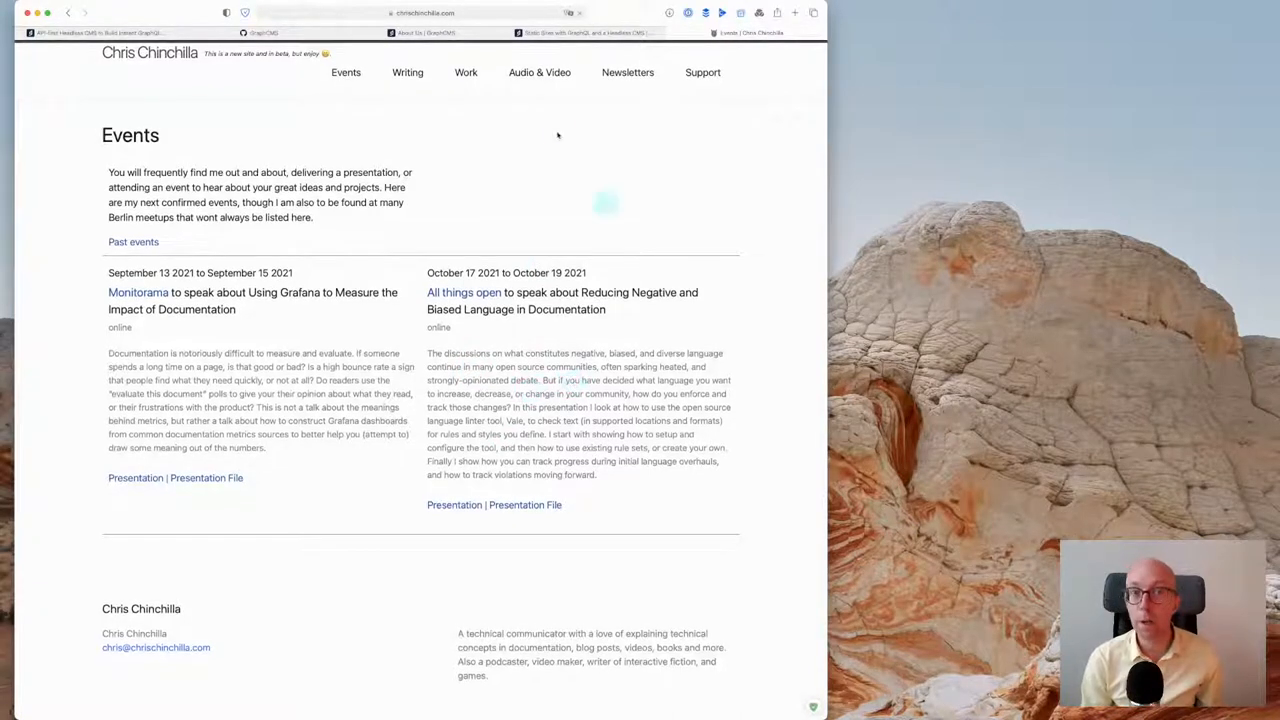
mouse_move(464, 72)
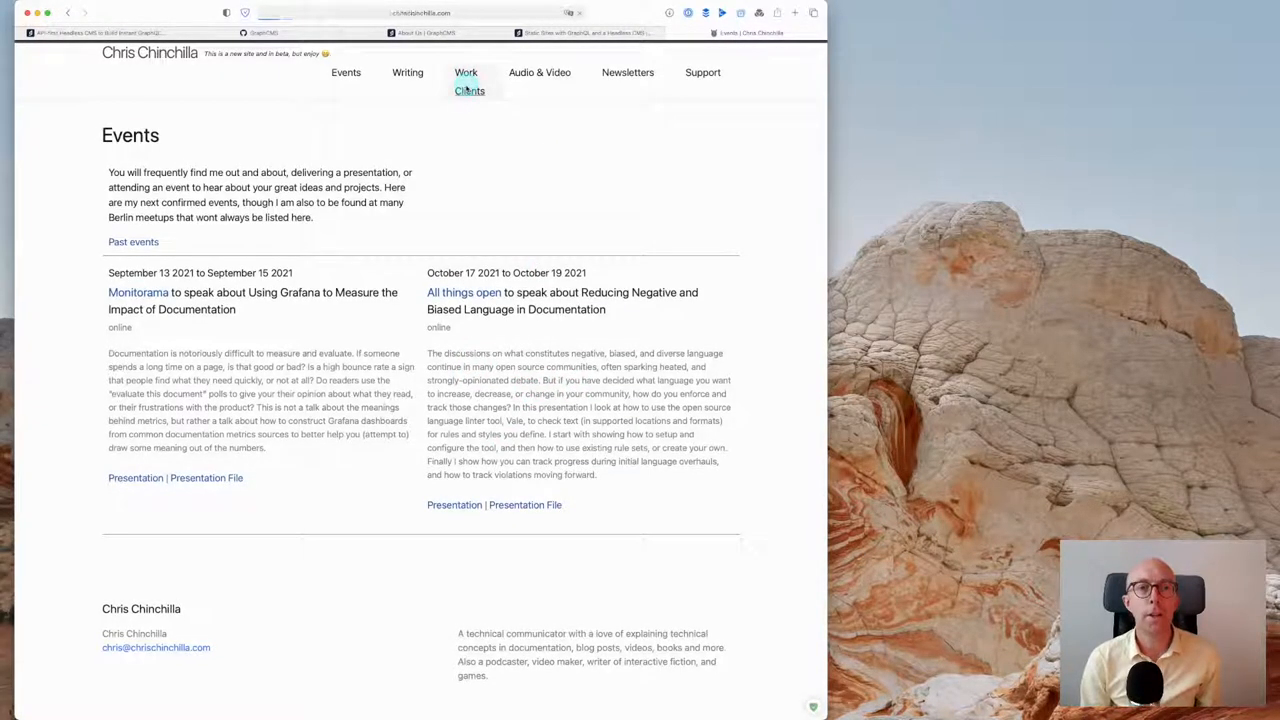
View the Work > Clients page and look over the past client list
left_click(470, 92)
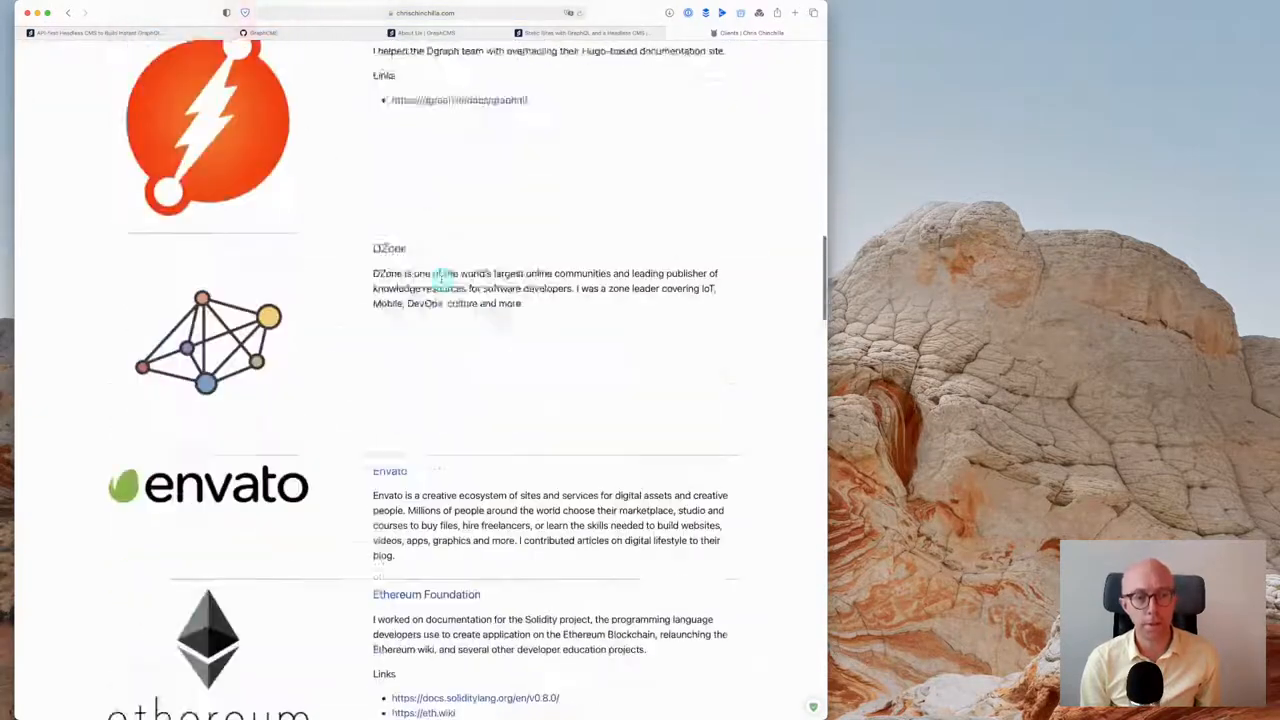
scroll("down", 3)
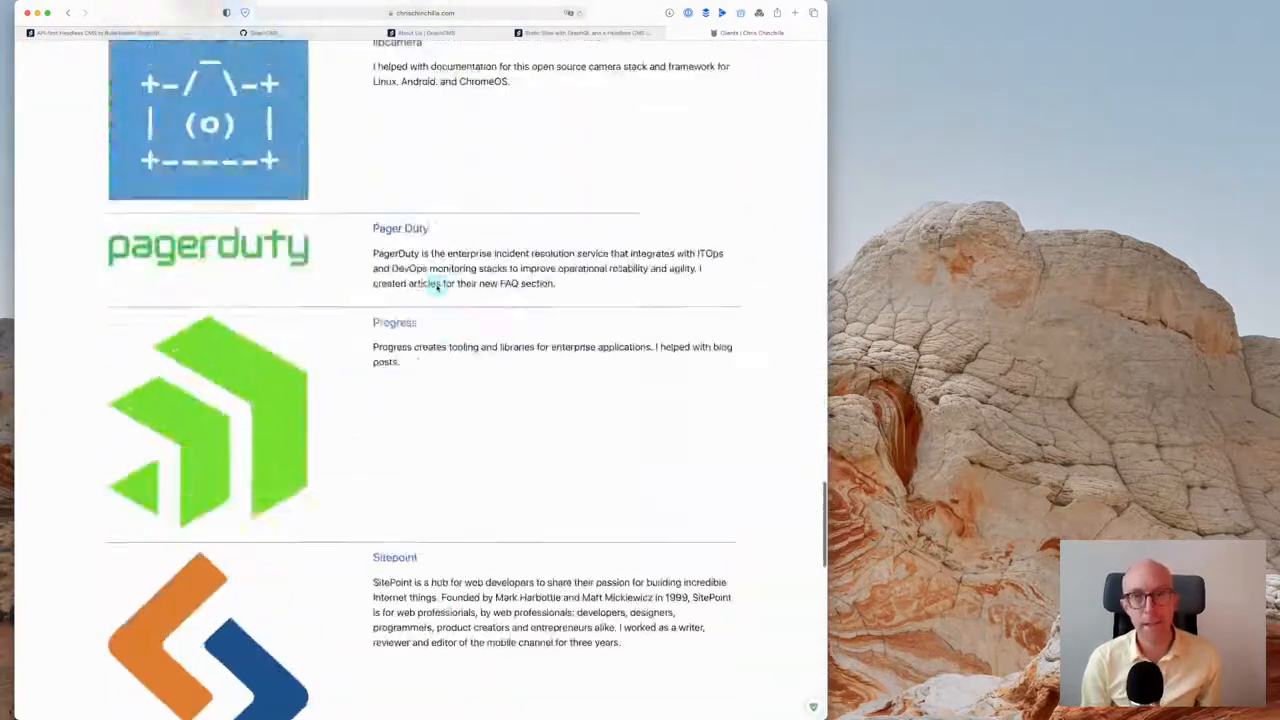
scroll("up", 3)
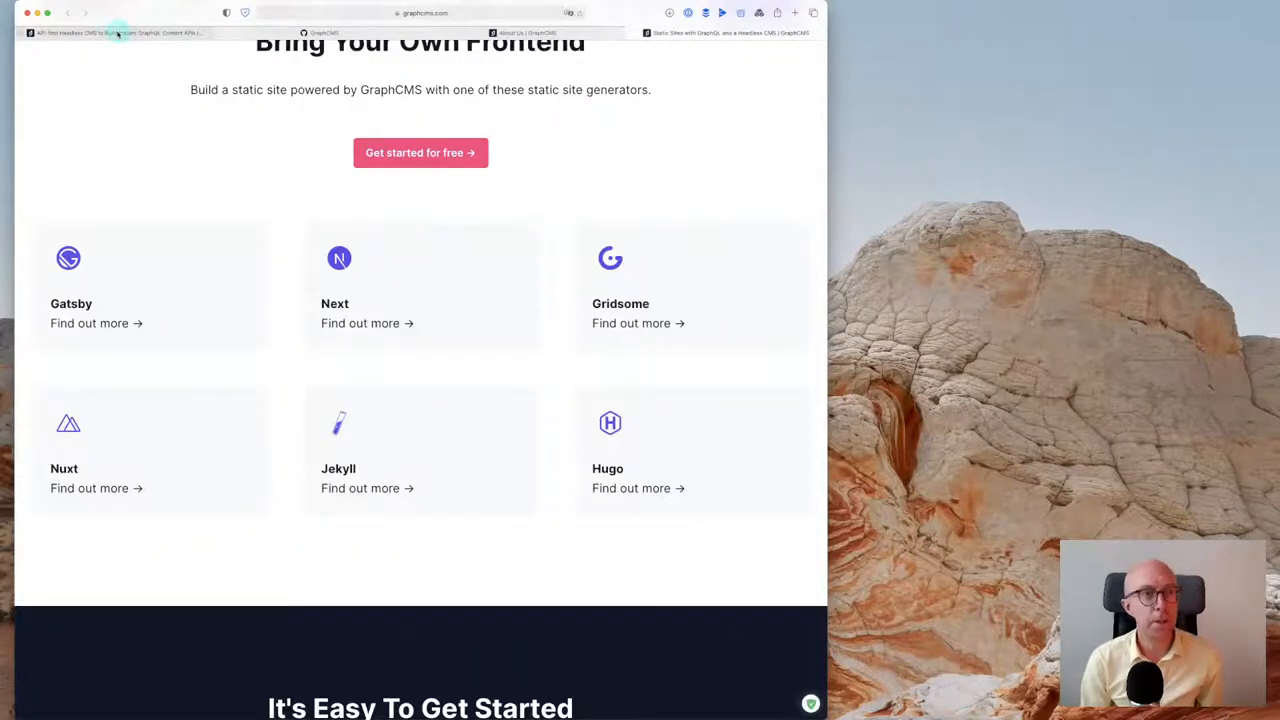
Scroll the GraphCMS homepage and go to Pricing to compare Community, Self Service and Enterprise plans
scroll("down", 3)
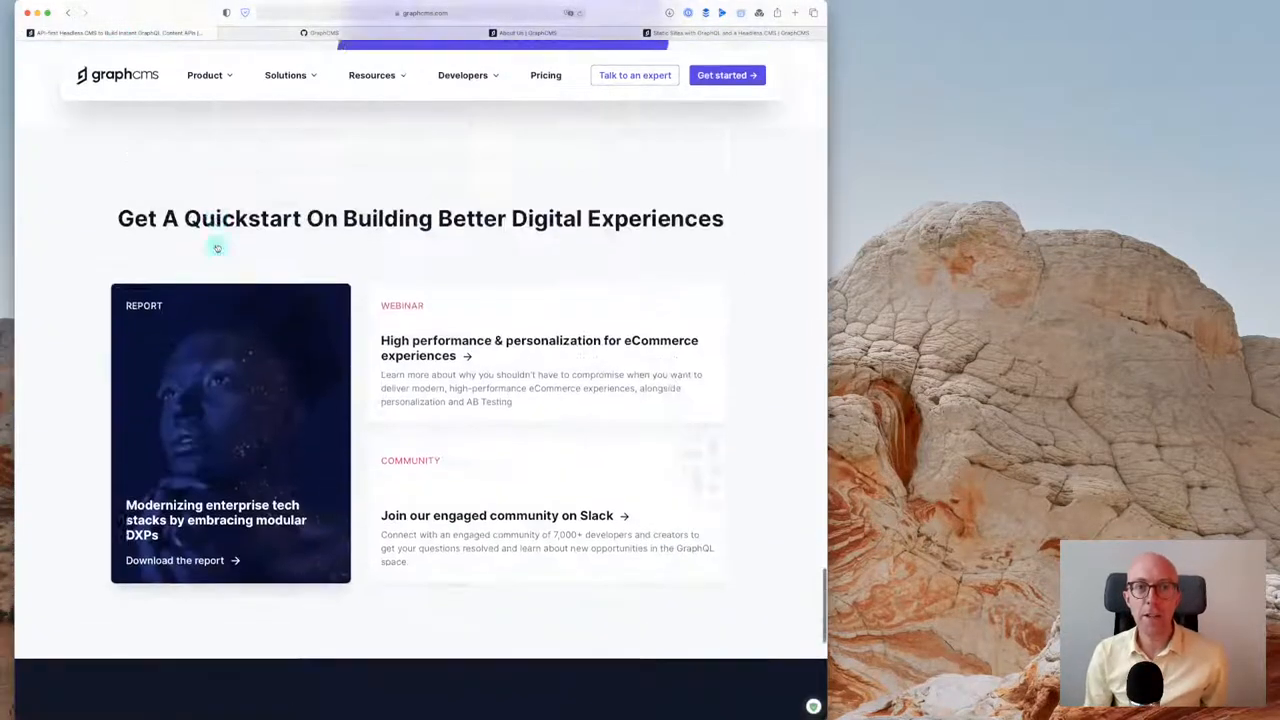
scroll("up", 3)
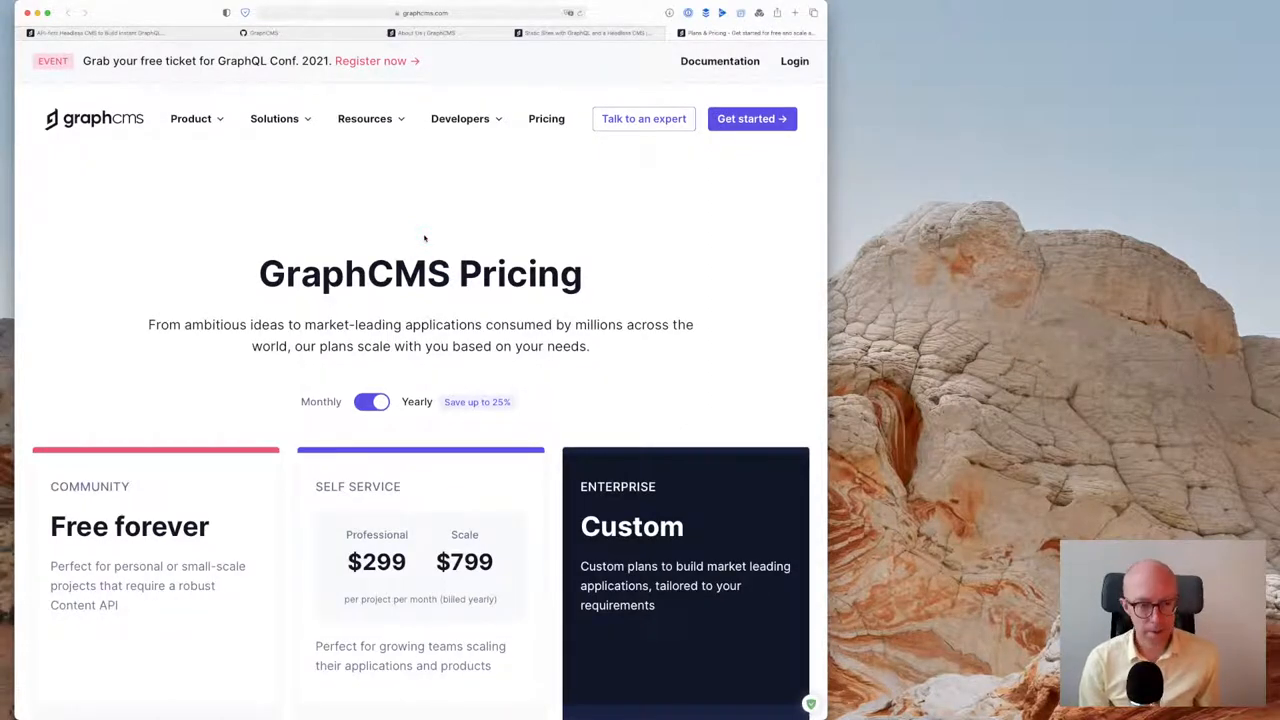
scroll("down", 3)
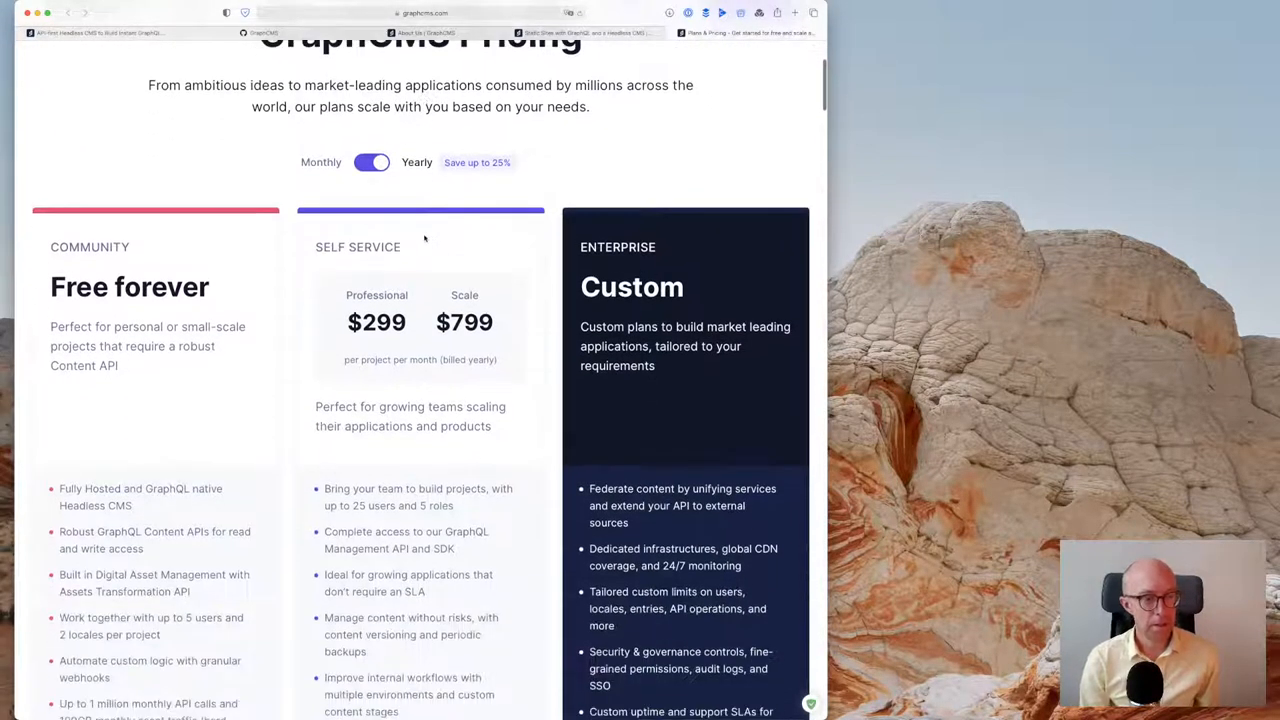
scroll("down", 3)
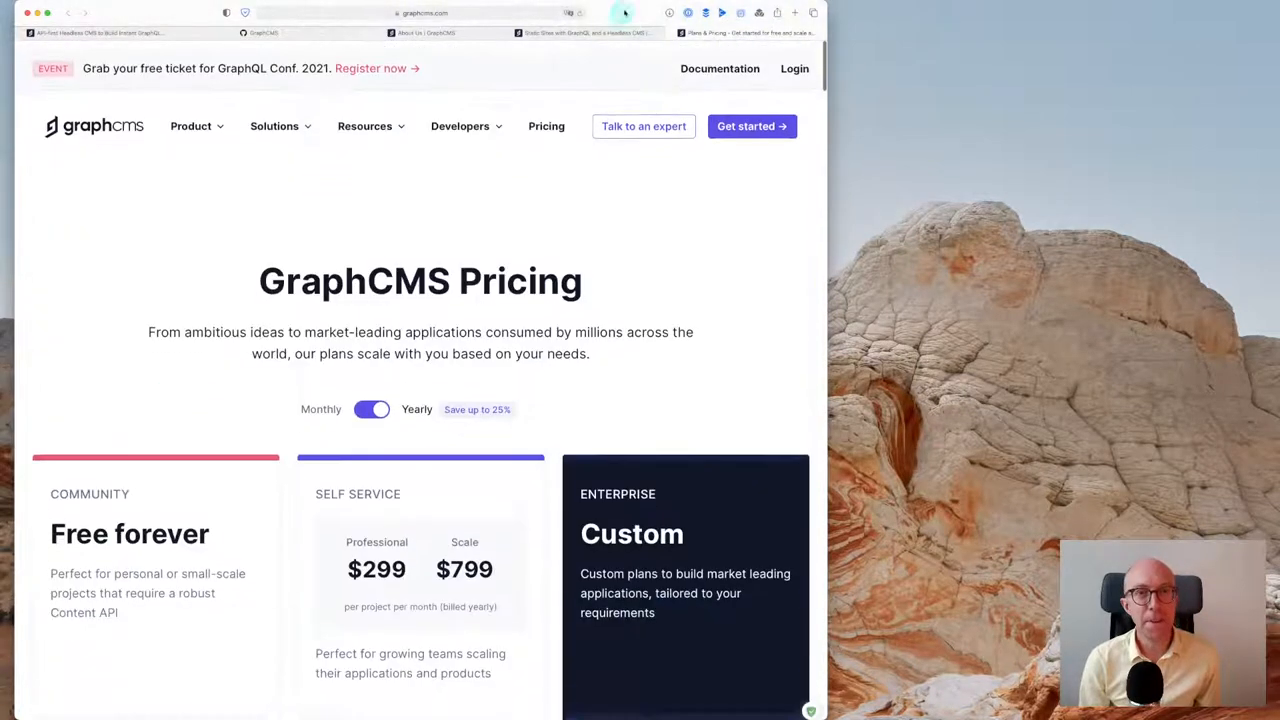
left_click(460, 118)
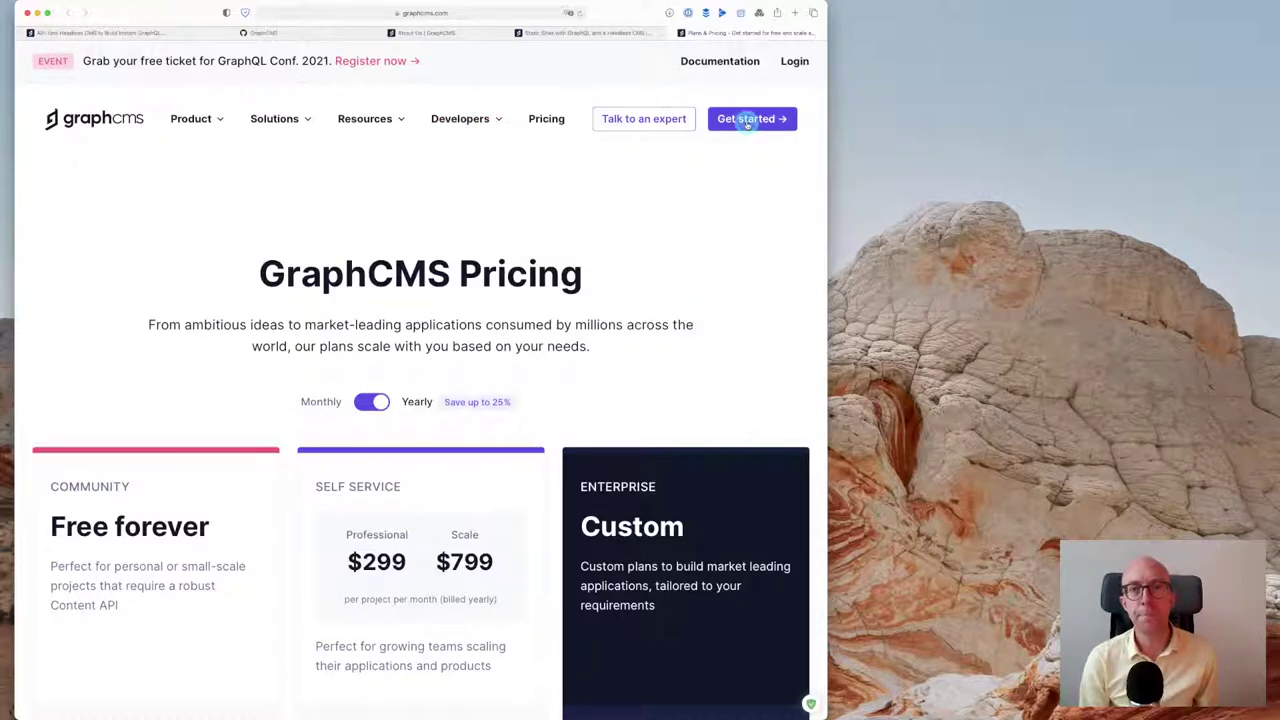
Start signing up for a GraphCMS account via Get started on the pricing page
left_click(752, 118)
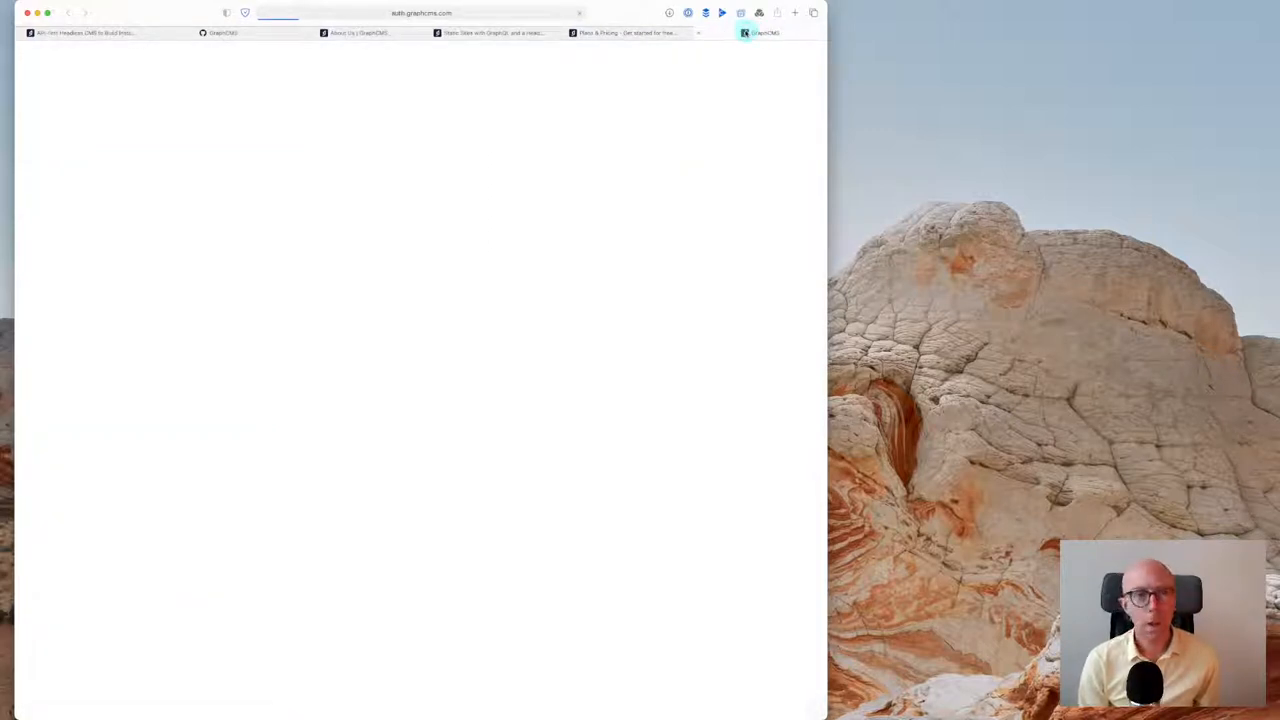
mouse_move(764, 32)
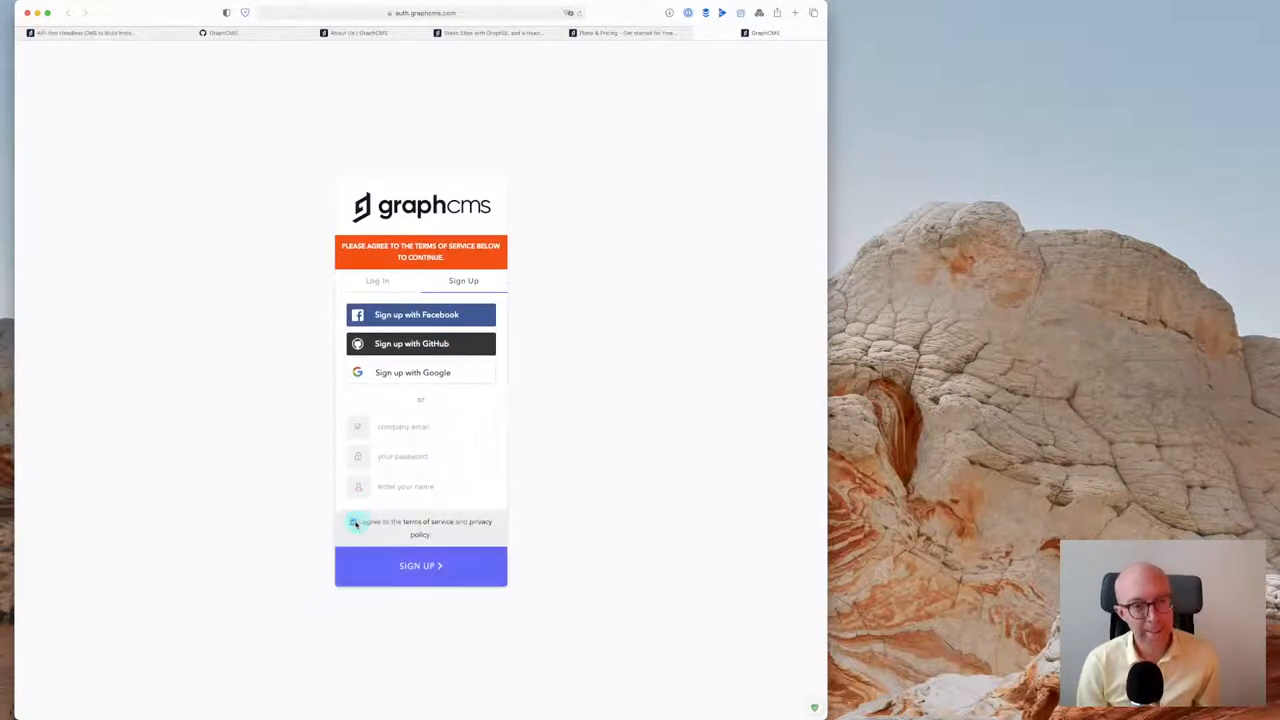
Agree to the terms, sign up with GitHub and authorize GraphCMS access
left_click(420, 344)
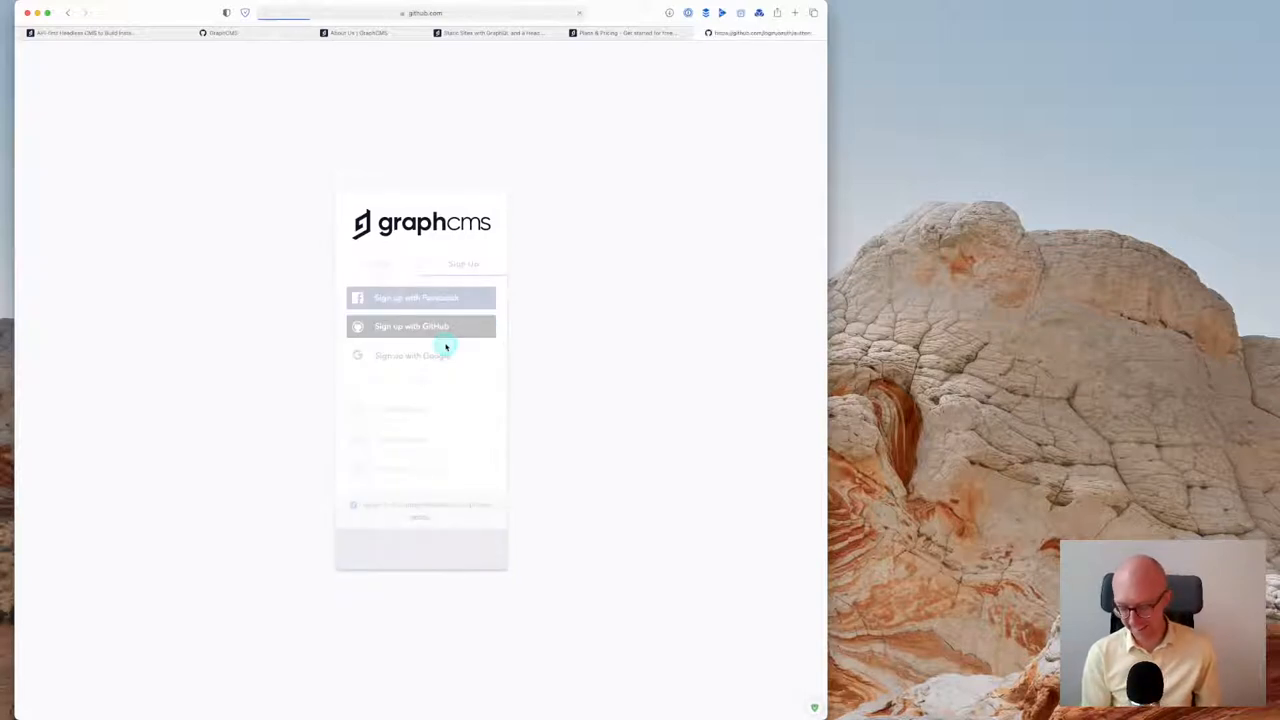
left_click(420, 326)
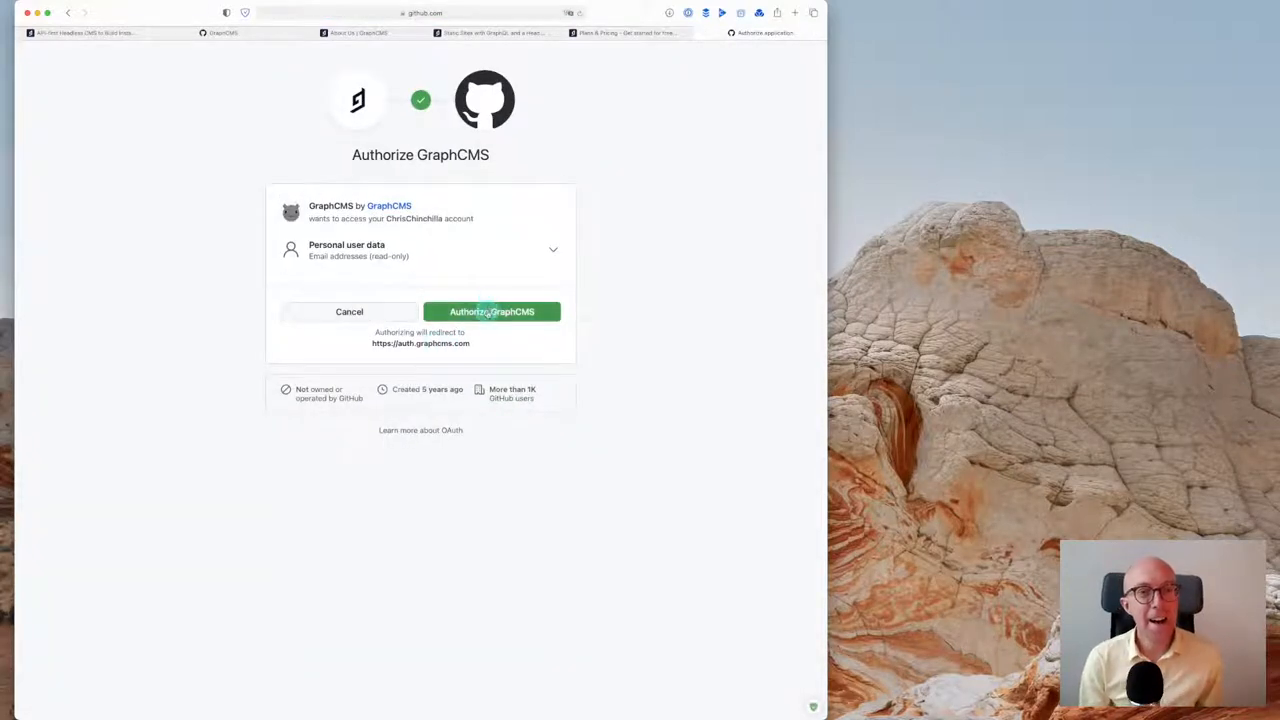
left_click(492, 312)
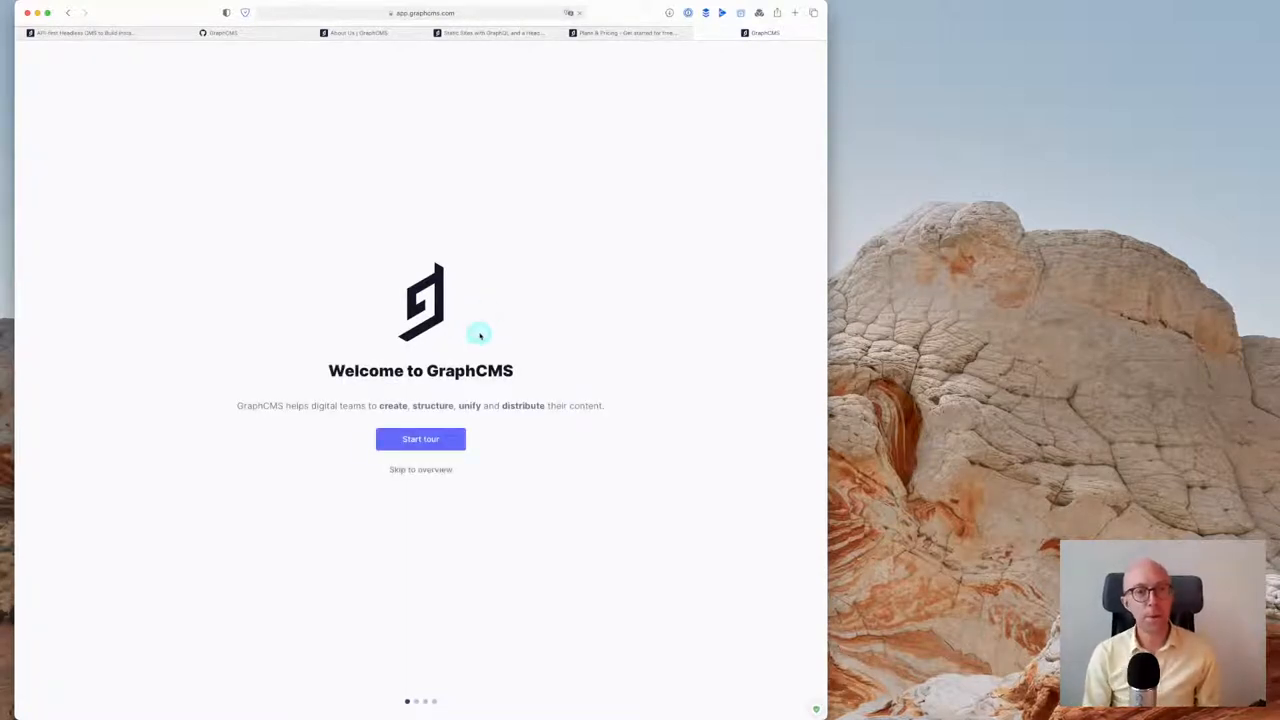
mouse_move(480, 336)
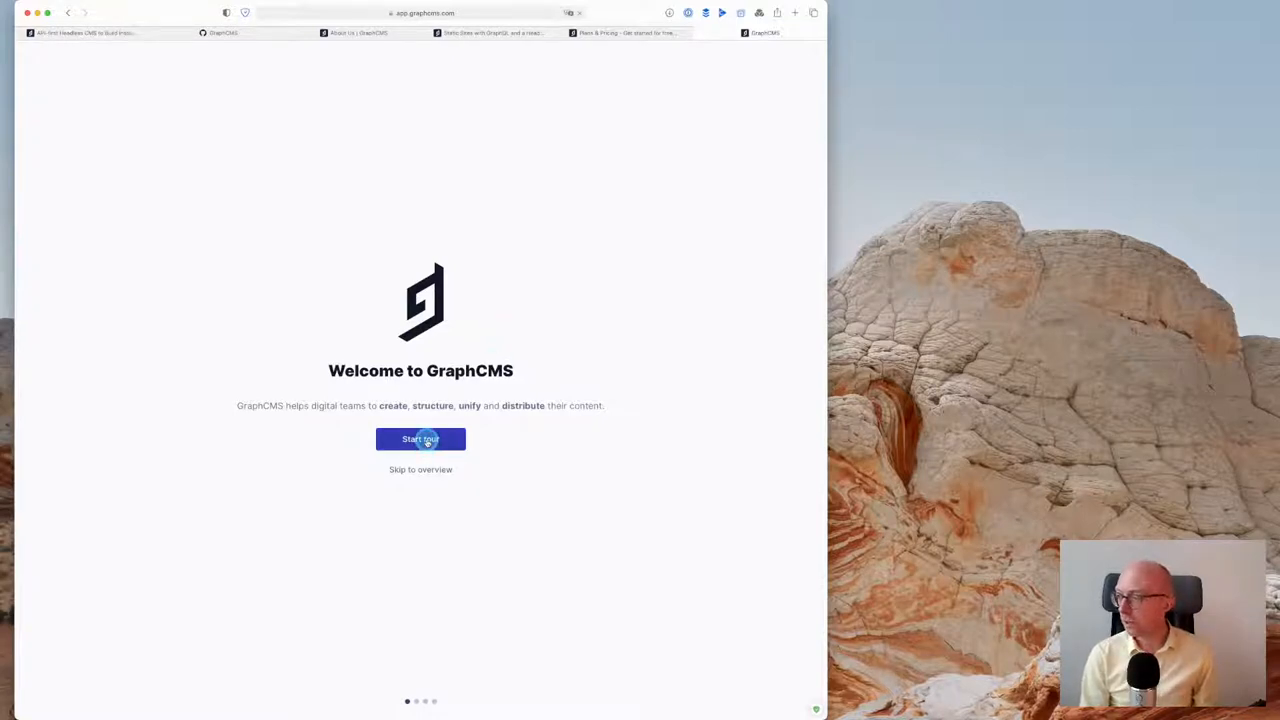
Go through the welcome tour slides and land on the Create a new project screen
left_click(420, 440)
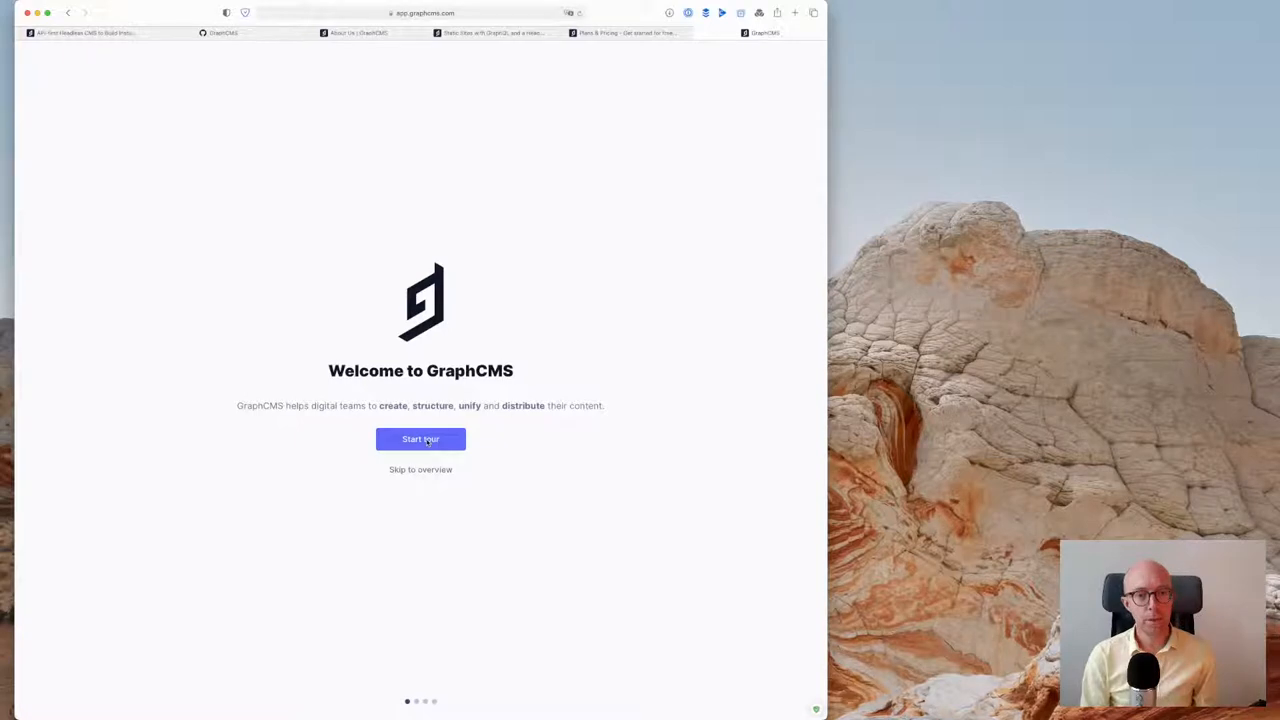
left_click(420, 440)
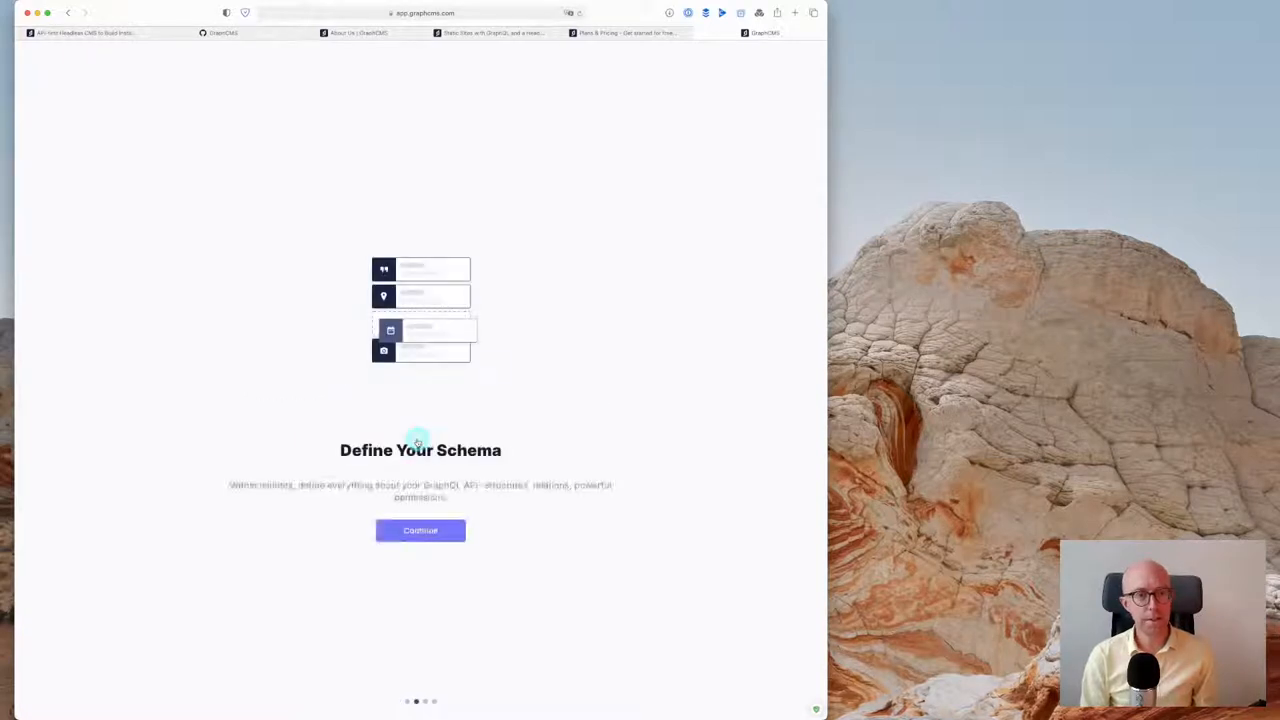
left_click(420, 530)
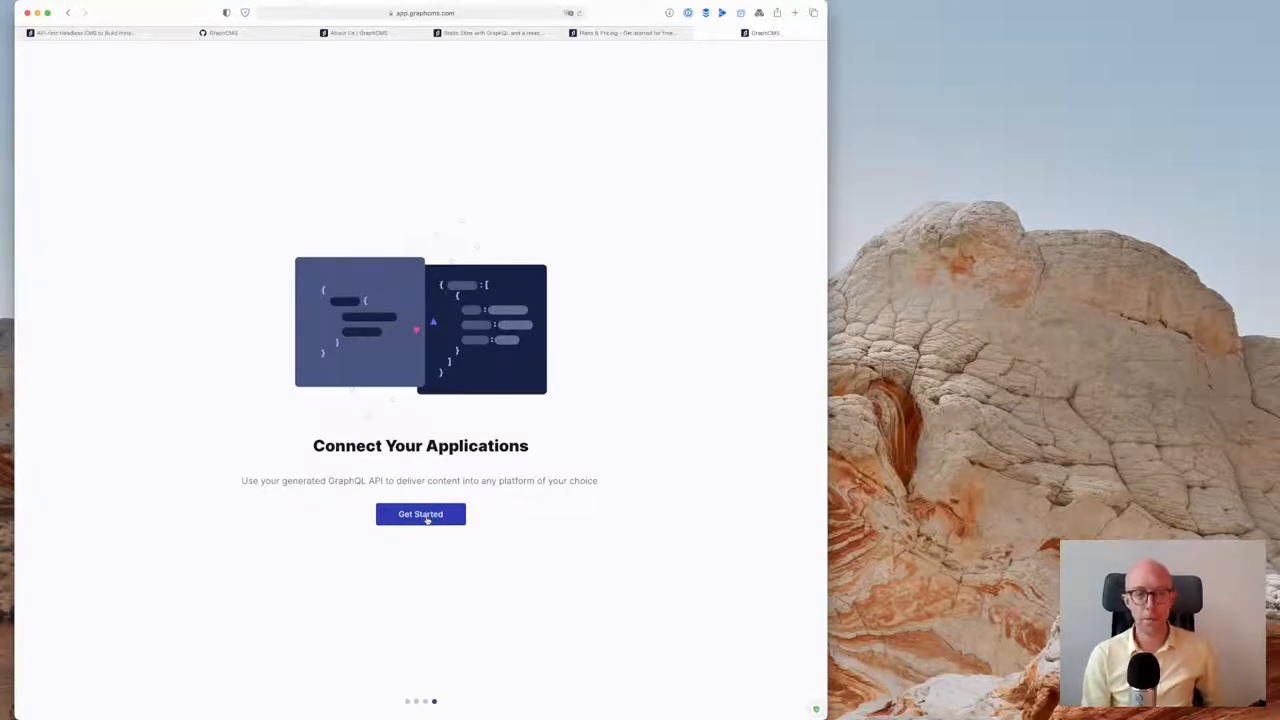
left_click(420, 514)
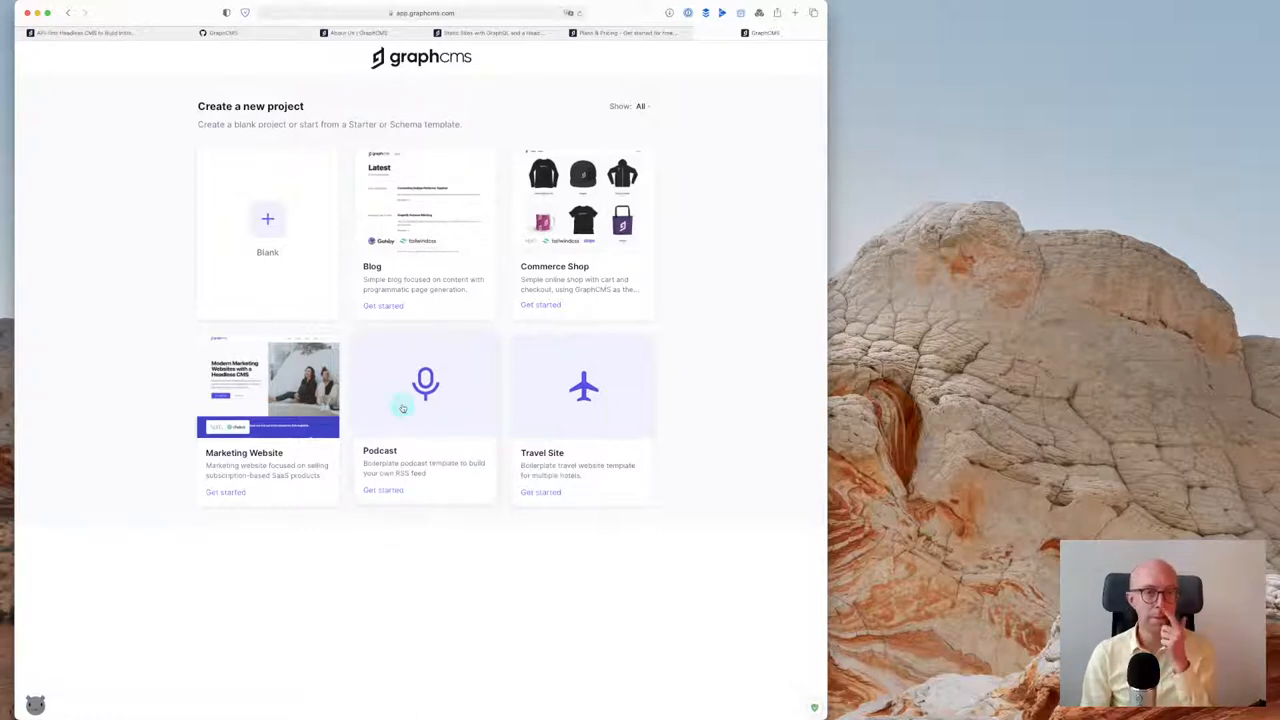
mouse_move(440, 264)
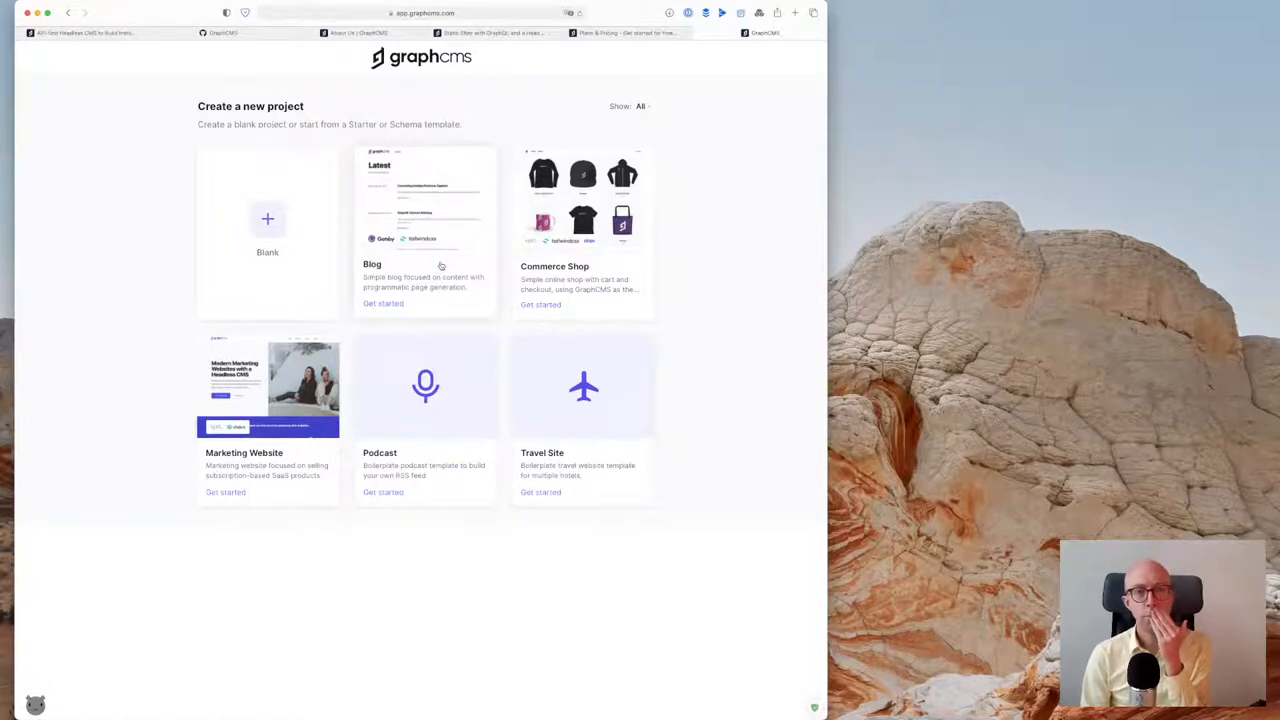
left_click(616, 34)
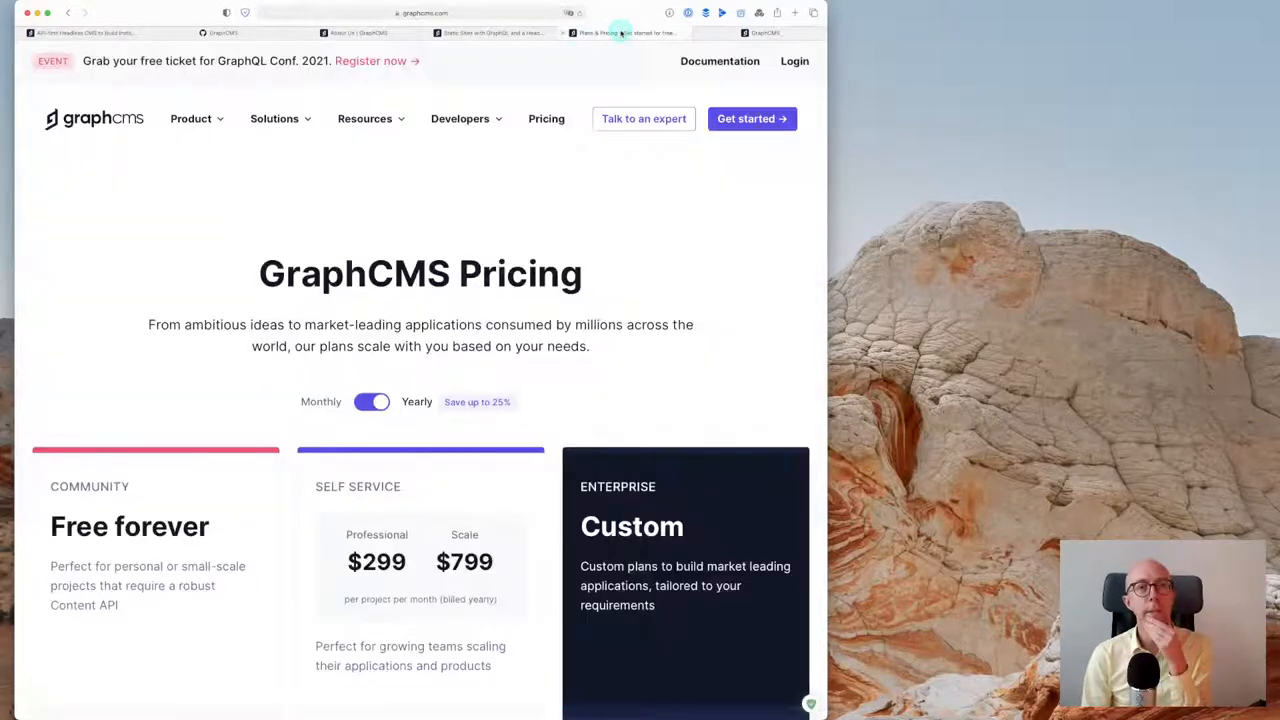
left_click(460, 118)
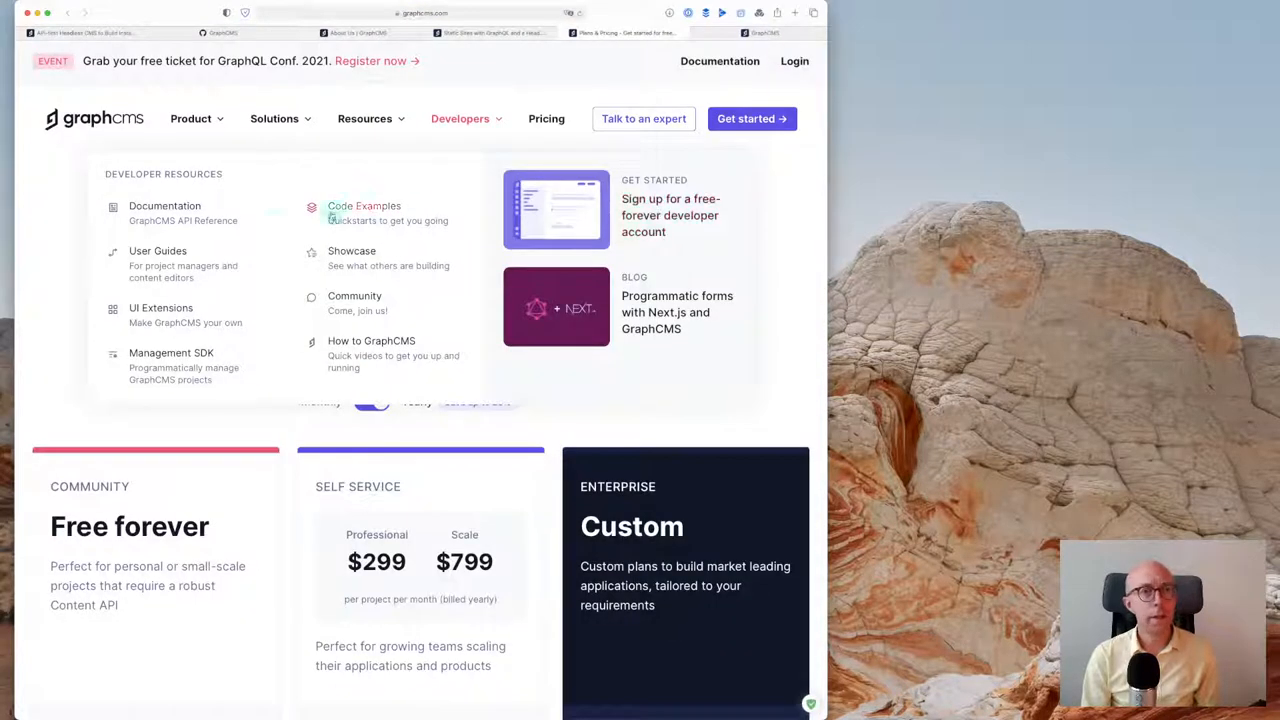
mouse_move(156, 256)
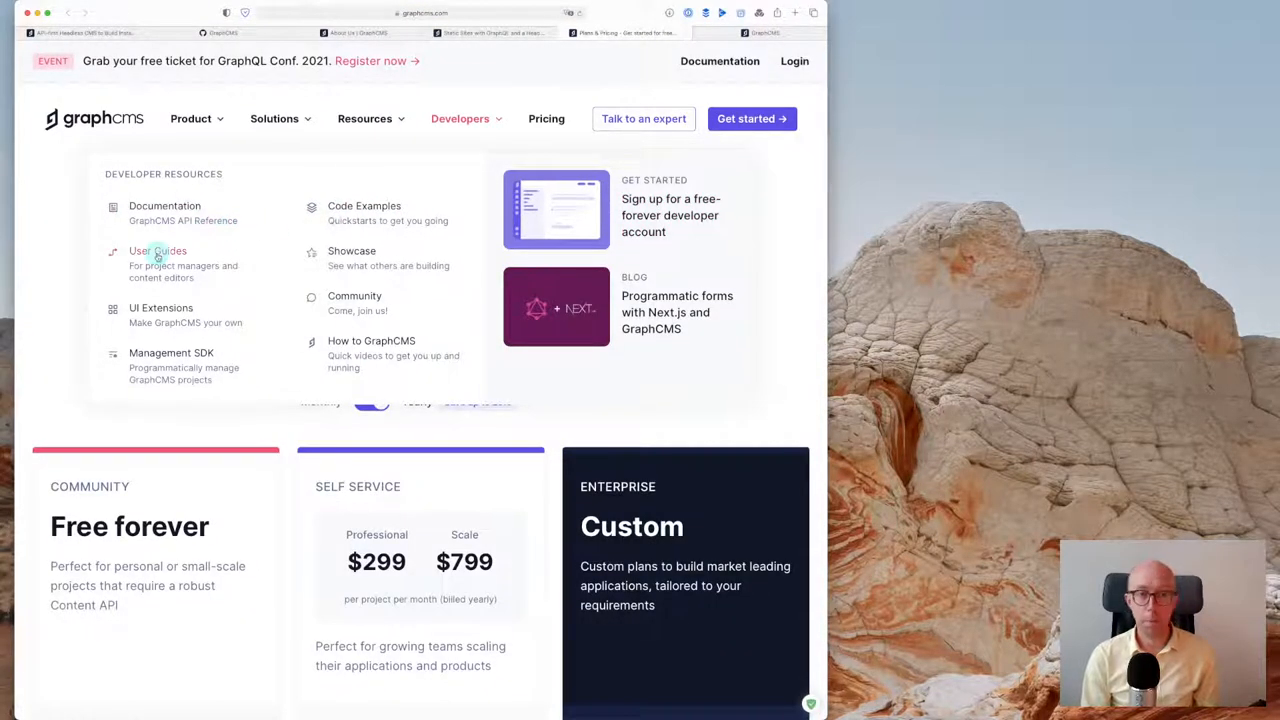
left_click(158, 252)
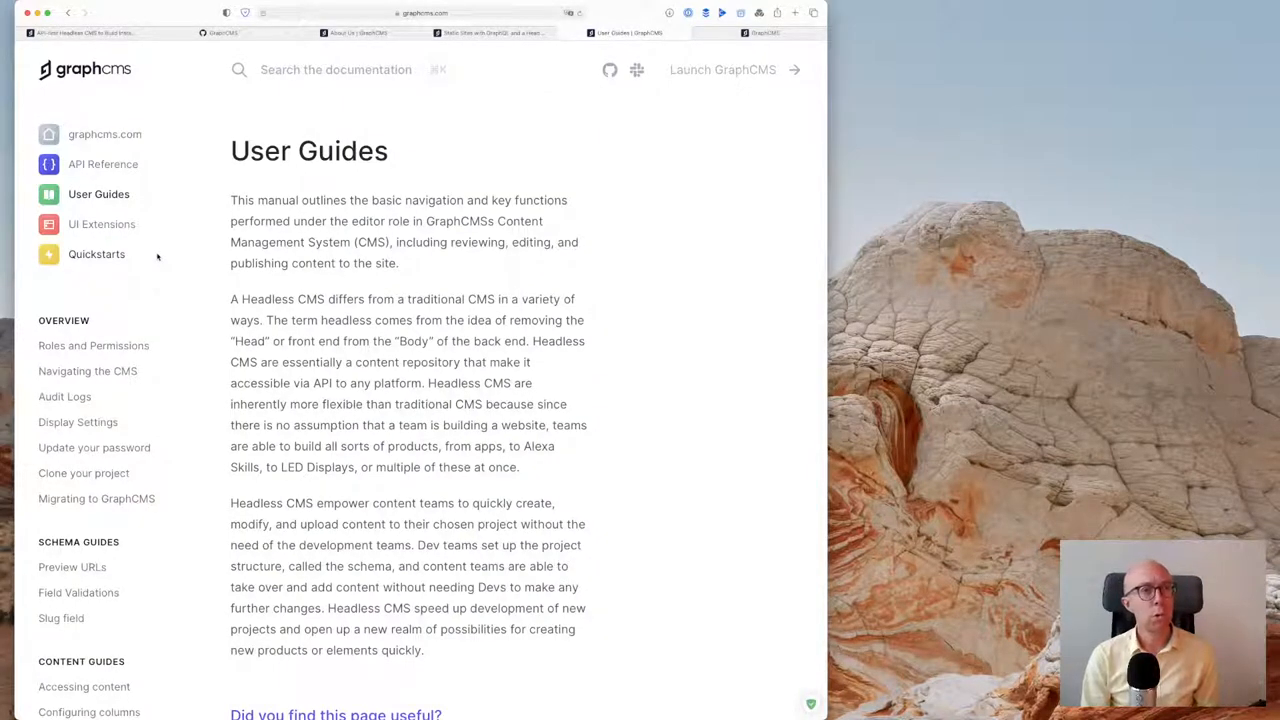
scroll("down", 3)
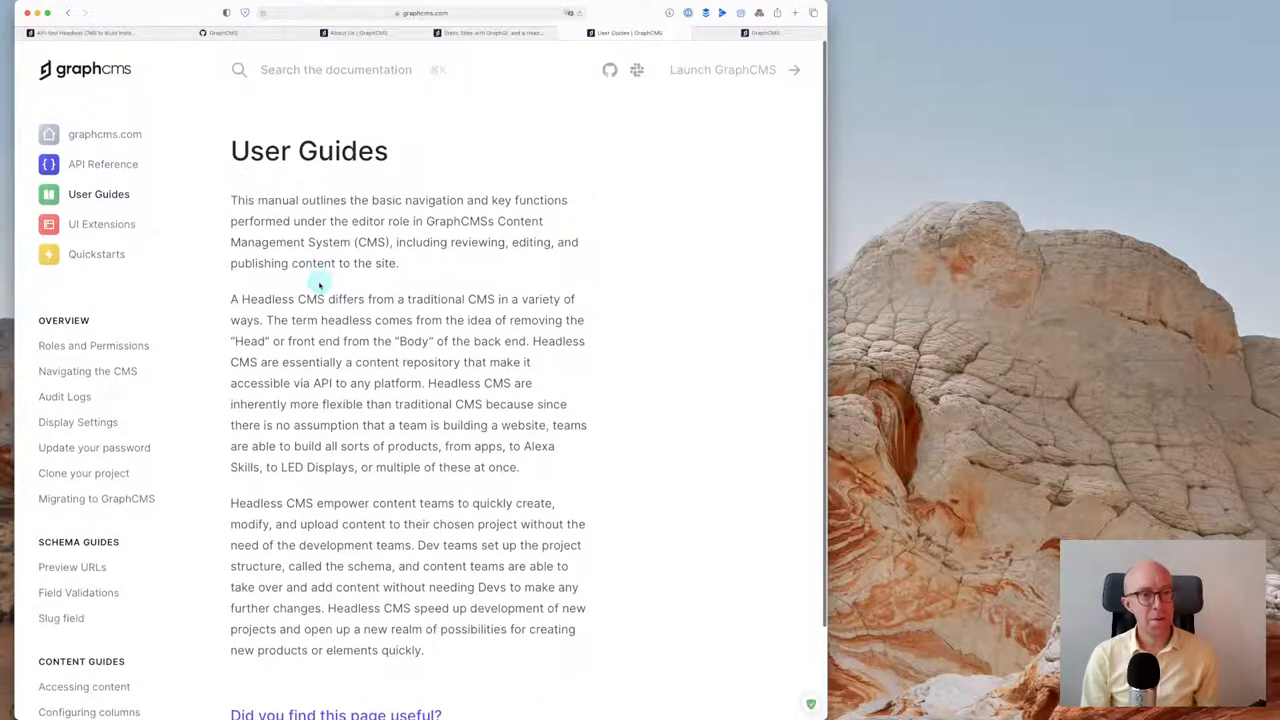
scroll("down", 3)
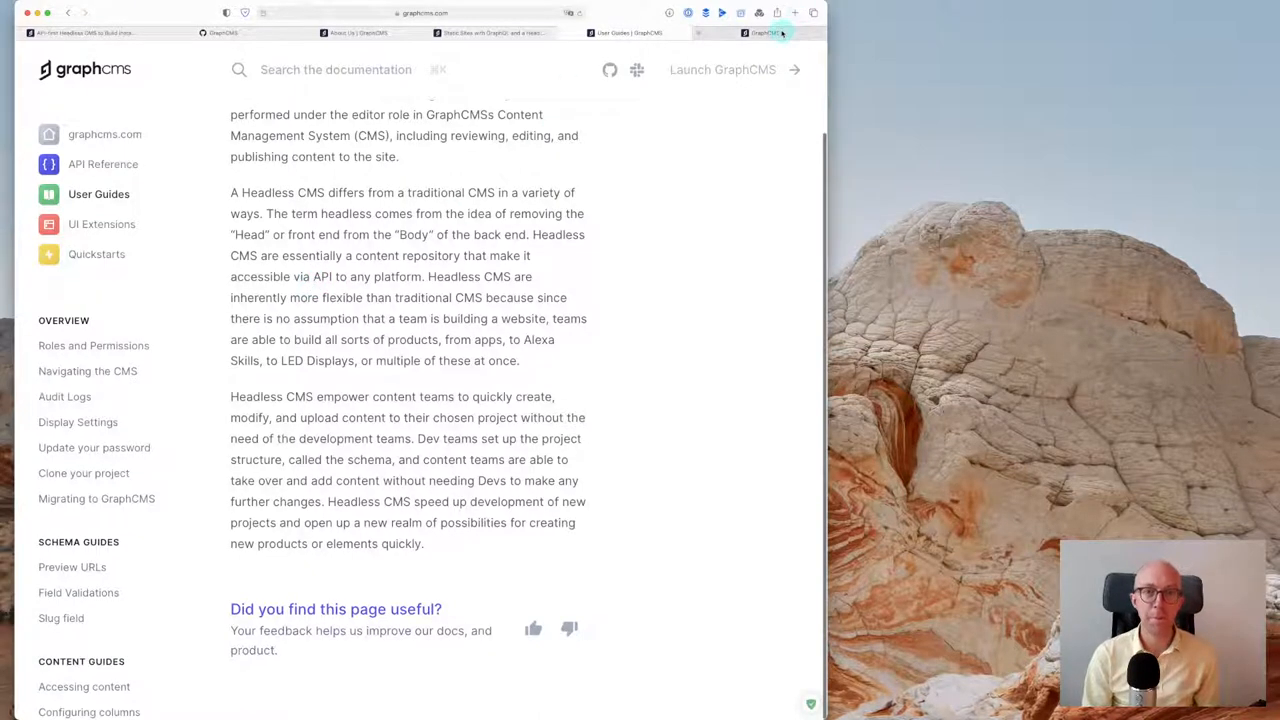
left_click(764, 32)
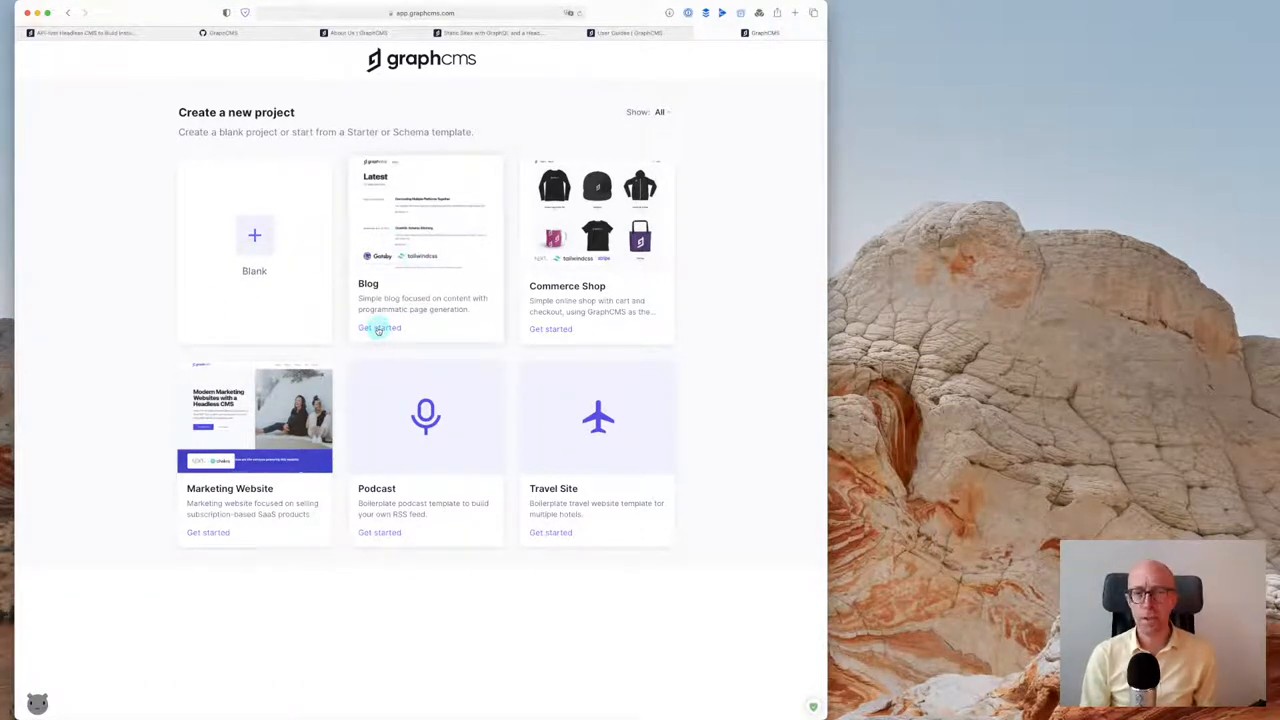
View the Blog starter details, a Gatsby and Tailwind CSS blog template
left_click(378, 328)
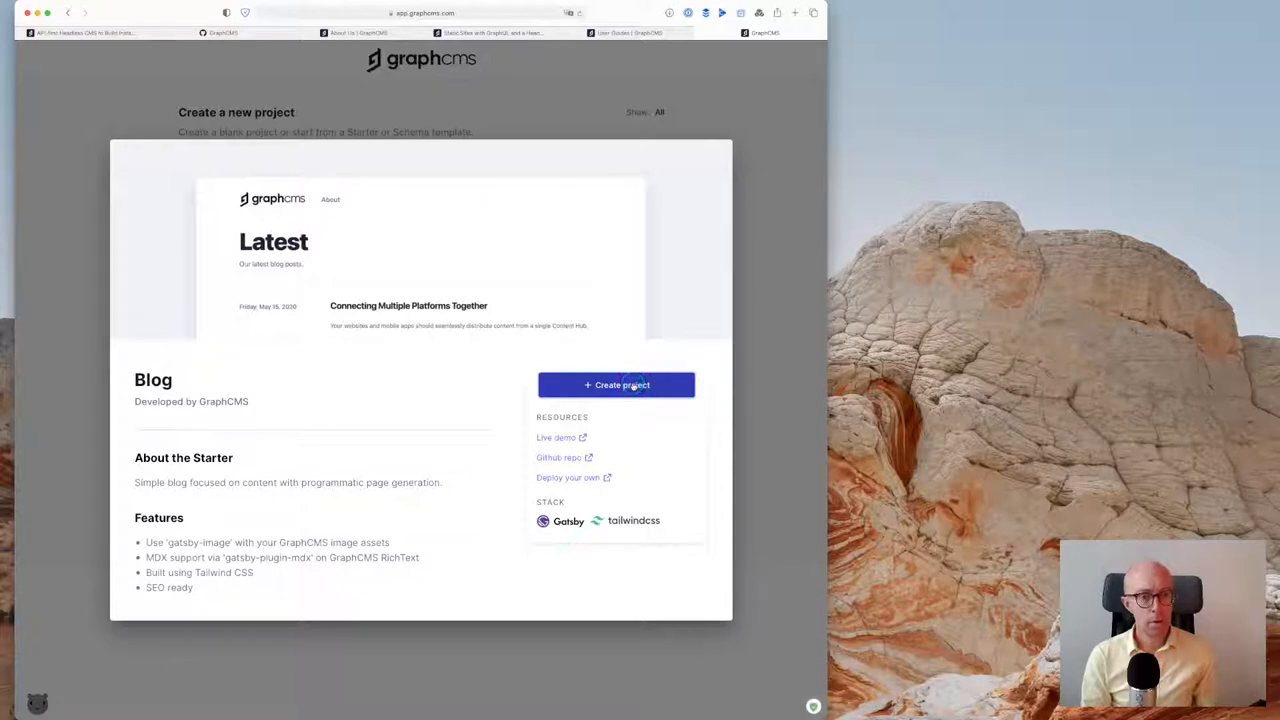
Start a Blog-starter project and name it 'Chinch Test'
left_click(616, 384)
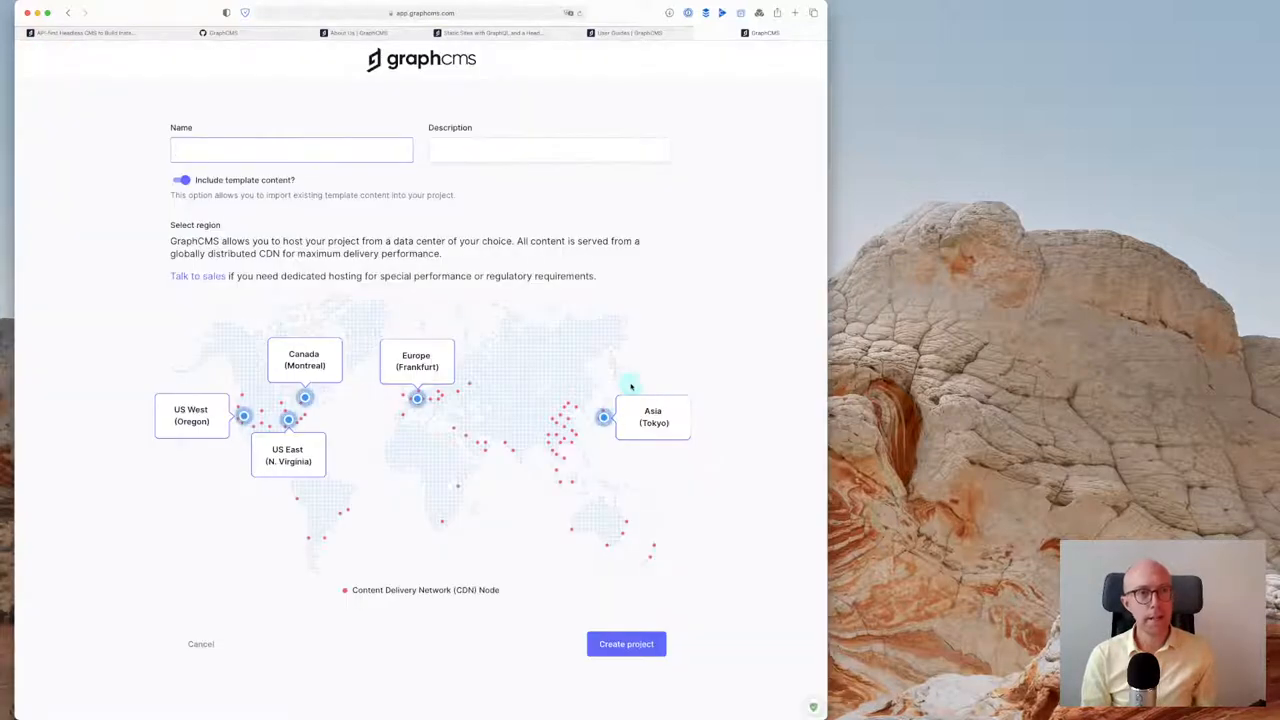
left_click(212, 148)
type("Chinch T")
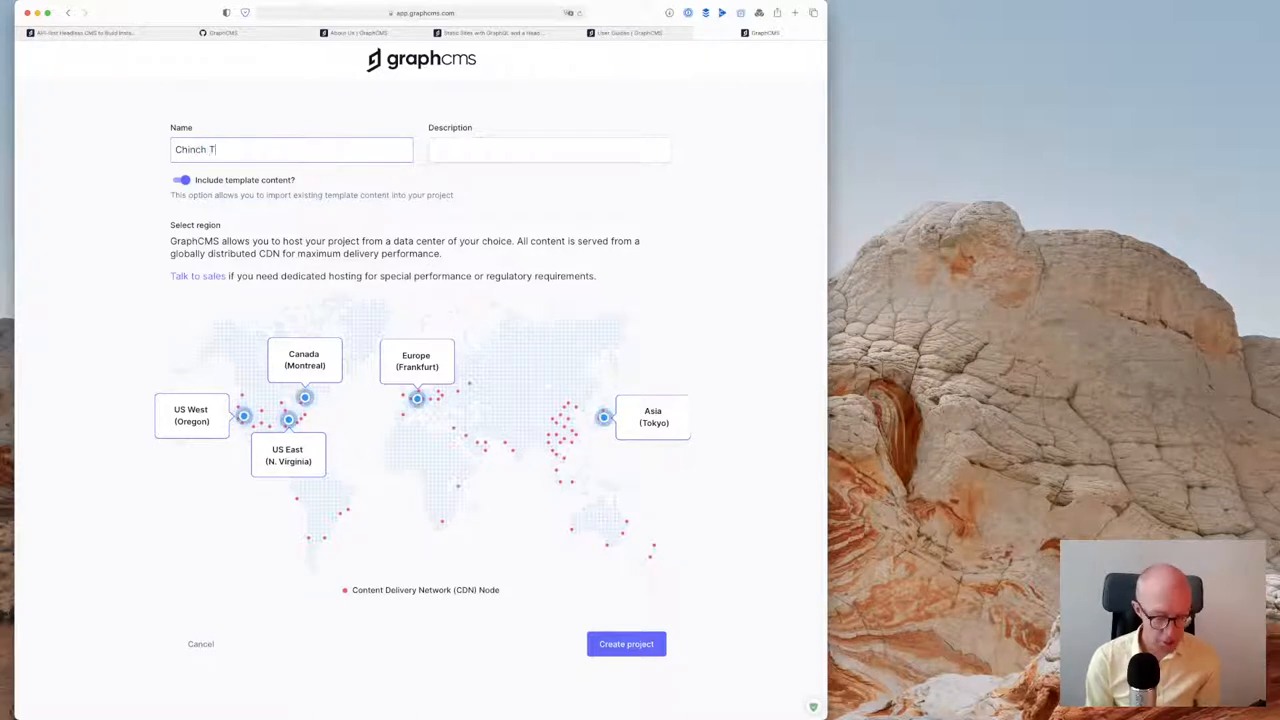
type("est")
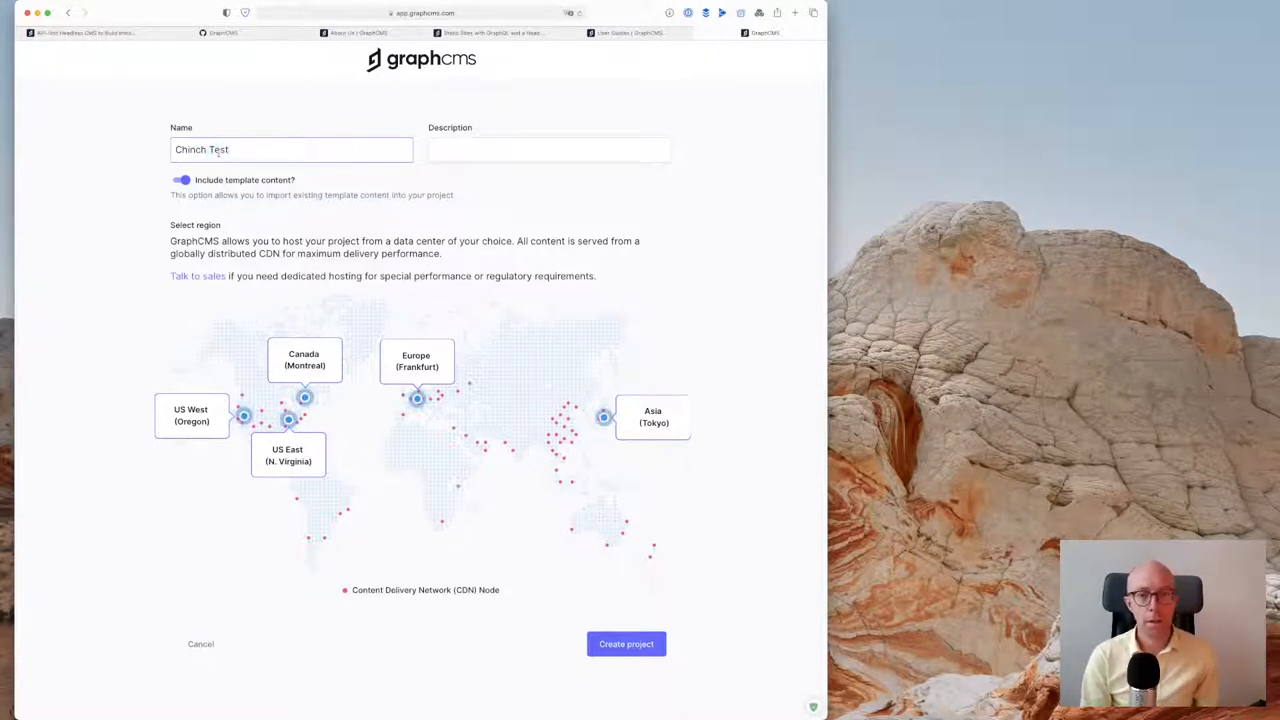
left_click(626, 644)
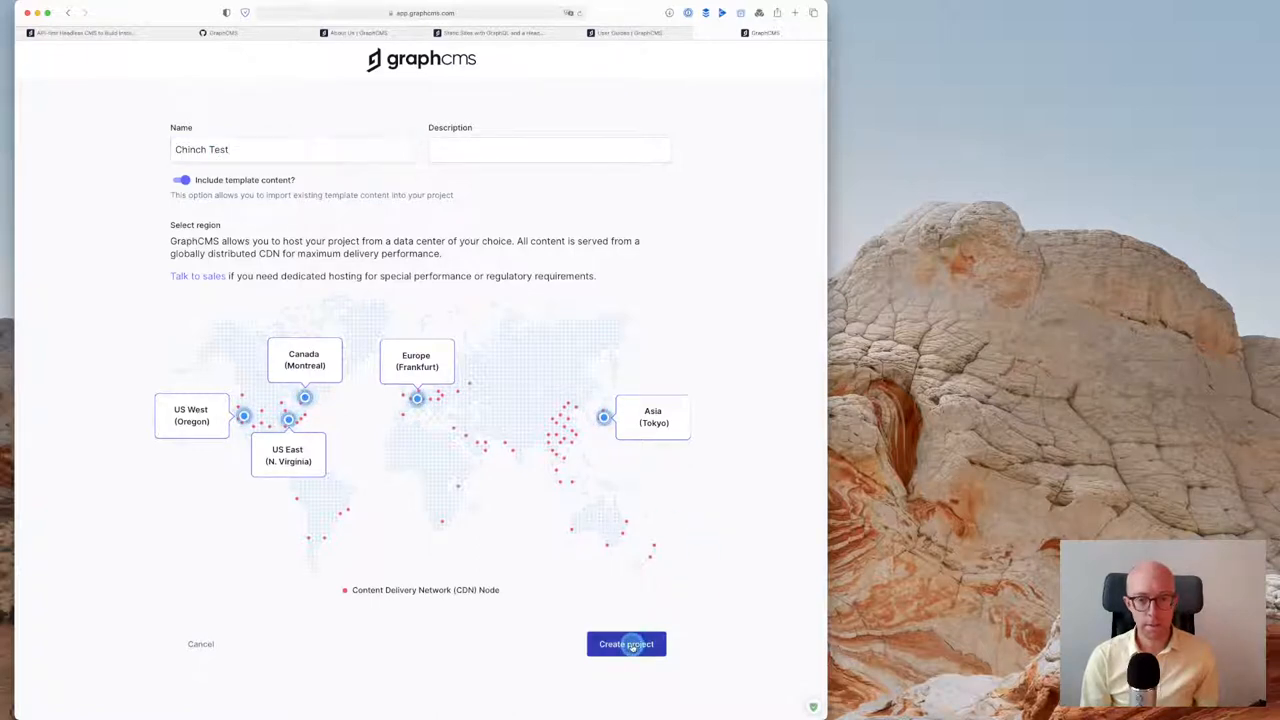
left_click(626, 644)
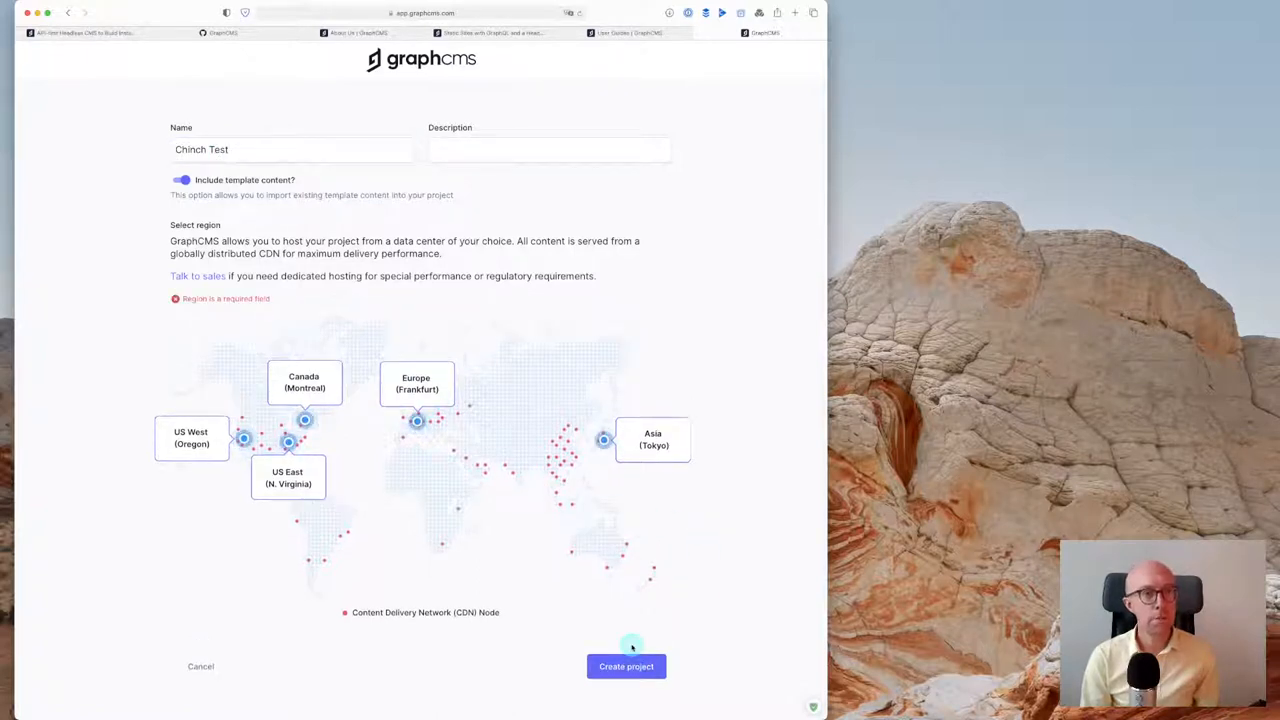
Host the project in the Europe (Frankfurt) region and submit it for creation
left_click(416, 382)
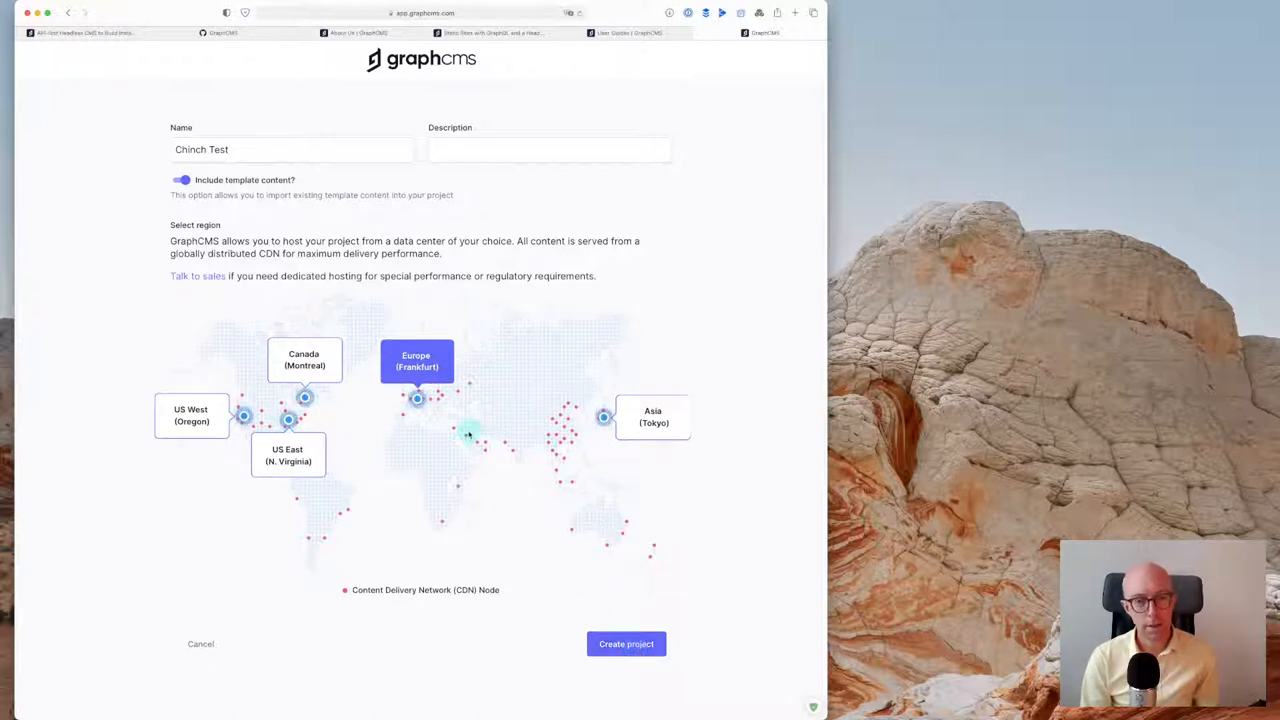
left_click(626, 644)
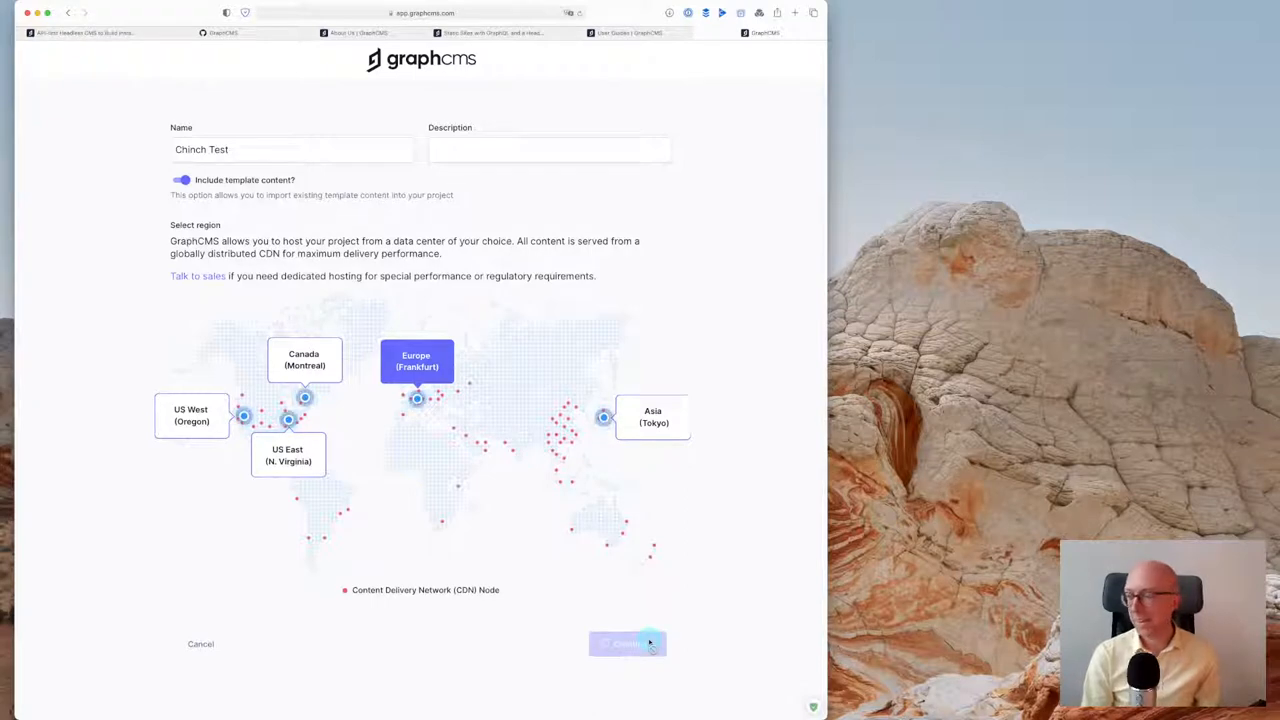
left_click(628, 644)
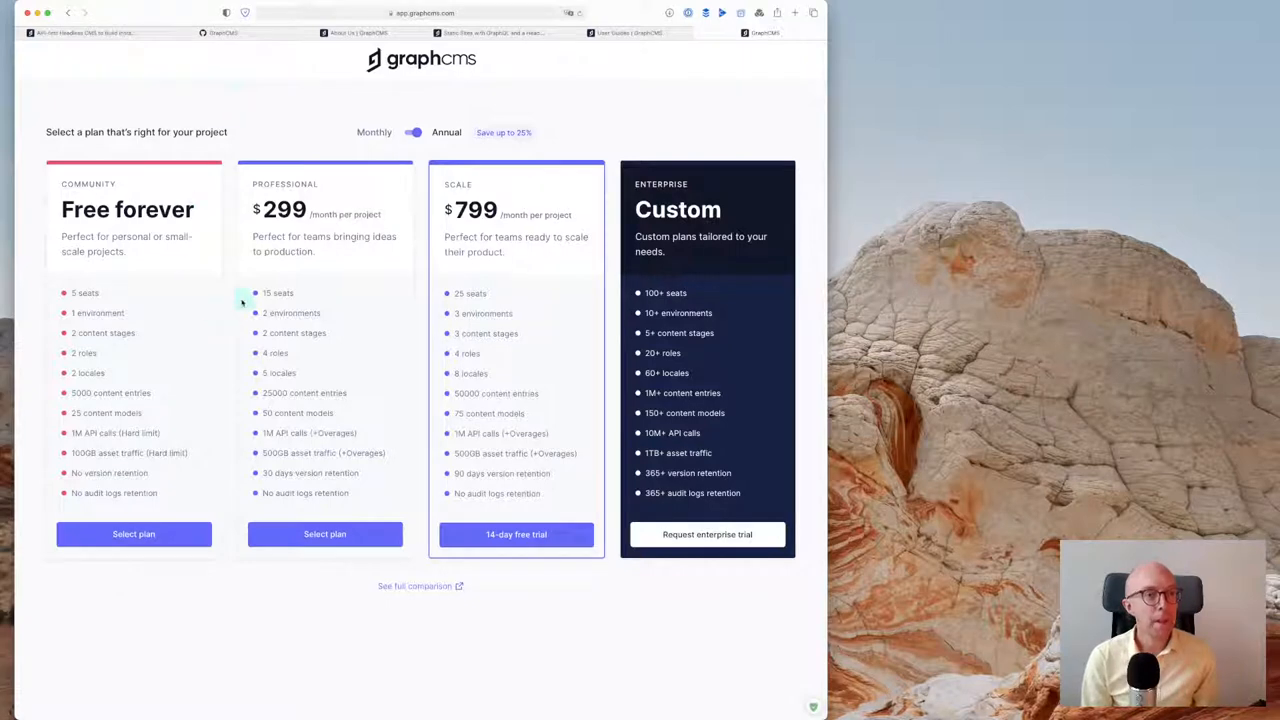
Choose the free Community plan and skip inviting team members for now
left_click(132, 534)
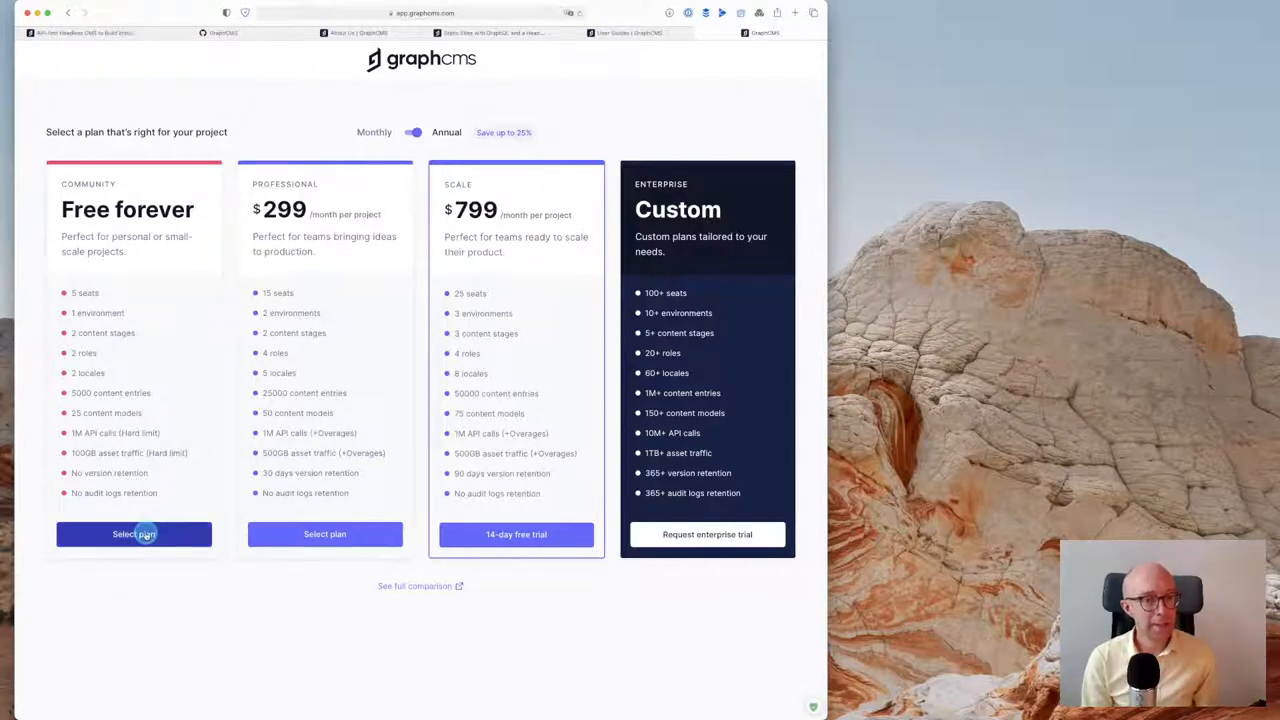
left_click(134, 534)
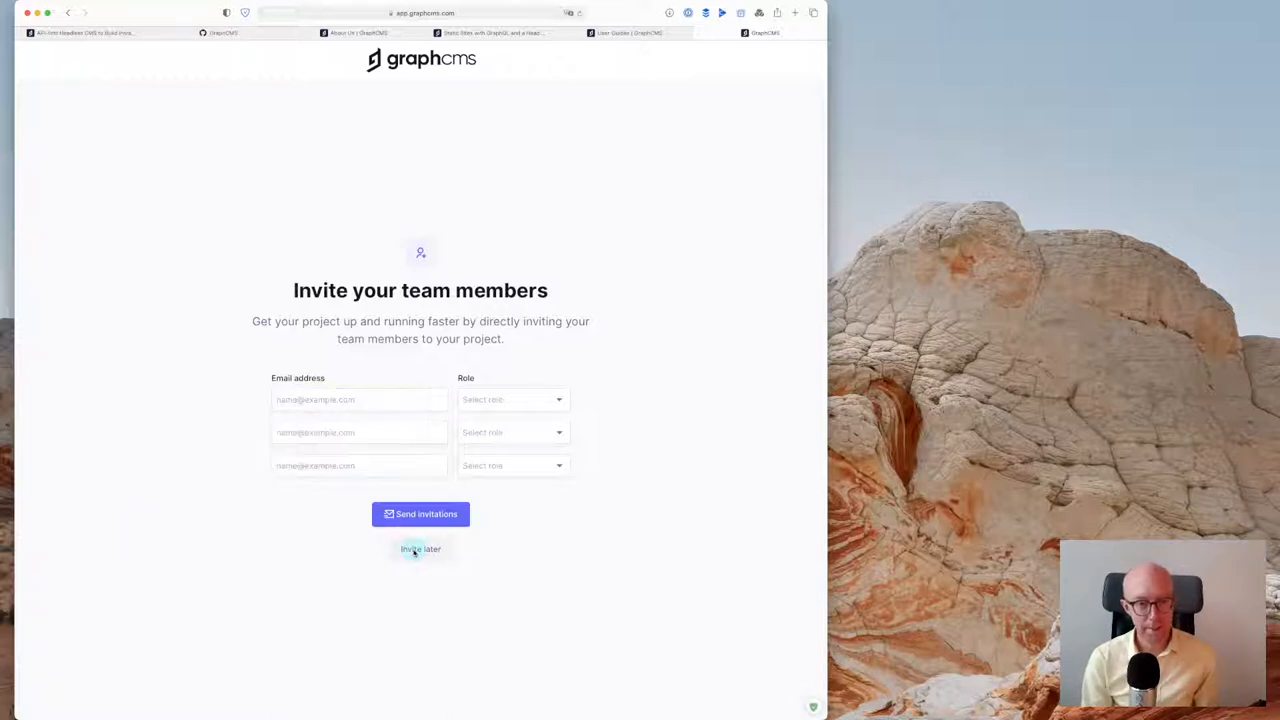
left_click(420, 548)
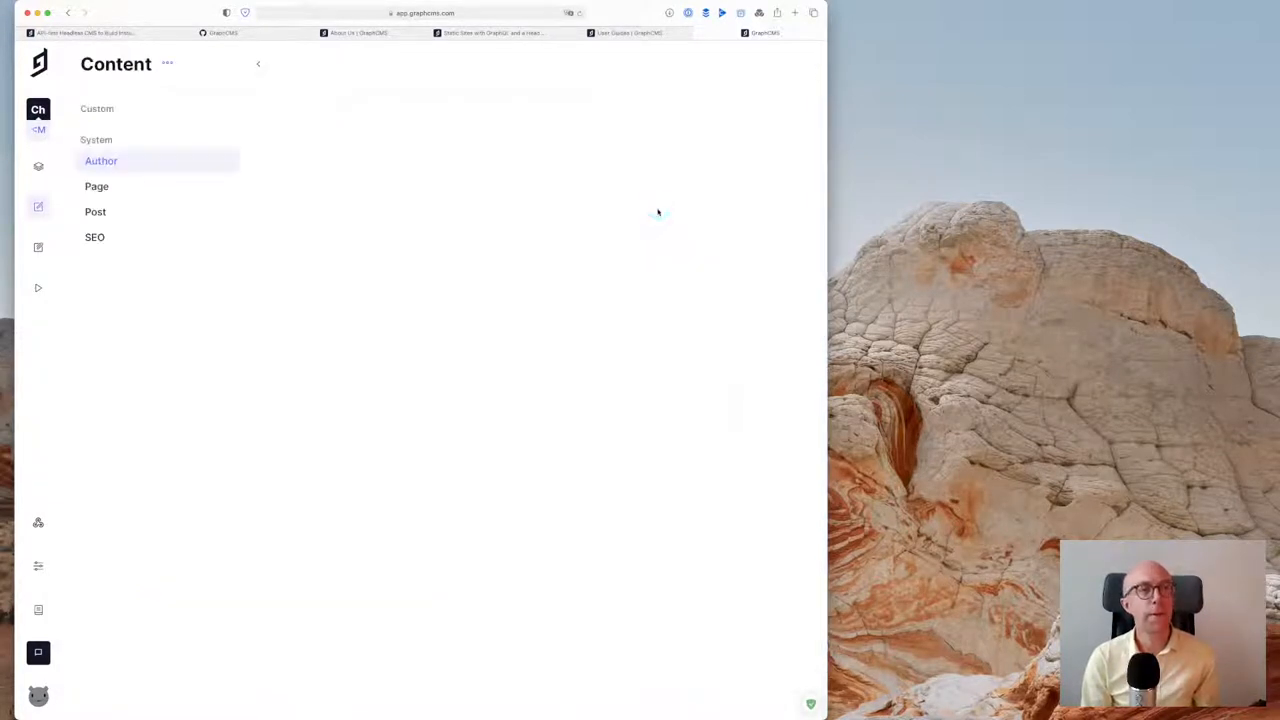
Move the User Guides documentation tab into its own browser window
left_click(100, 160)
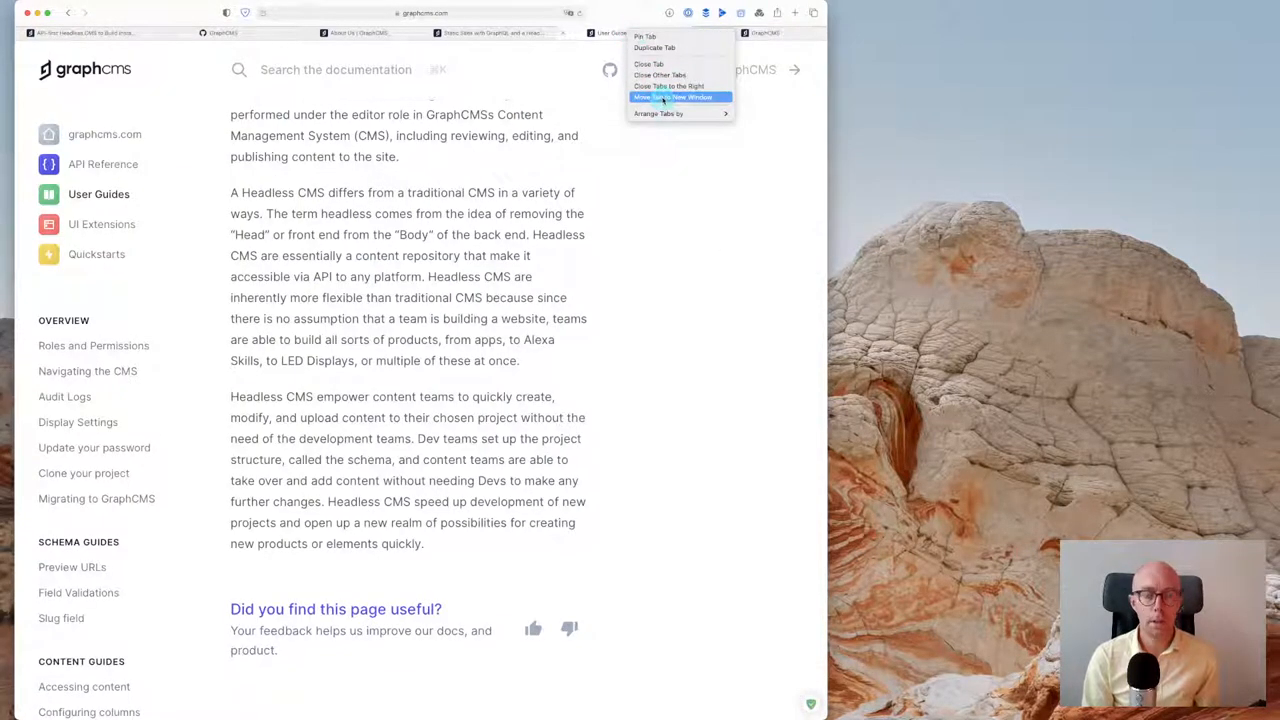
left_click(676, 96)
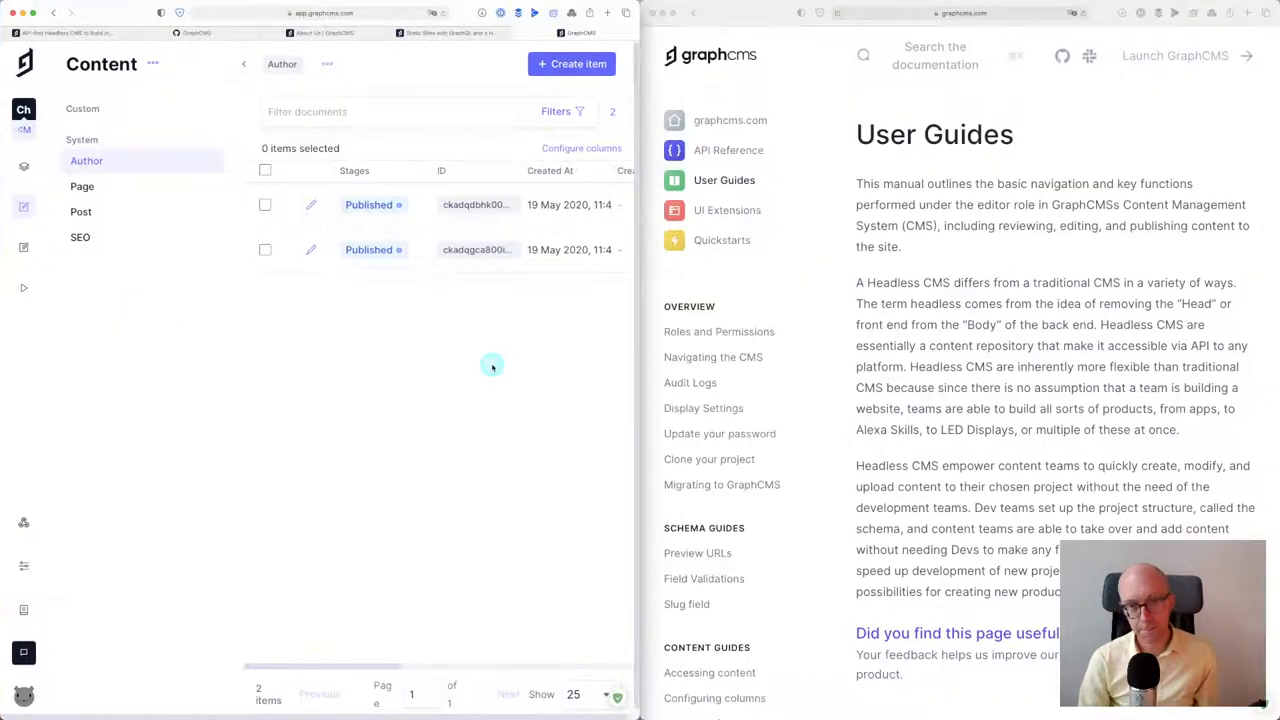
mouse_move(824, 368)
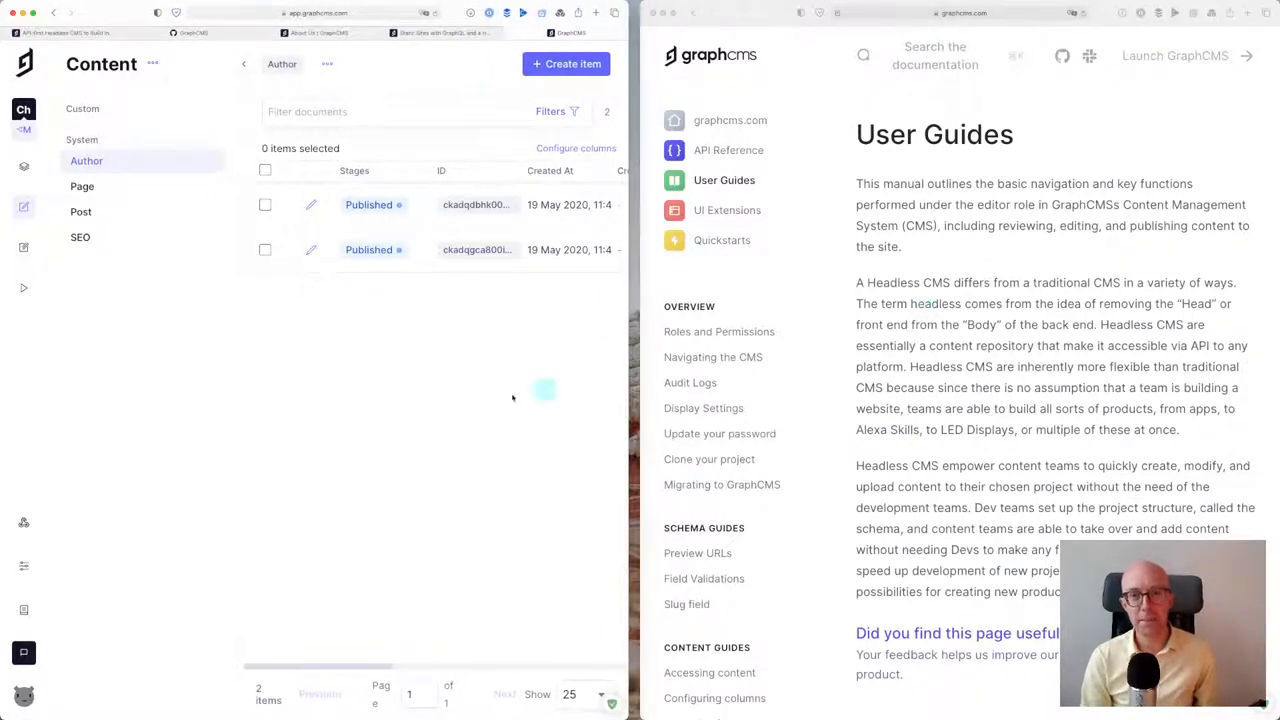
mouse_move(952, 352)
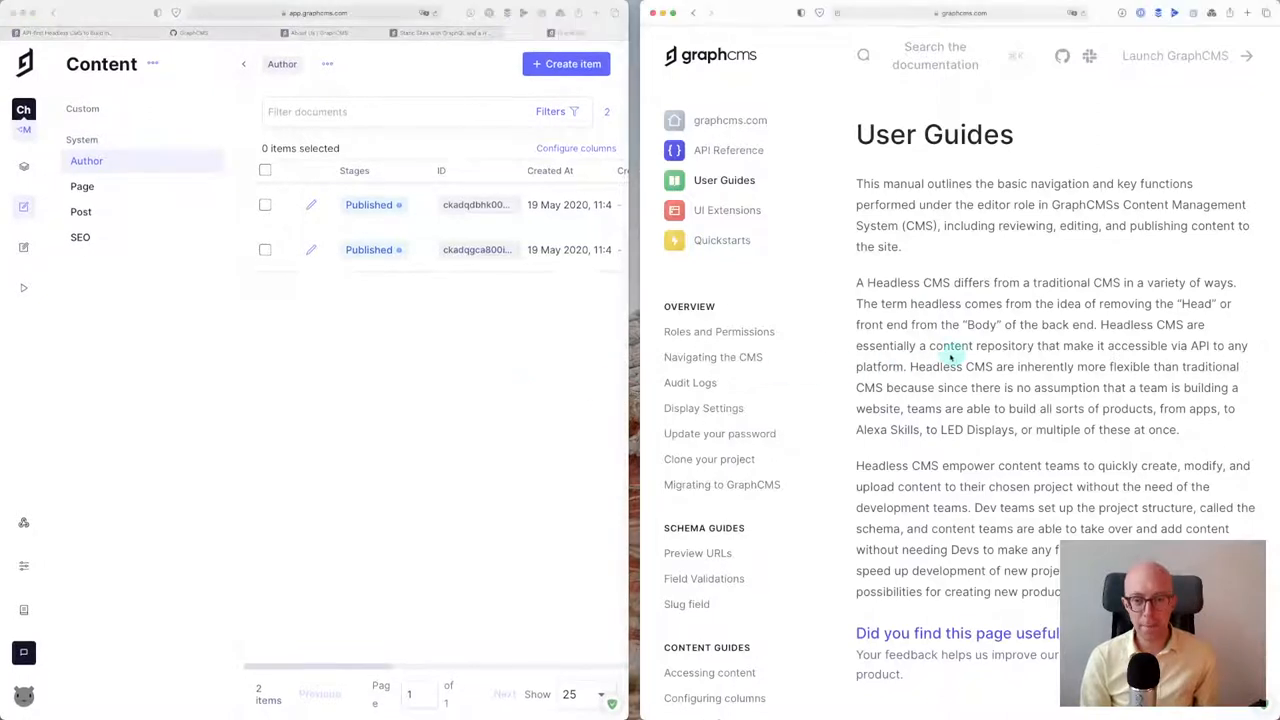
Scroll the docs sidebar and bring up the Migrating to GraphCMS guide
scroll("down", 3)
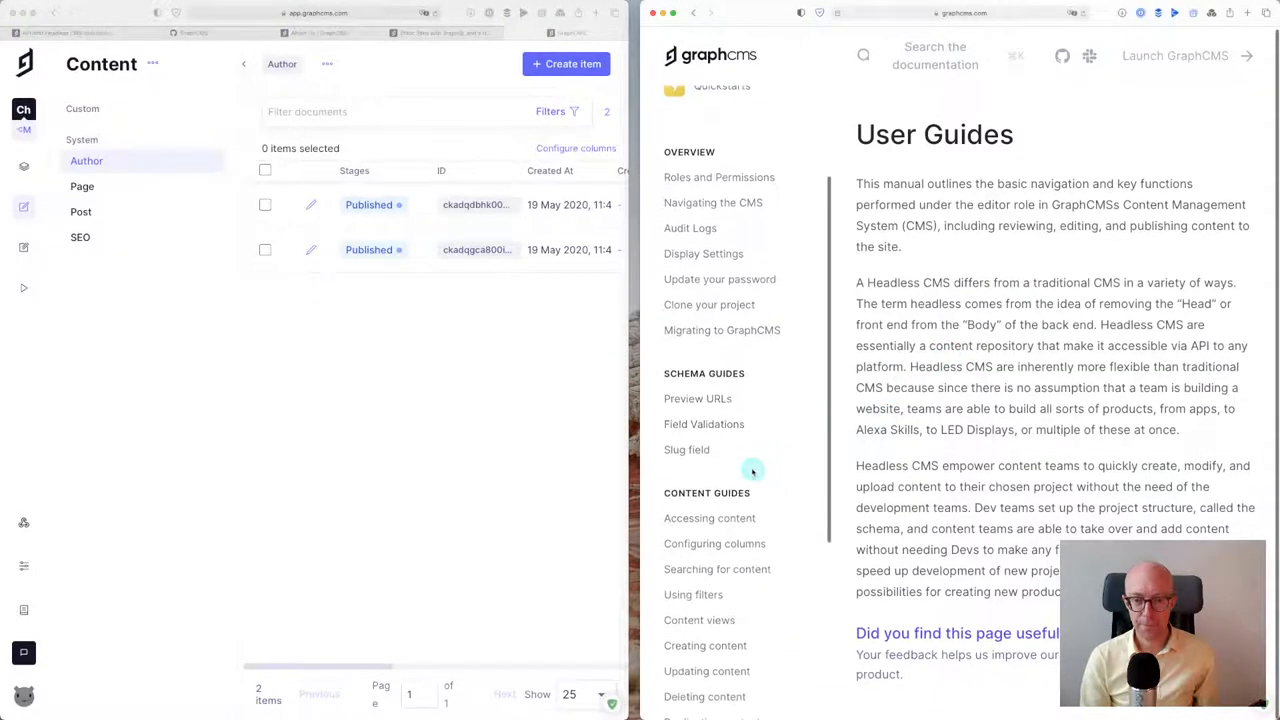
scroll("down", 3)
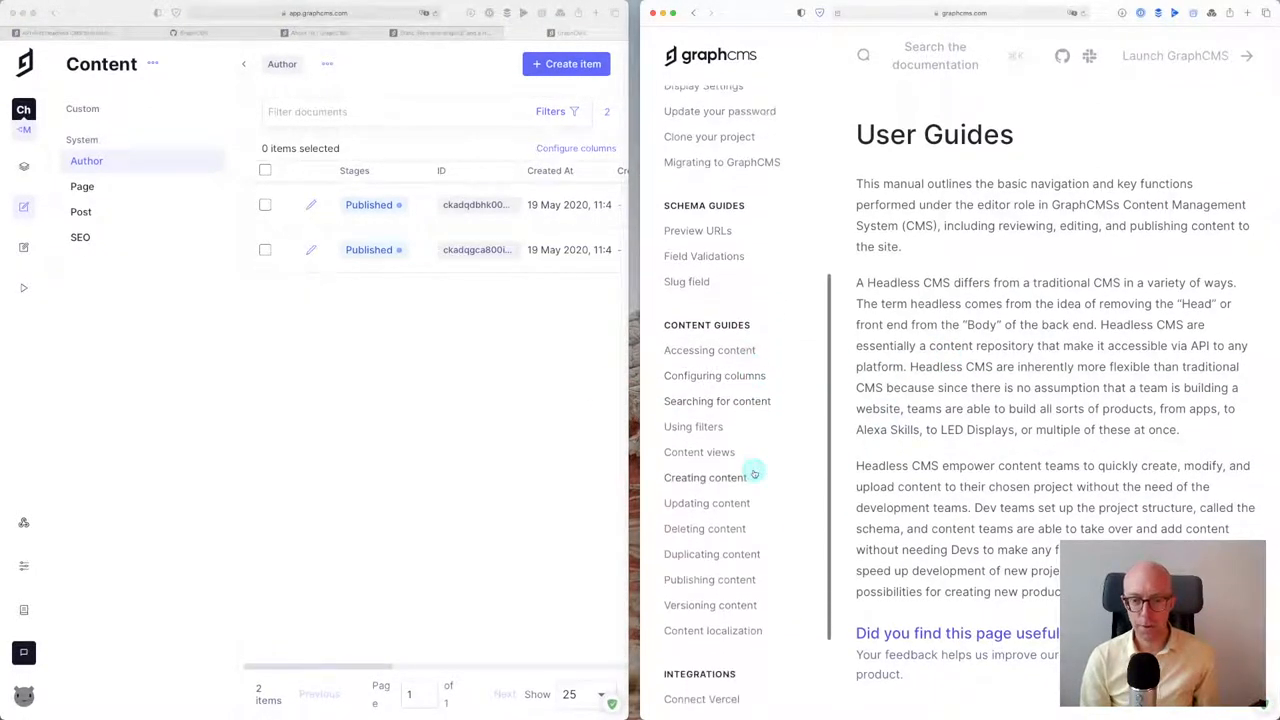
scroll("down", 3)
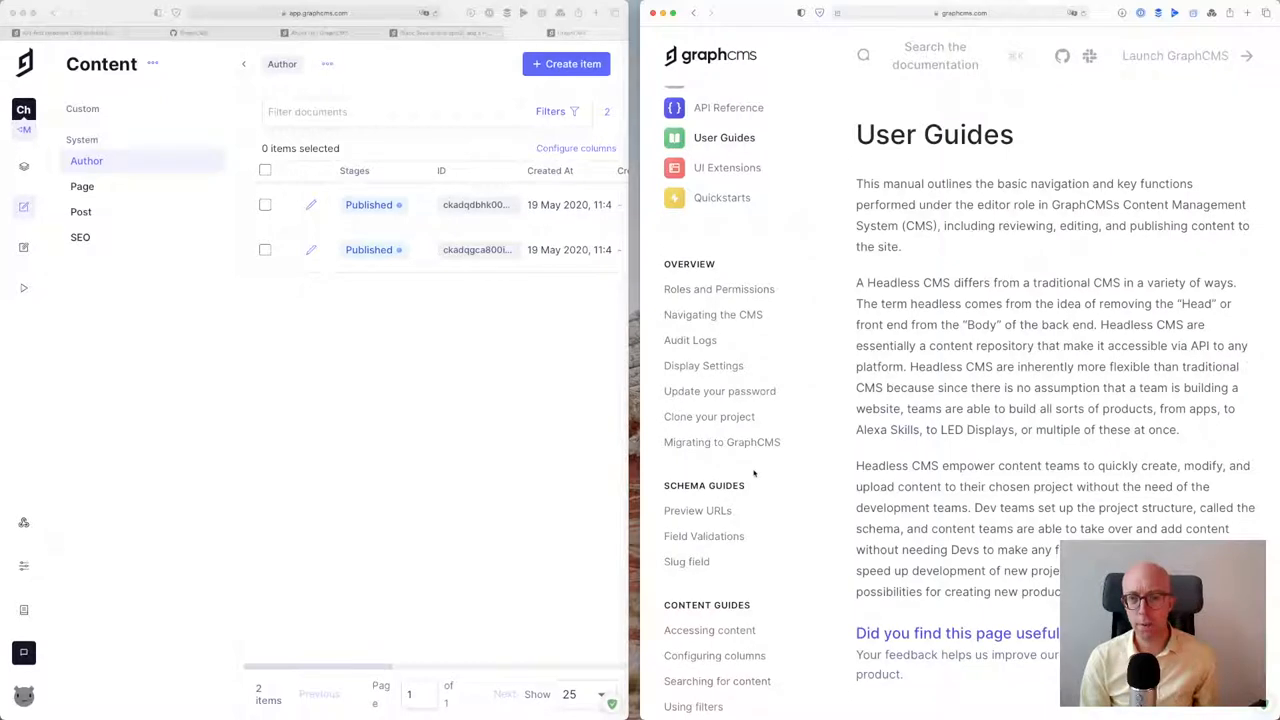
left_click(722, 442)
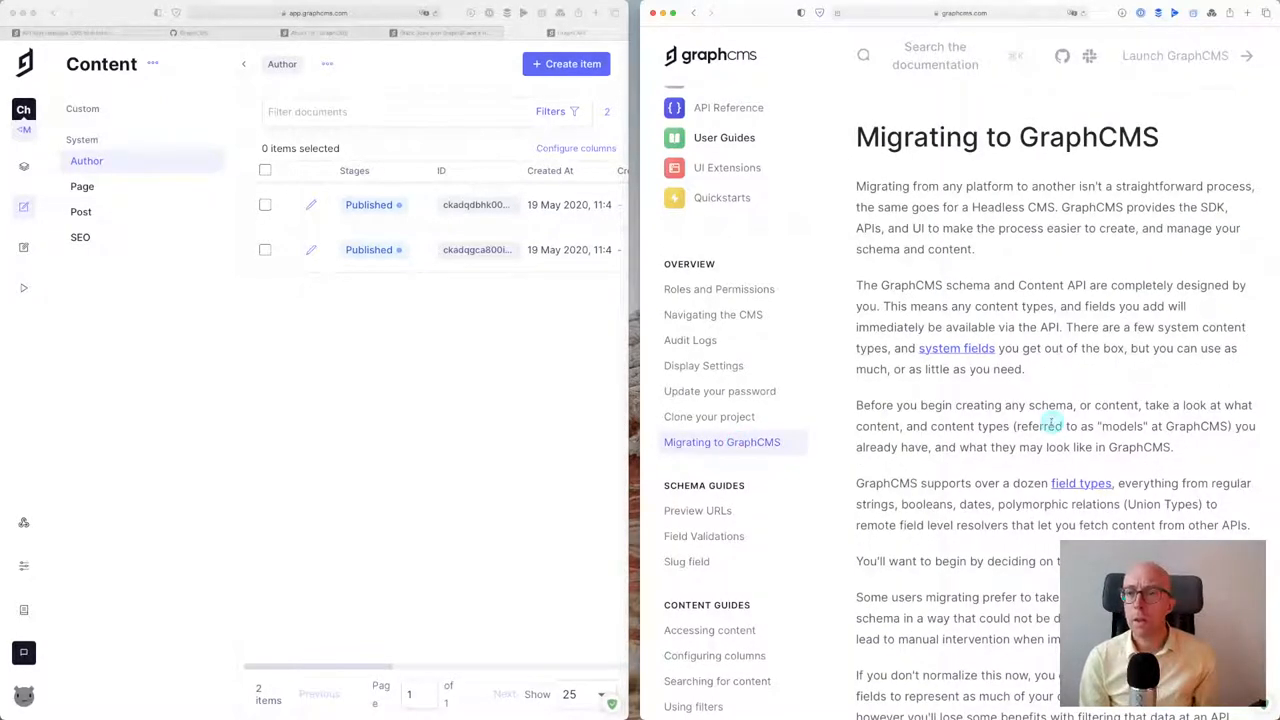
Read through the migration guide down to its schema-migration code
scroll("down", 3)
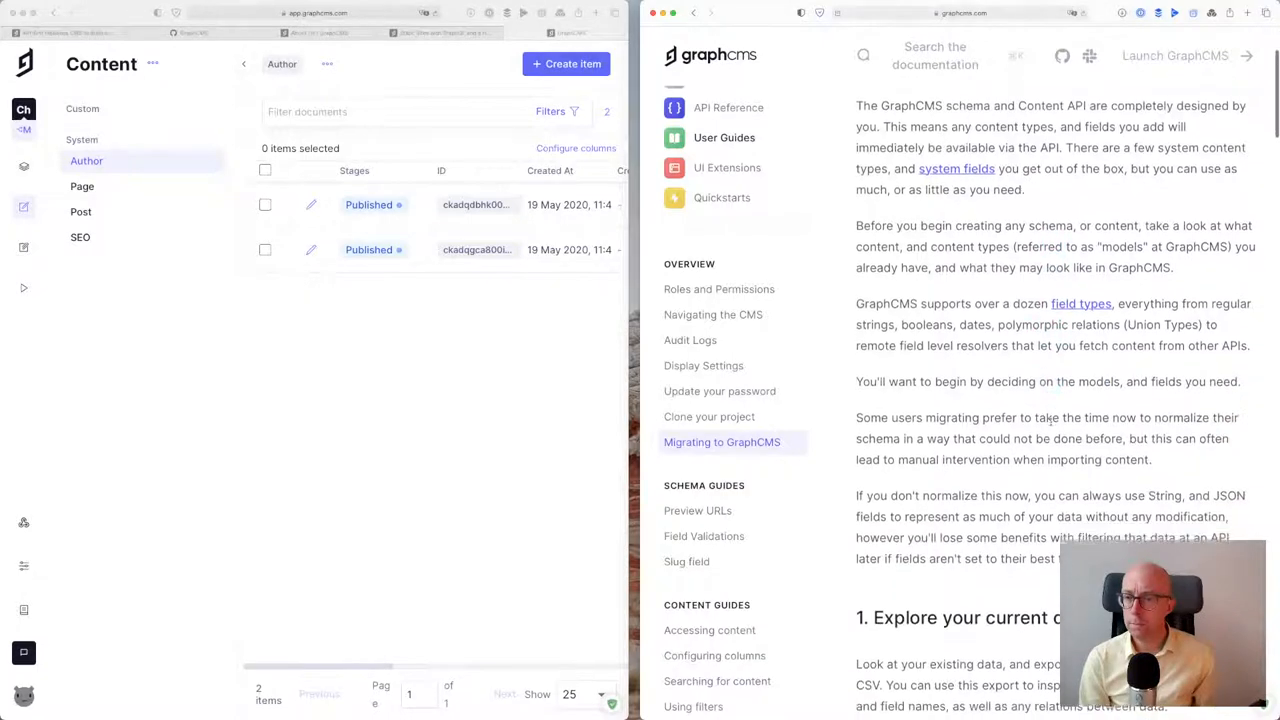
scroll("down", 3)
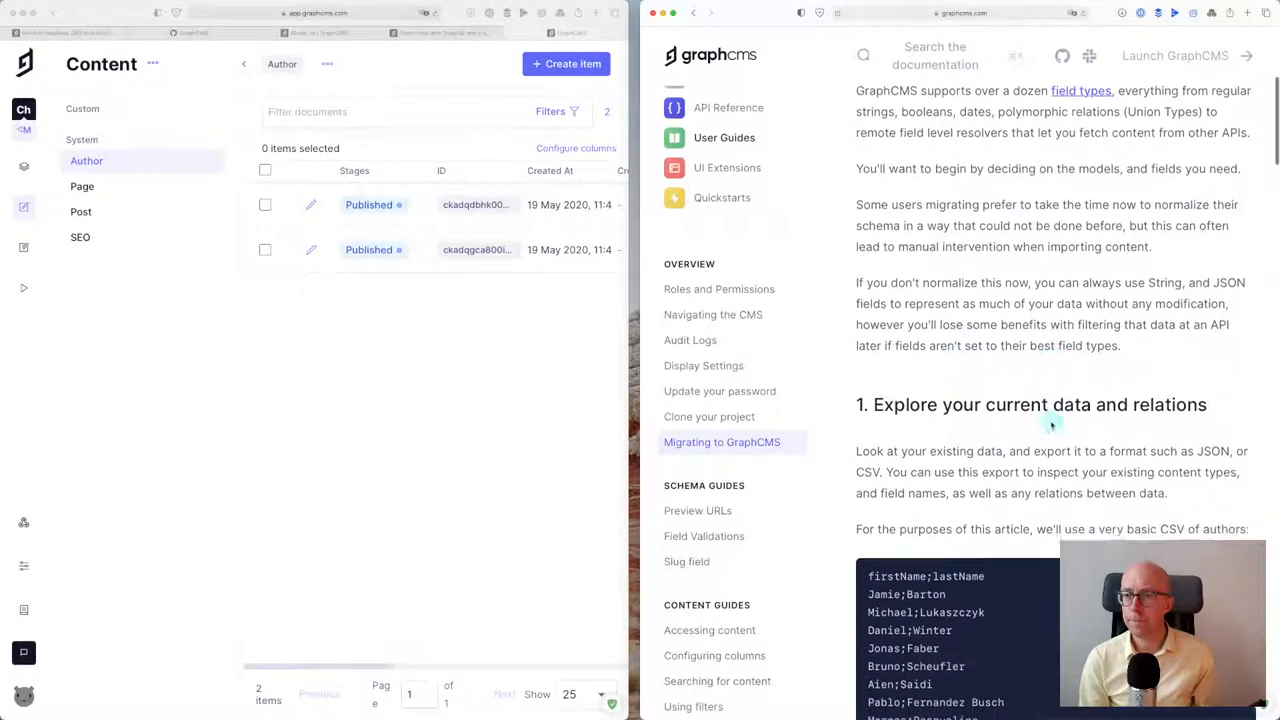
scroll("down", 3)
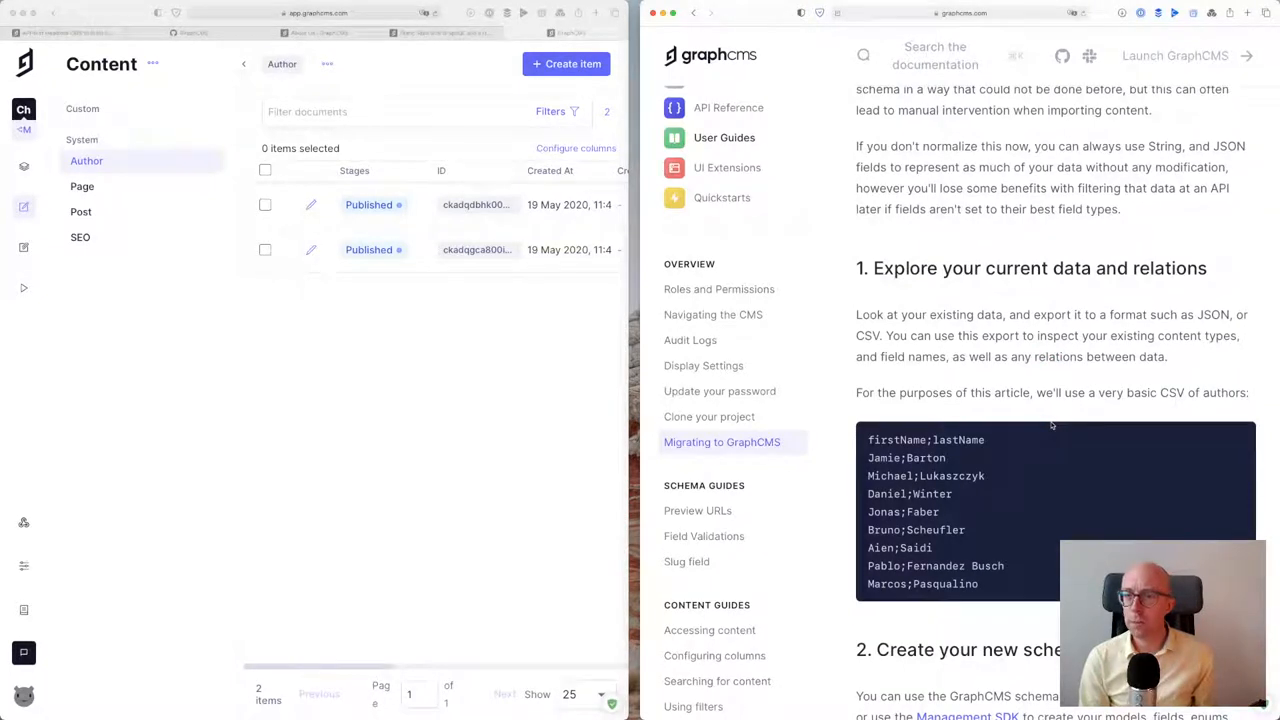
scroll("down", 3)
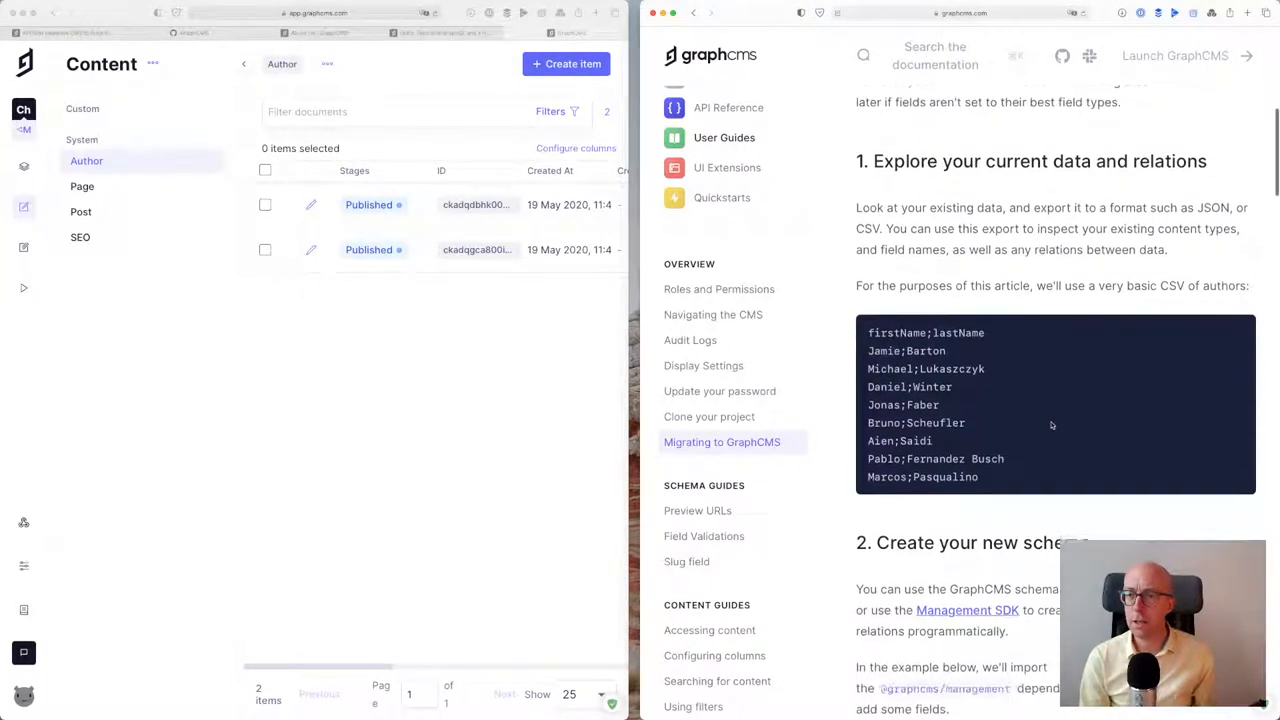
scroll("down", 3)
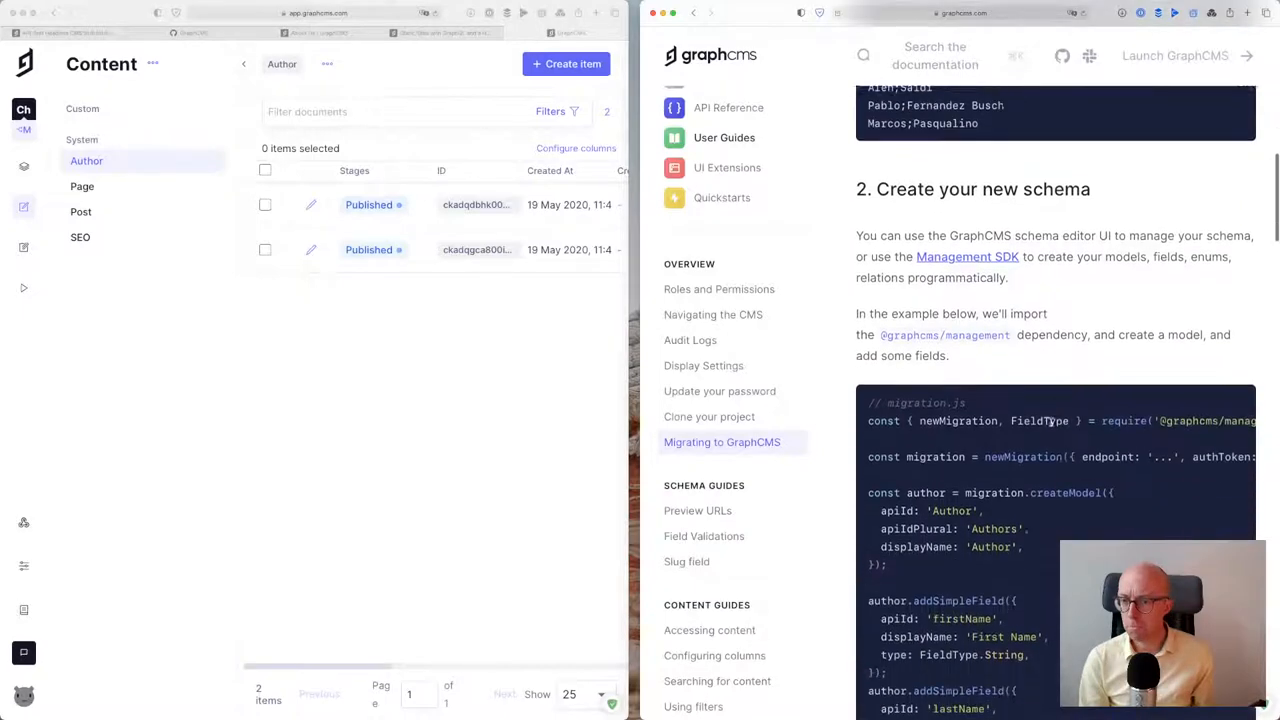
scroll("down", 3)
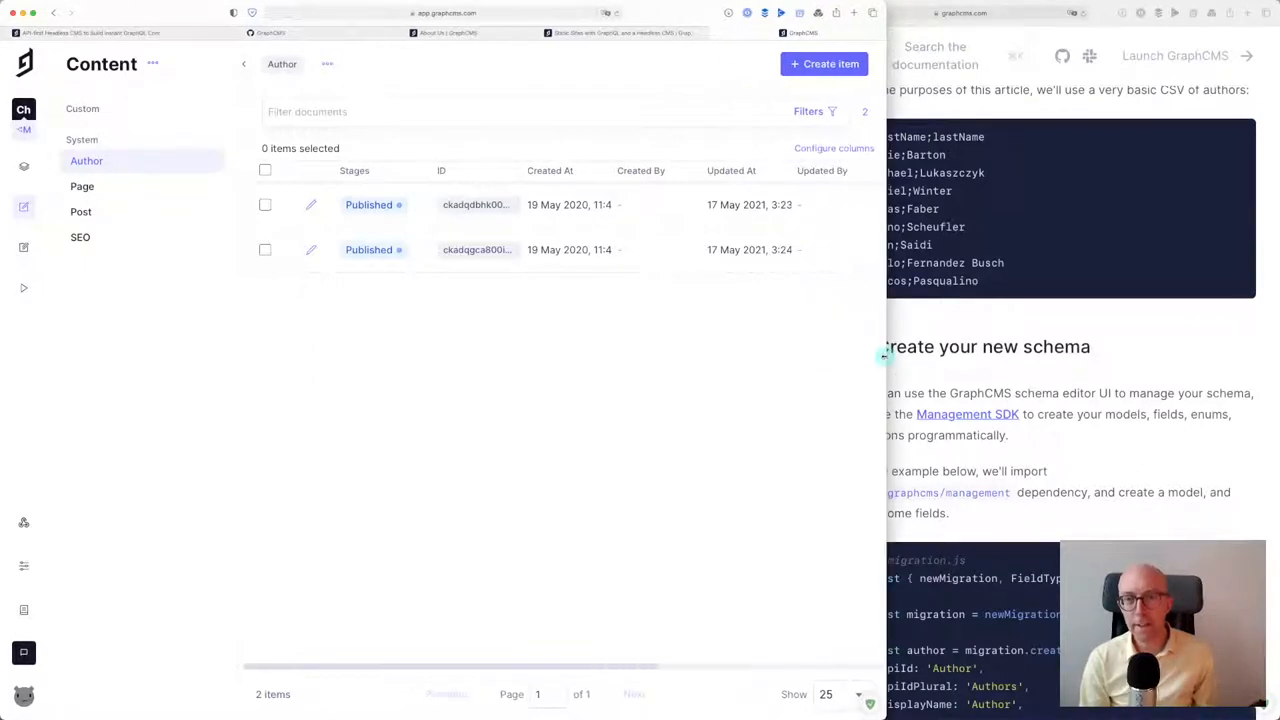
mouse_move(482, 360)
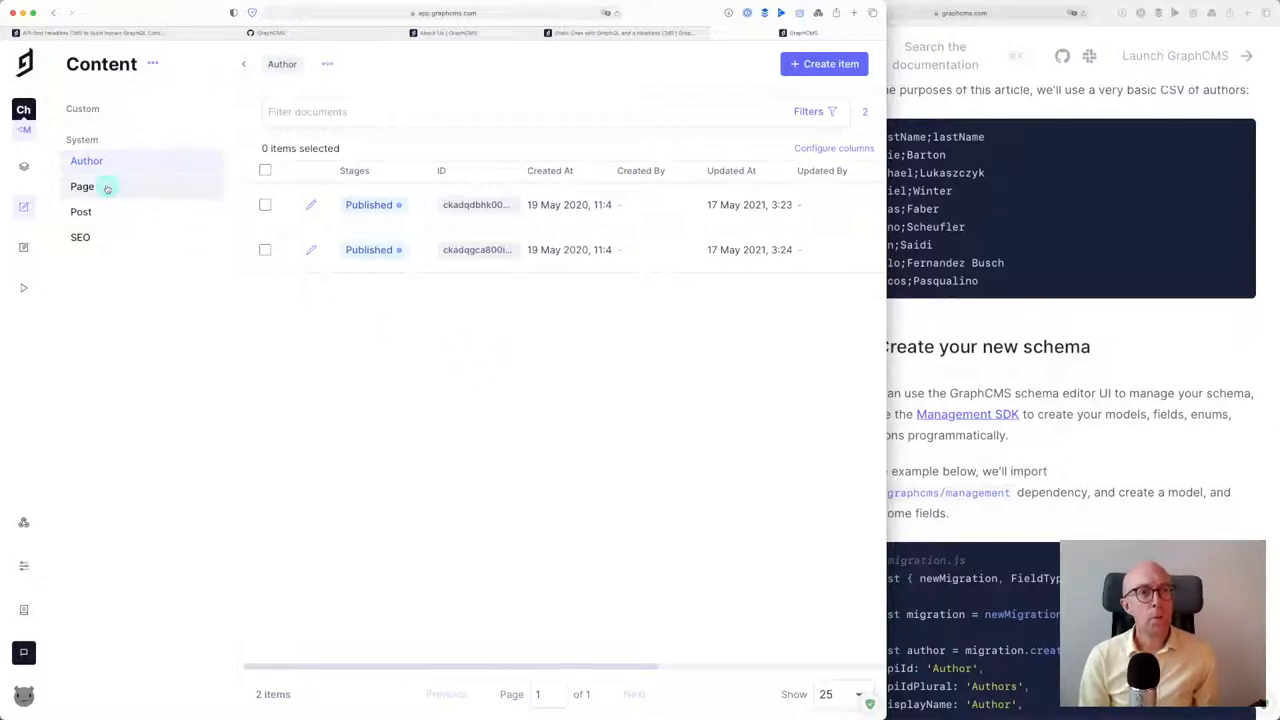
left_click(82, 186)
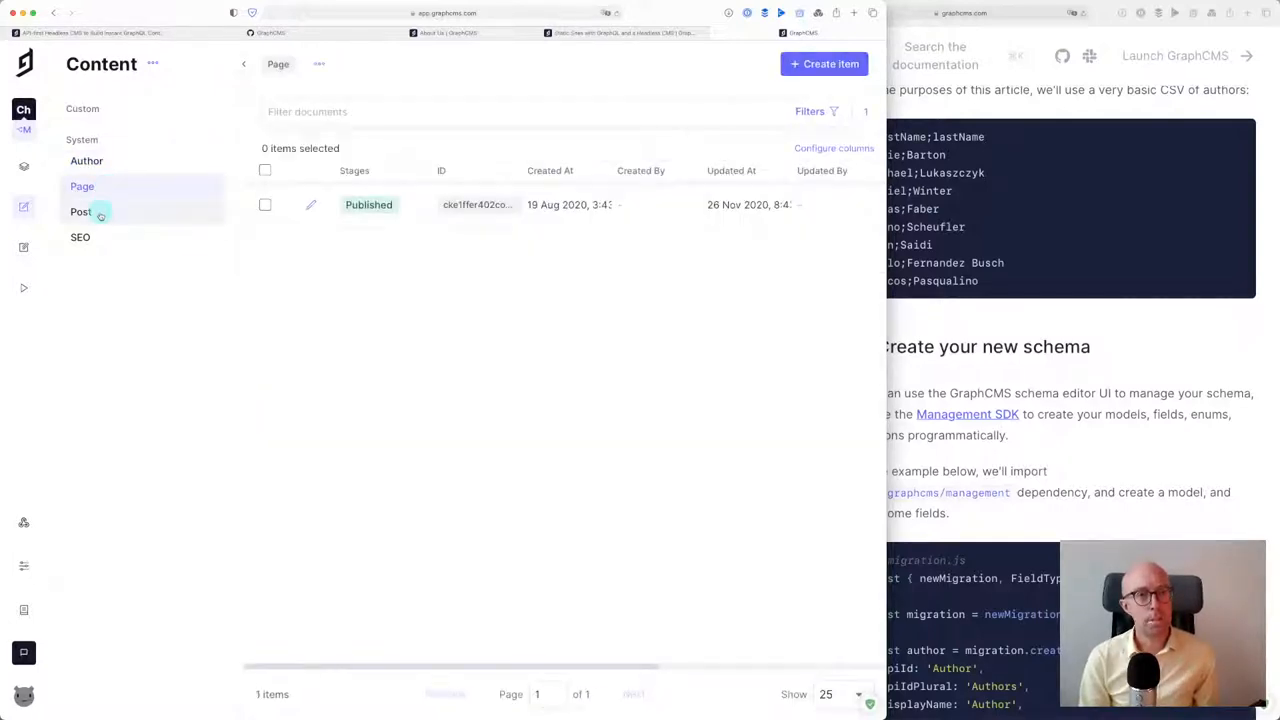
left_click(80, 212)
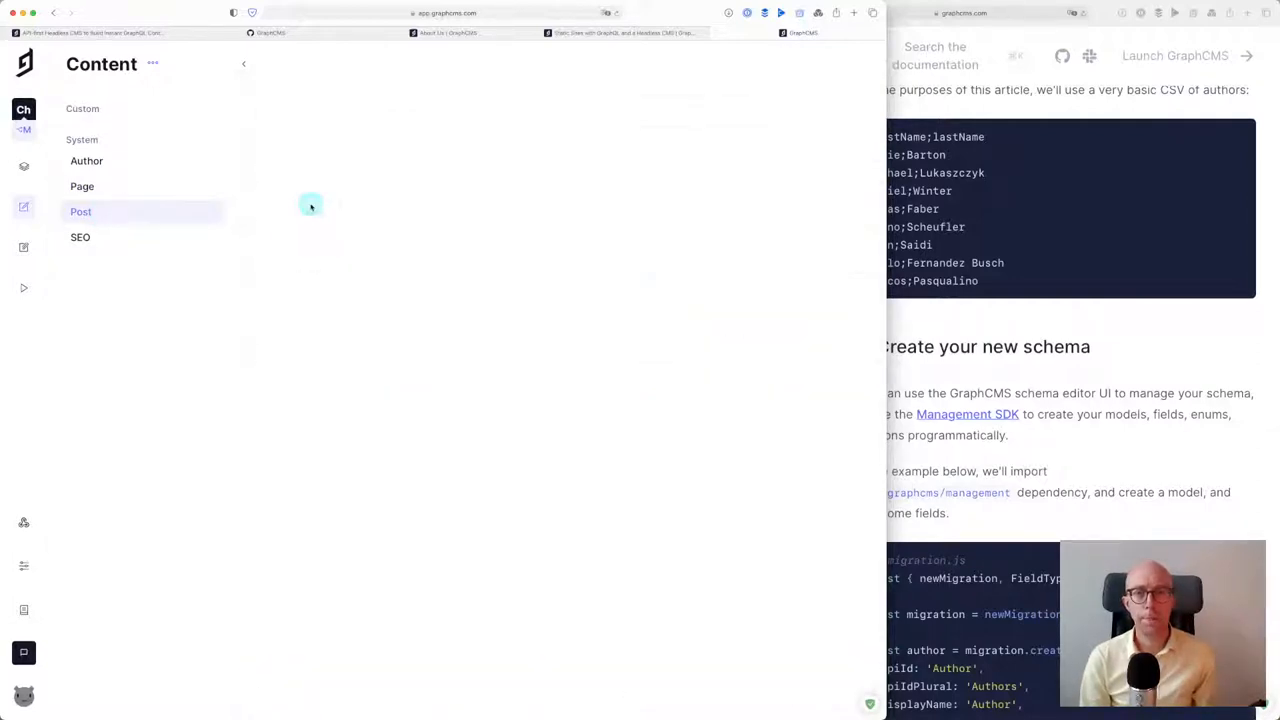
left_click(80, 212)
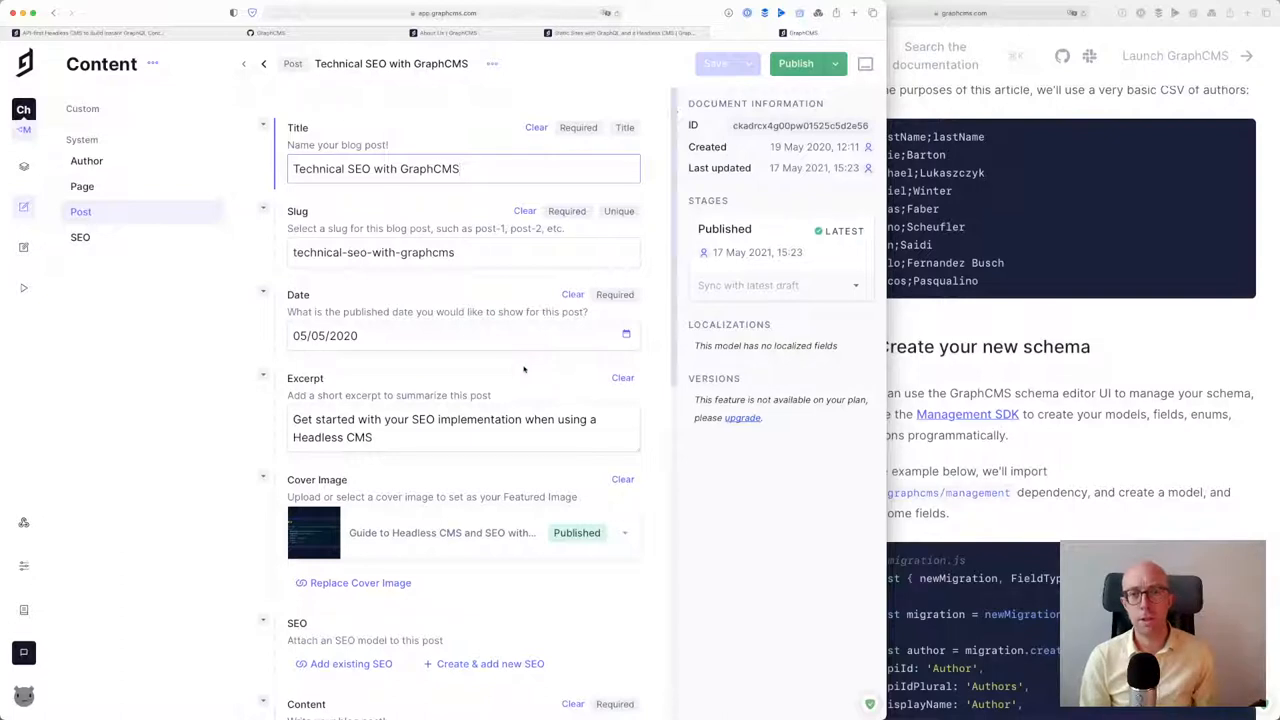
scroll("down", 3)
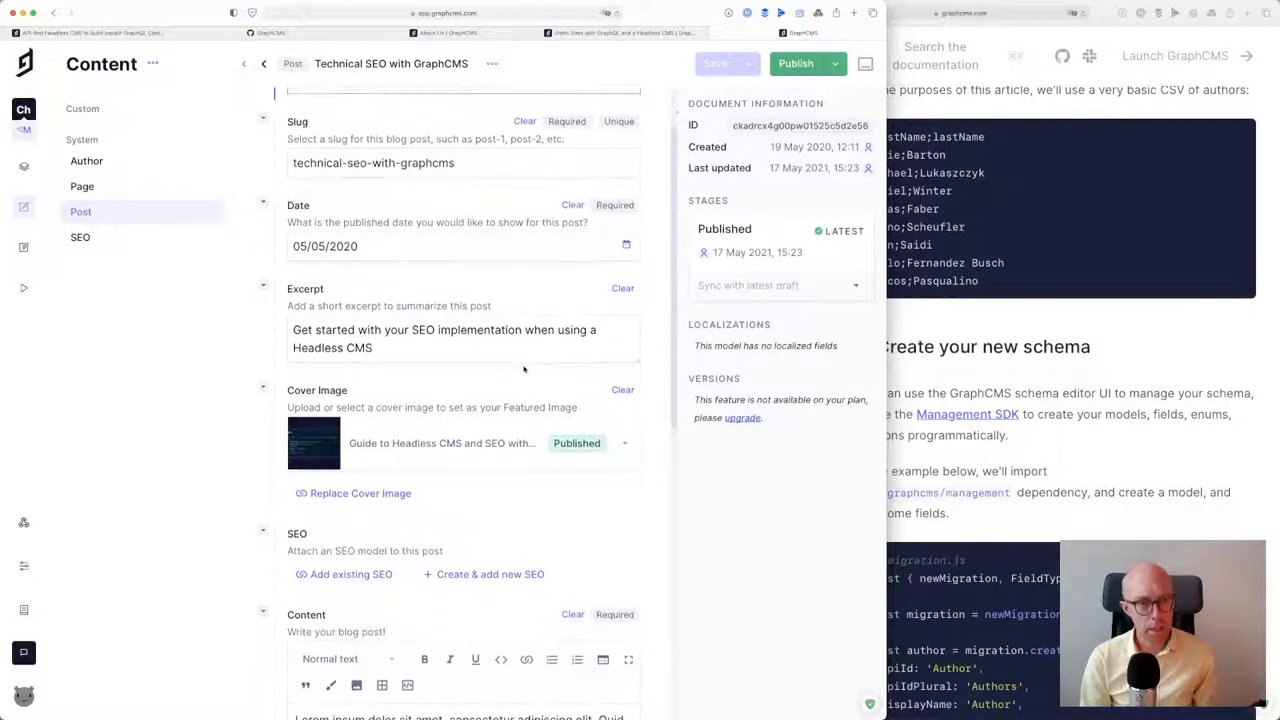
scroll("down", 3)
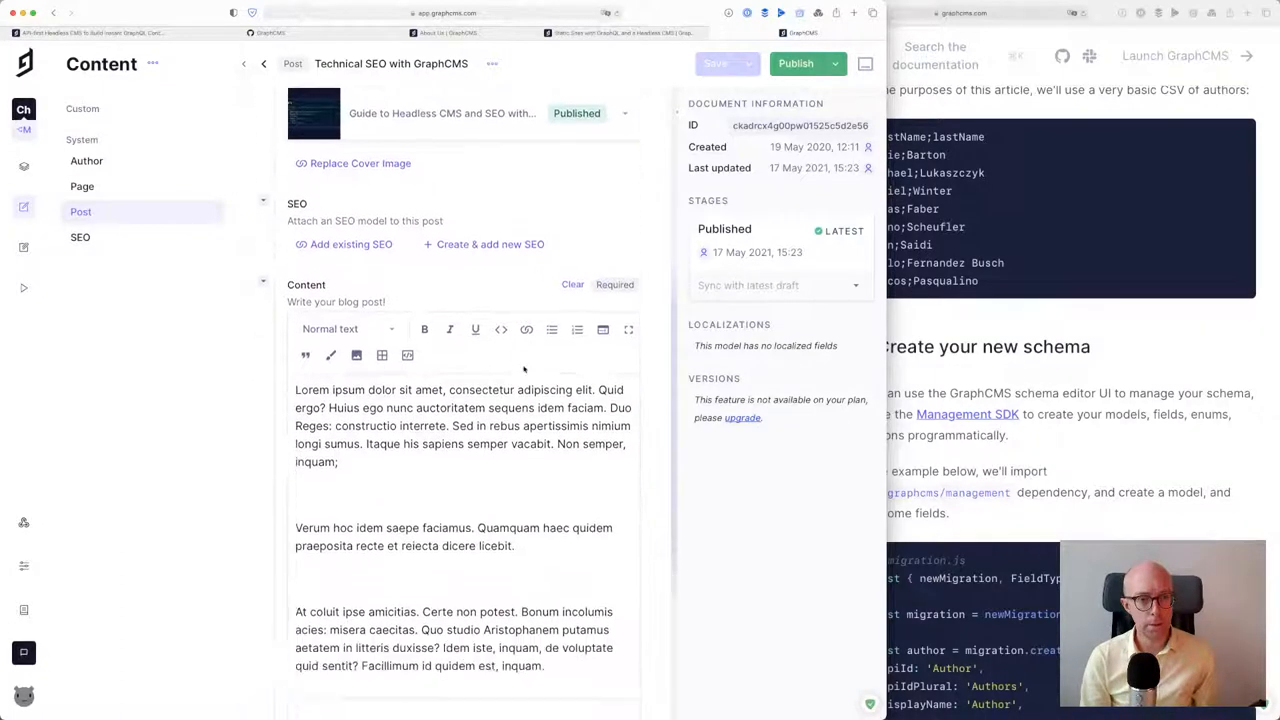
scroll("down", 3)
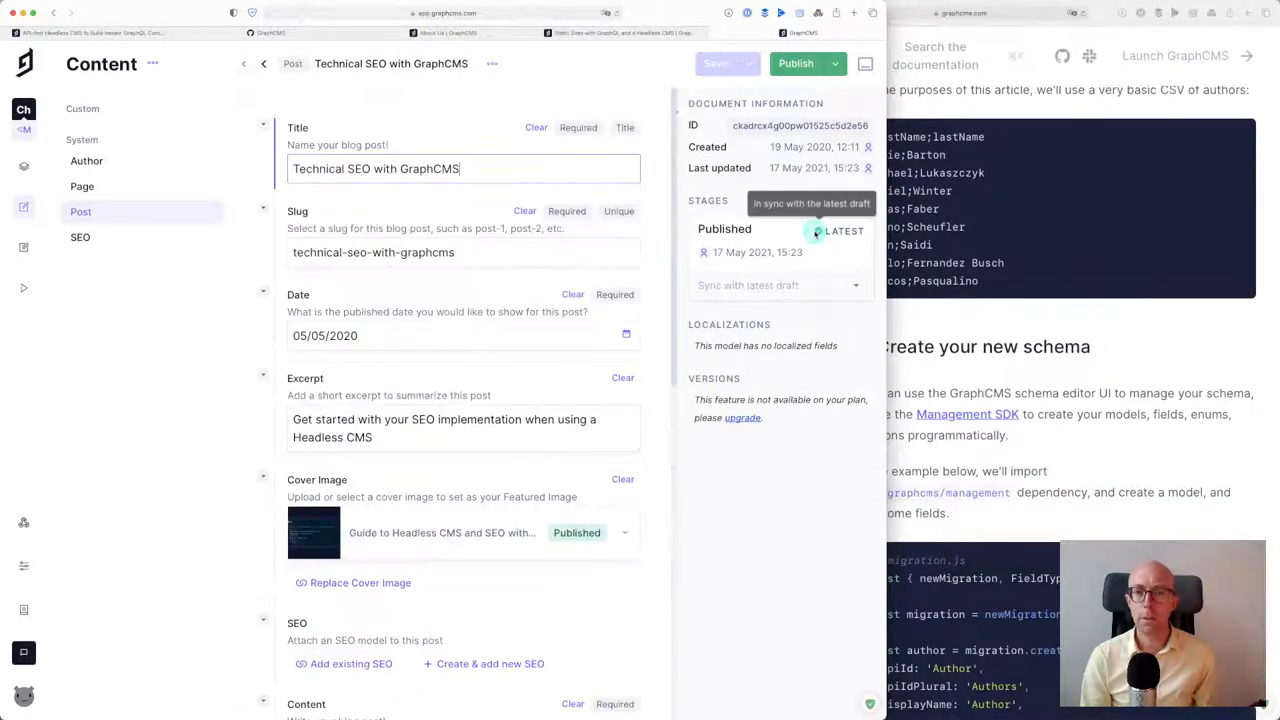
left_click(840, 62)
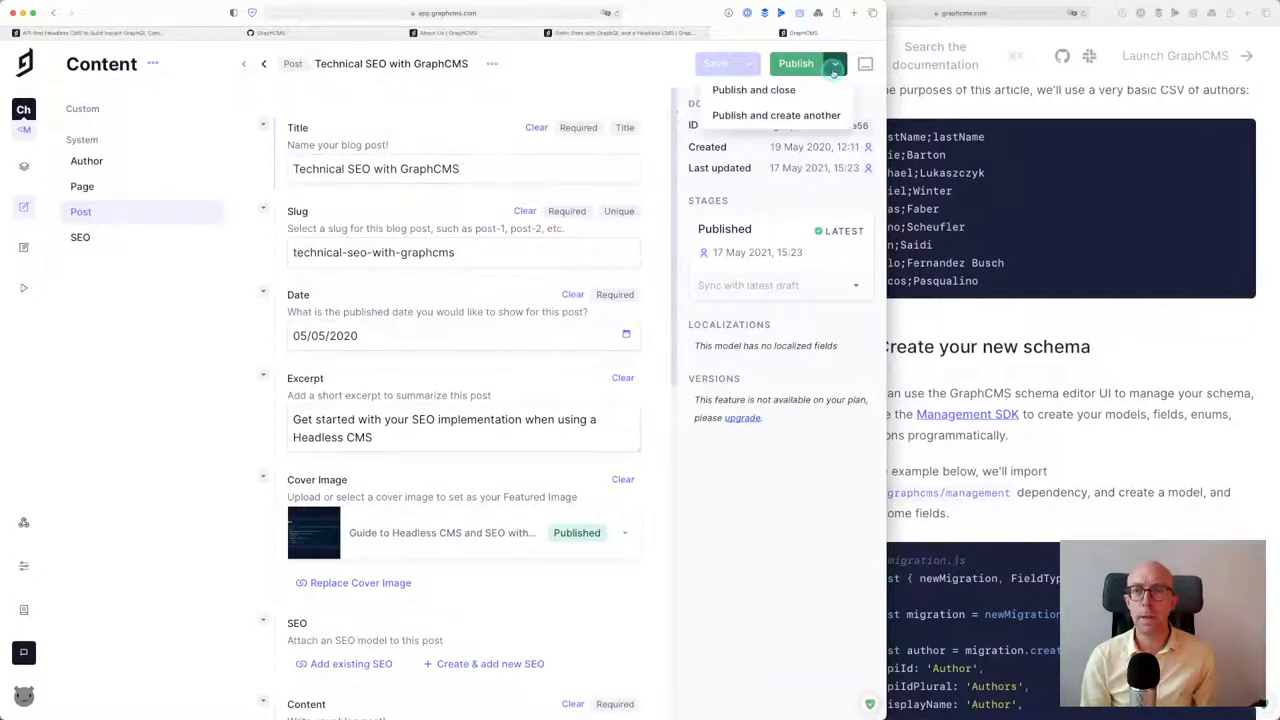
left_click(736, 652)
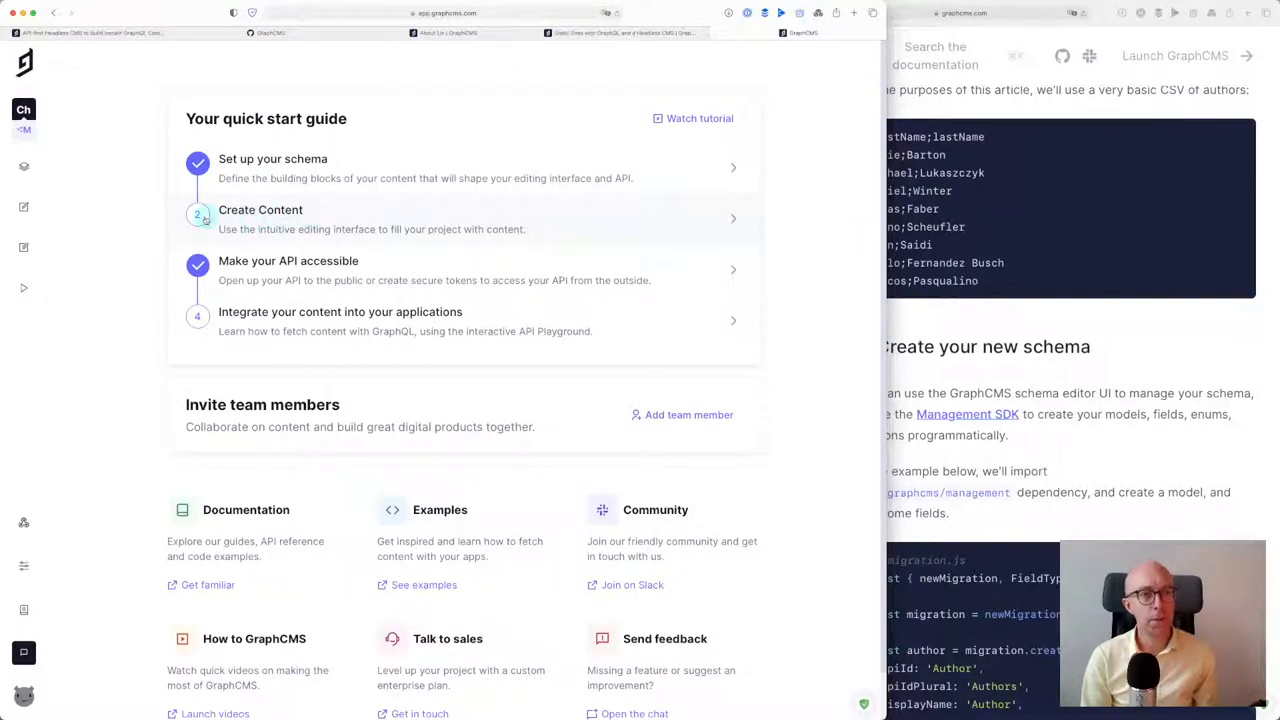
mouse_move(740, 178)
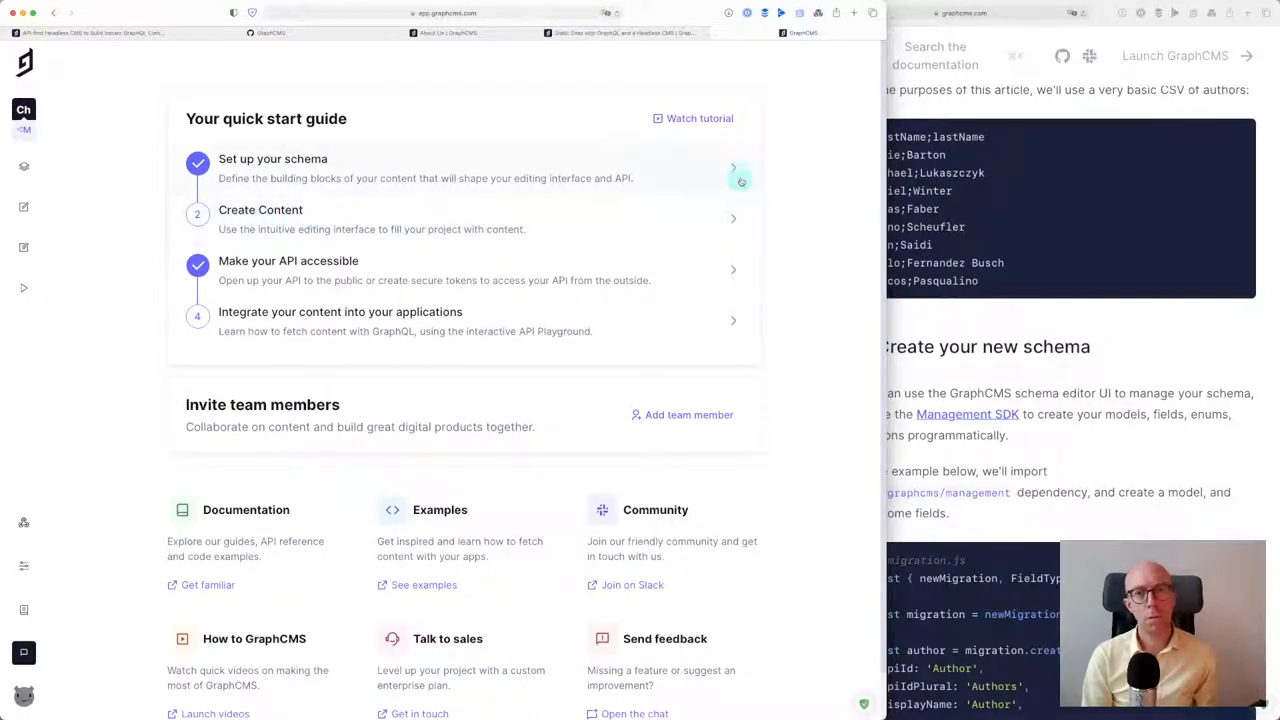
View the project schema and inspect the SEO and Asset model fields
left_click(732, 168)
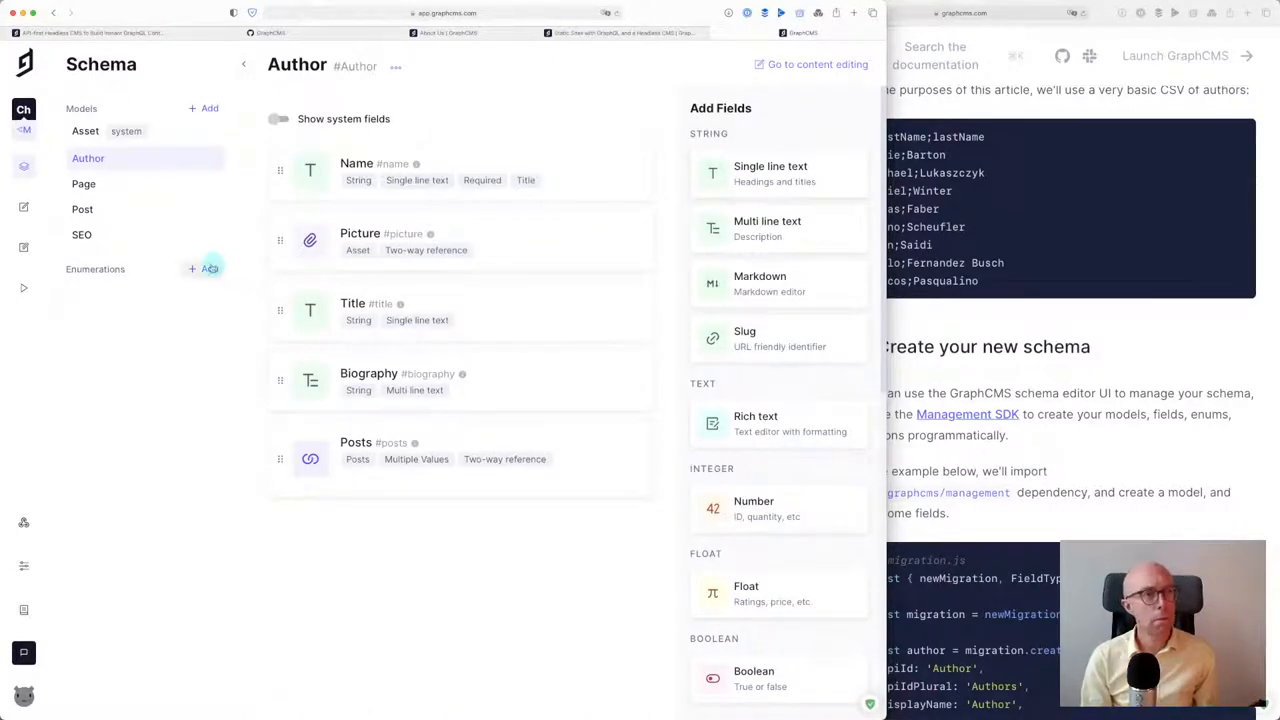
left_click(82, 234)
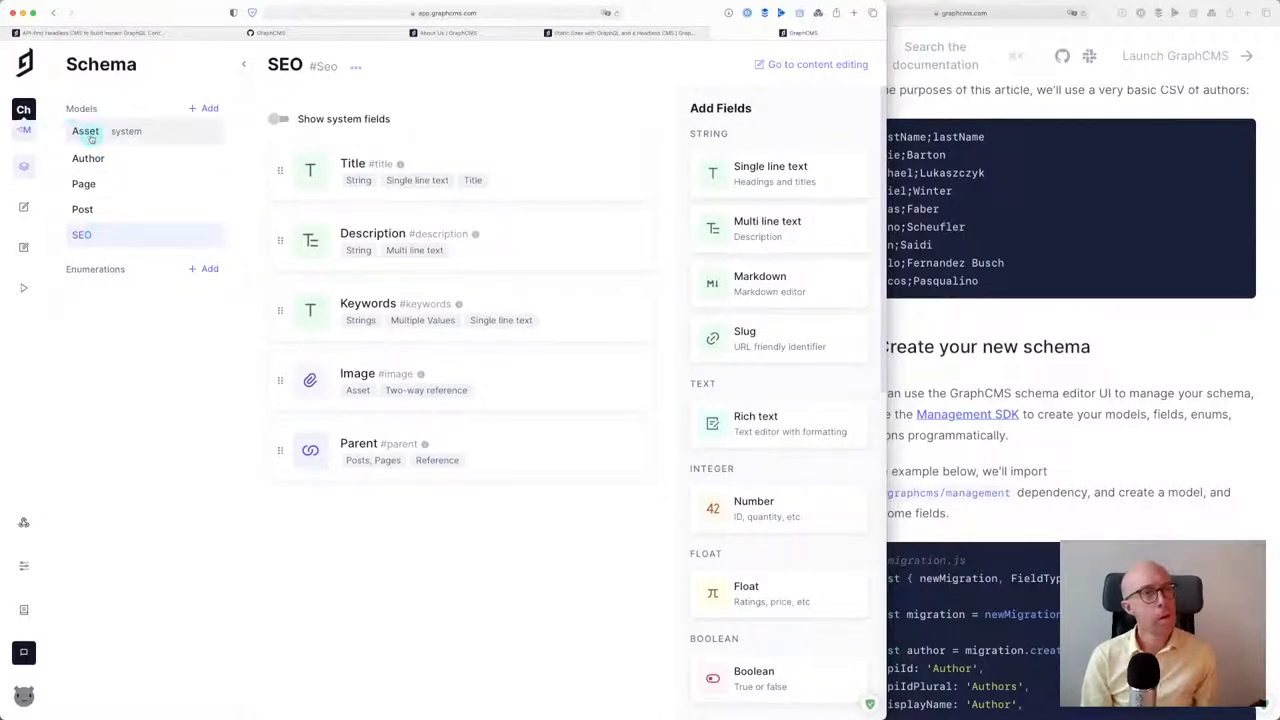
left_click(84, 132)
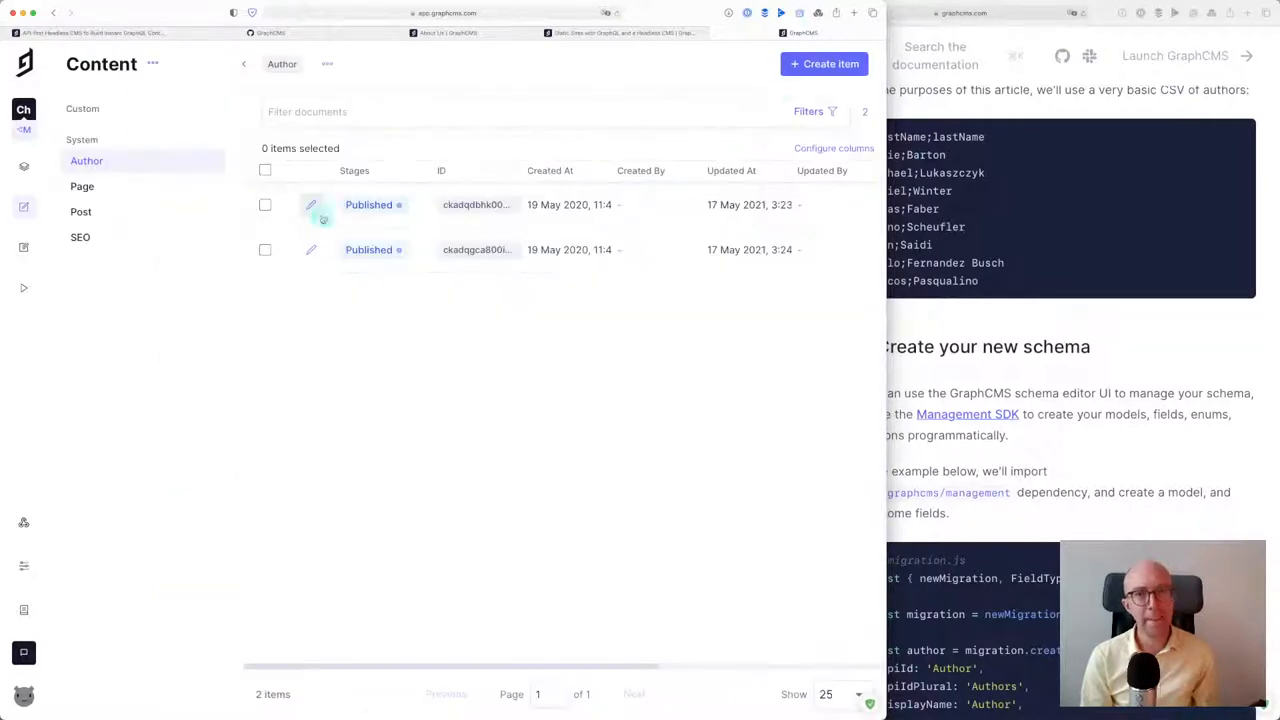
mouse_move(160, 200)
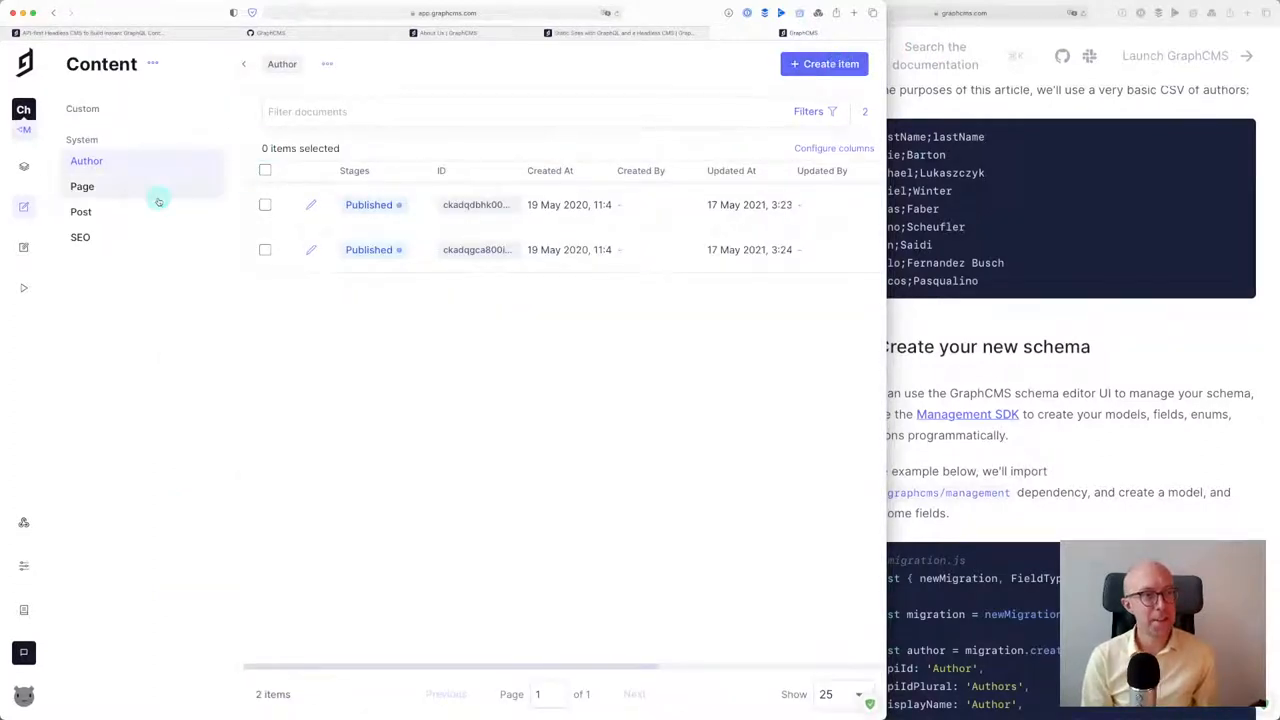
Create a new Post entry with slug 'hey-there'
left_click(80, 212)
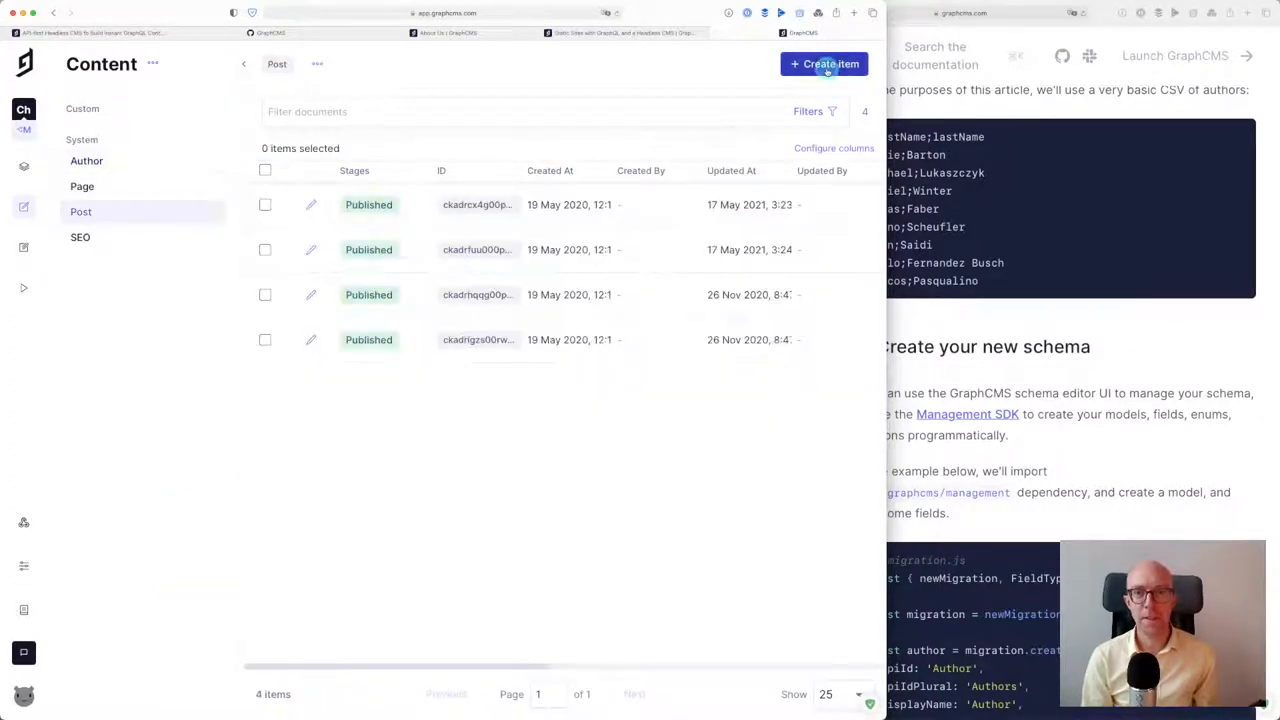
left_click(824, 62)
type("Hey There 👋")
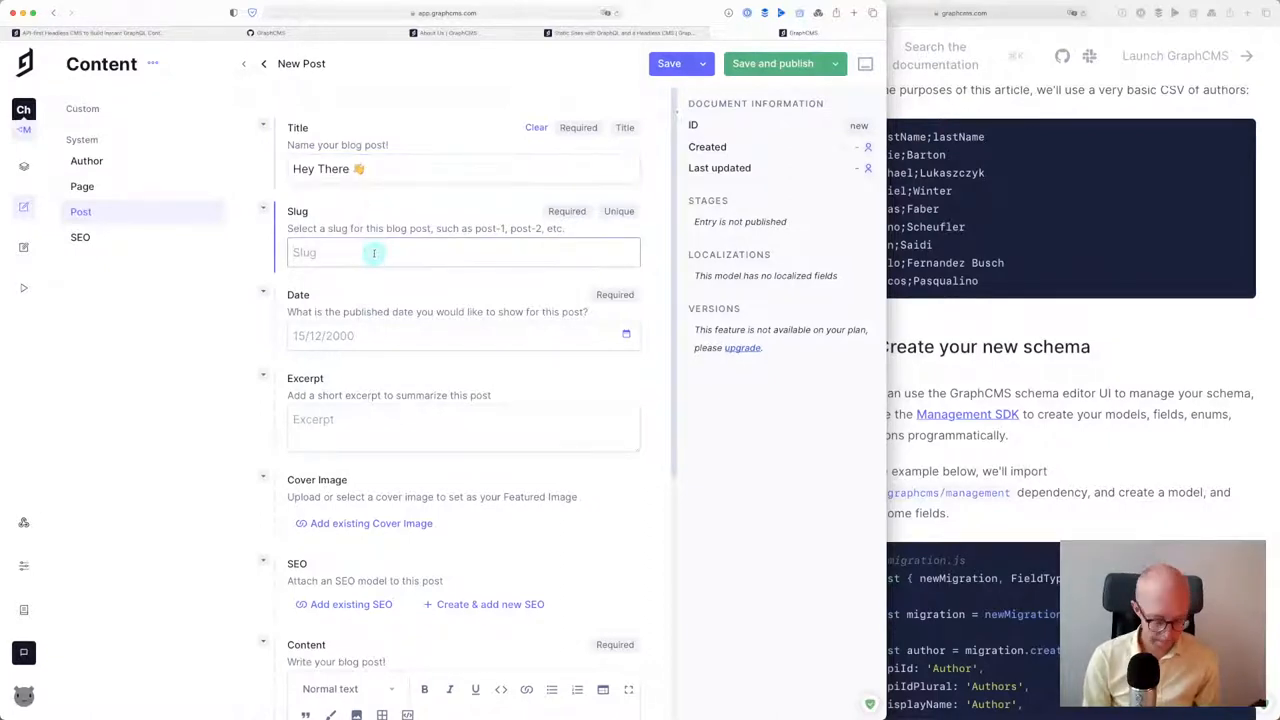
type("hey-there")
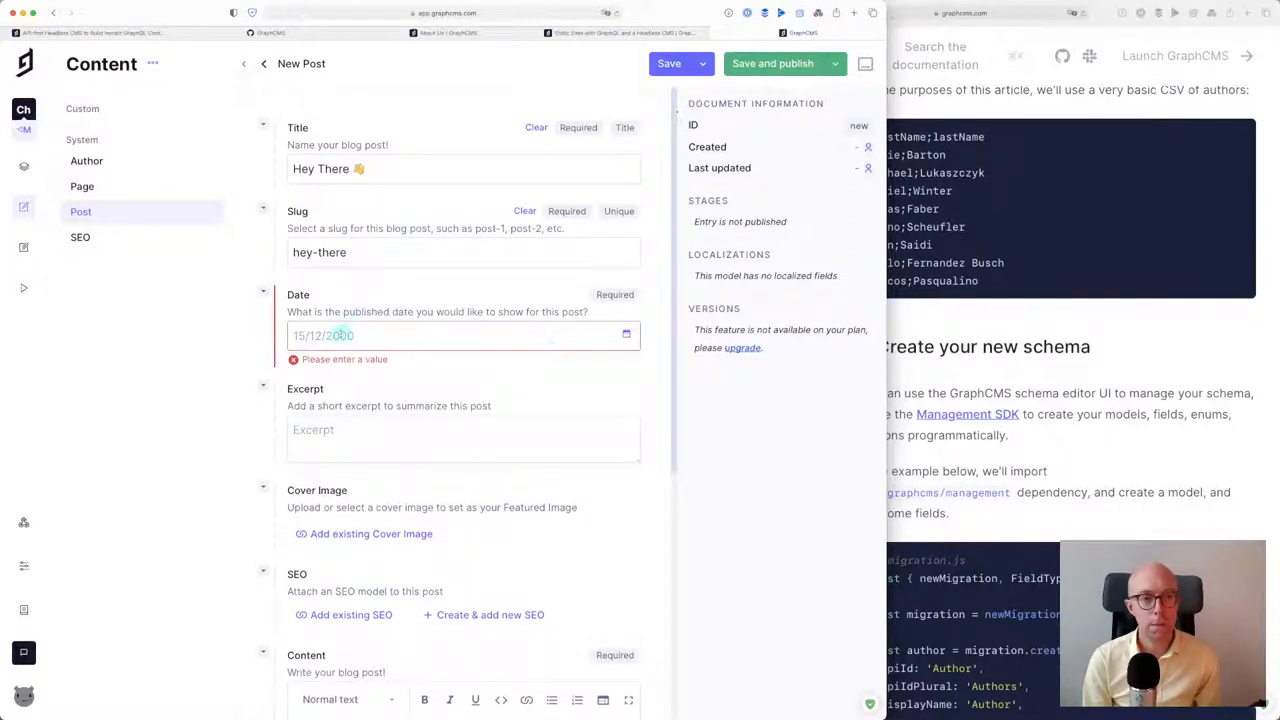
Set the post date to today (06/09/2021) and enter the excerpt 'Hey There!'
left_click(626, 336)
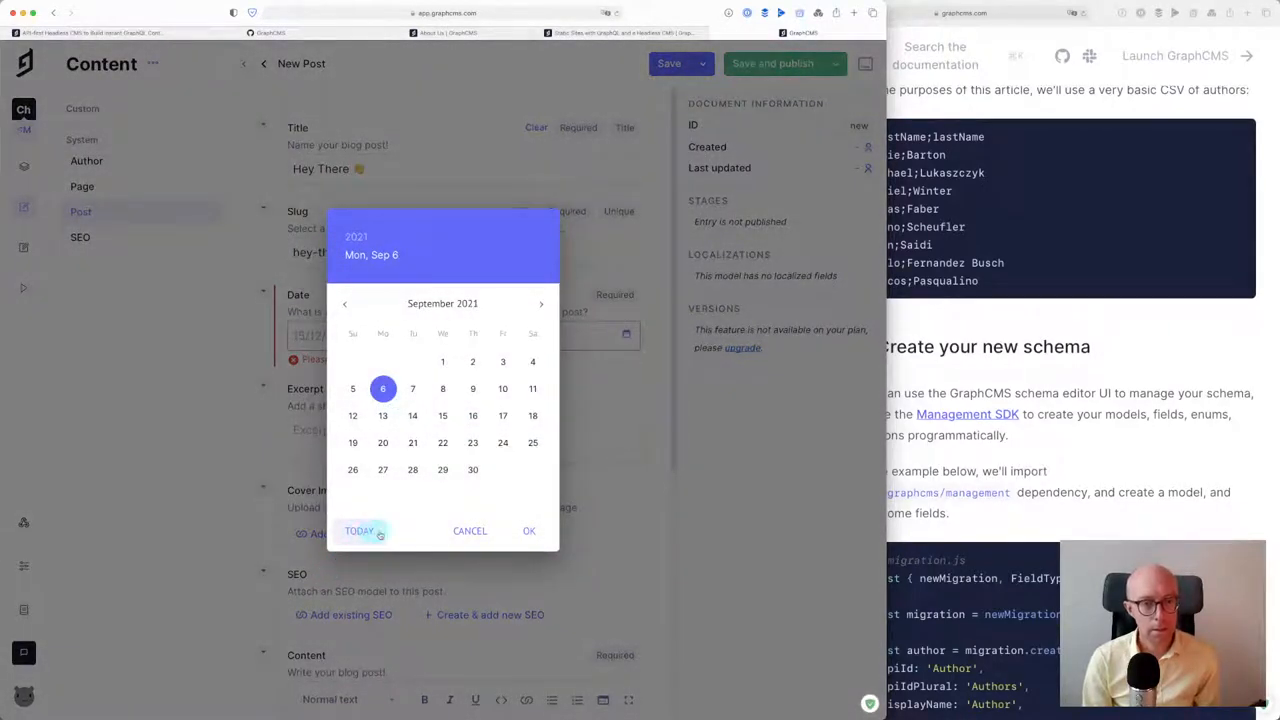
left_click(528, 532)
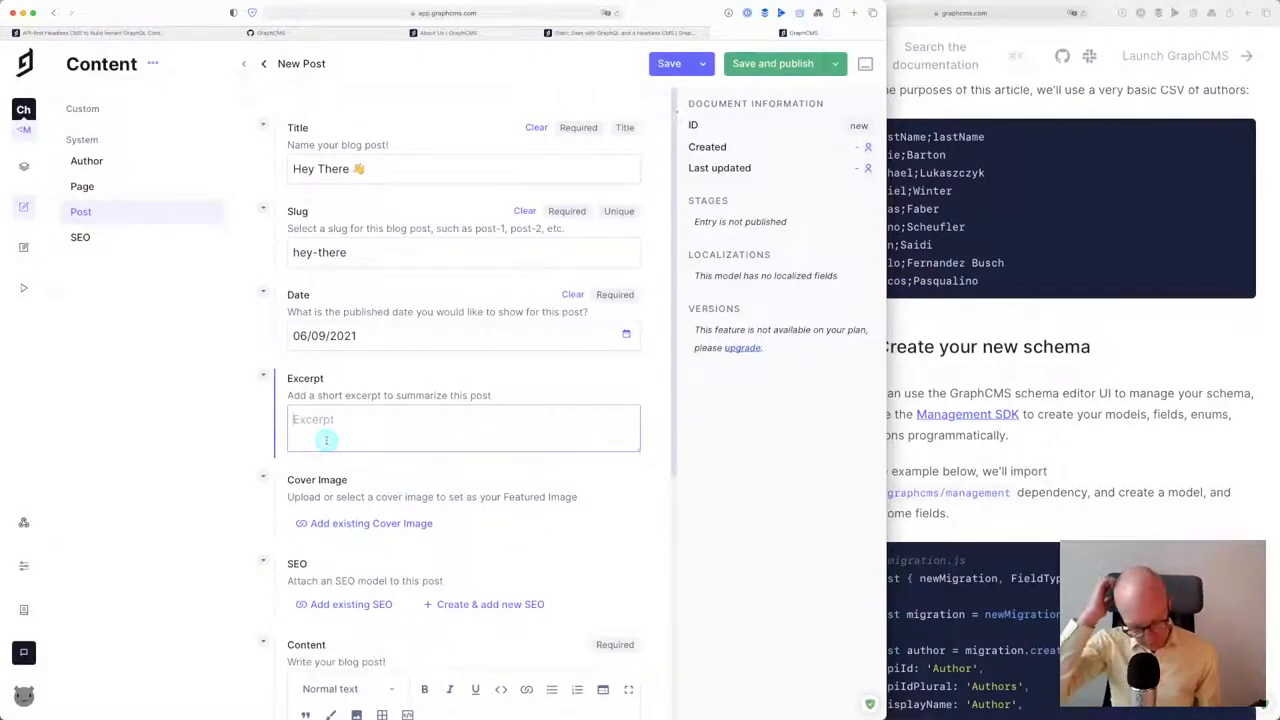
type("Hey")
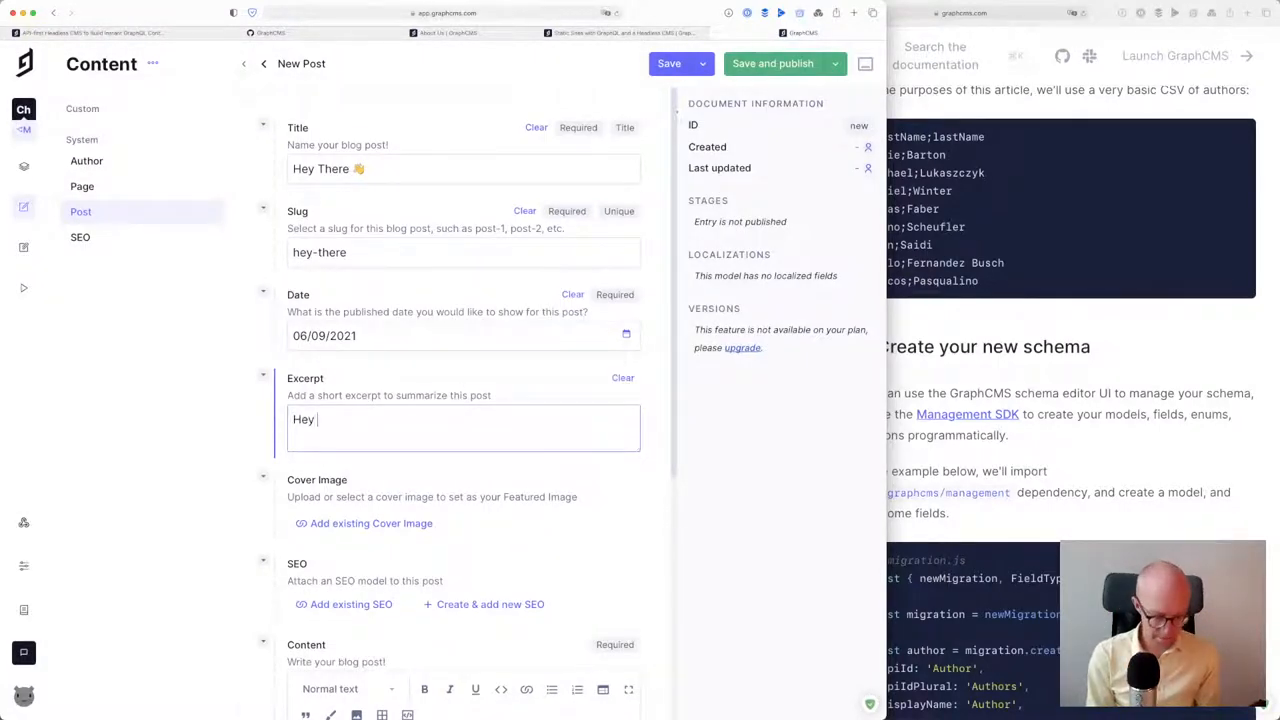
type("There!")
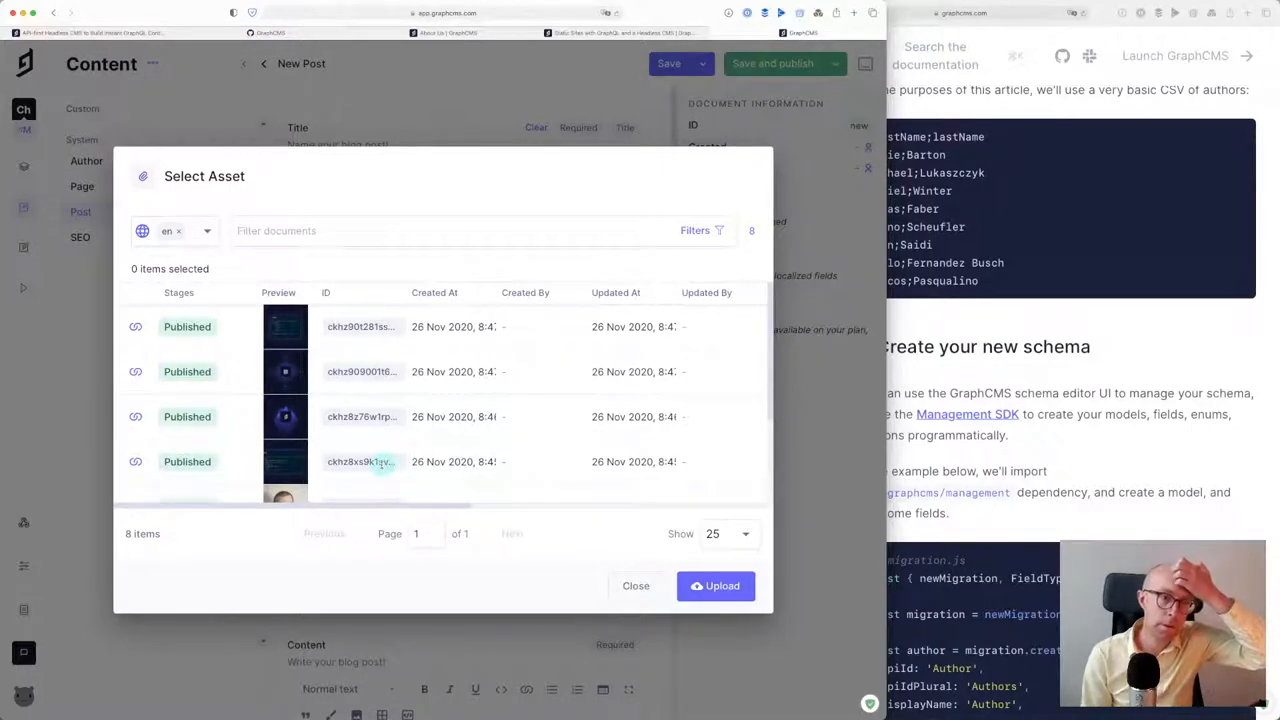
Pick the Ronak.jpg portrait from existing assets as the post's cover image
scroll("down", 3)
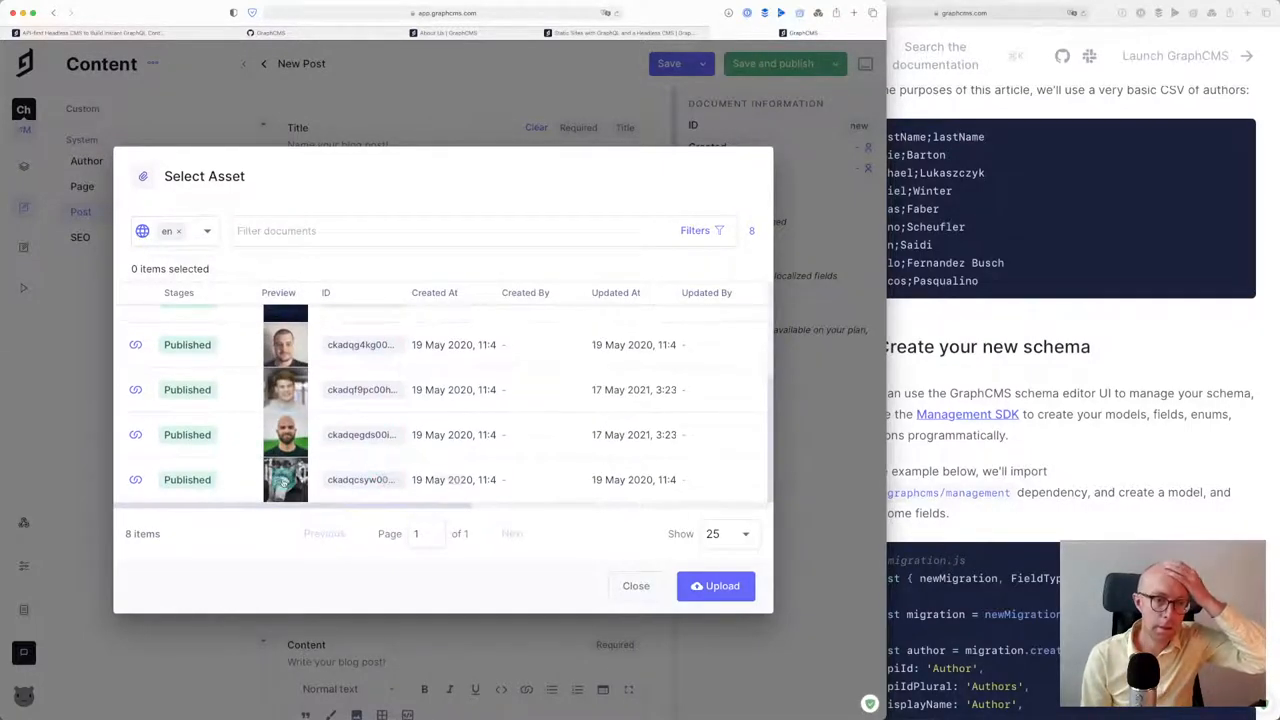
left_click(284, 480)
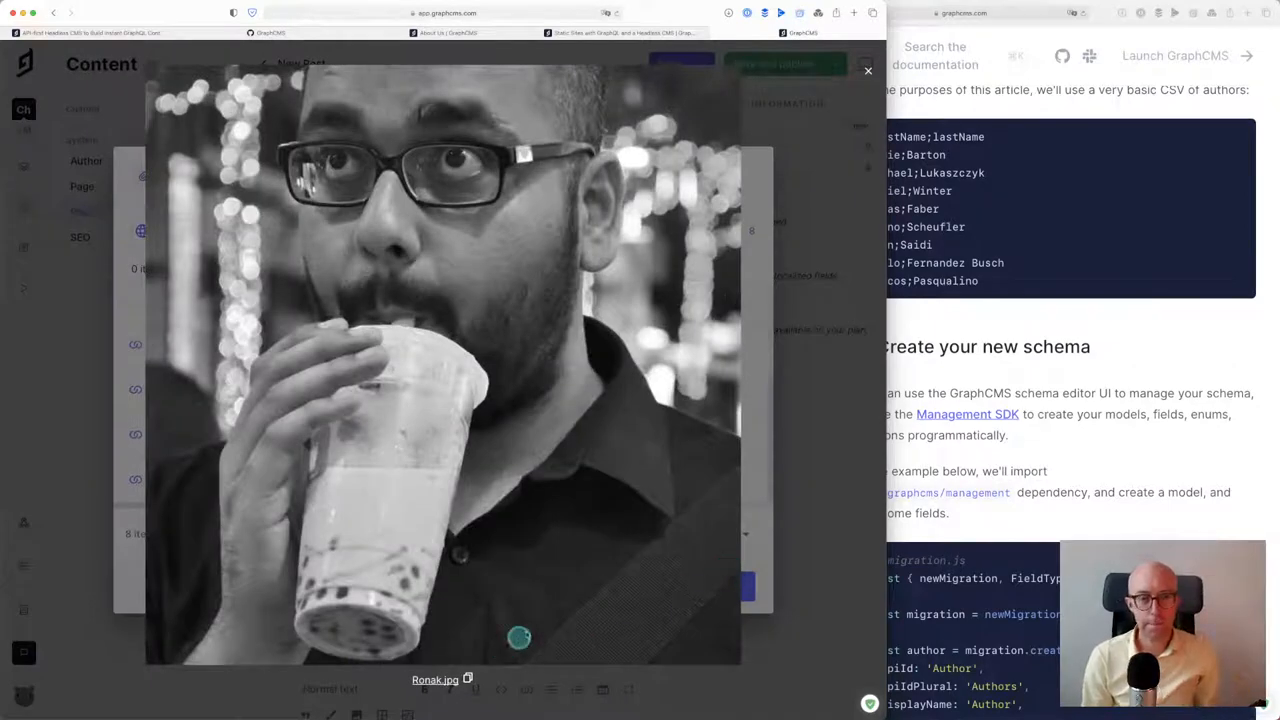
left_click(868, 72)
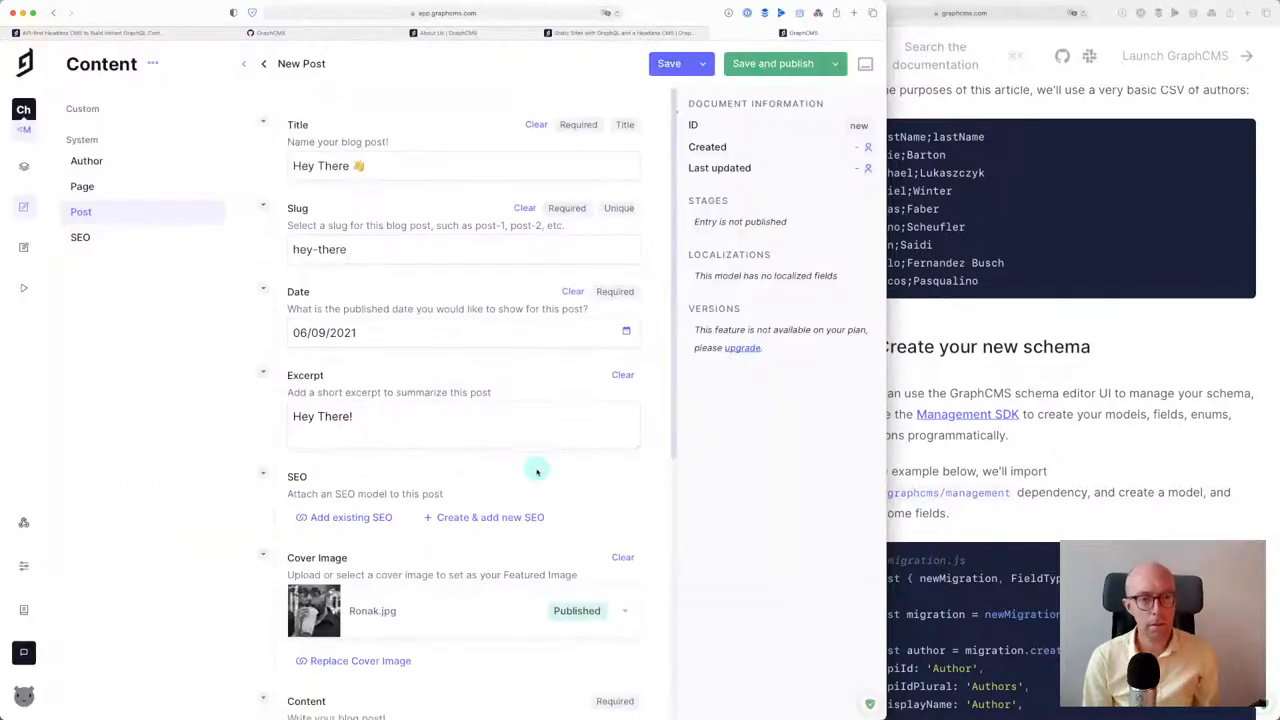
Enter body text 'Wooo' and add two tags to the post
scroll("down", 3)
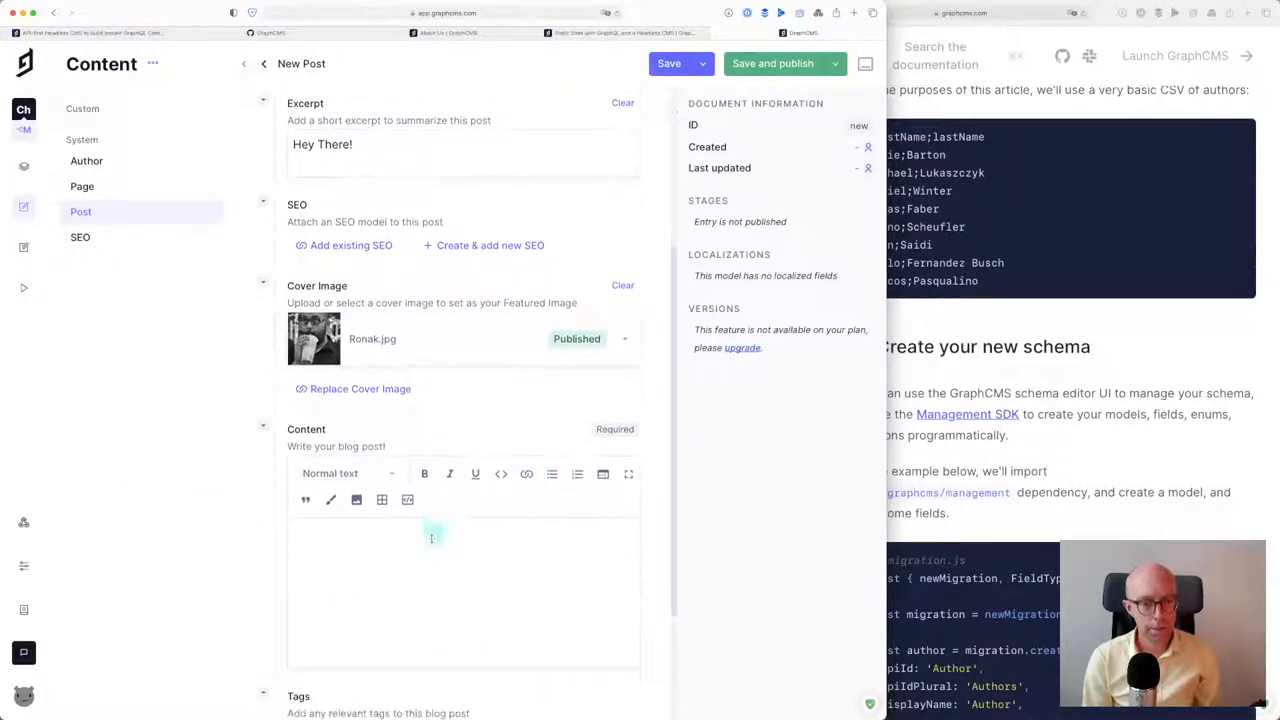
type("Wooo")
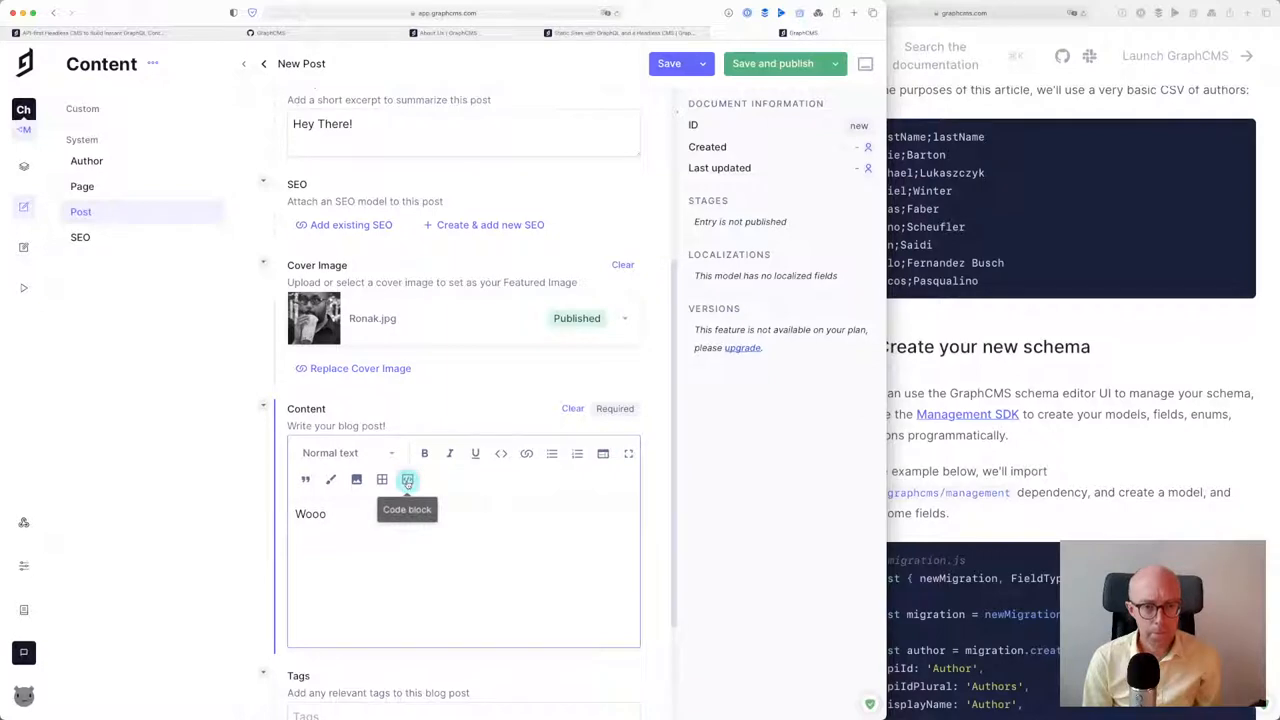
mouse_move(330, 480)
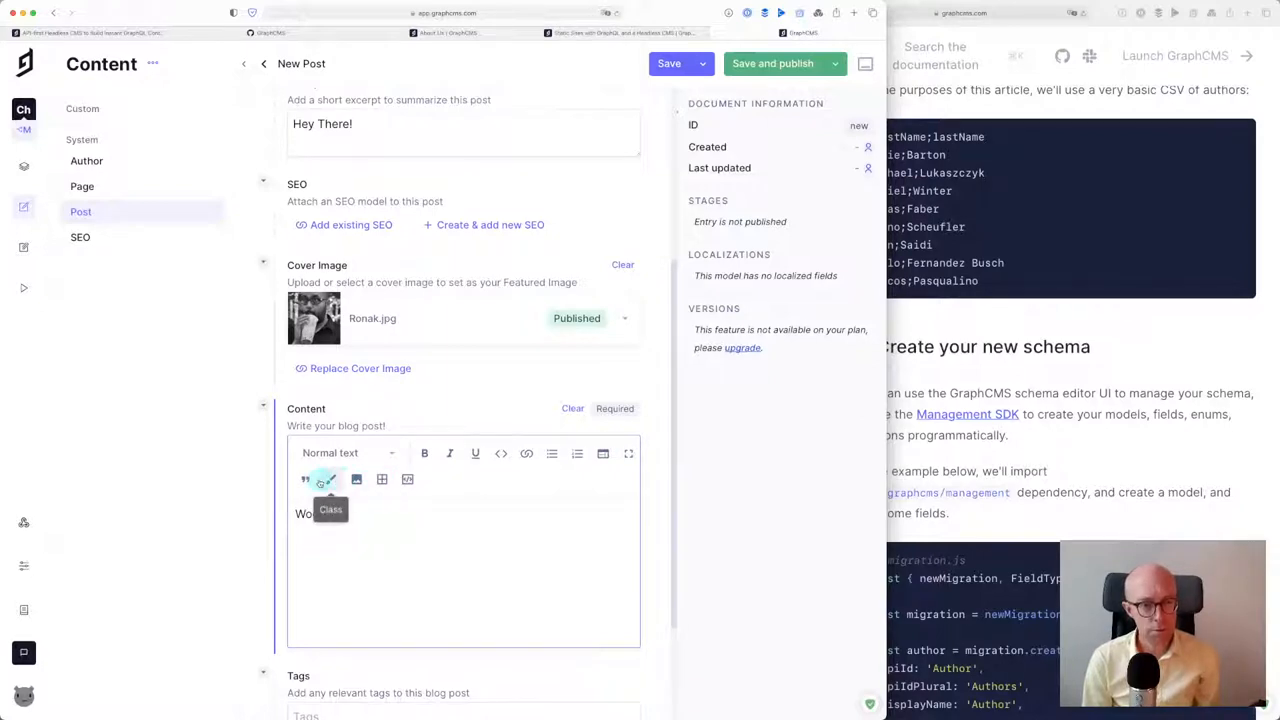
type("Wooo")
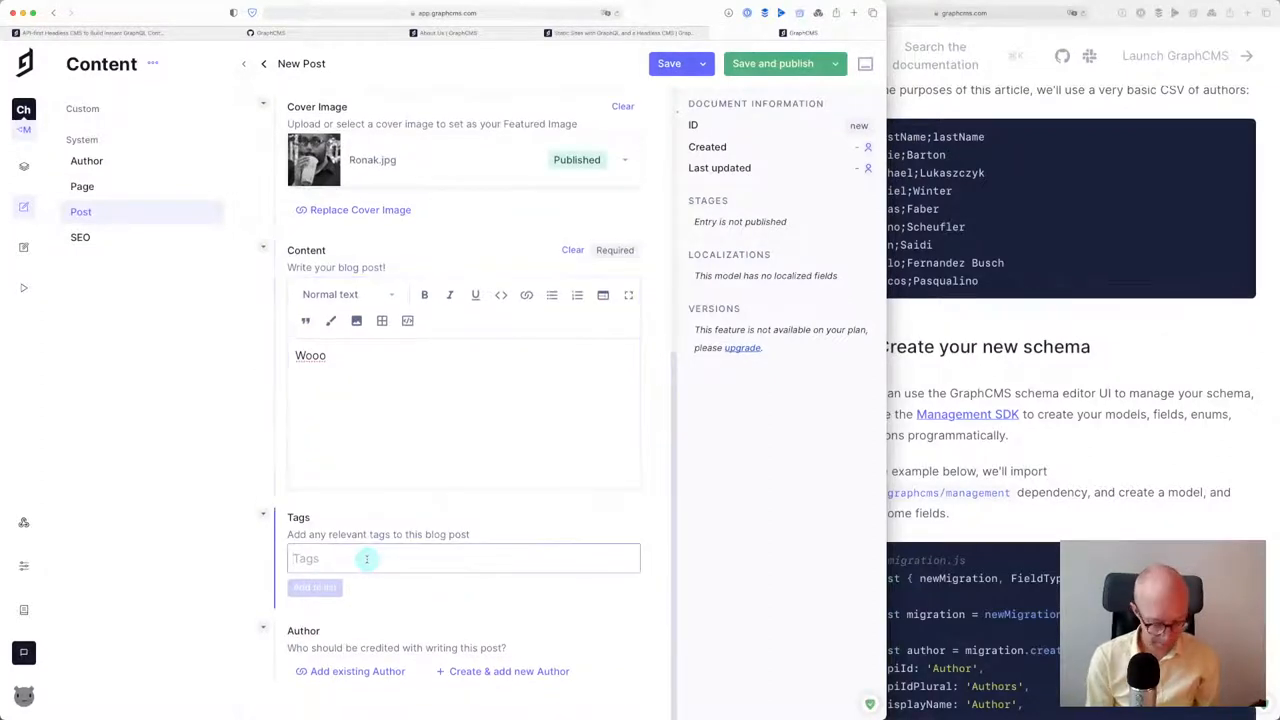
type("tag tag")
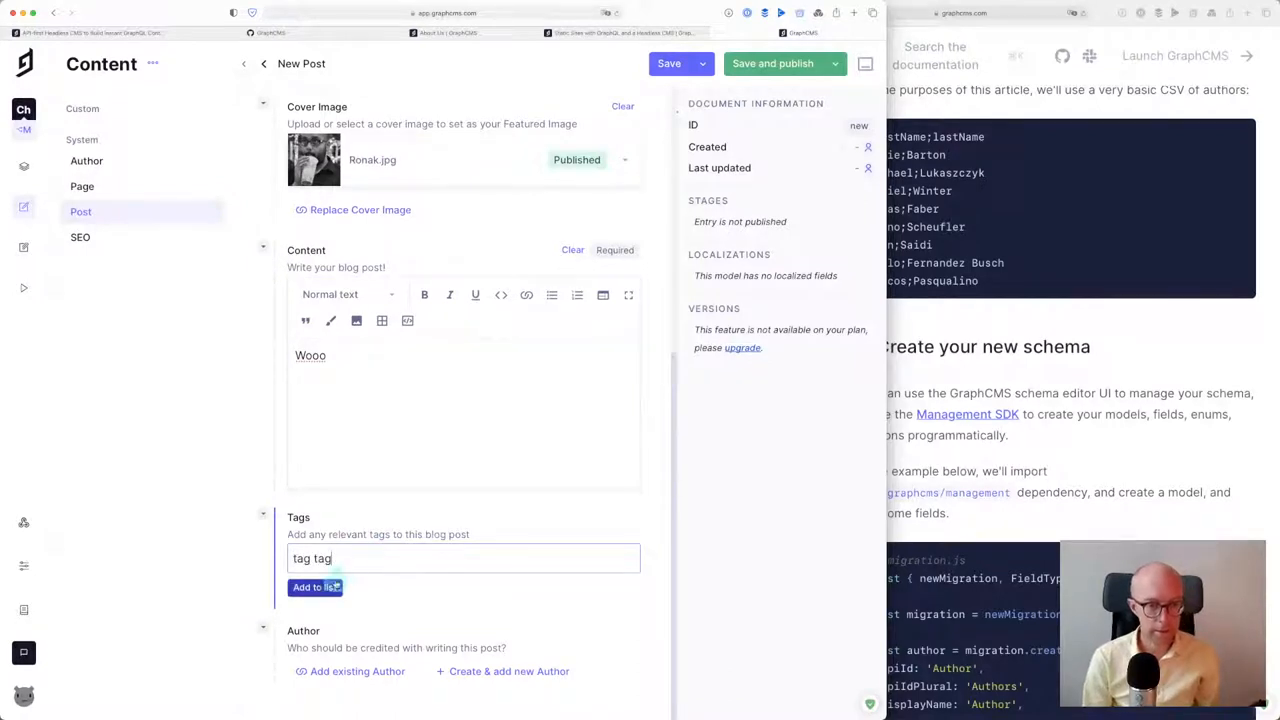
left_click(314, 588)
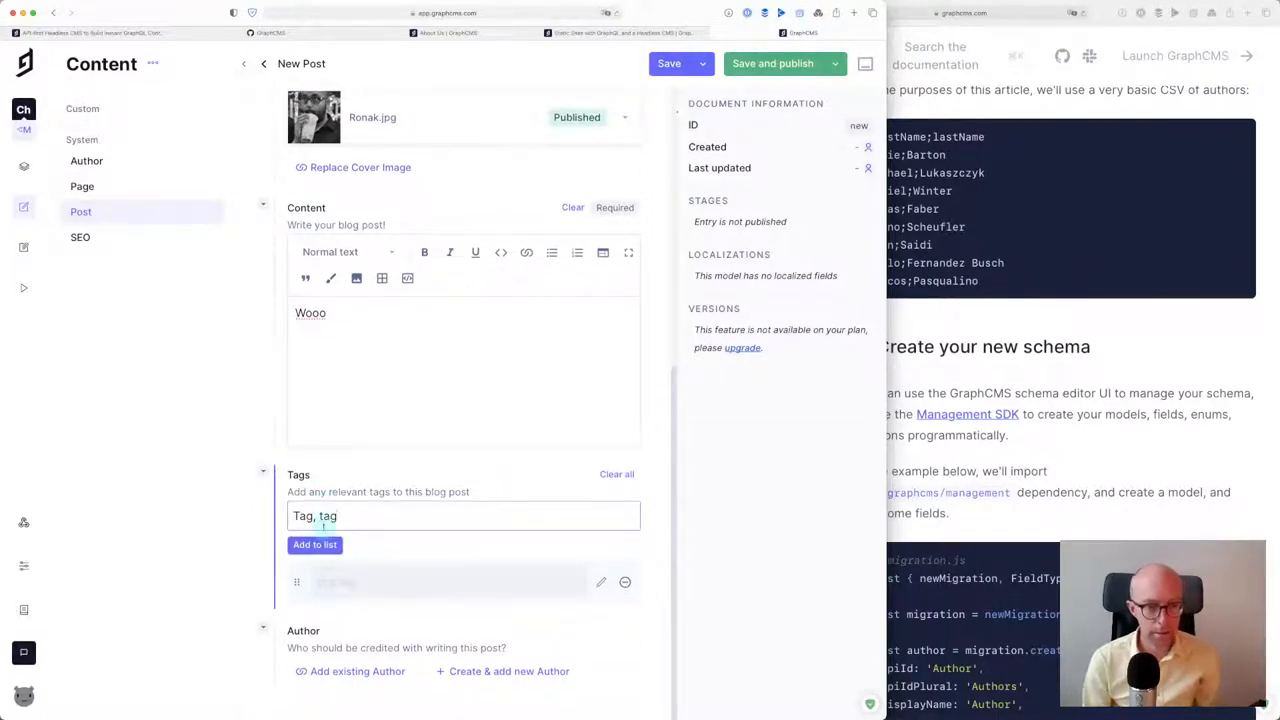
left_click(314, 544)
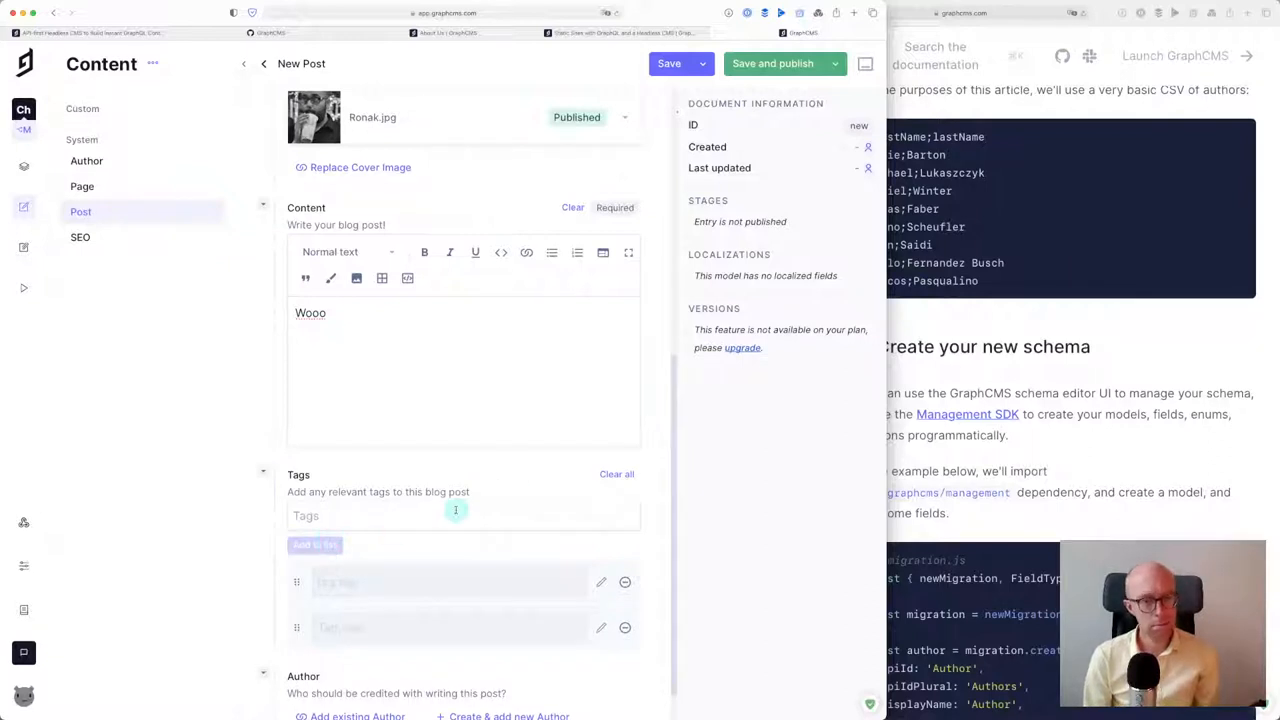
Attach author Jamie Barton, then save and publish the post to the Published stage
scroll("down", 3)
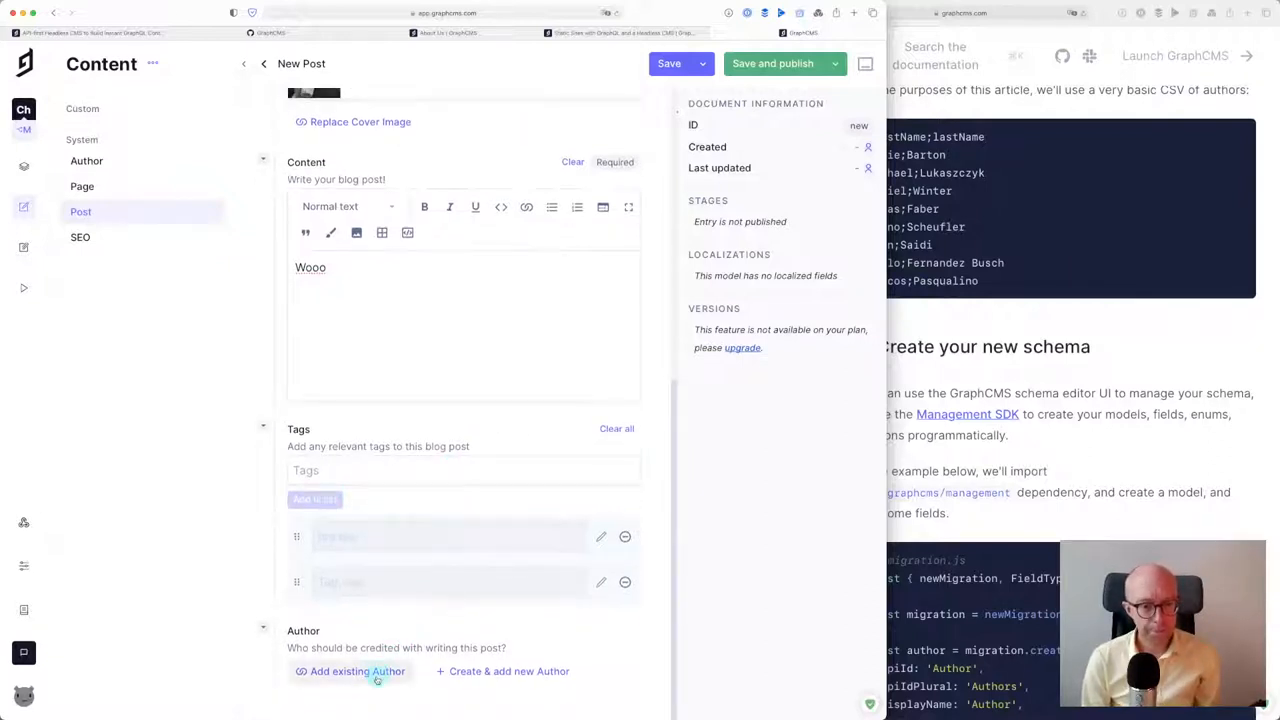
left_click(350, 672)
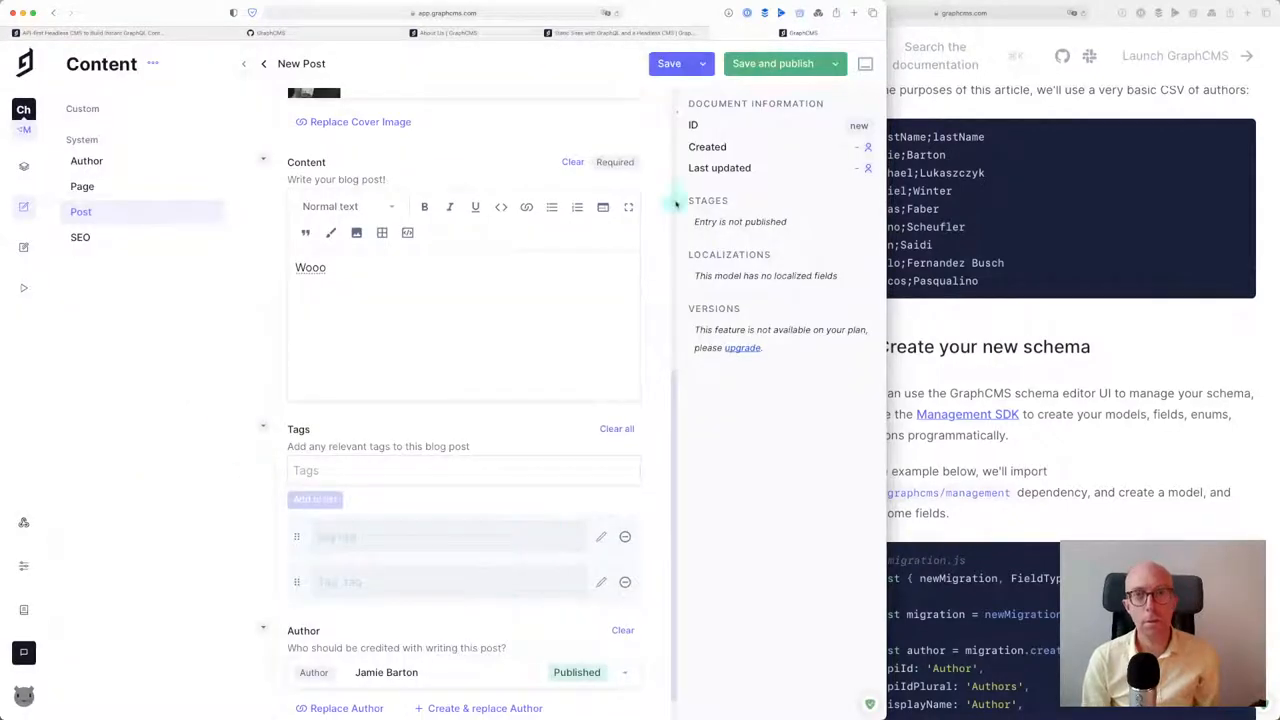
left_click(776, 62)
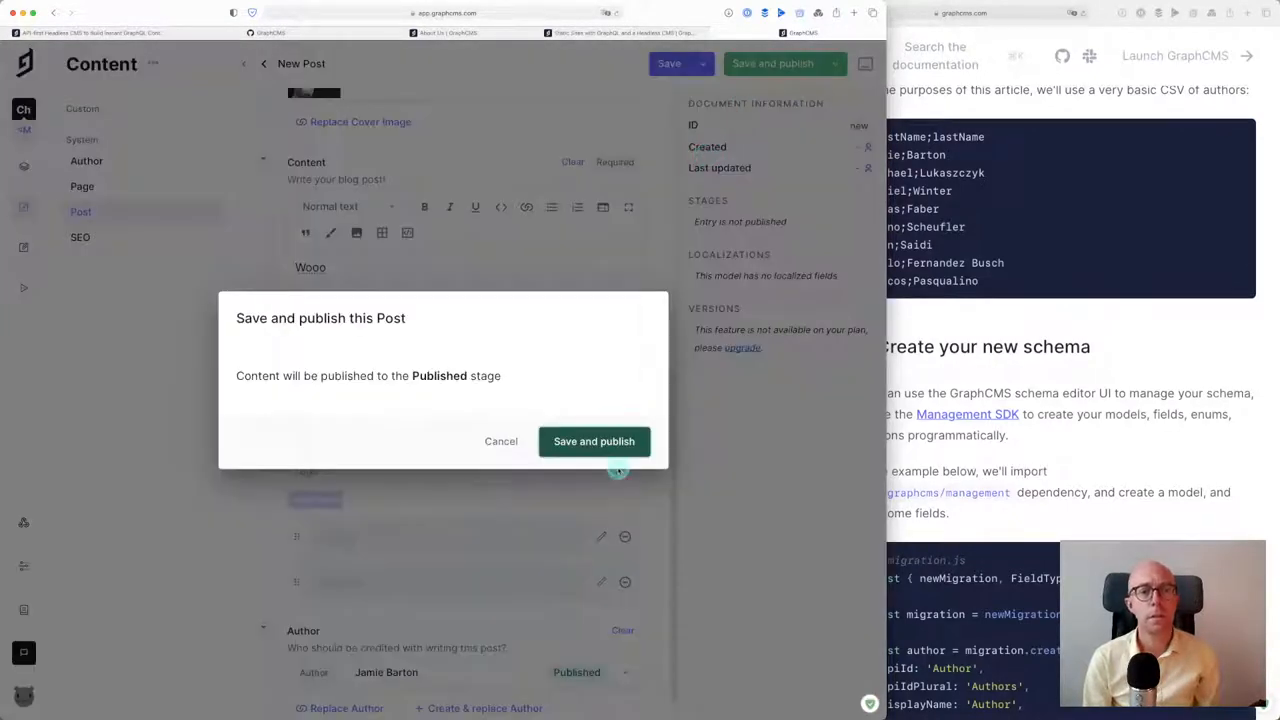
left_click(594, 442)
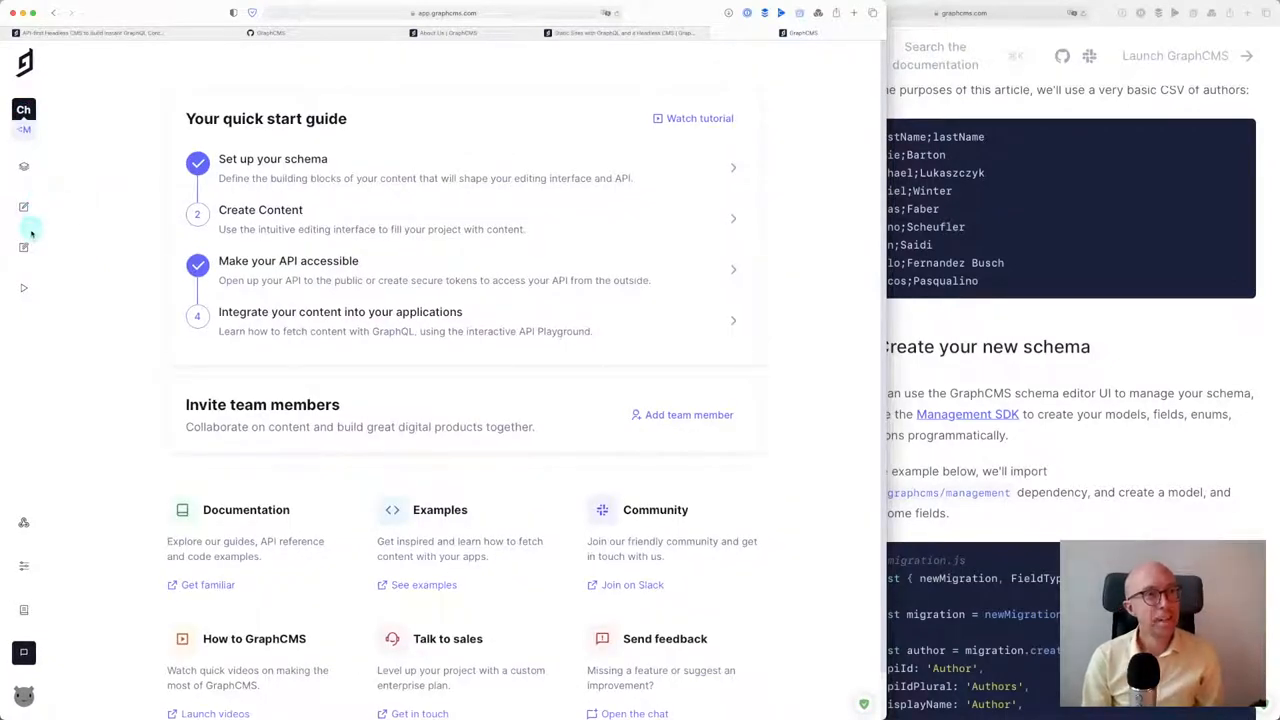
mouse_move(24, 288)
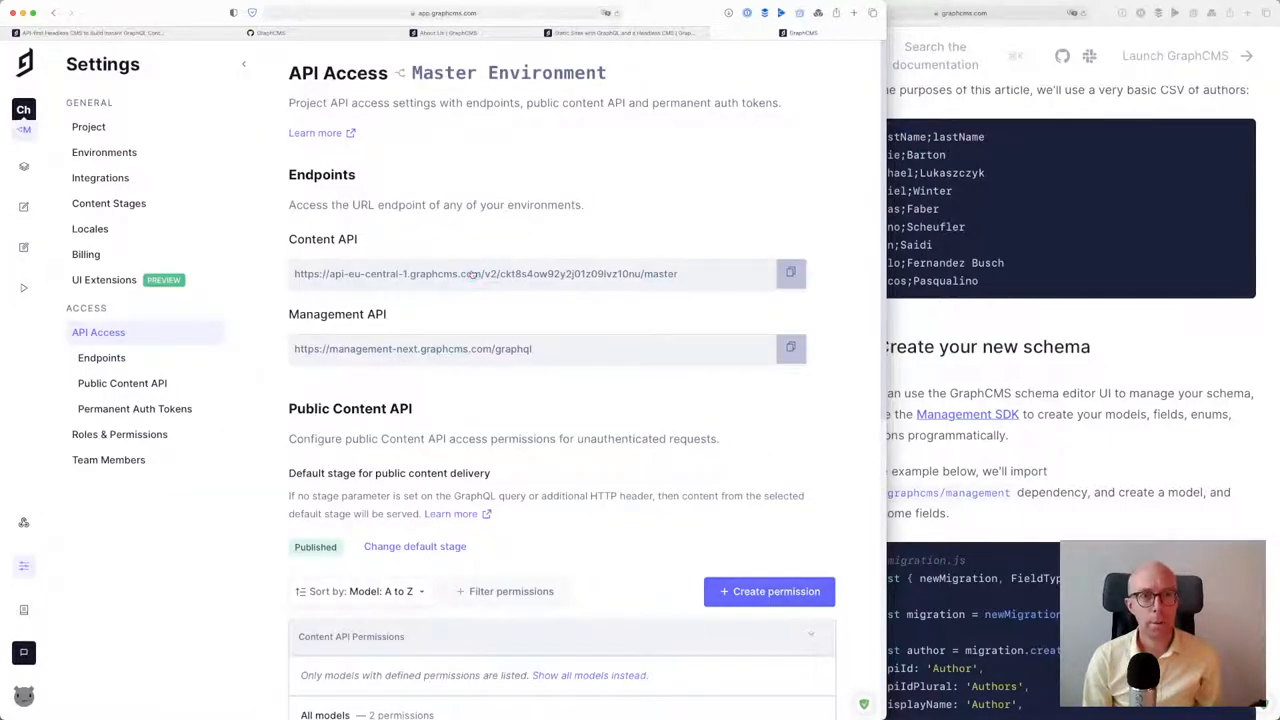
mouse_move(450, 272)
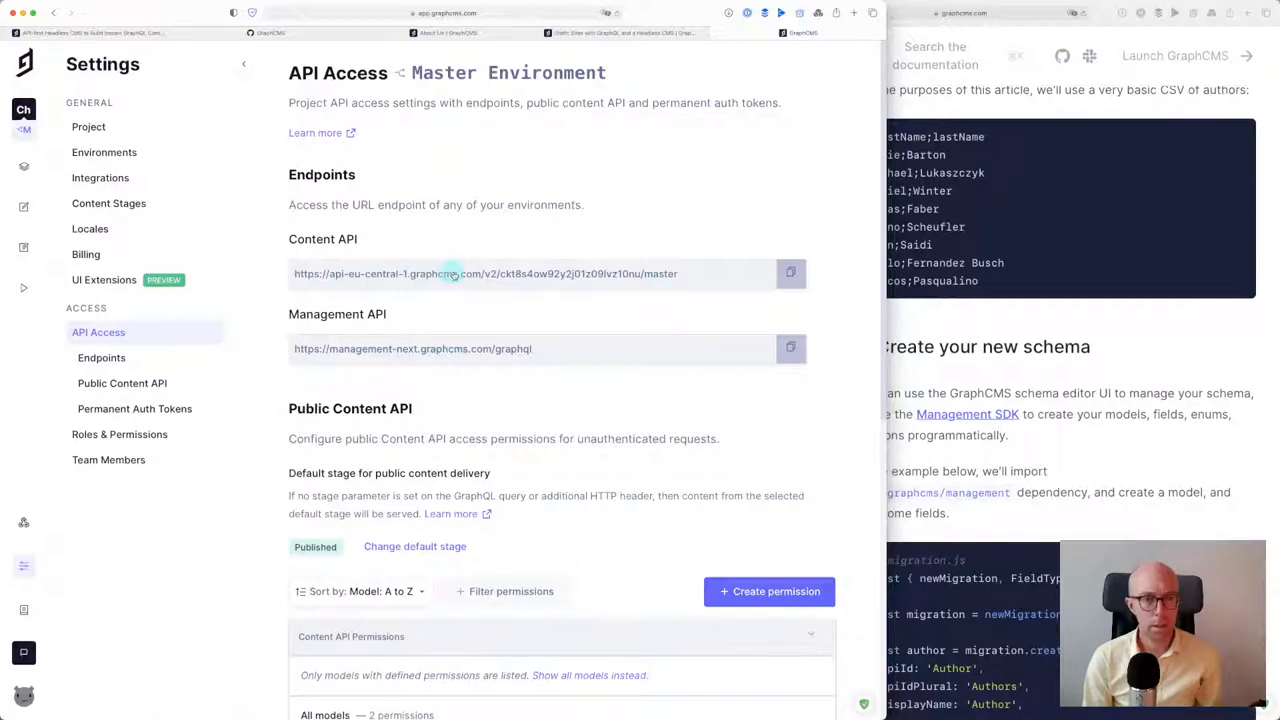
scroll("down", 3)
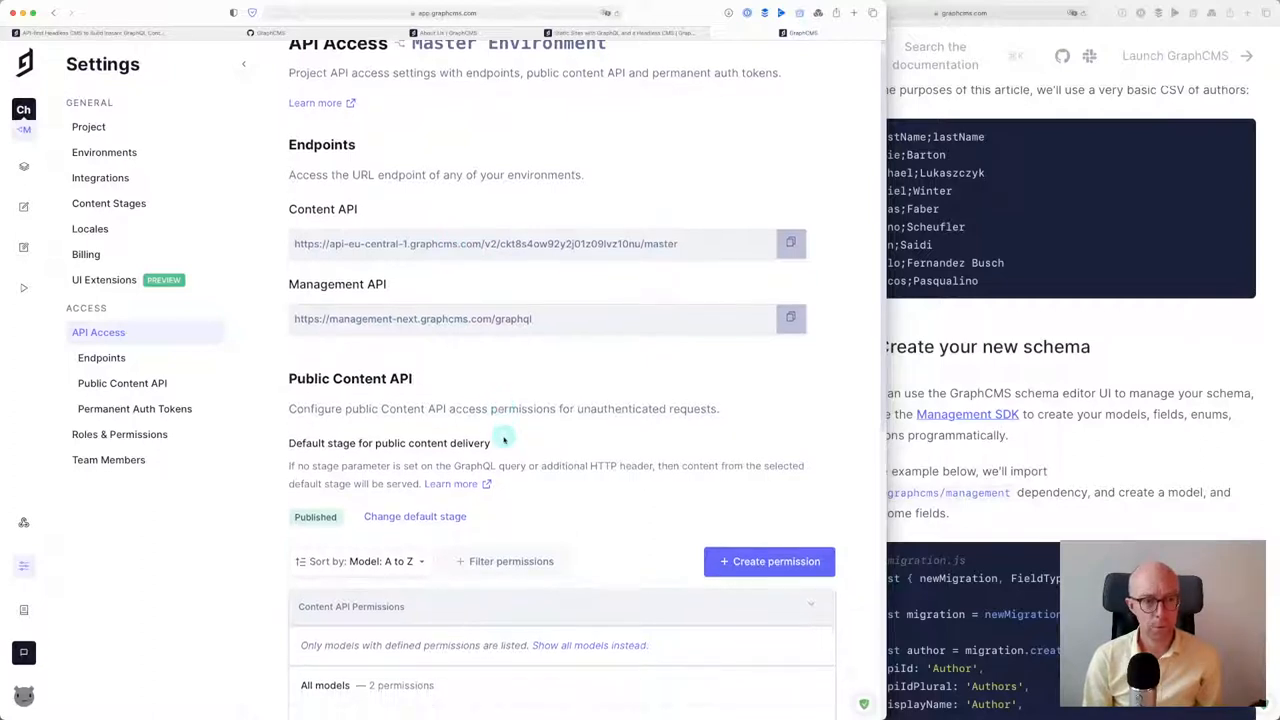
scroll("down", 3)
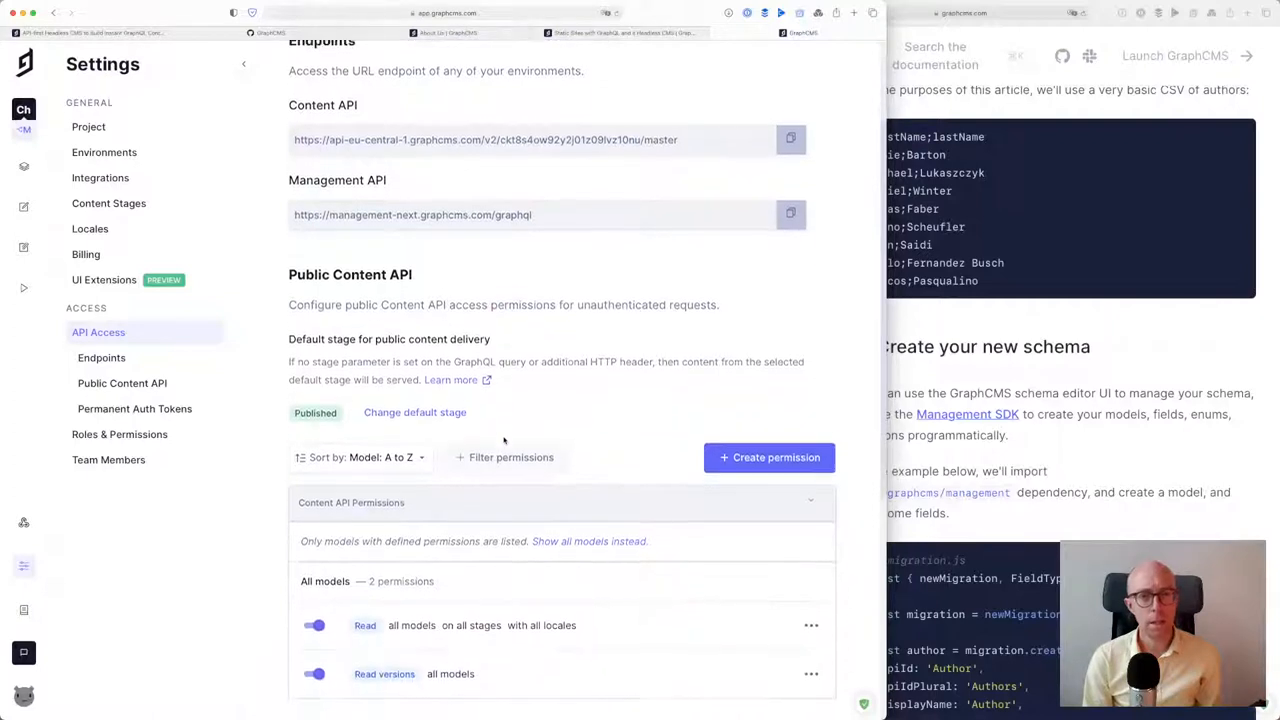
scroll("down", 3)
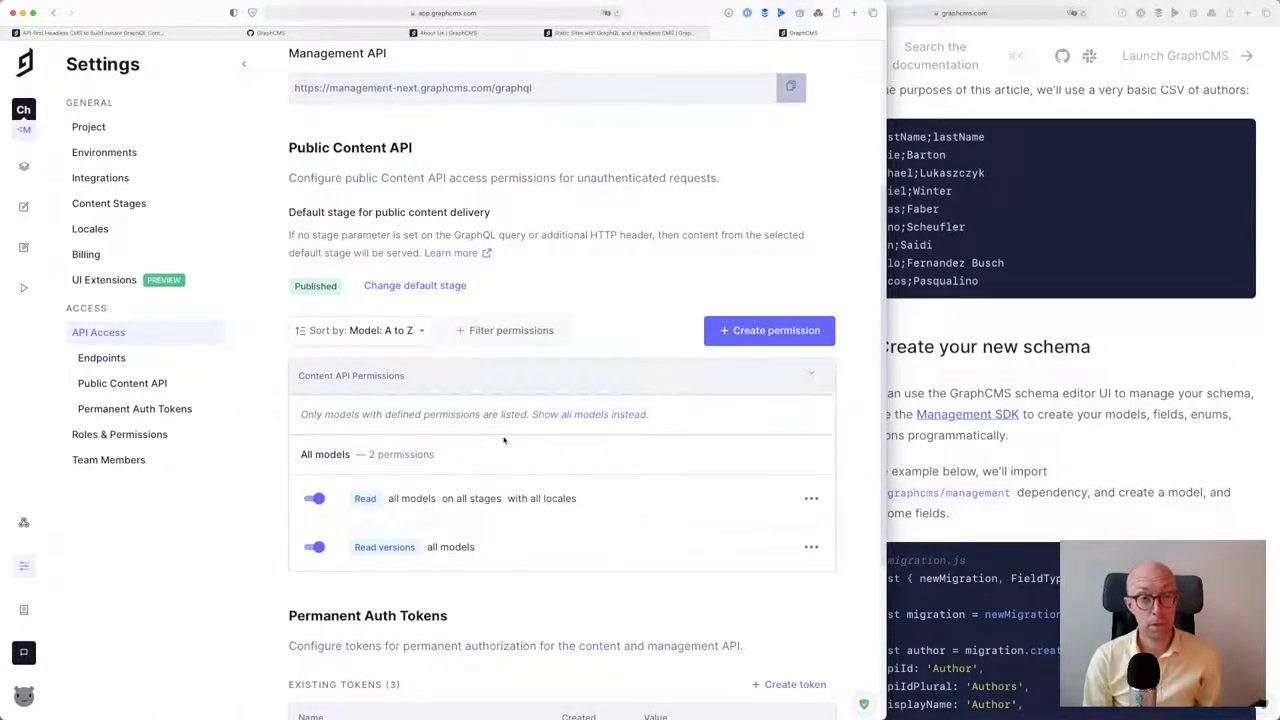
scroll("down", 3)
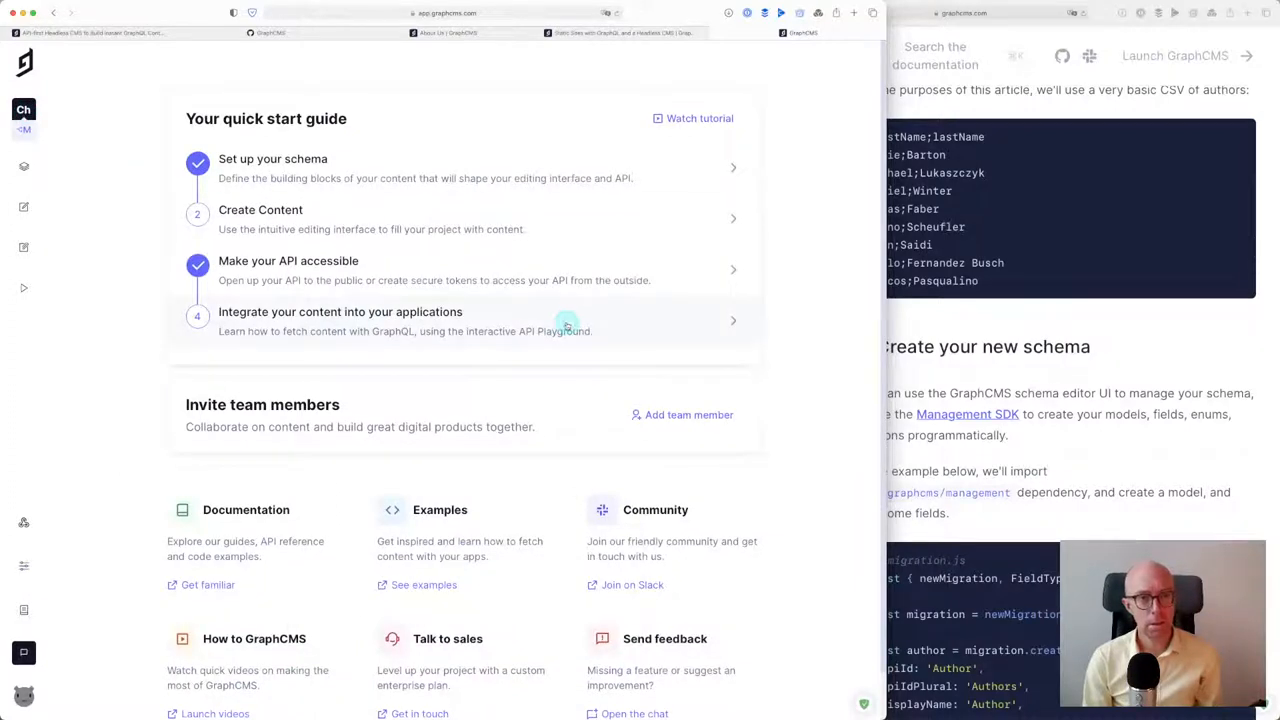
mouse_move(448, 332)
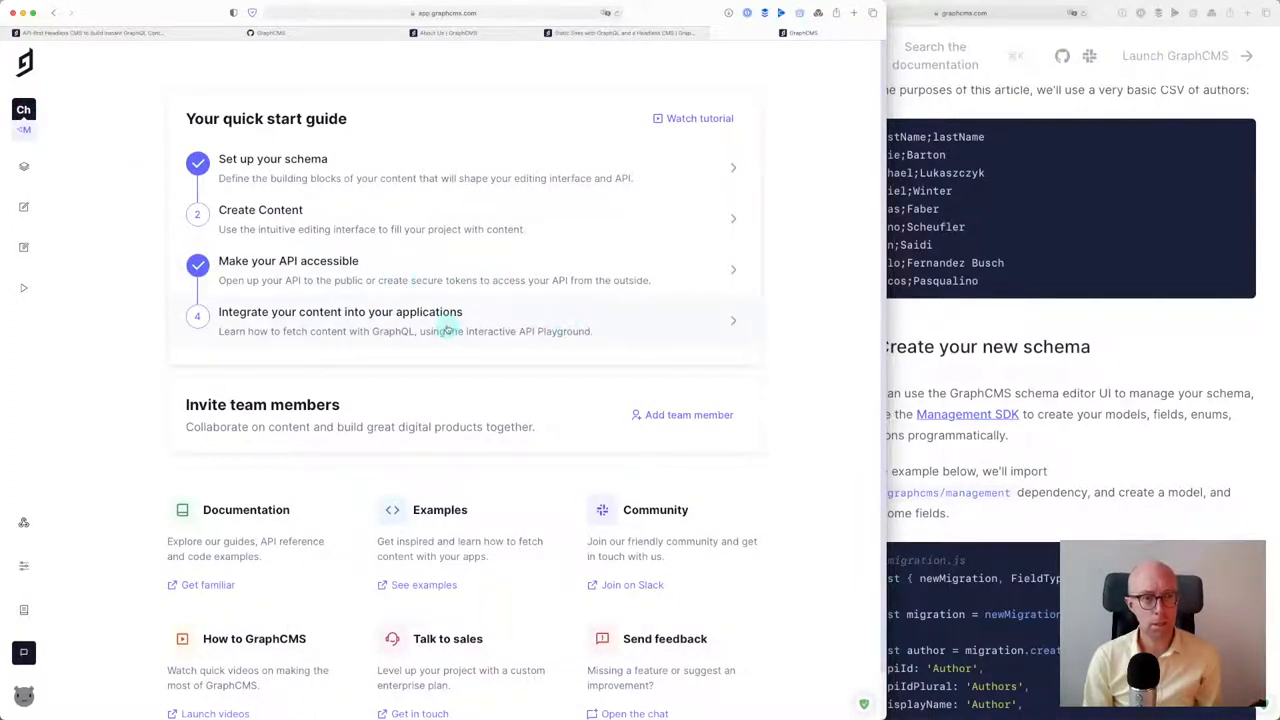
left_click(24, 288)
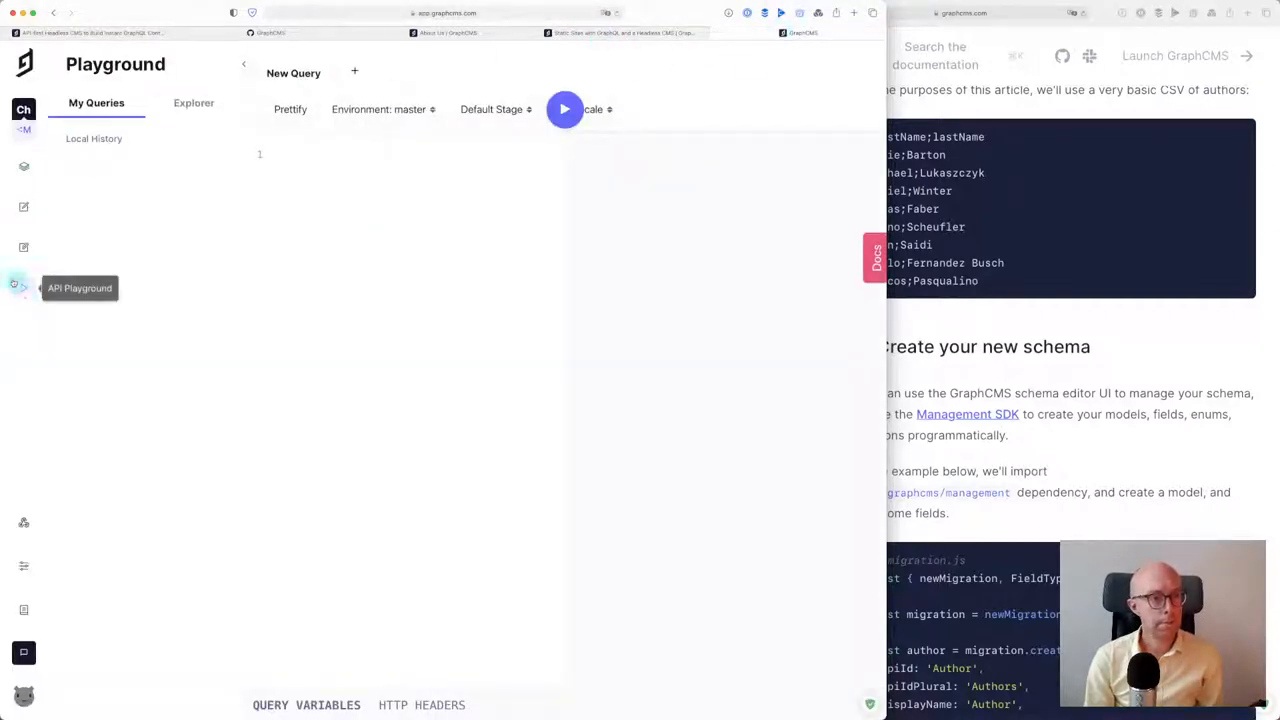
mouse_move(10, 288)
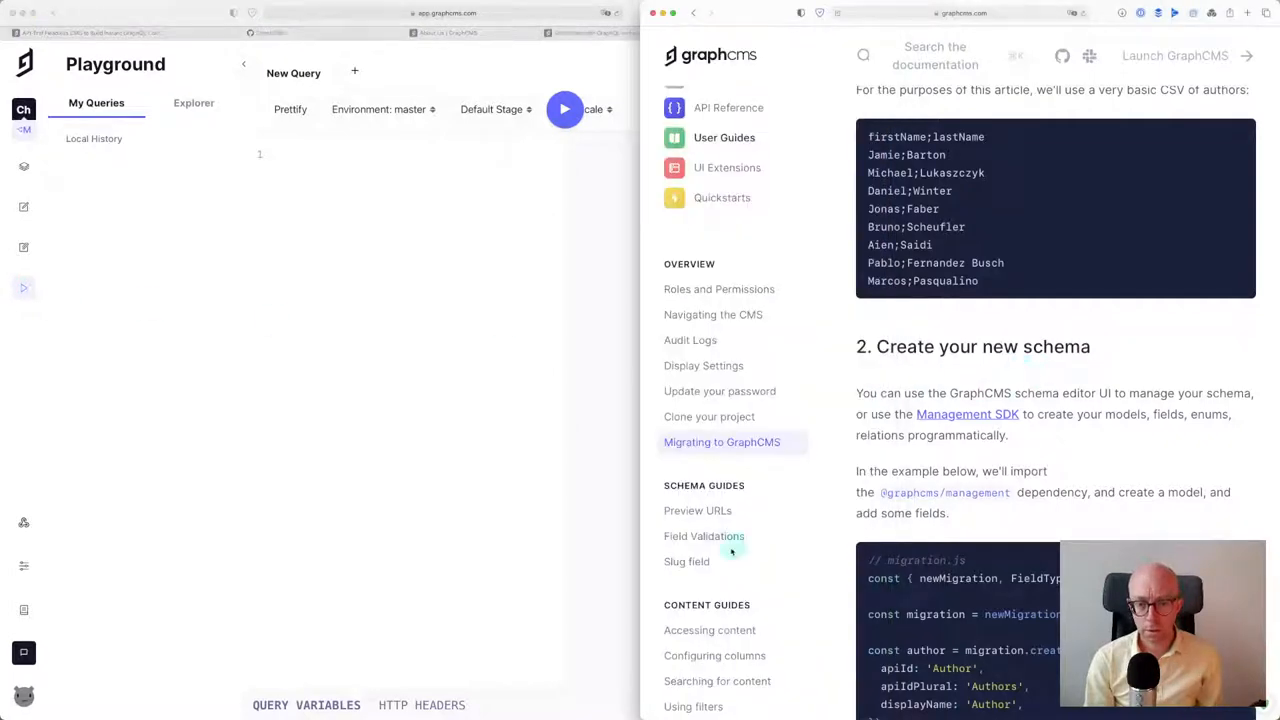
Scroll the GitHub graphcms-examples list beside the empty API Playground query
scroll("down", 3)
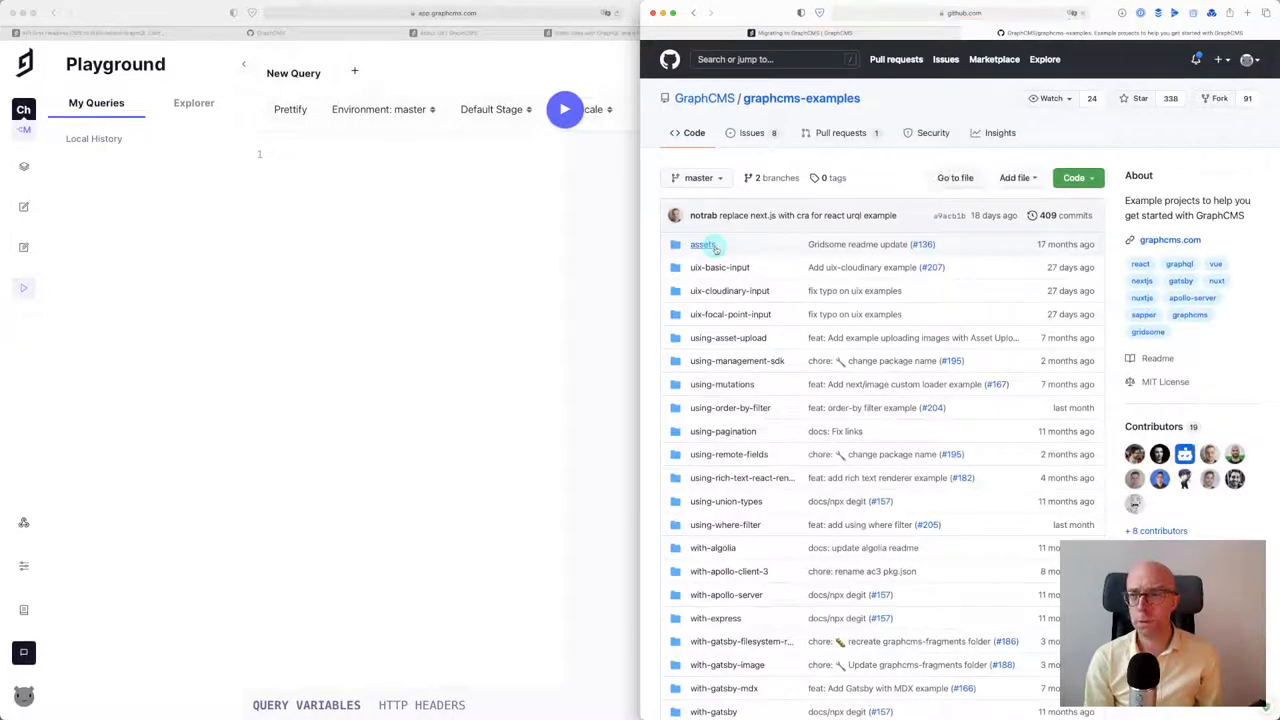
Open the with-gatsby-mdx example folder and scroll down to its README
scroll("down", 3)
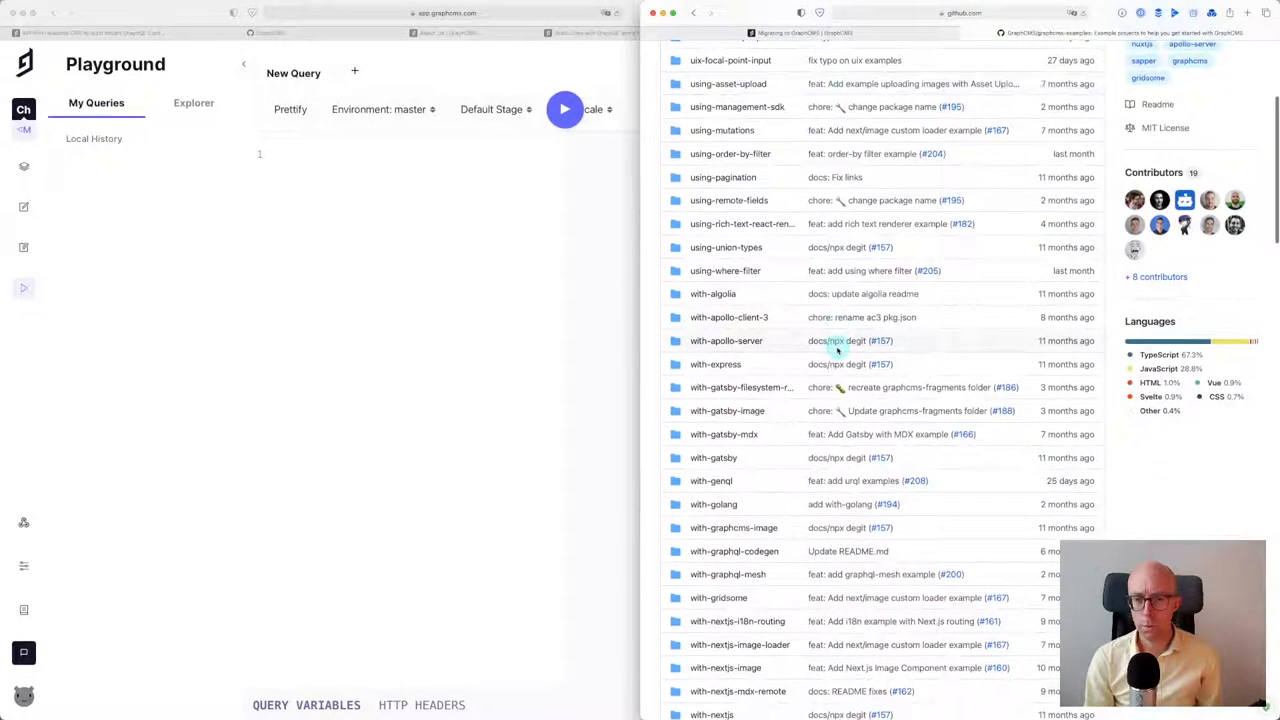
scroll("down", 3)
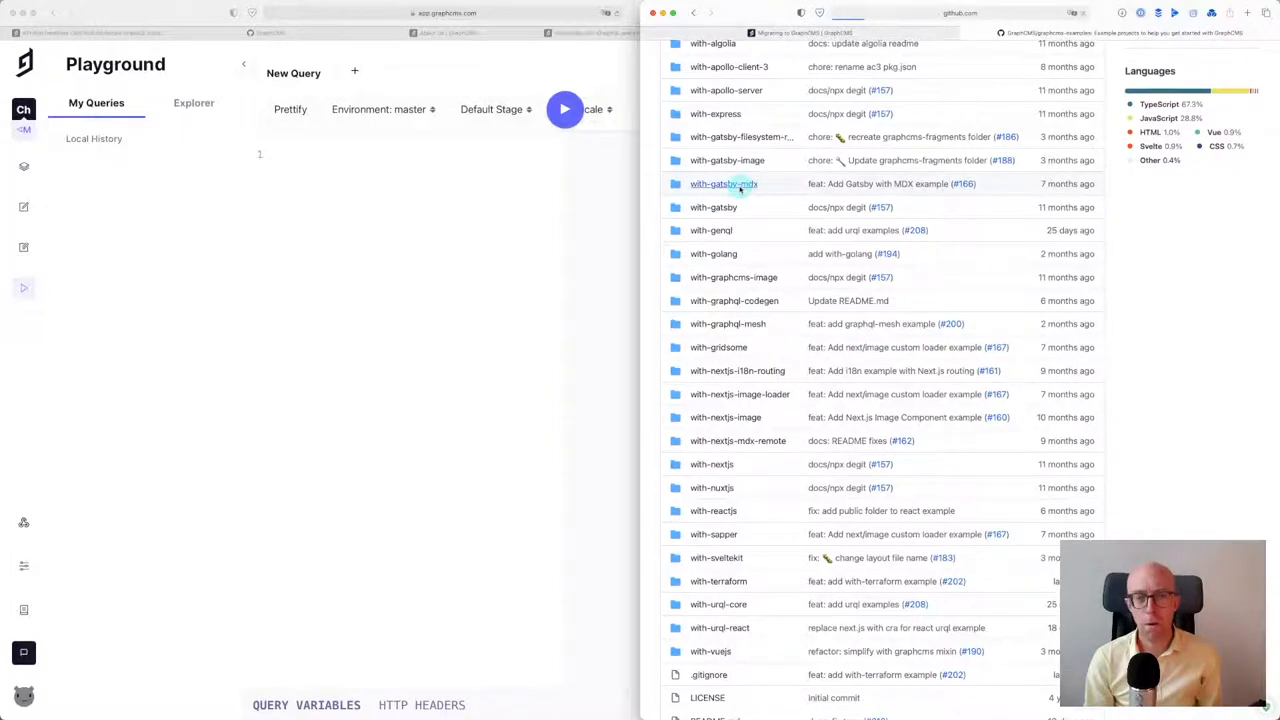
left_click(722, 184)
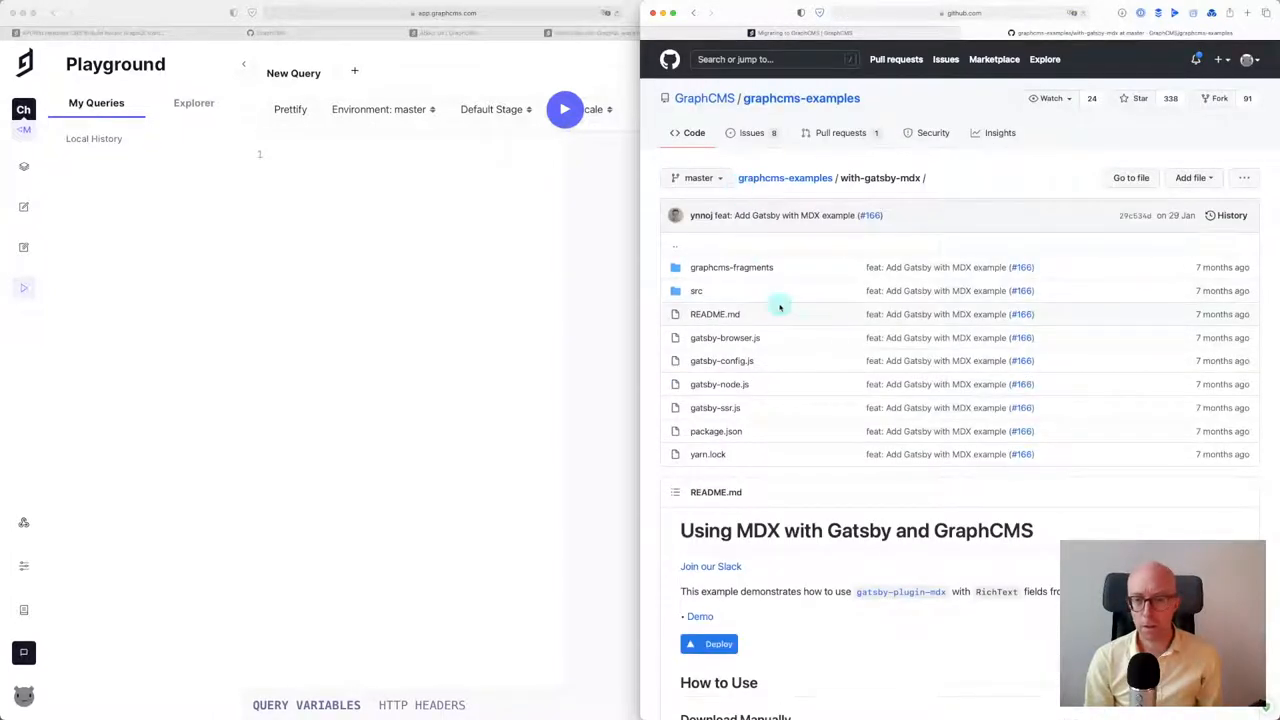
scroll("down", 3)
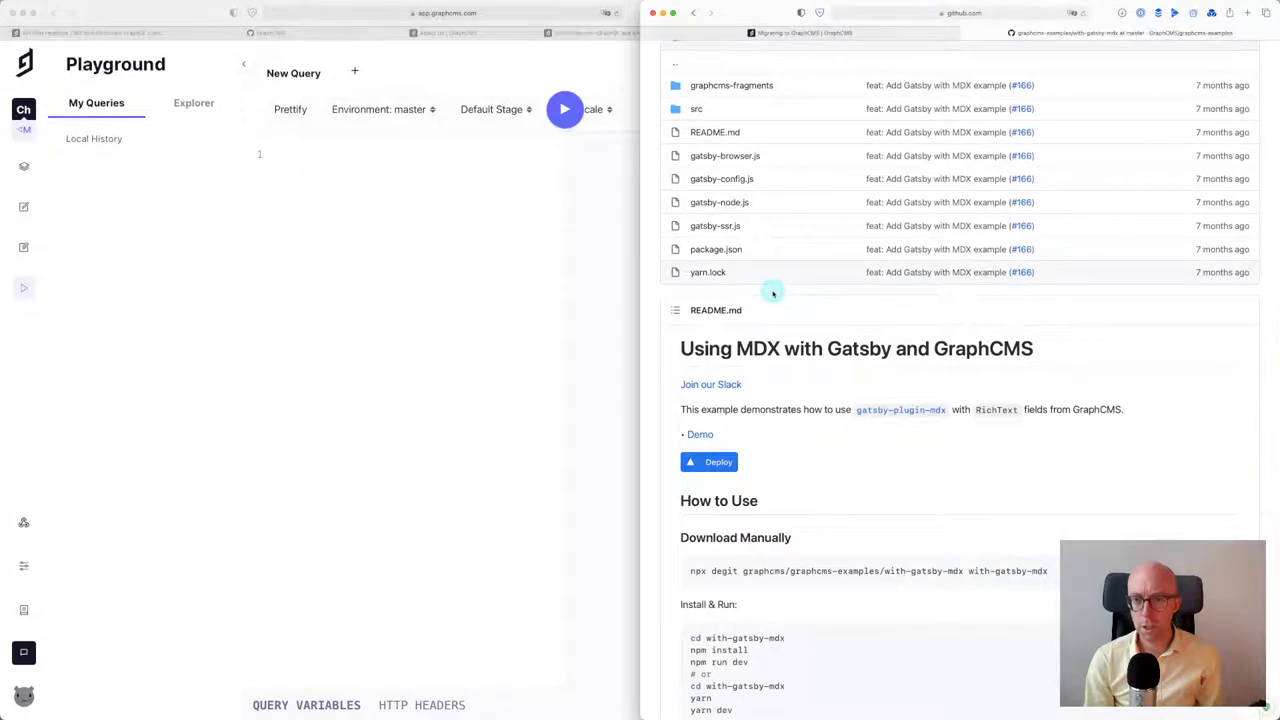
scroll("down", 3)
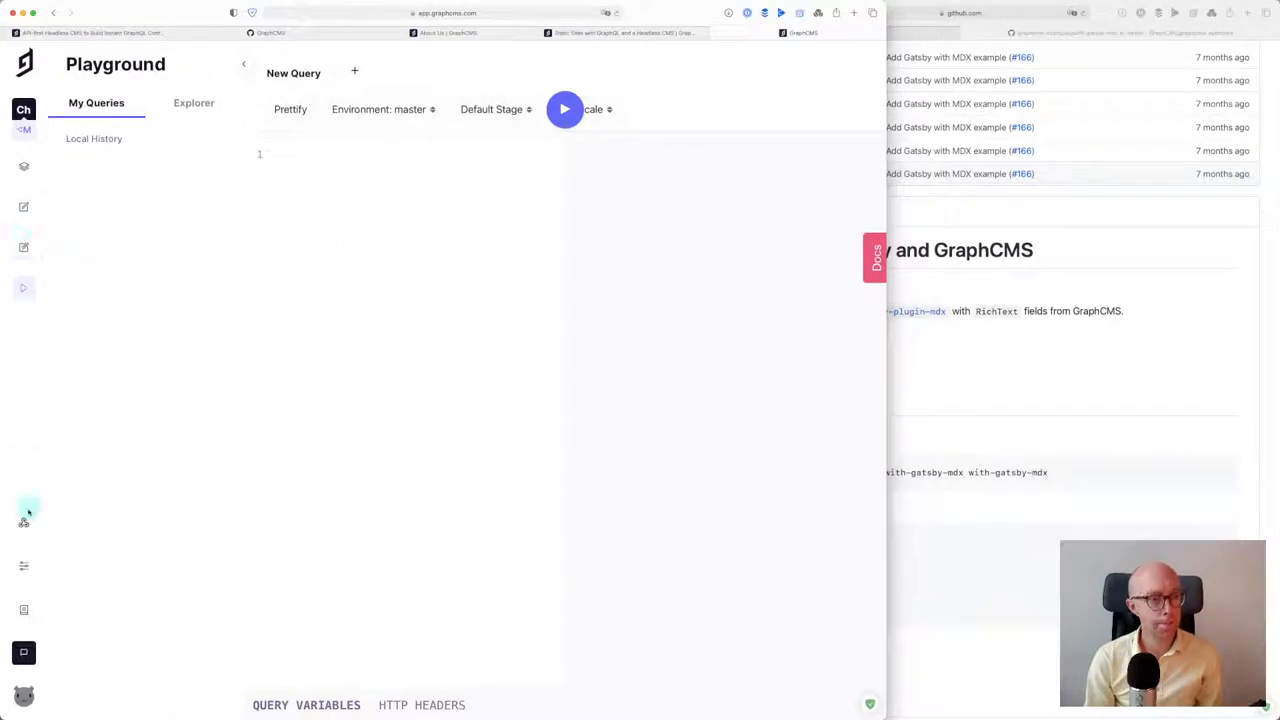
mouse_move(24, 652)
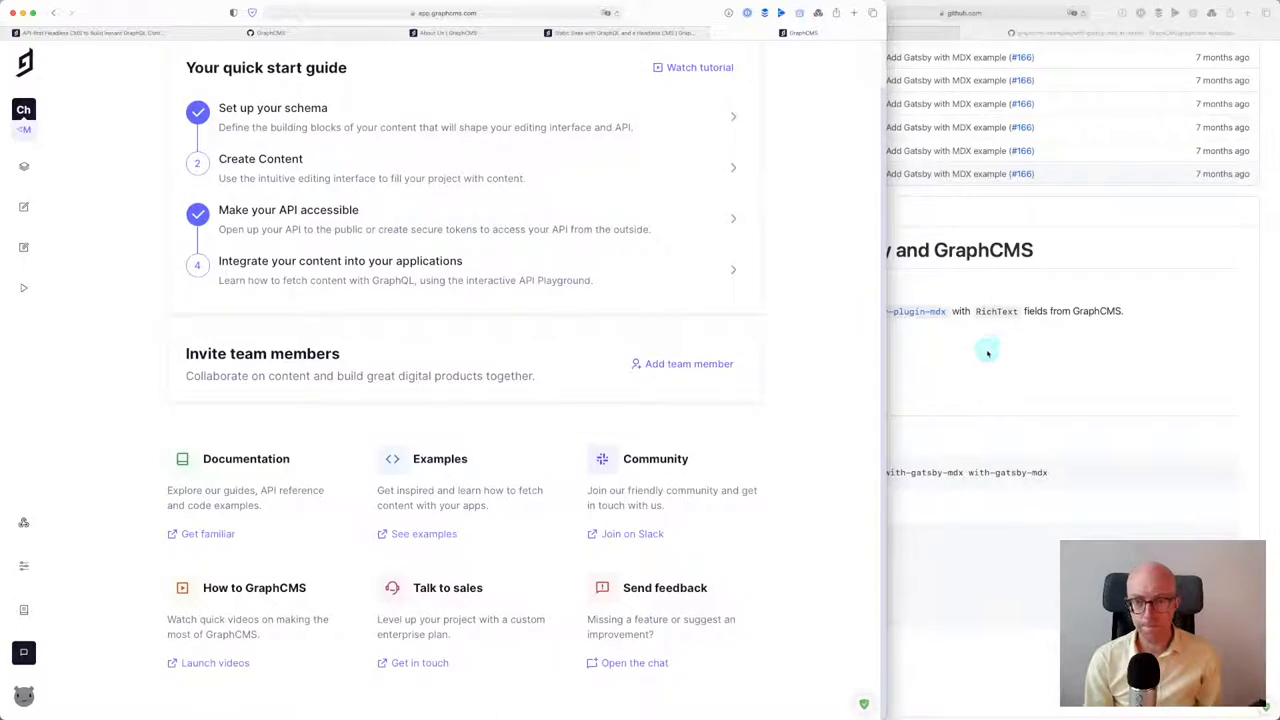
mouse_move(422, 536)
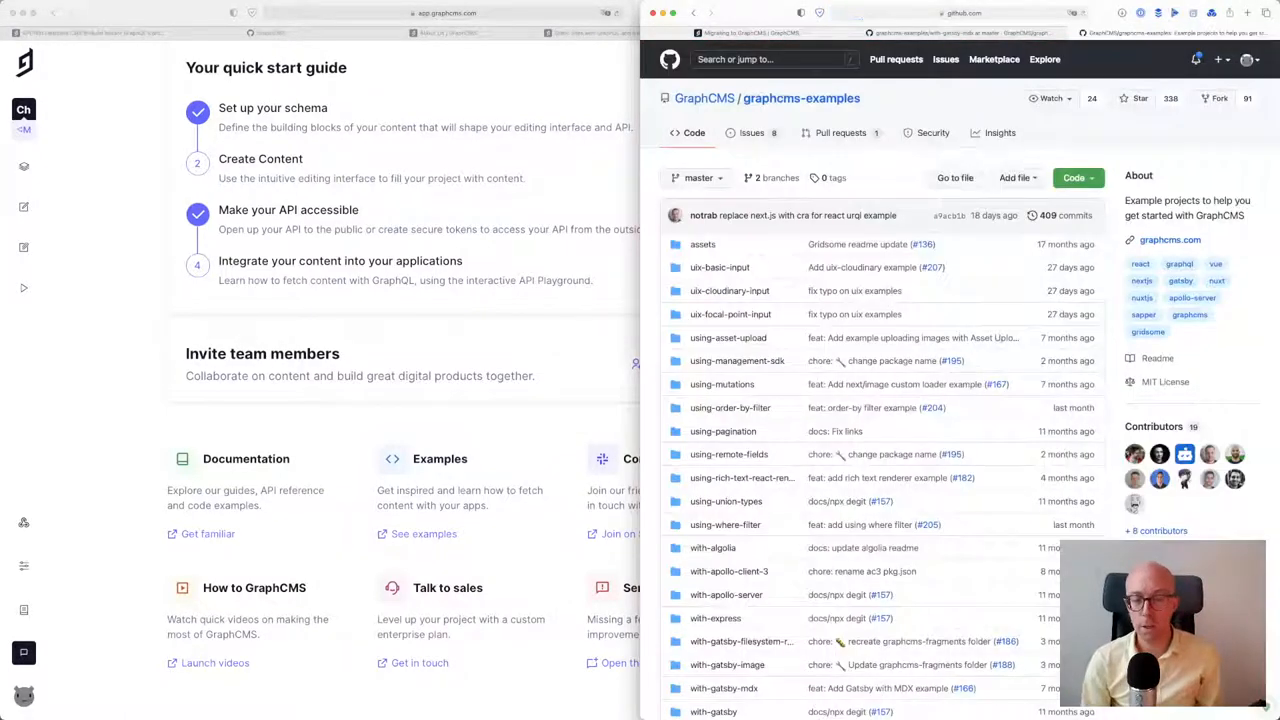
Scroll the graphcms-examples README down through its Frameworks & Libraries table
scroll("down", 3)
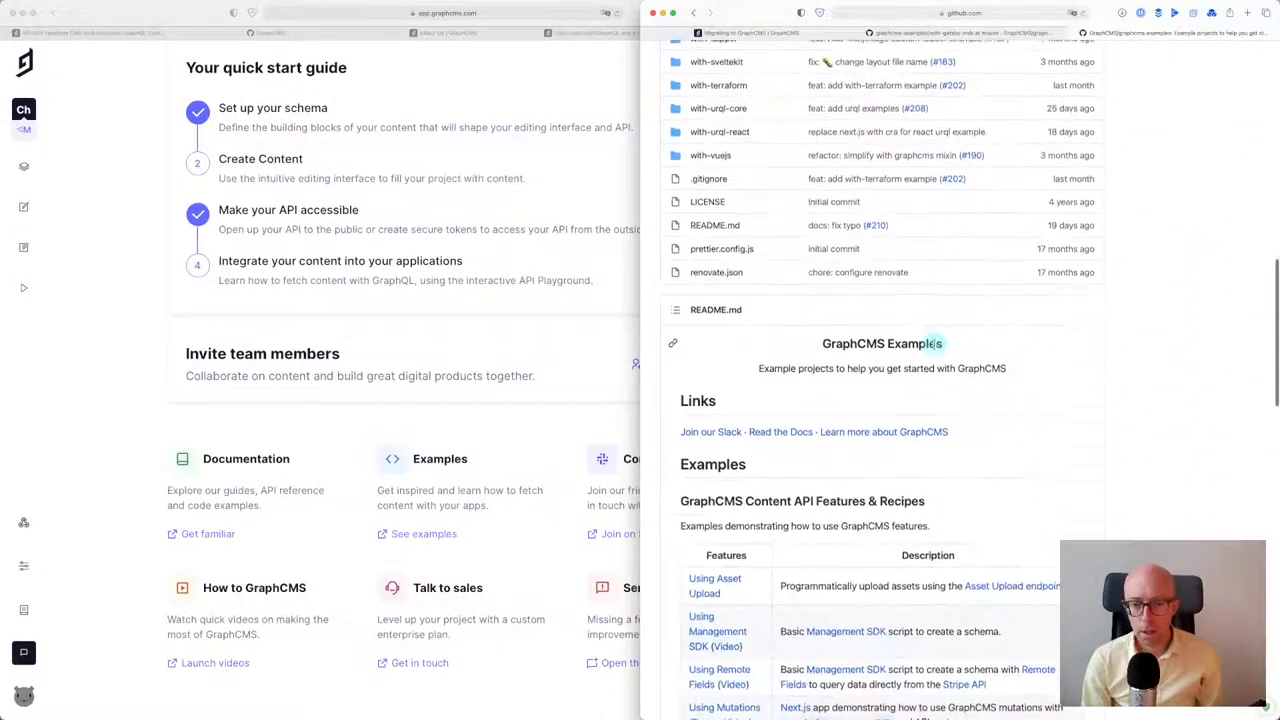
scroll("down", 3)
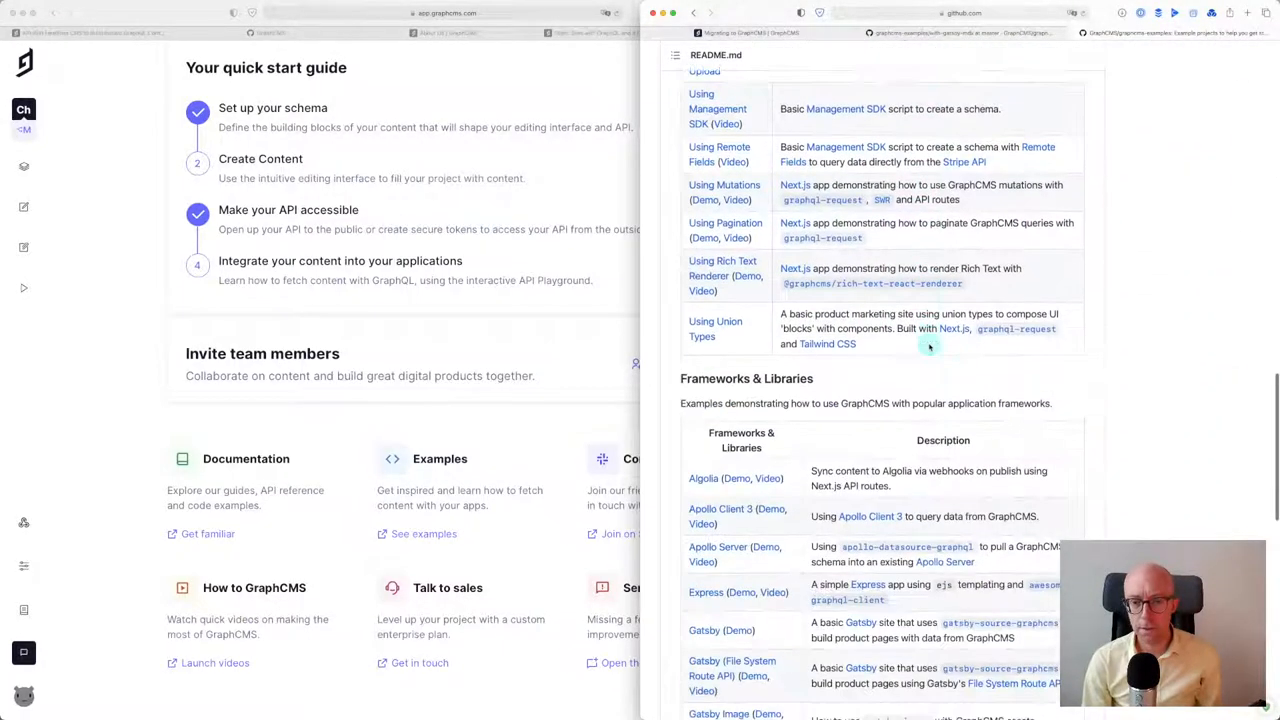
scroll("down", 3)
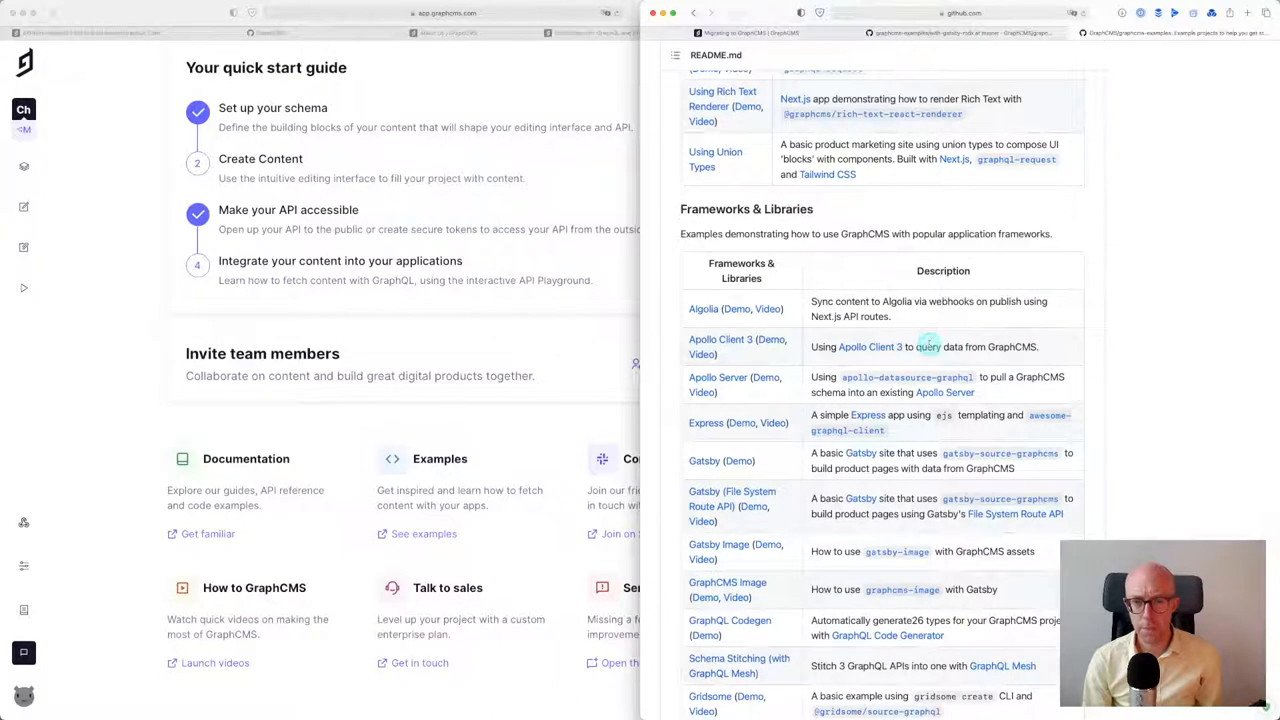
scroll("down", 3)
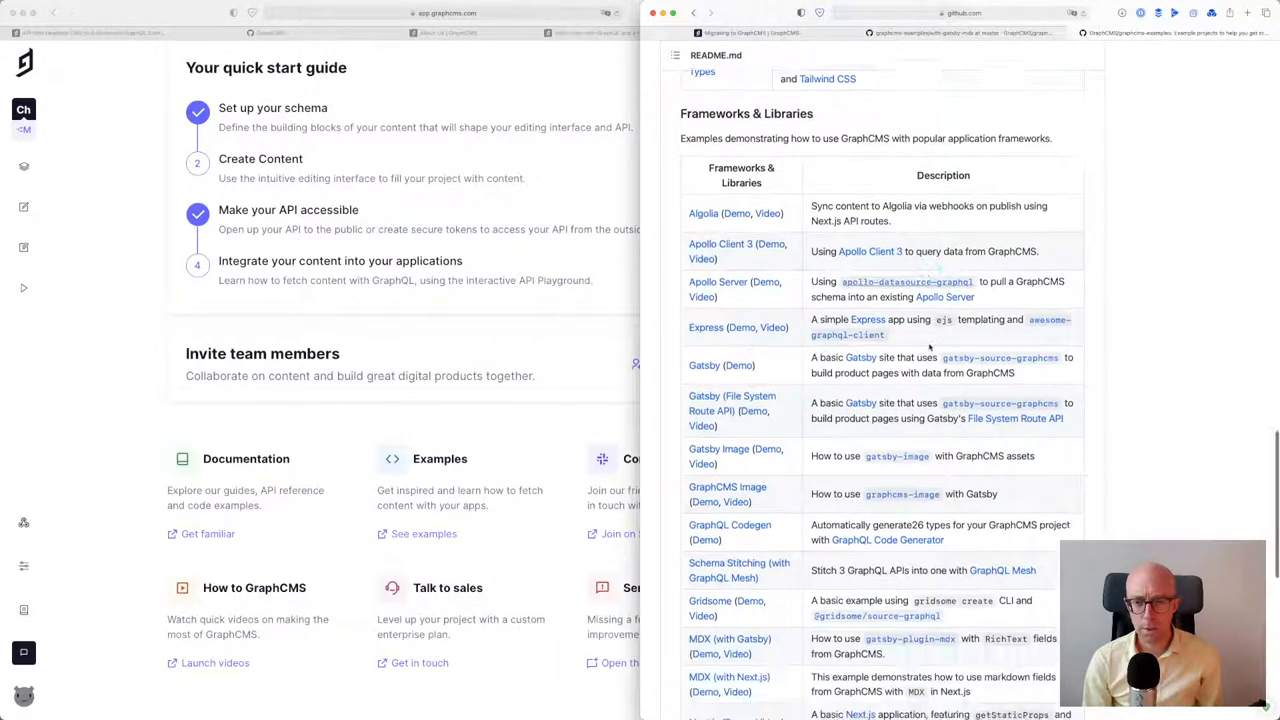
scroll("down", 3)
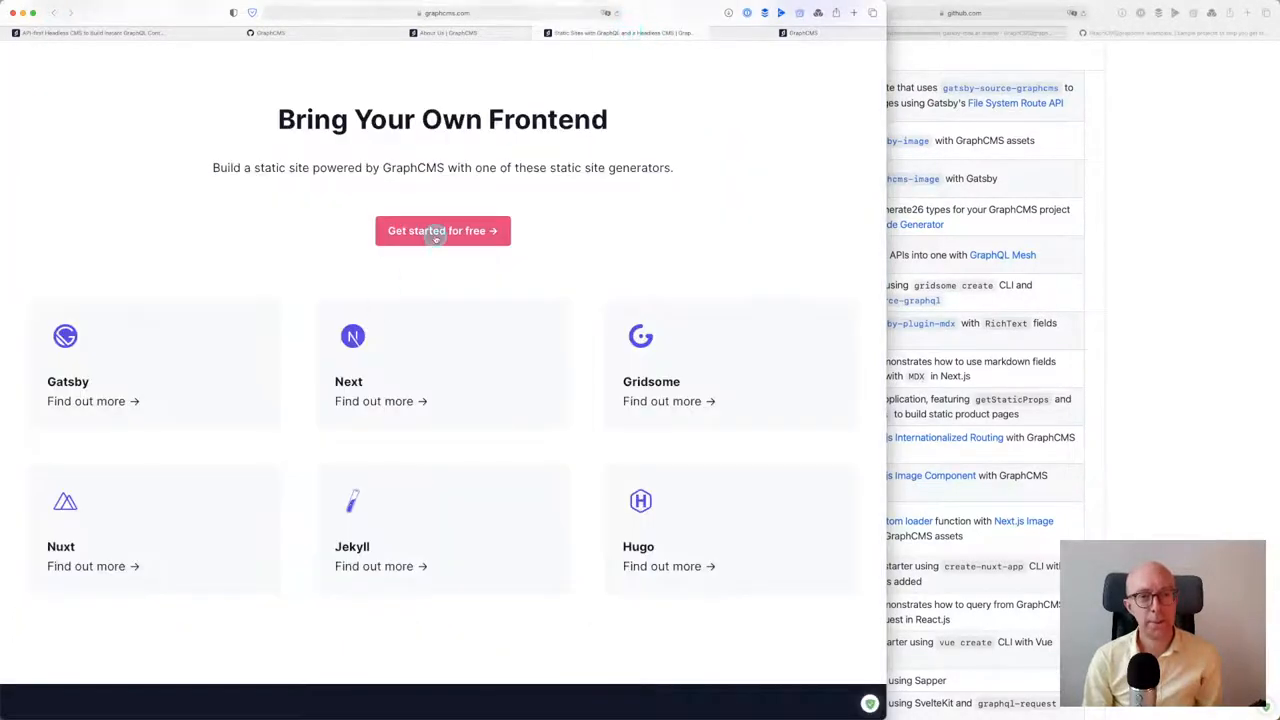
Log in to GraphCMS via the login form using the GitHub account option
scroll("up", 3)
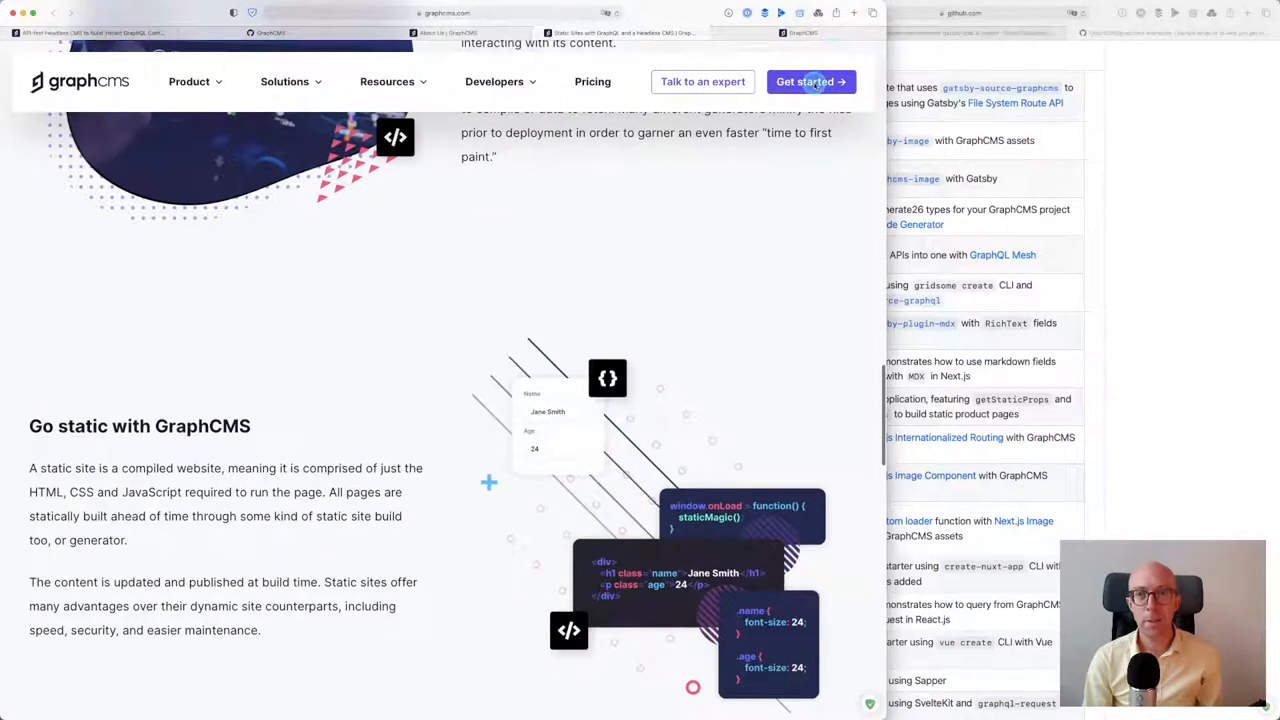
left_click(810, 80)
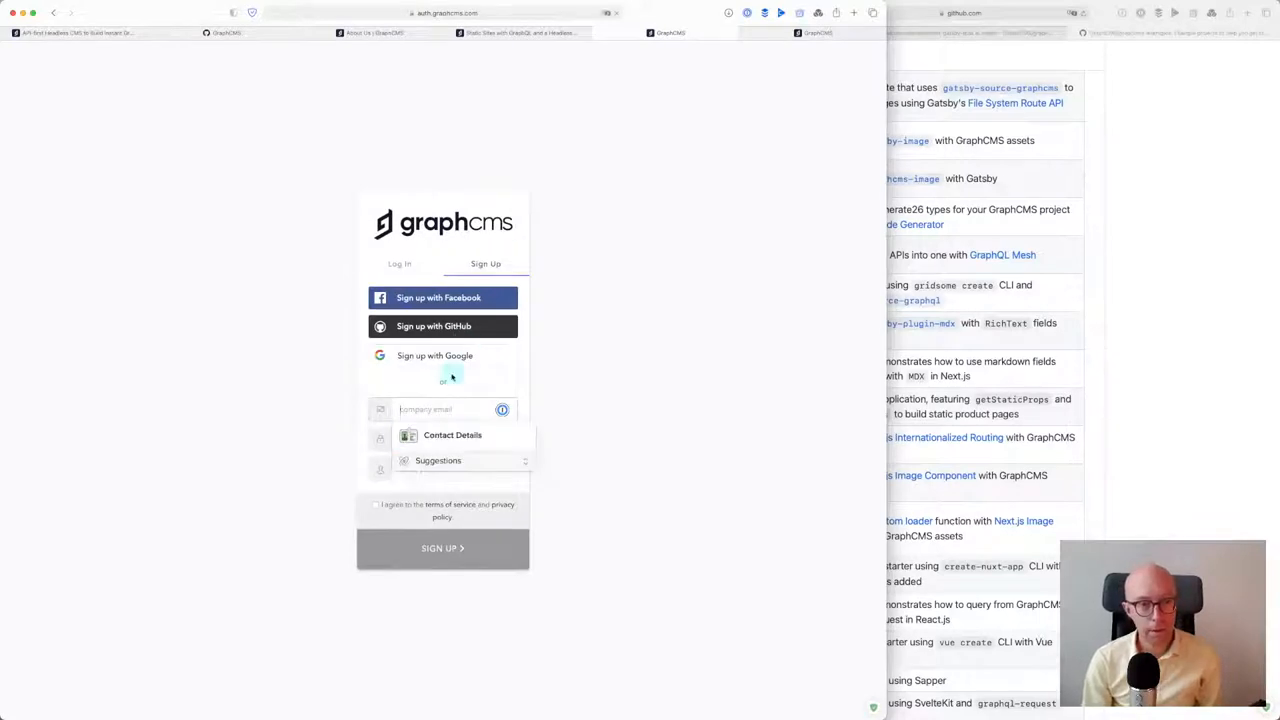
left_click(400, 264)
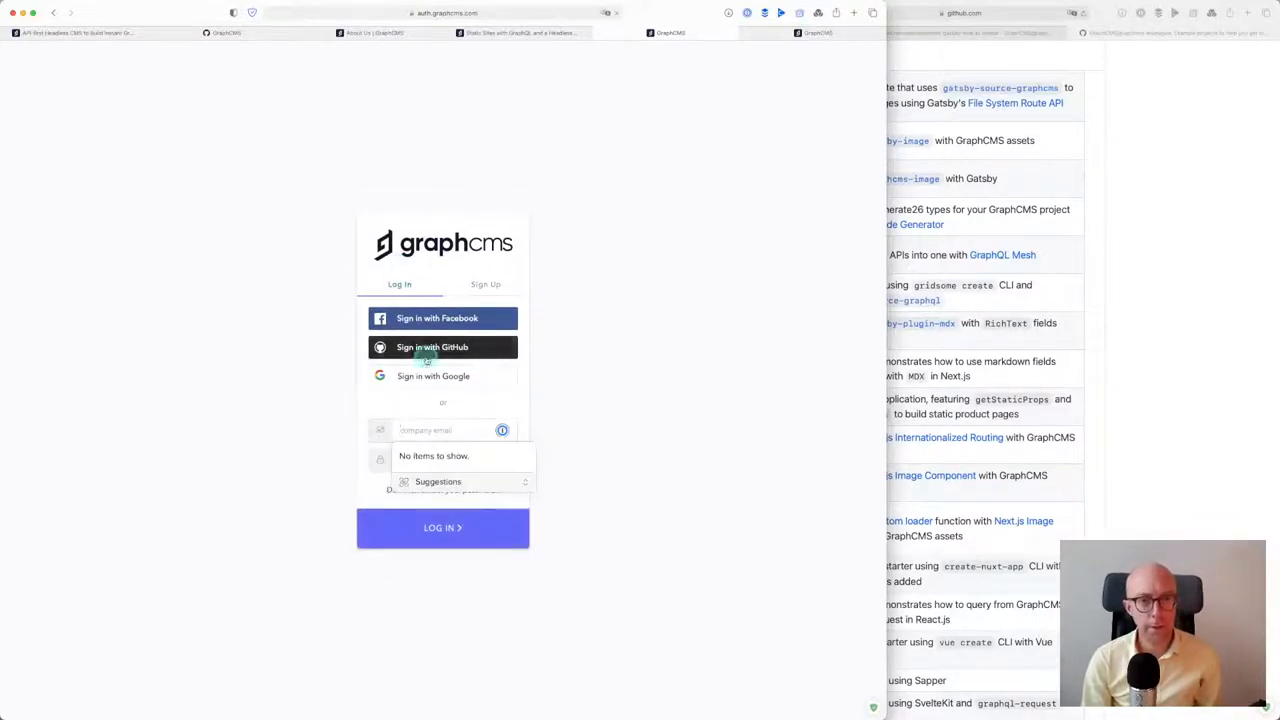
left_click(442, 348)
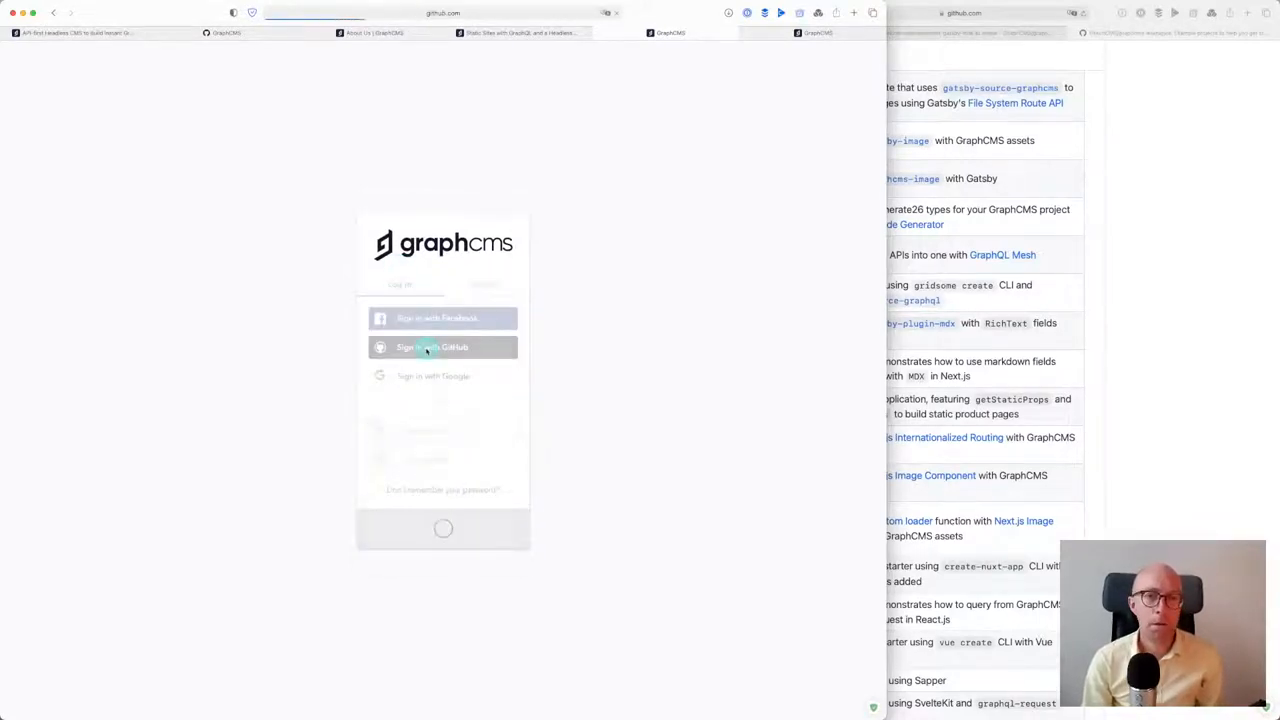
left_click(442, 348)
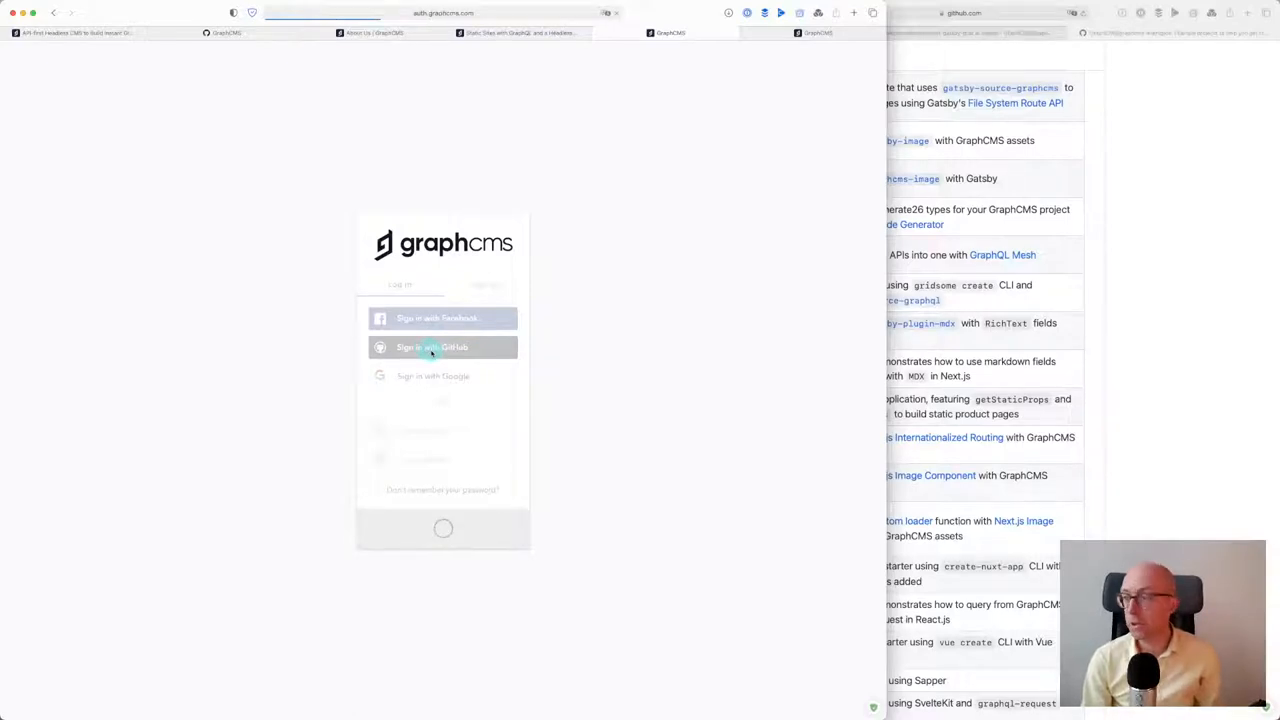
left_click(442, 348)
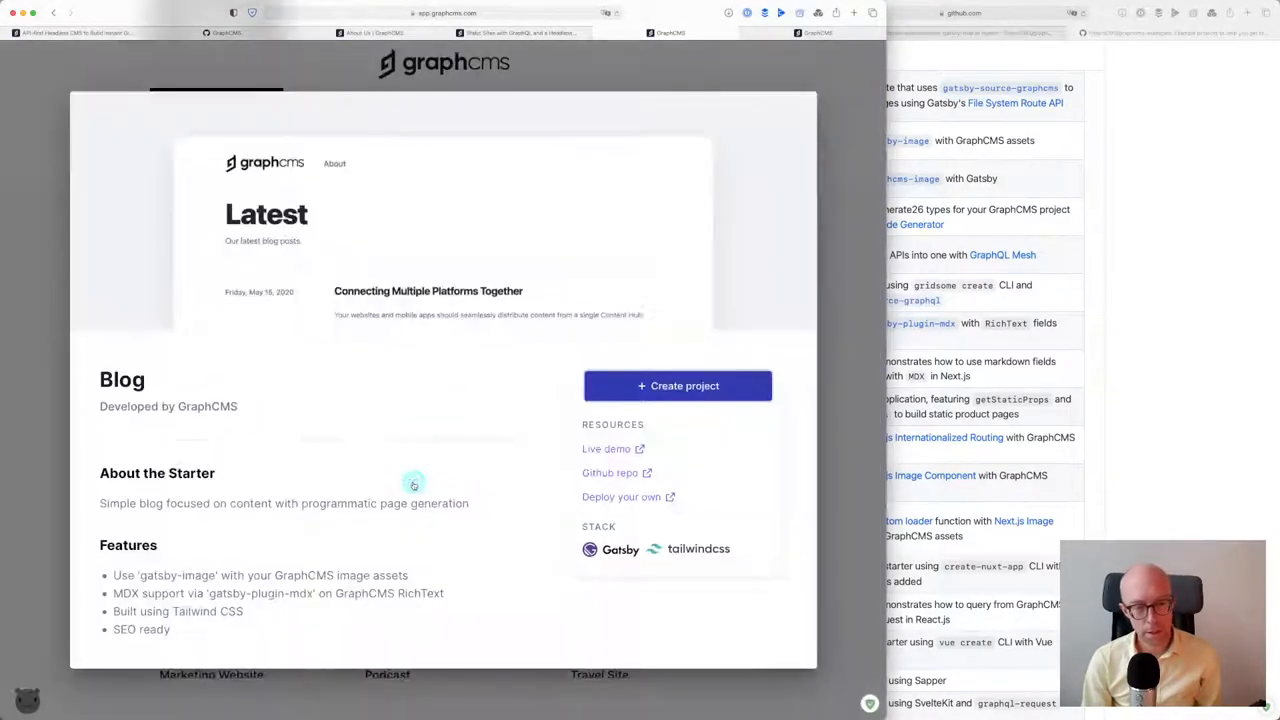
mouse_move(608, 472)
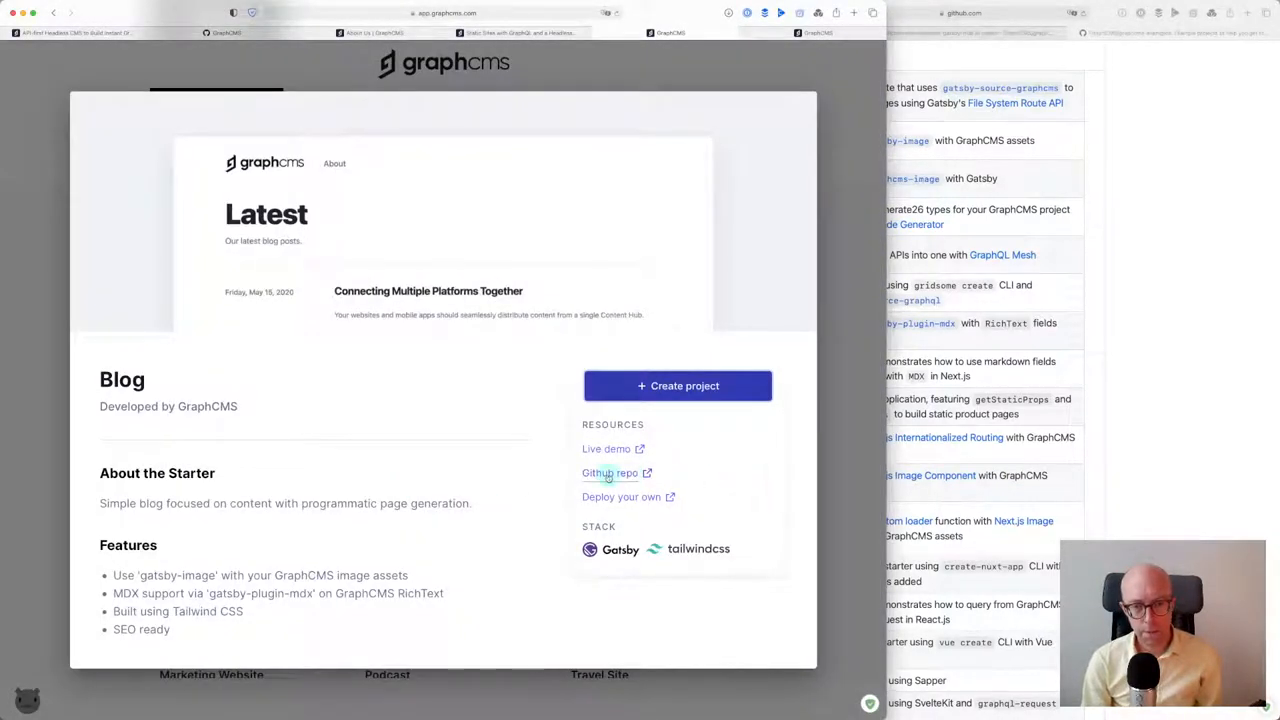
Open the Blog starter's 'Github repo' link in a new browser window
right_click(608, 472)
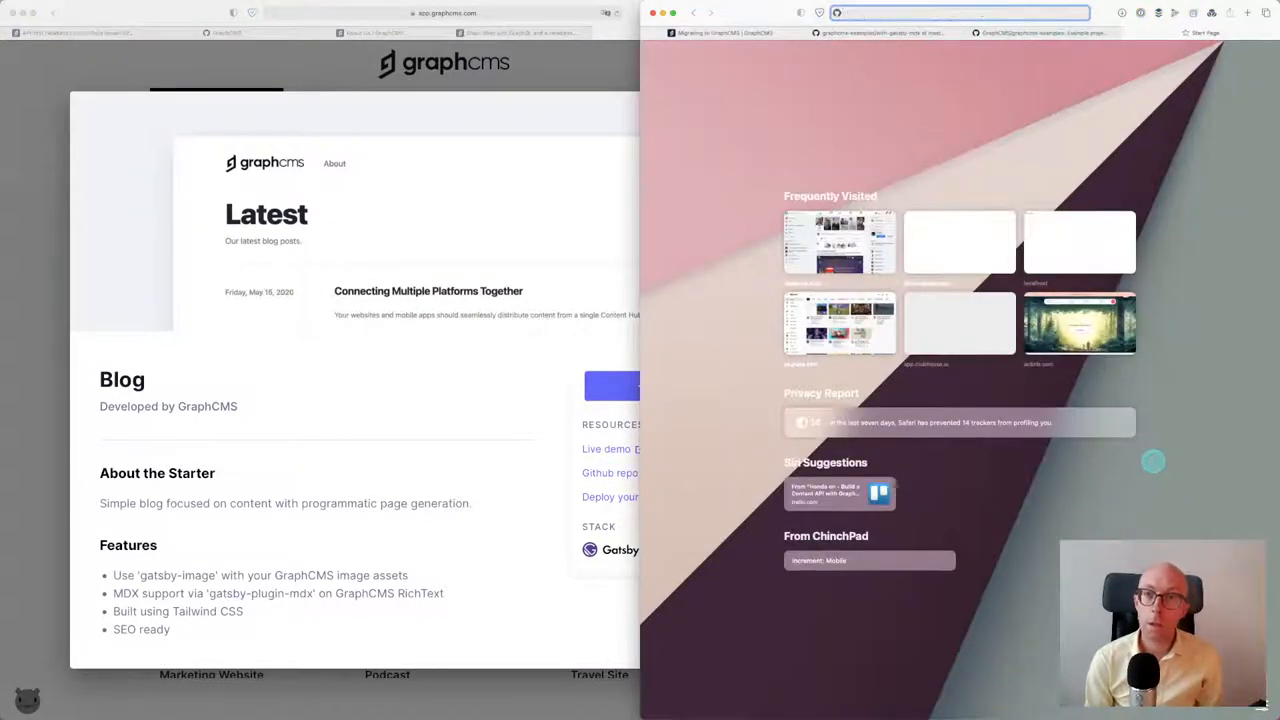
right_click(610, 496)
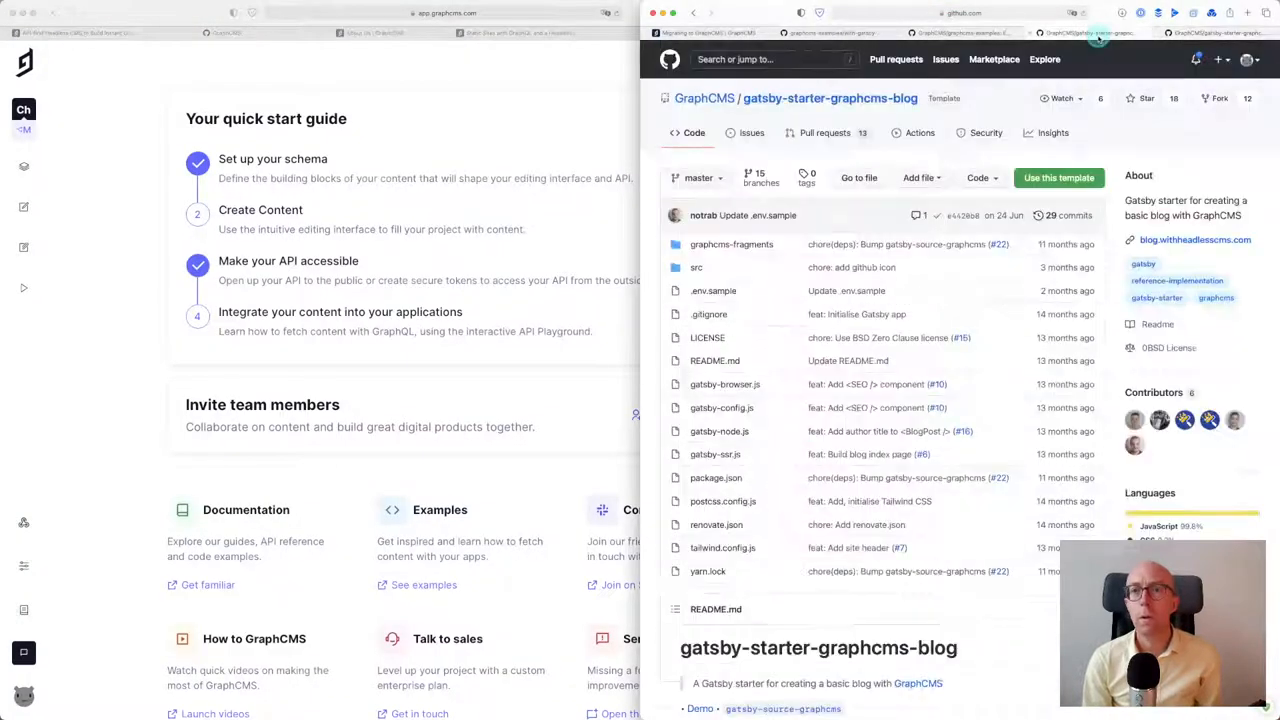
Scroll the gatsby-starter-graphcms-blog README down to its Quick start 'gatsby new' command
scroll("down", 3)
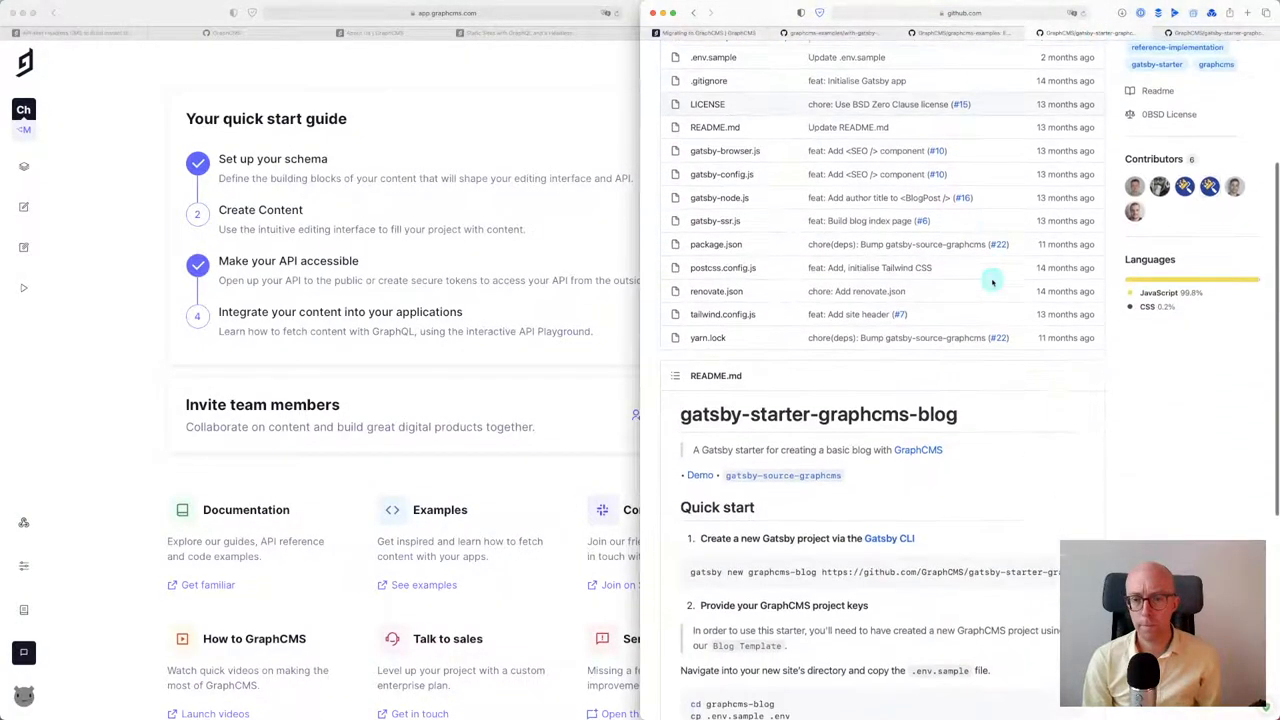
scroll("down", 3)
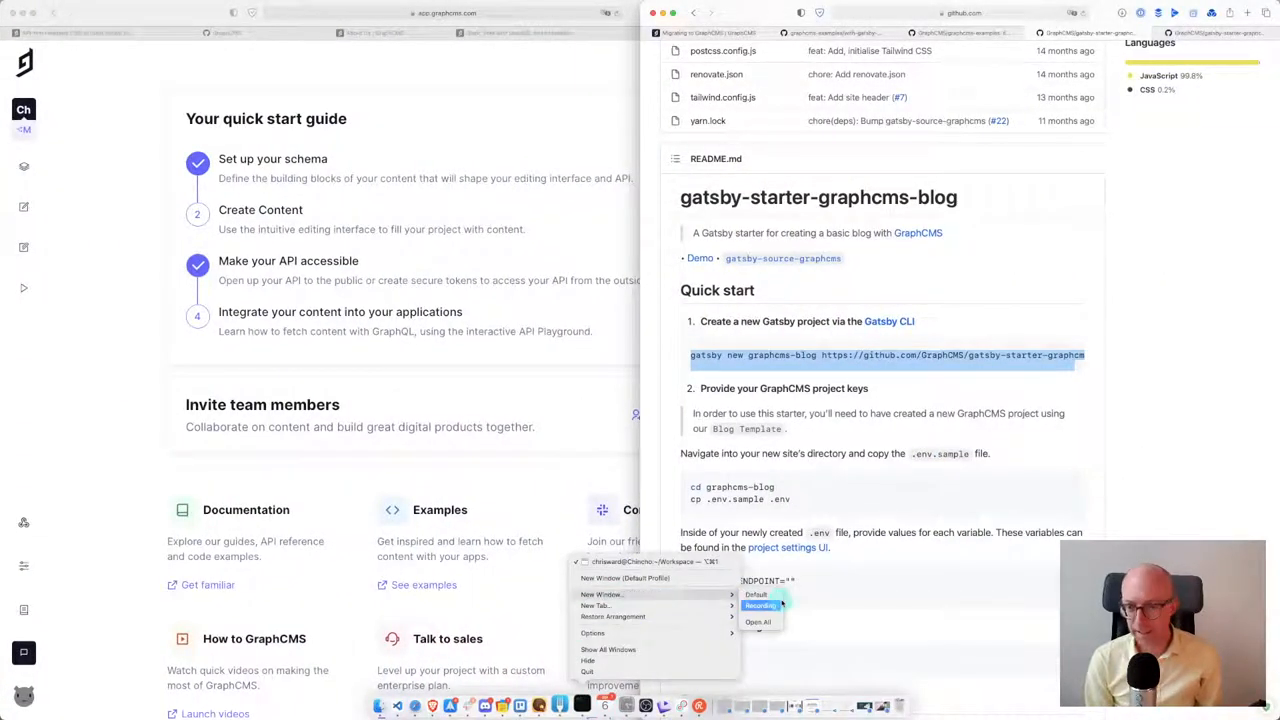
left_click(602, 594)
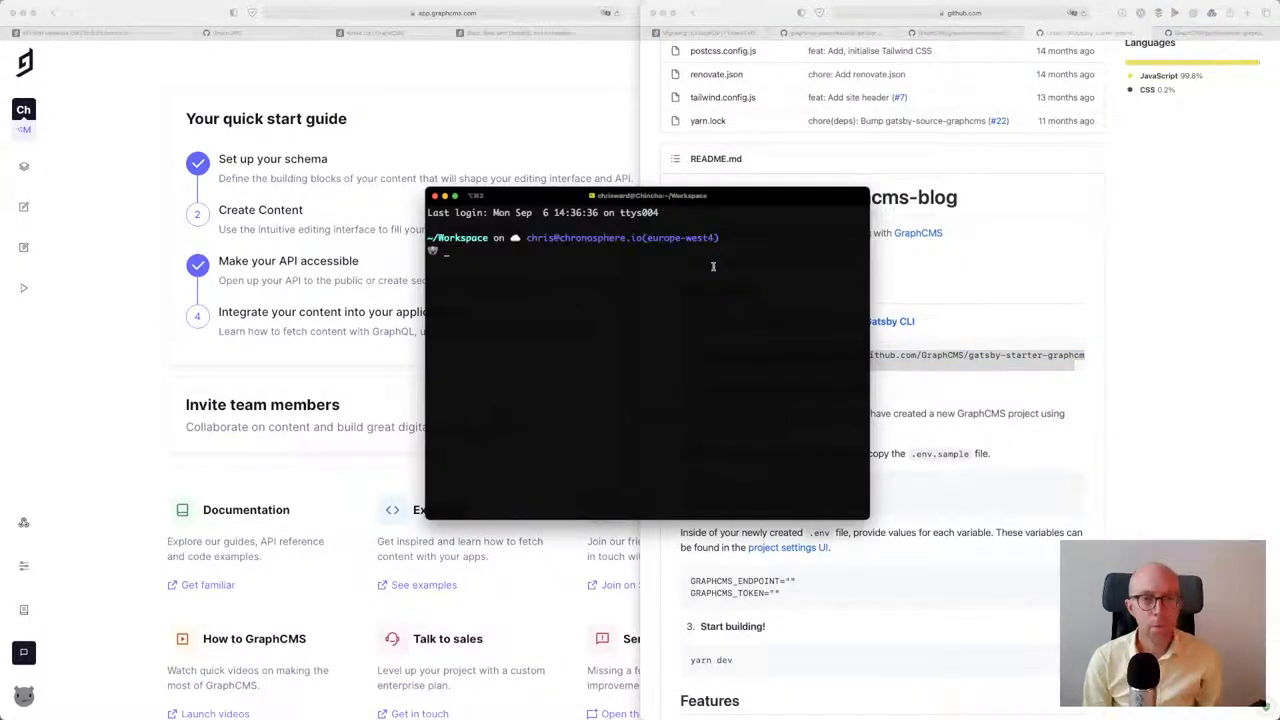
type("gatsby new graphcms-blog https://github.com/GraphCMS/gatsby-starter-graphcms-blog")
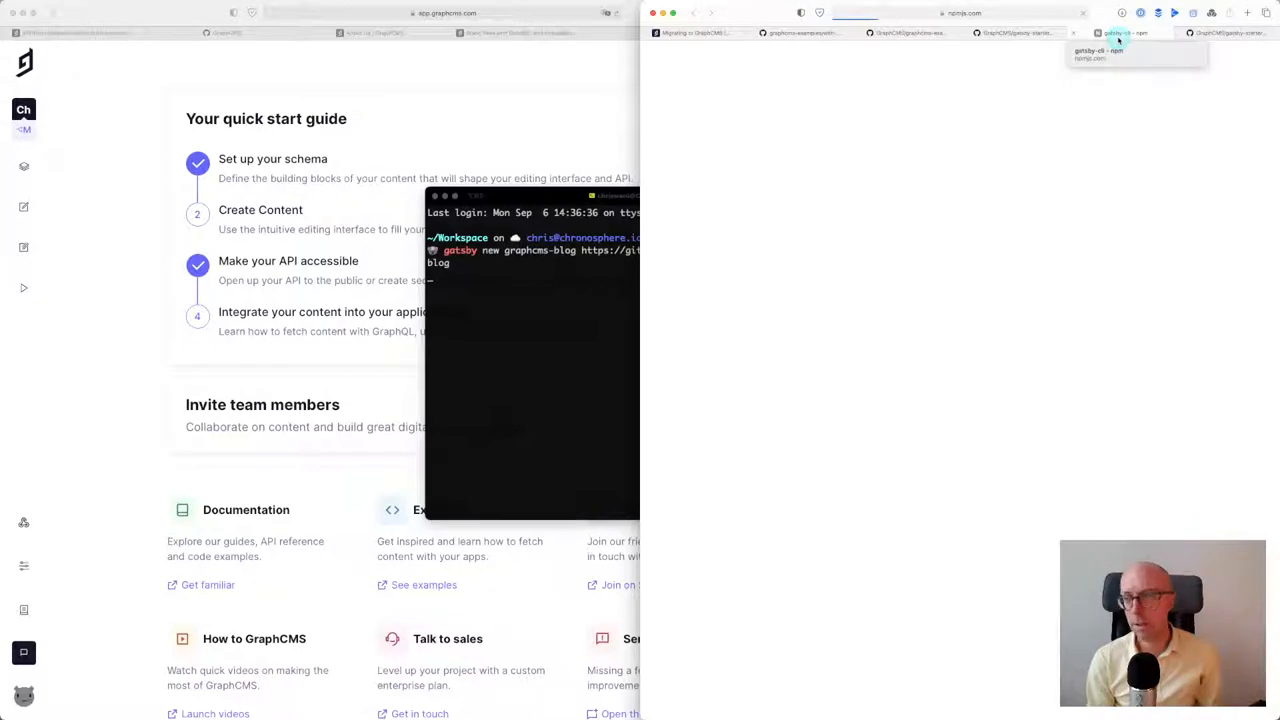
Check the gatsby-cli npm page and enter 'npm i gatsby-cli'
left_click(1124, 40)
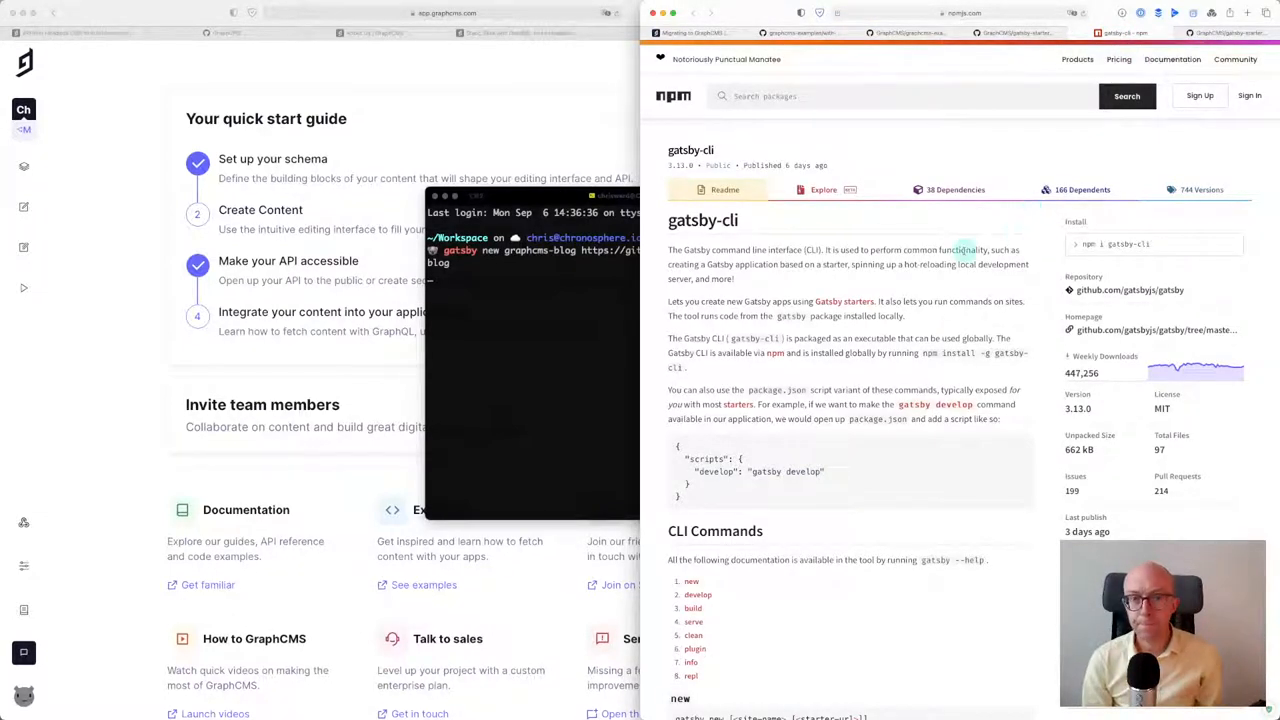
scroll("down", 3)
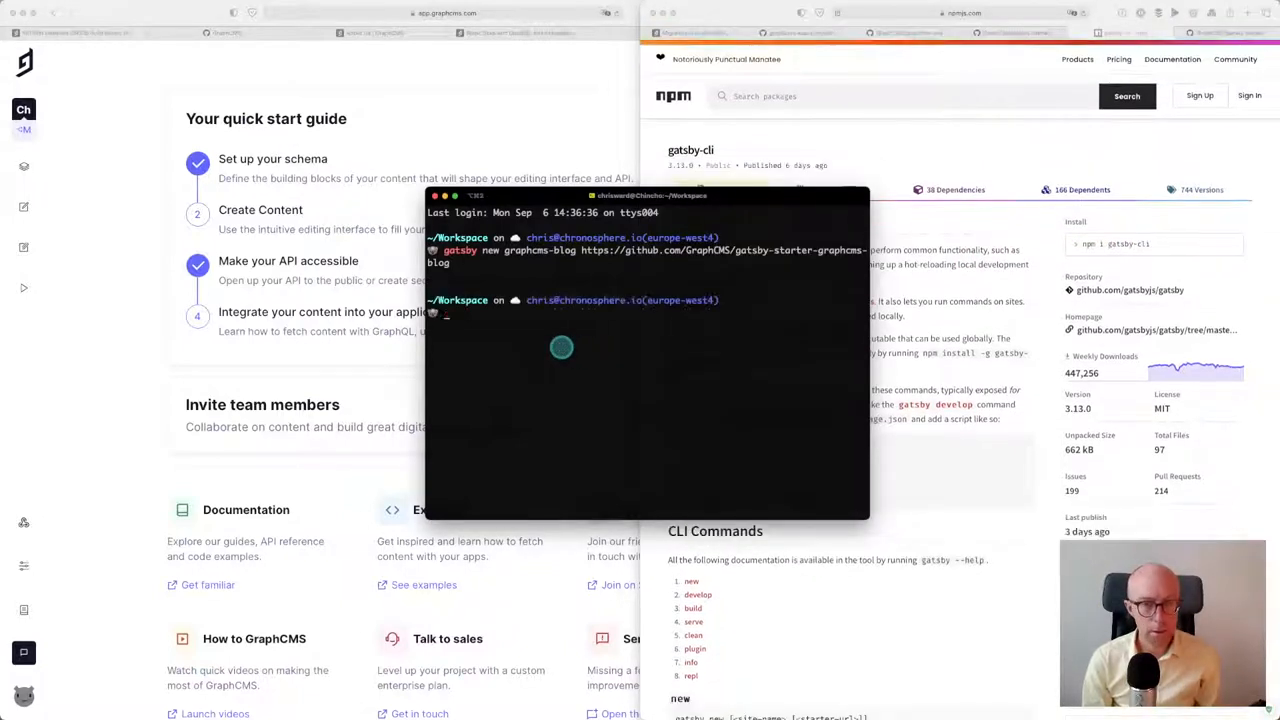
type("npm i gatsby-cli")
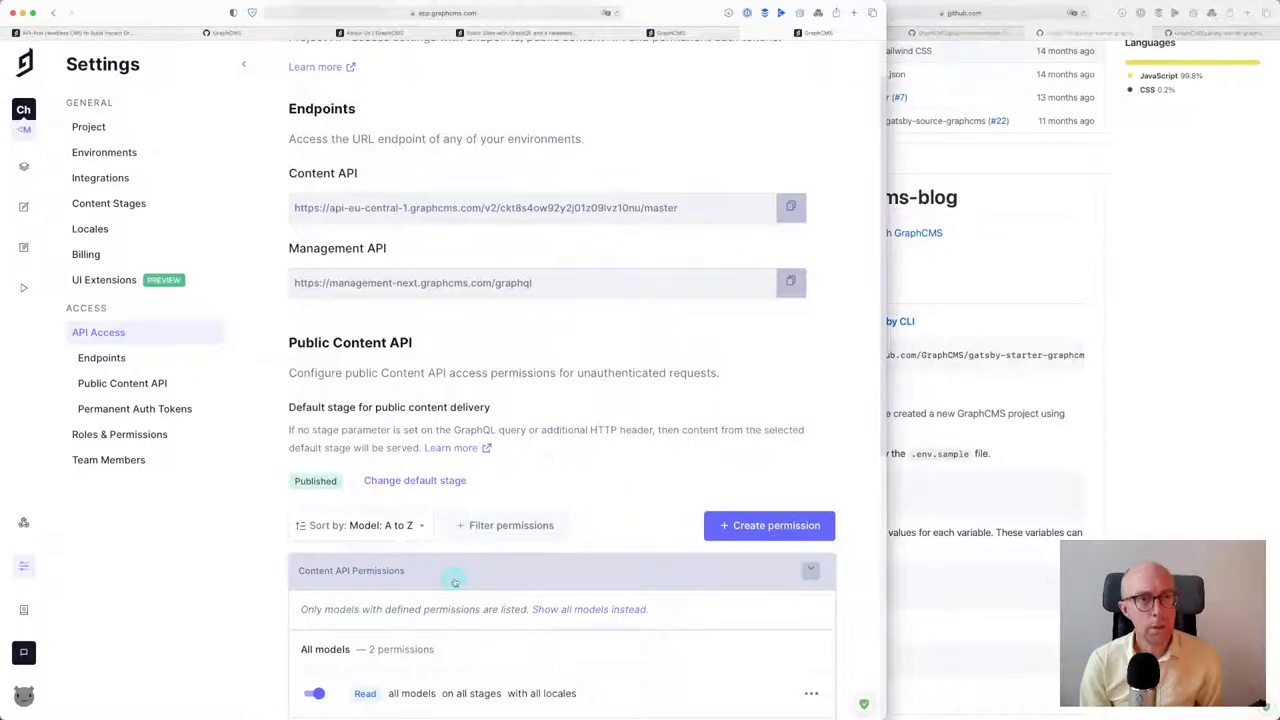
Scroll through the API Access settings' endpoints, permissions and auth tokens
scroll("down", 3)
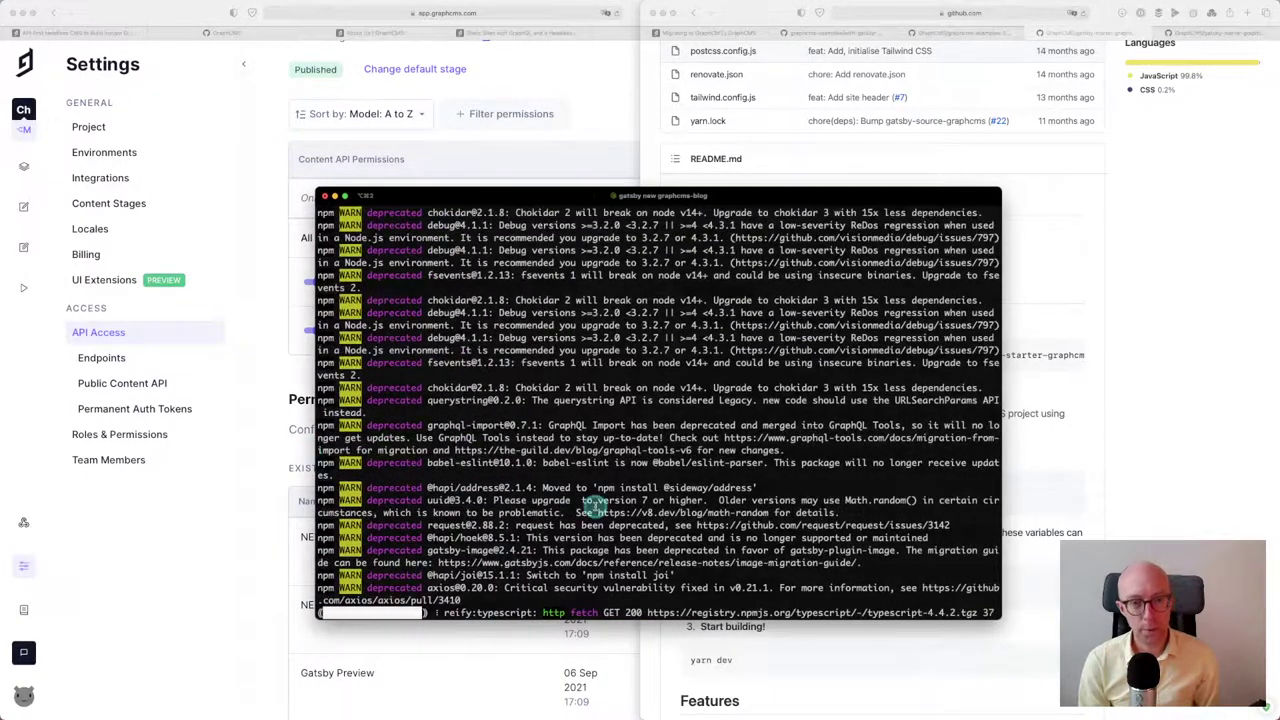
scroll("down", 3)
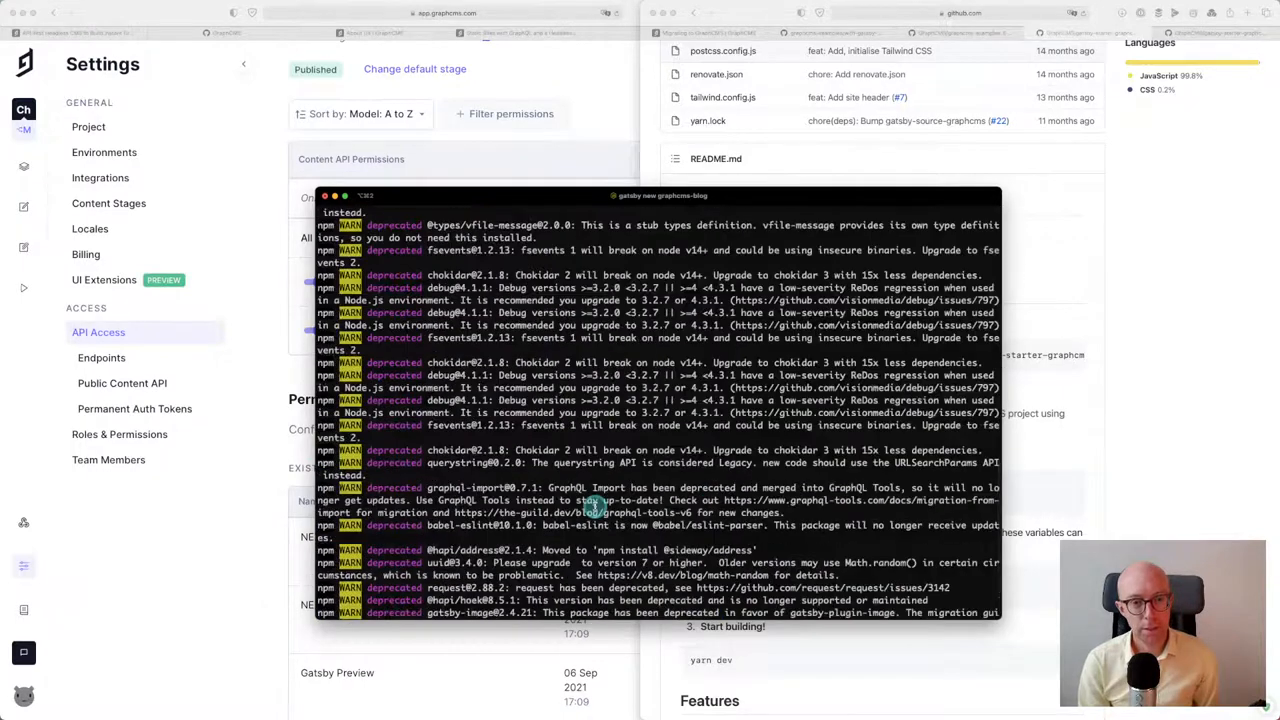
scroll("down", 3)
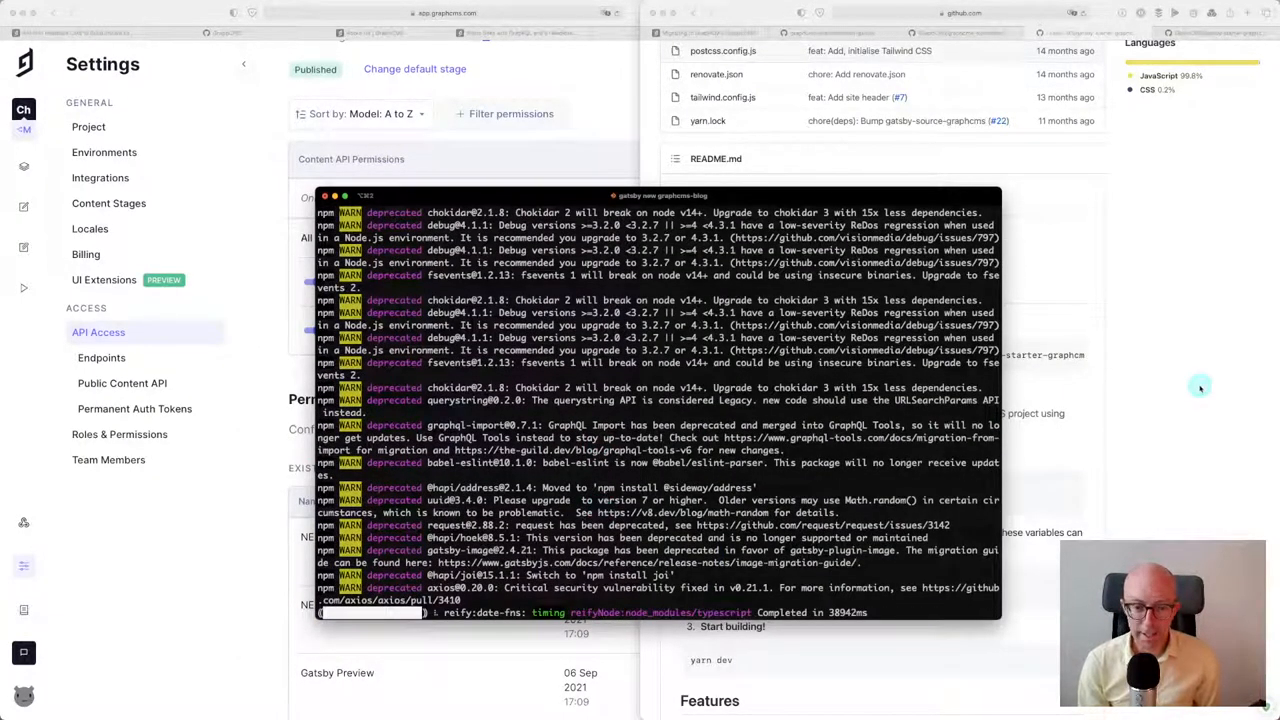
mouse_move(1196, 384)
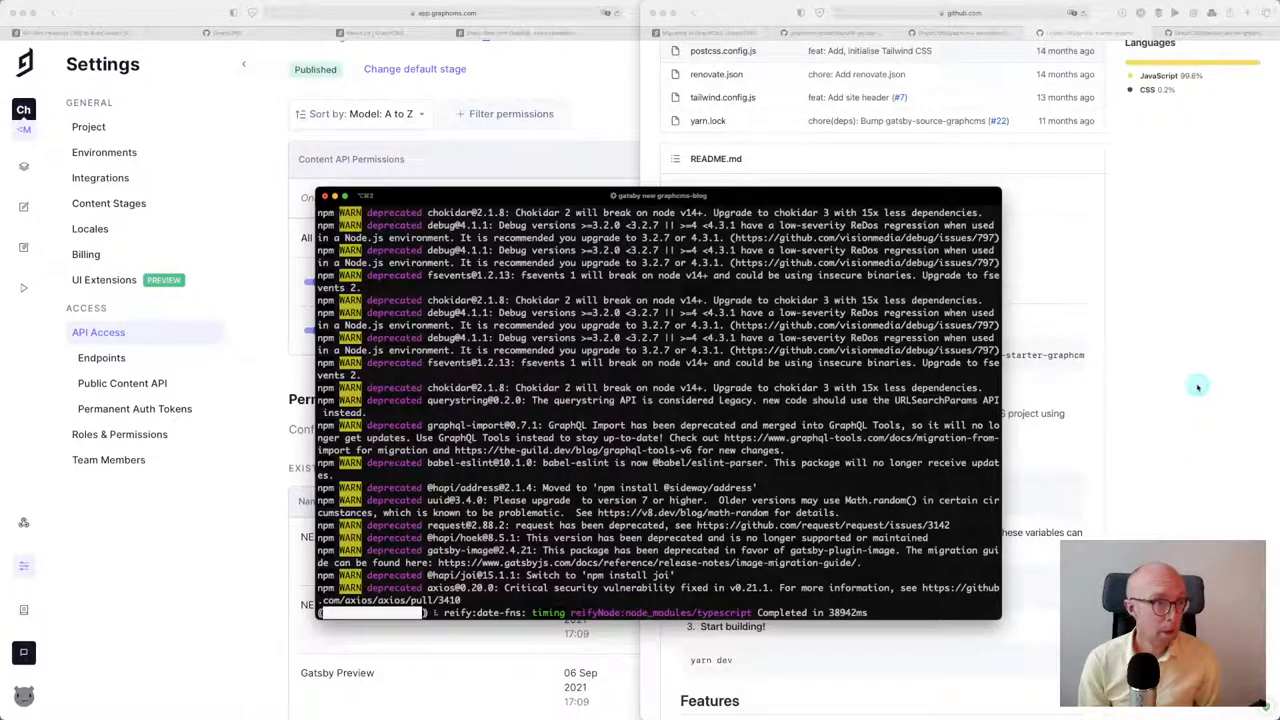
mouse_move(218, 234)
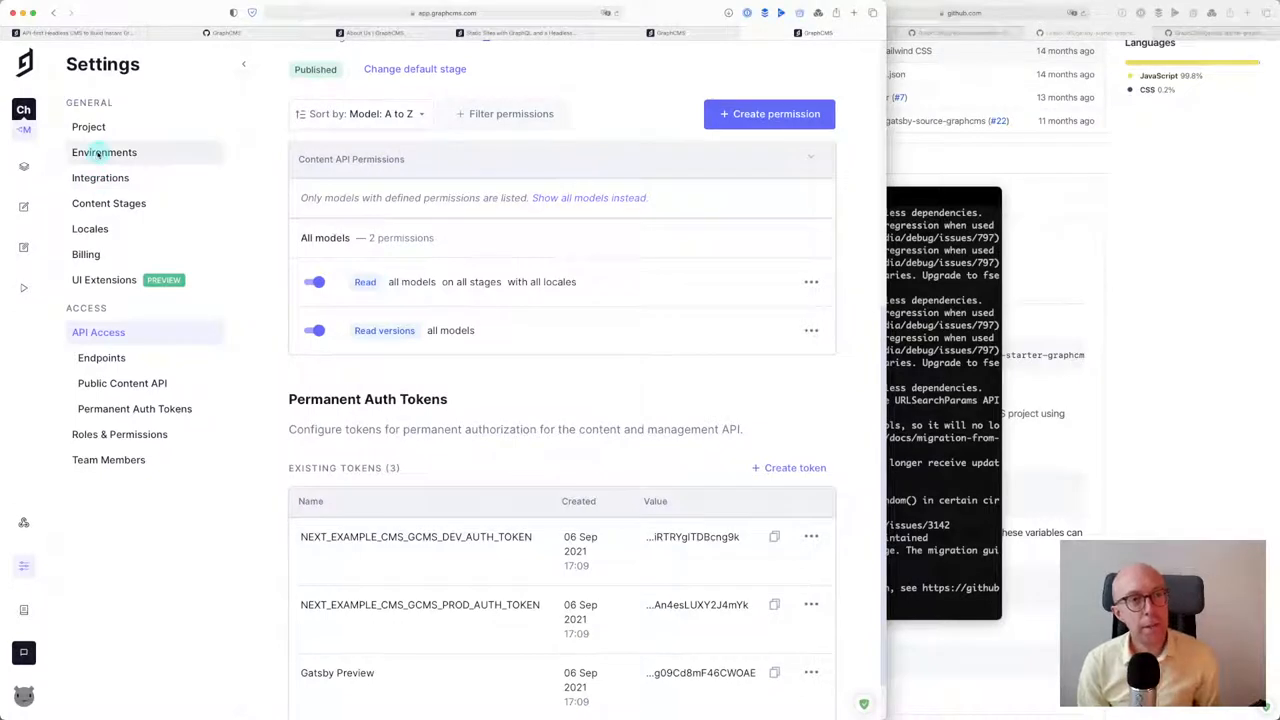
Browse the Environments, Integrations, Content Stages, Locales and Billing settings pages
left_click(104, 152)
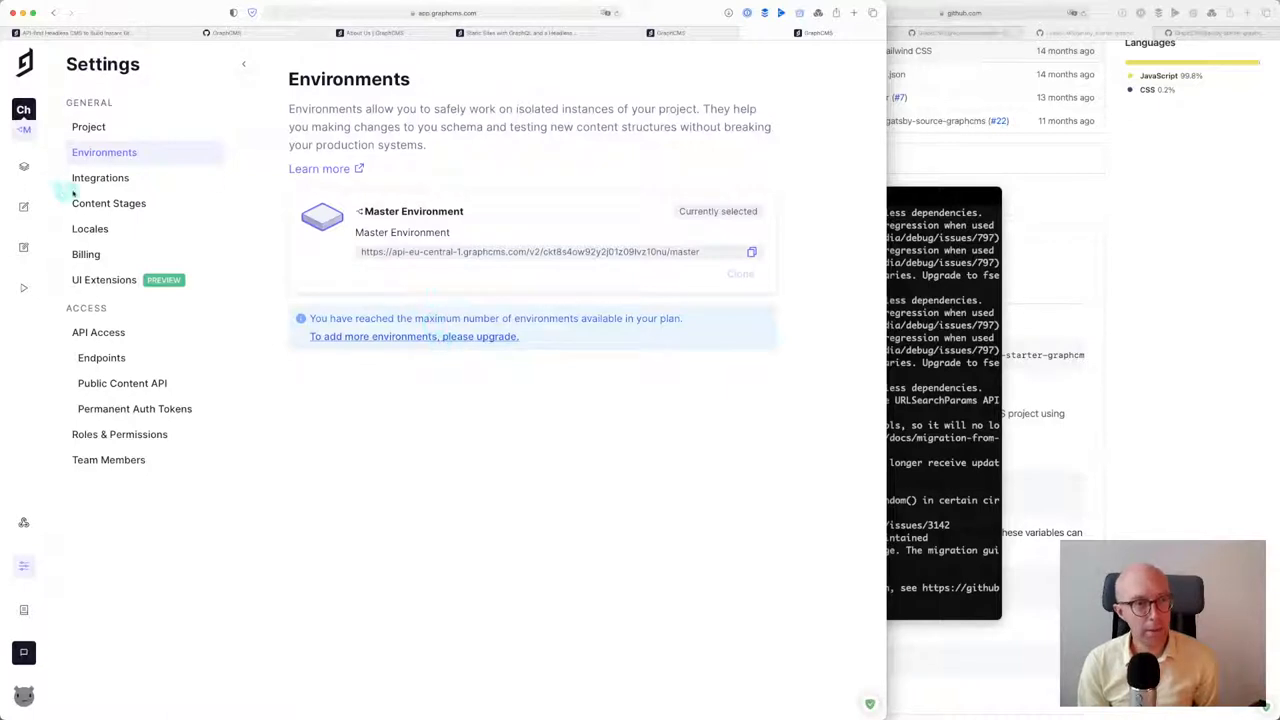
left_click(100, 176)
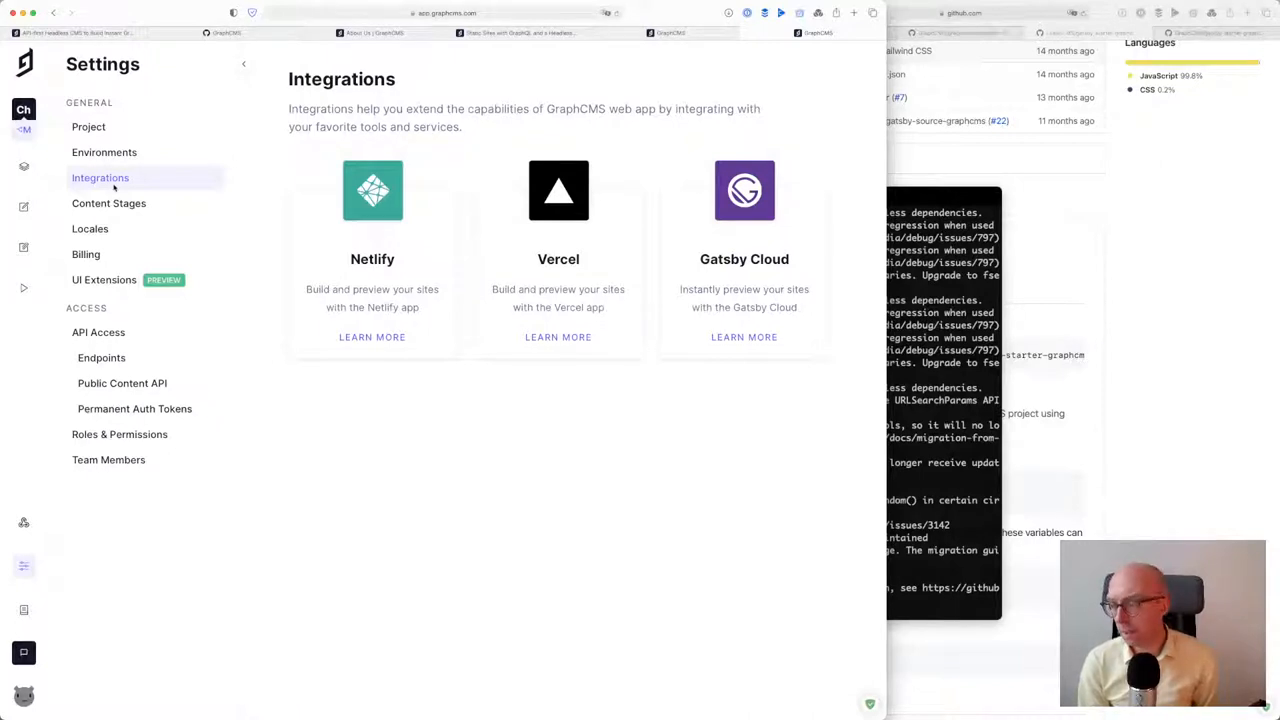
left_click(108, 204)
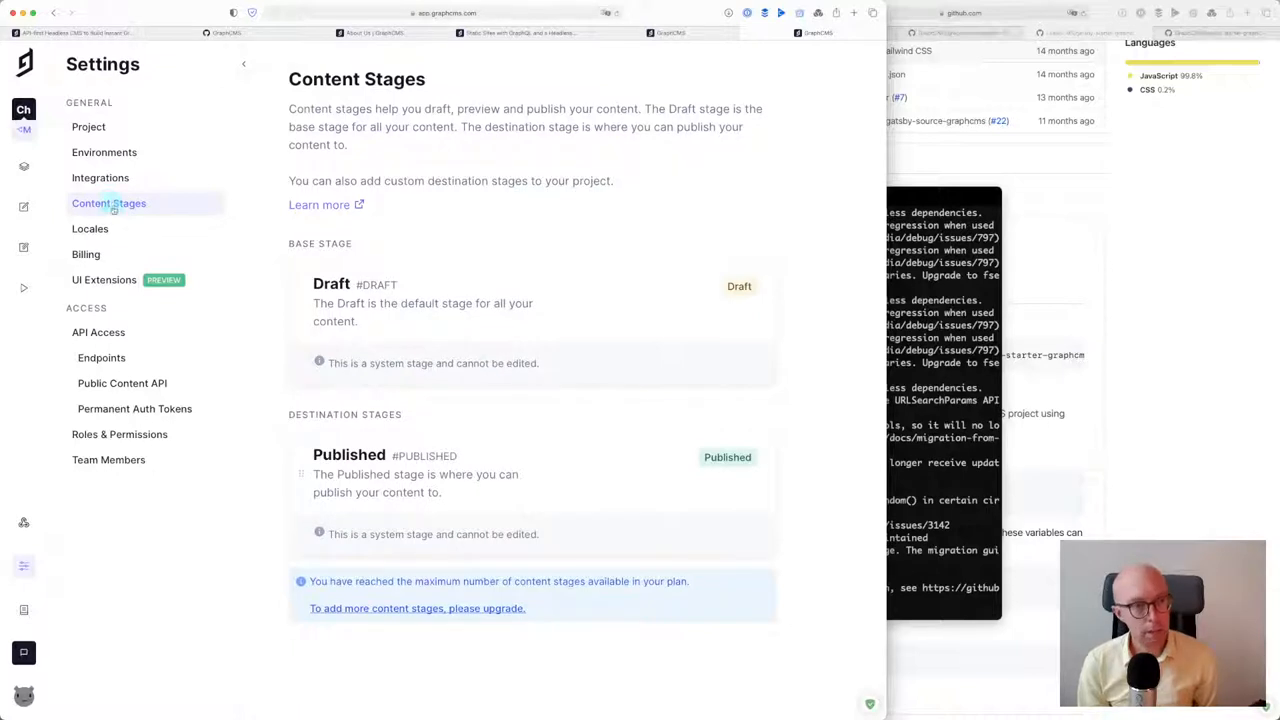
left_click(90, 228)
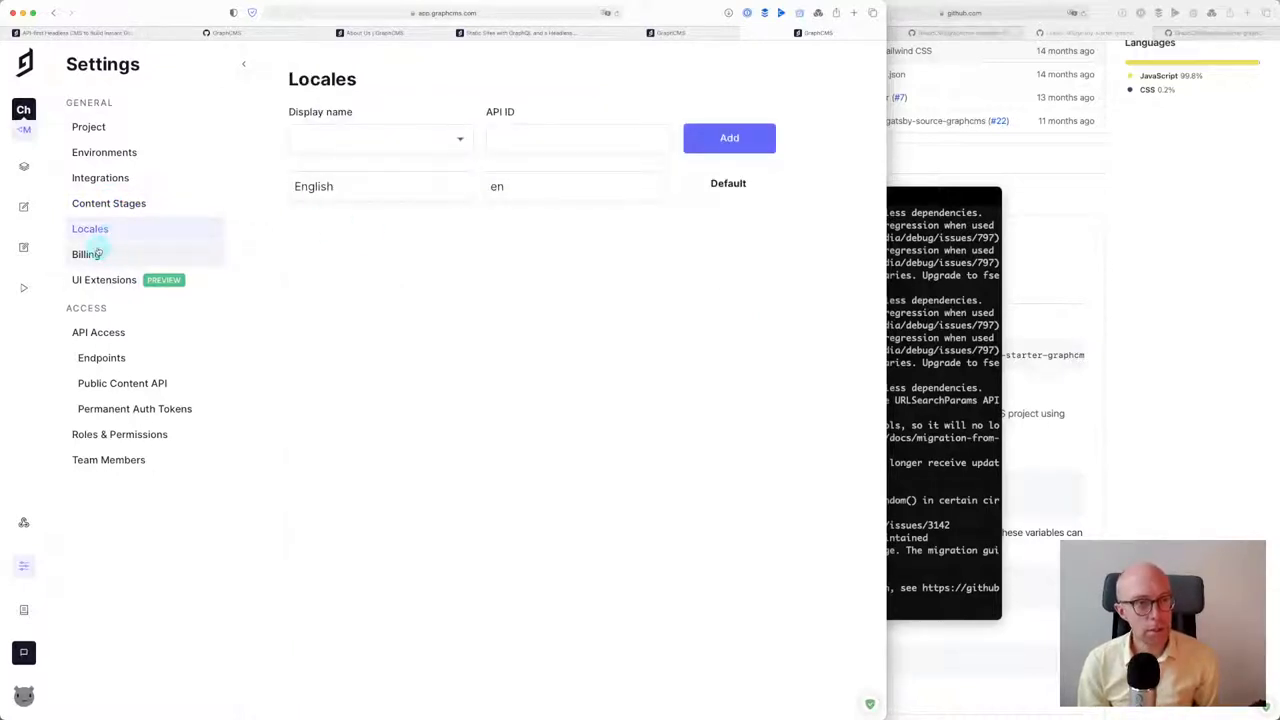
left_click(104, 280)
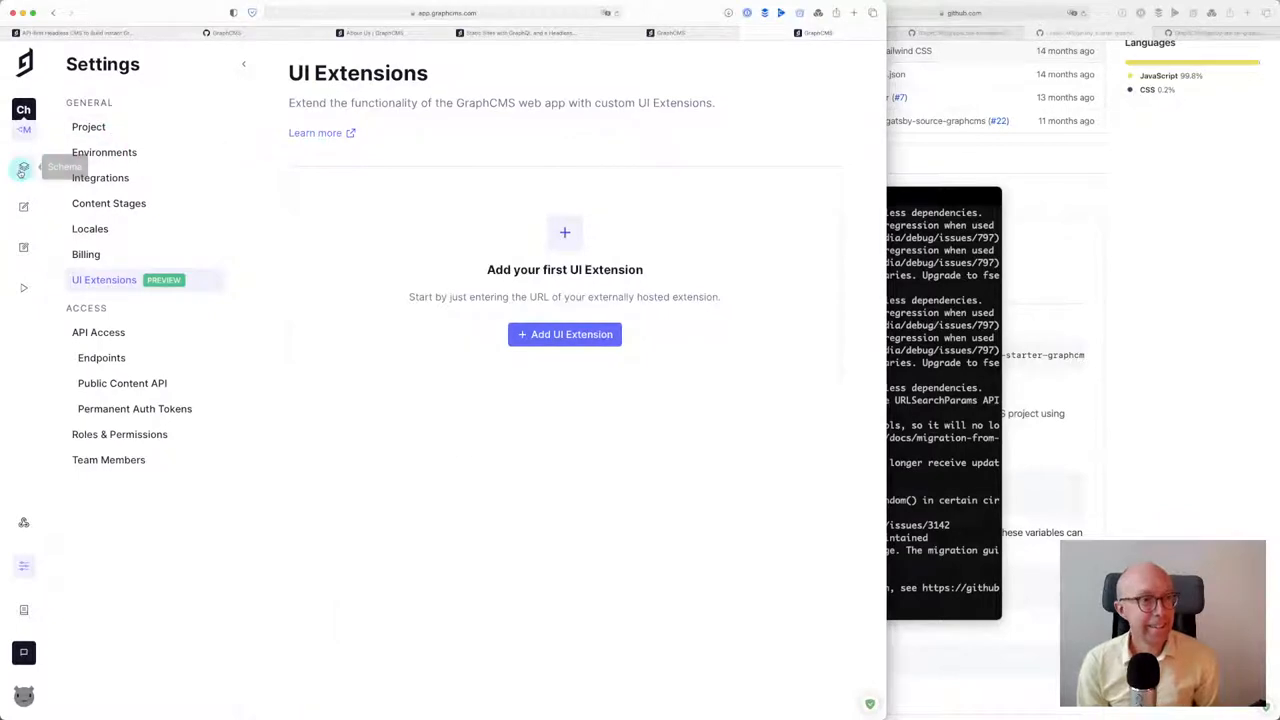
mouse_move(24, 248)
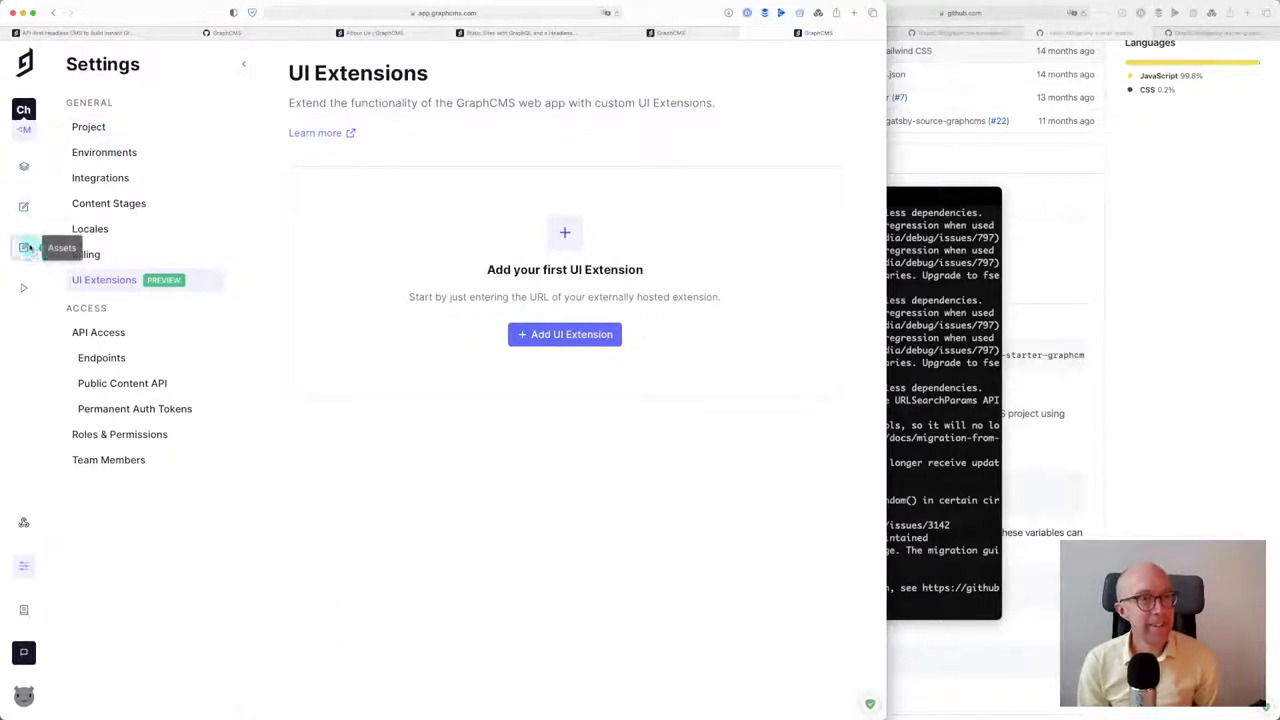
Visit the Assets and Webhooks sections and start creating a new webhook
left_click(24, 248)
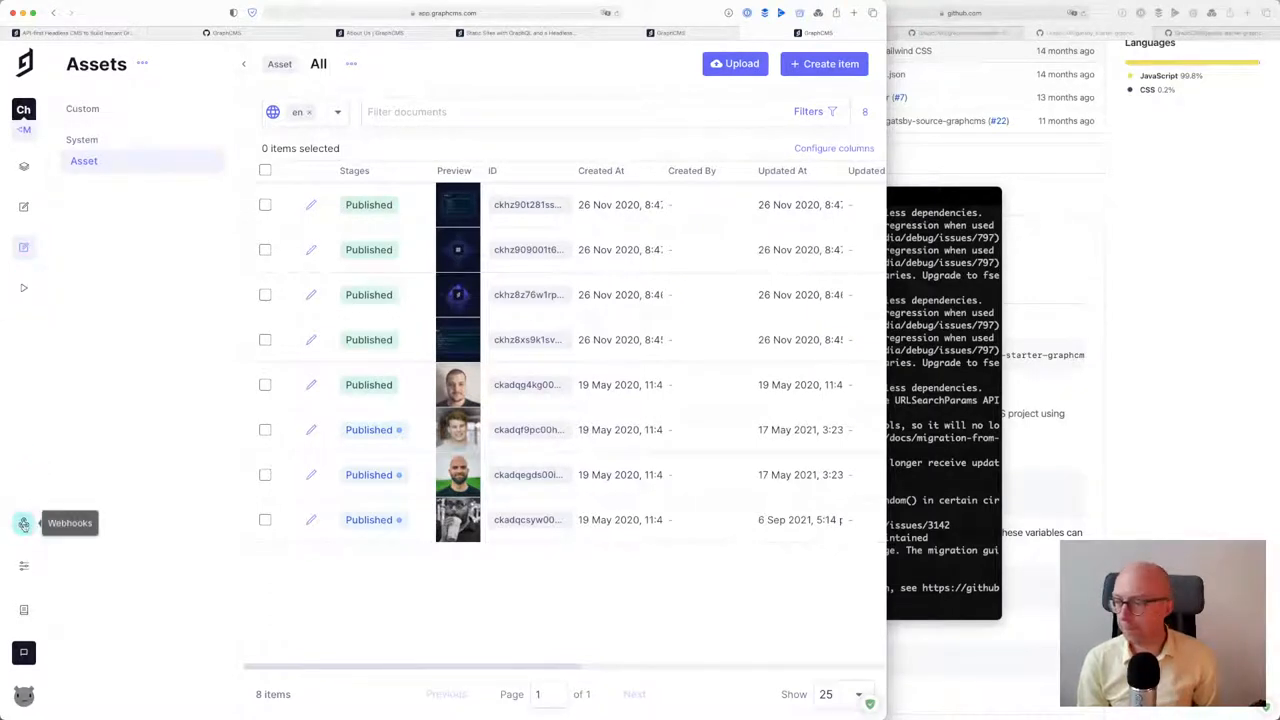
left_click(24, 524)
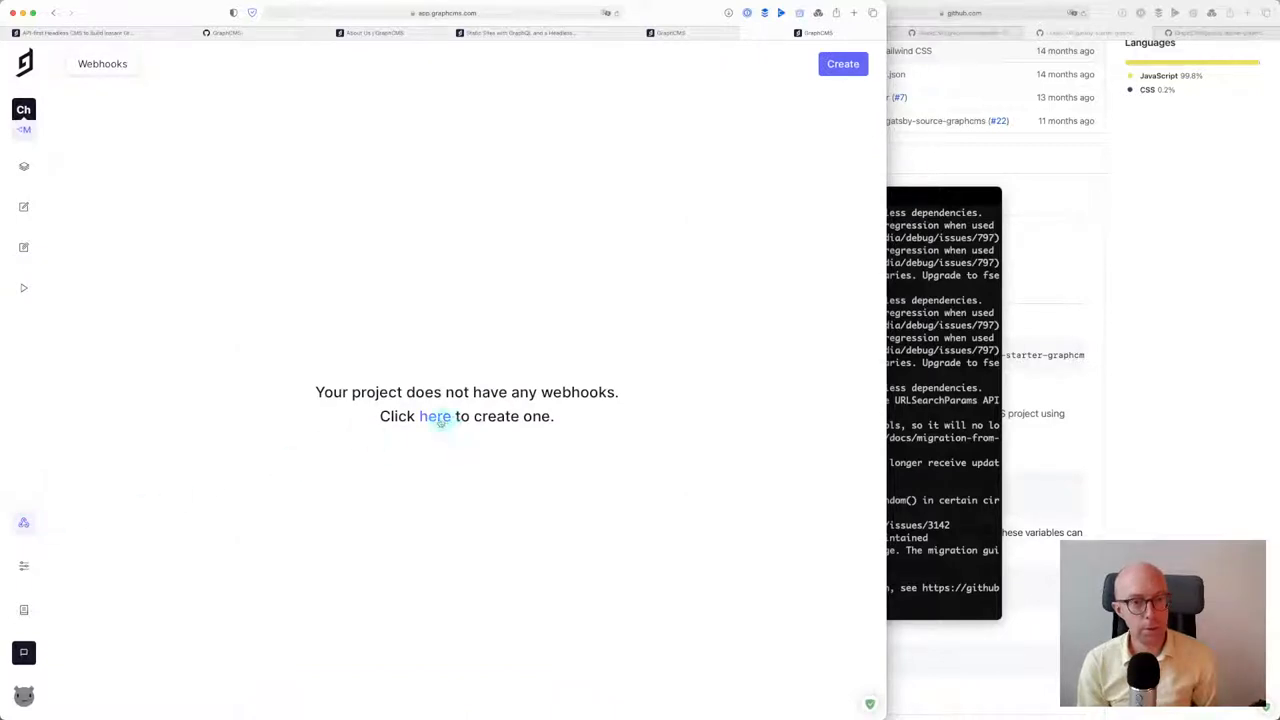
left_click(24, 566)
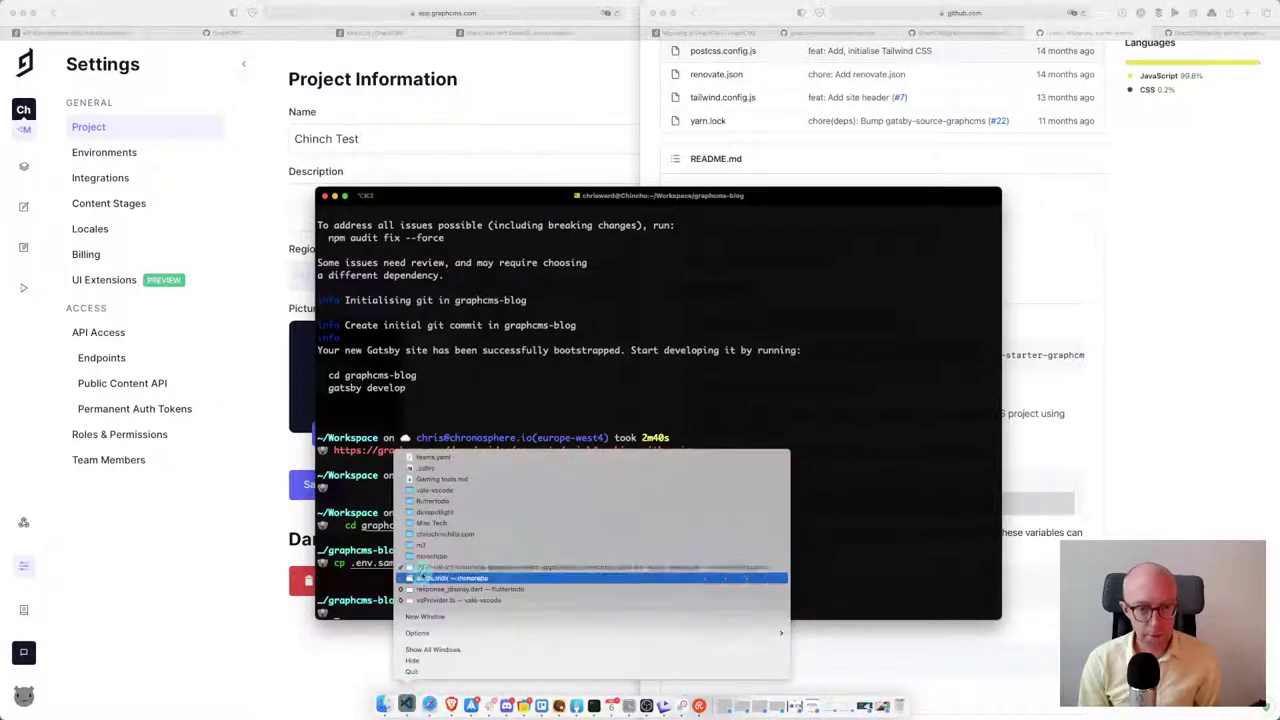
Open the graphcms-blog project in Visual Studio Code
left_click(452, 576)
type("code .")
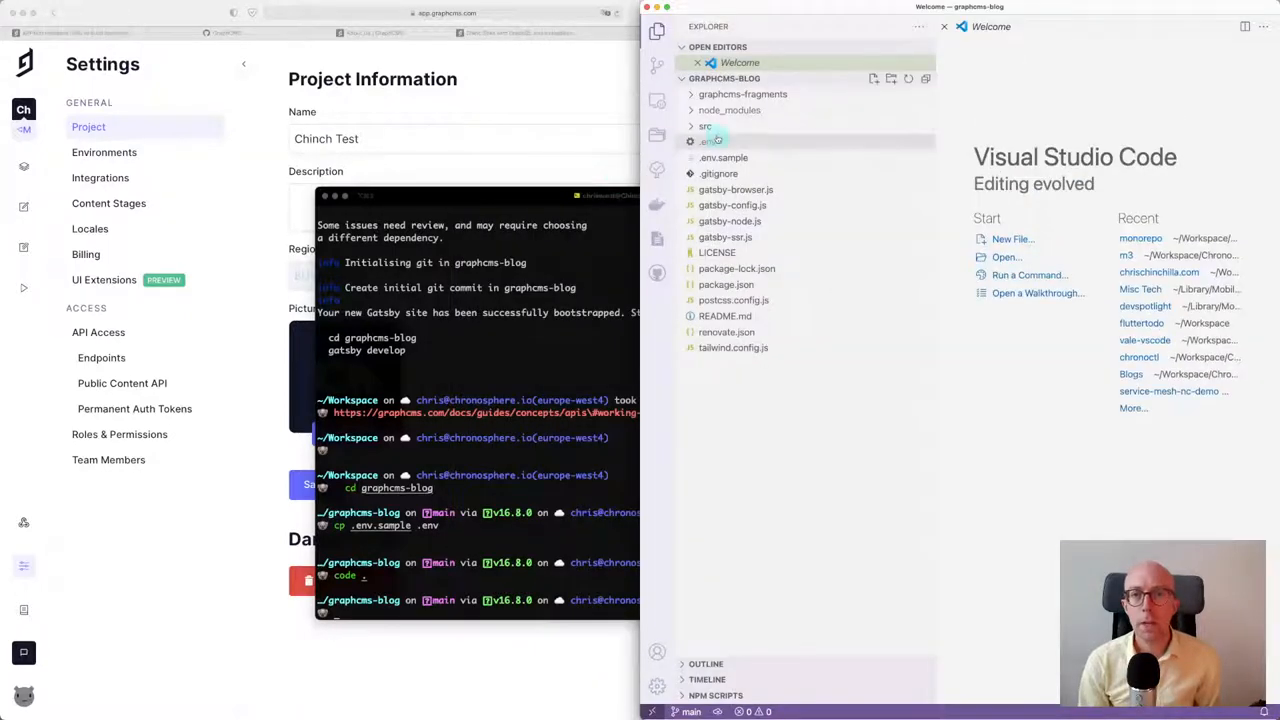
Put the Content API endpoint URL into GRAPHCMS_ENDPOINT in the .env file
left_click(706, 140)
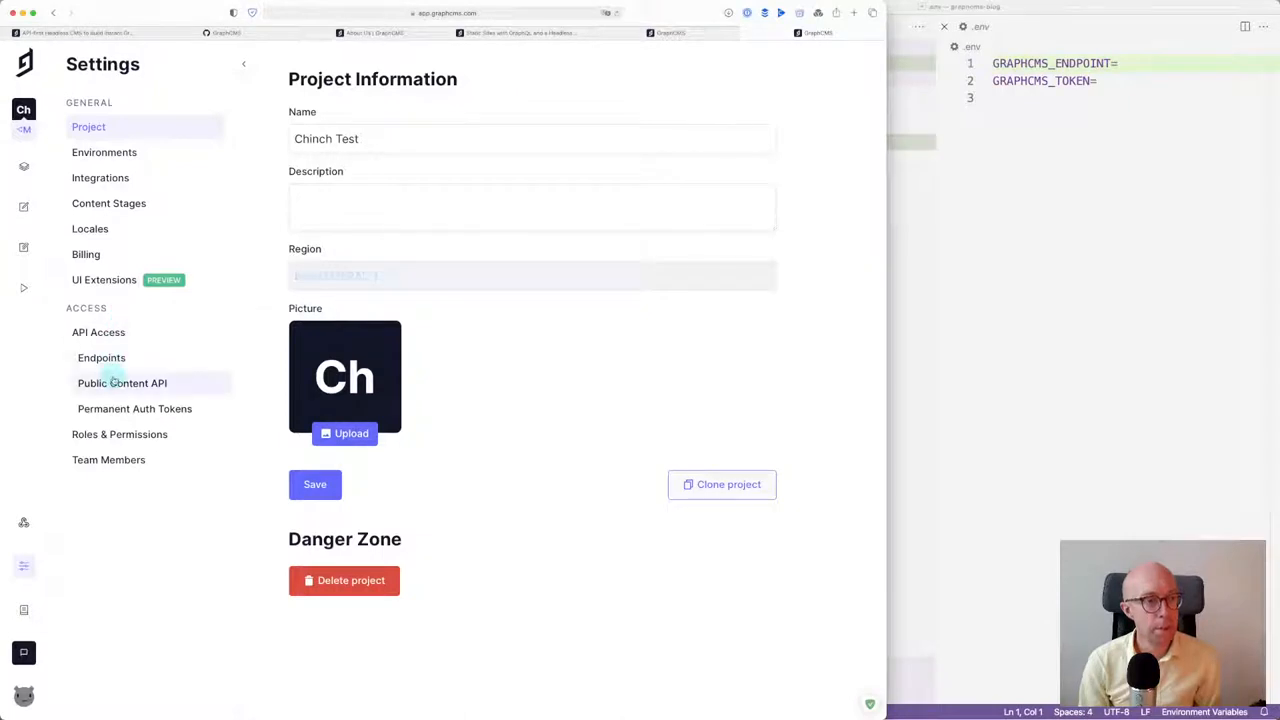
left_click(100, 356)
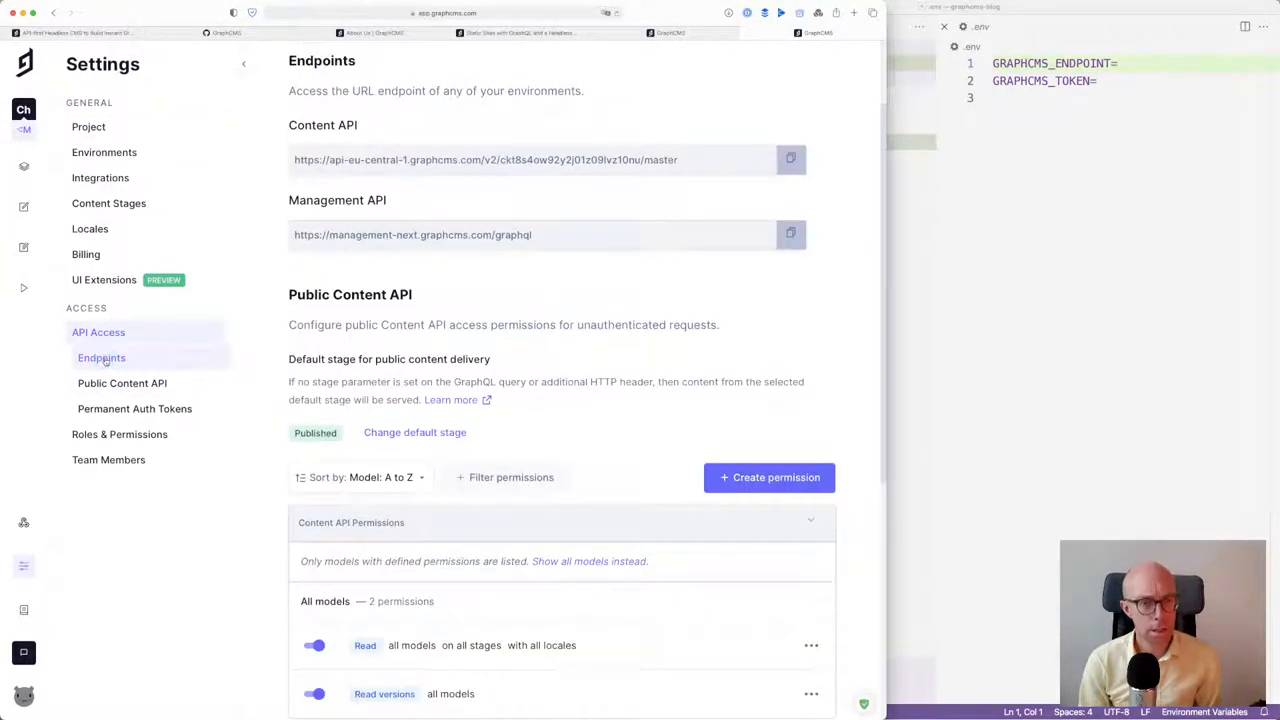
scroll("down", 3)
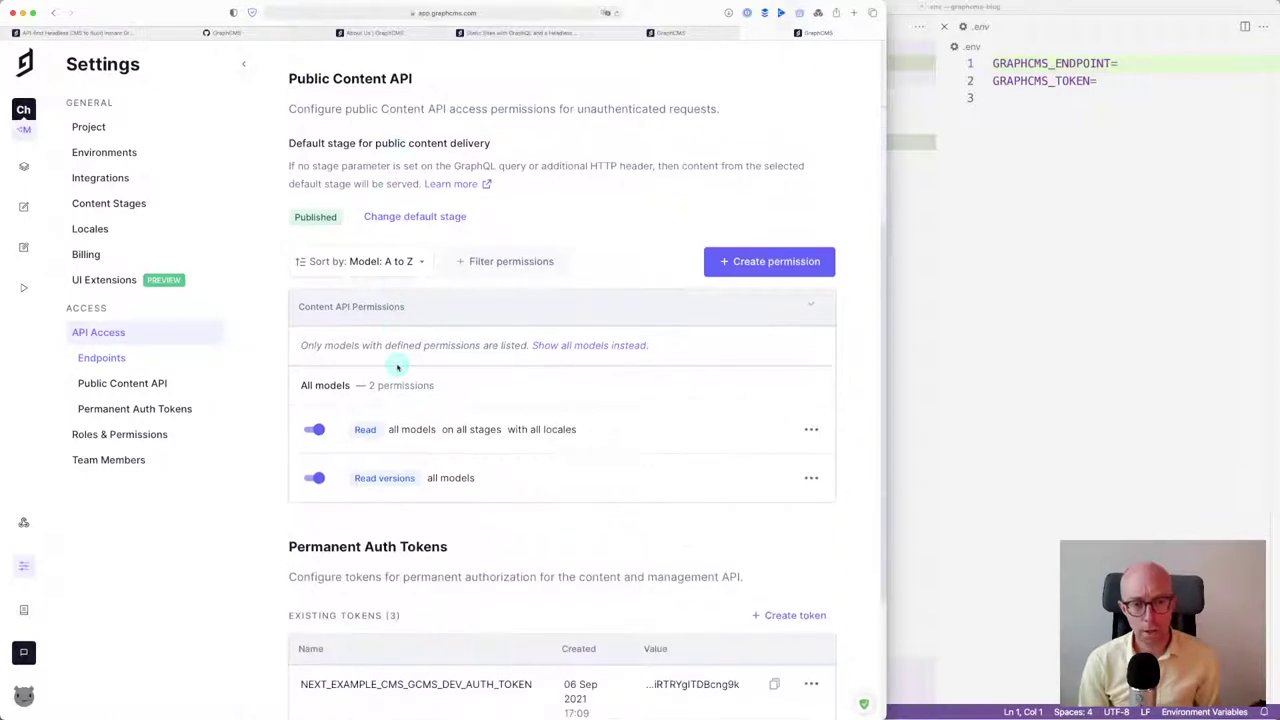
scroll("down", 3)
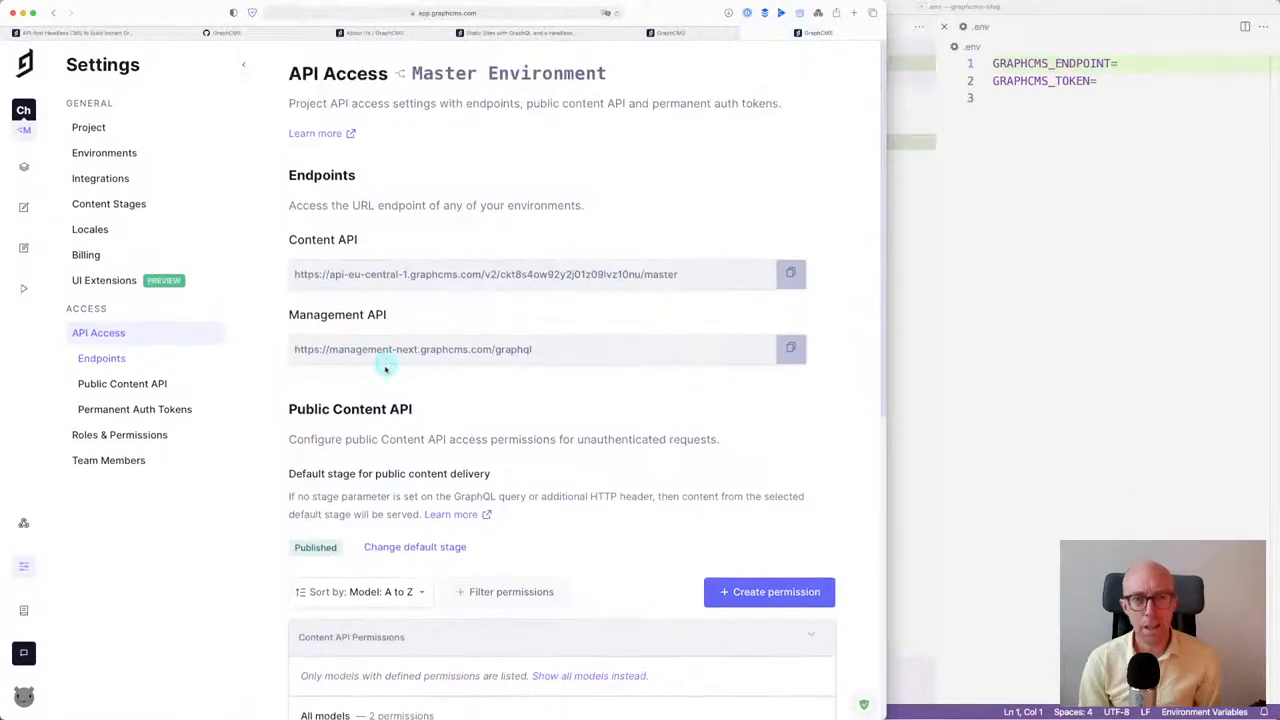
mouse_move(444, 360)
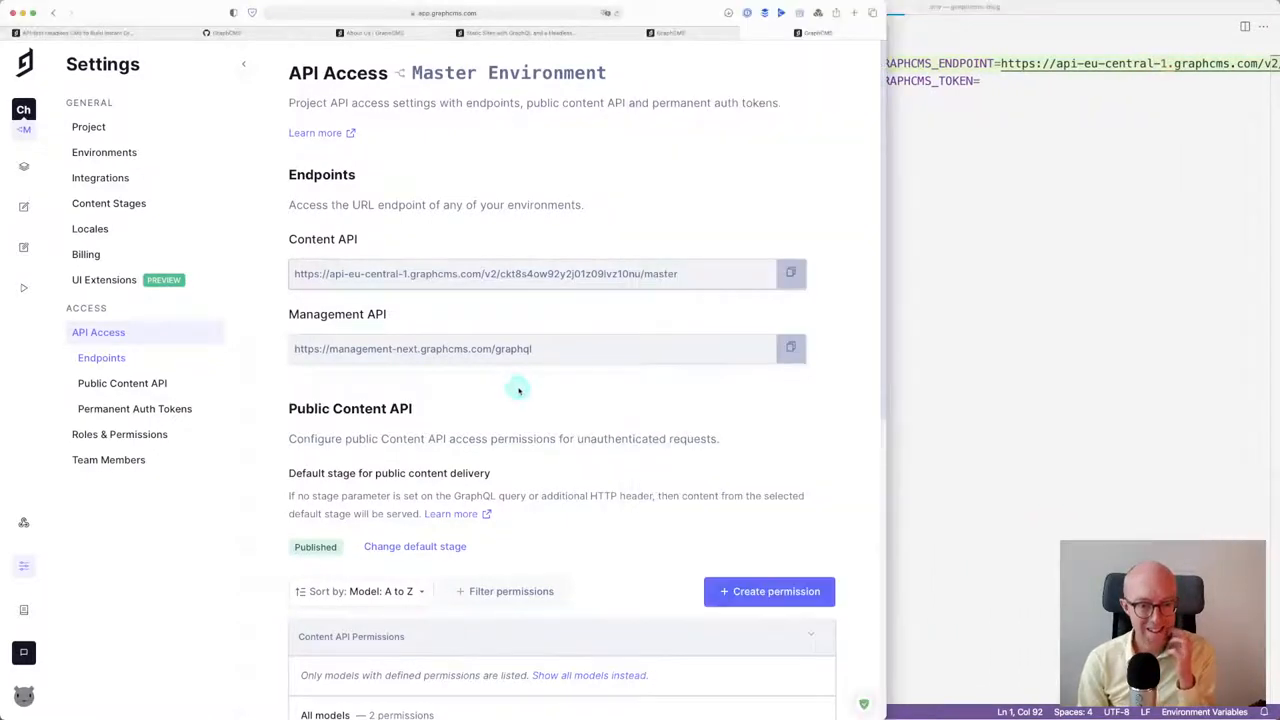
Copy the PROD permanent auth token's value from API Access
scroll("down", 3)
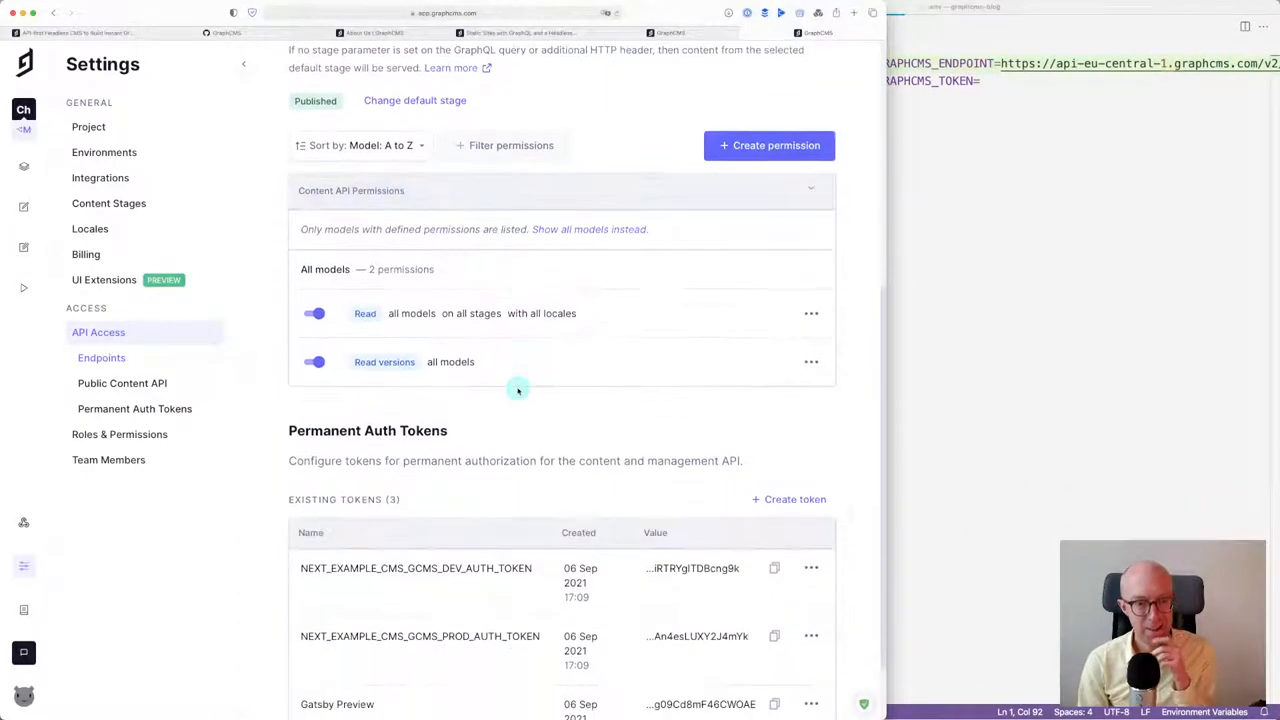
scroll("down", 3)
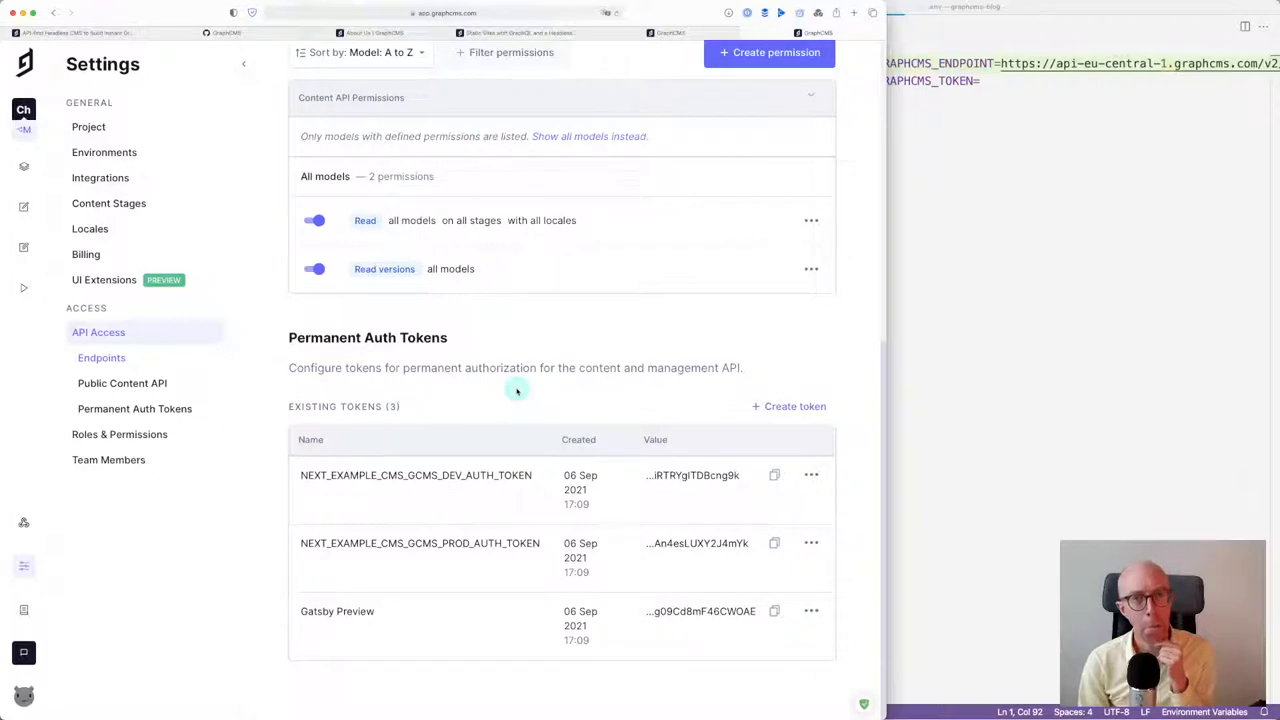
mouse_move(994, 222)
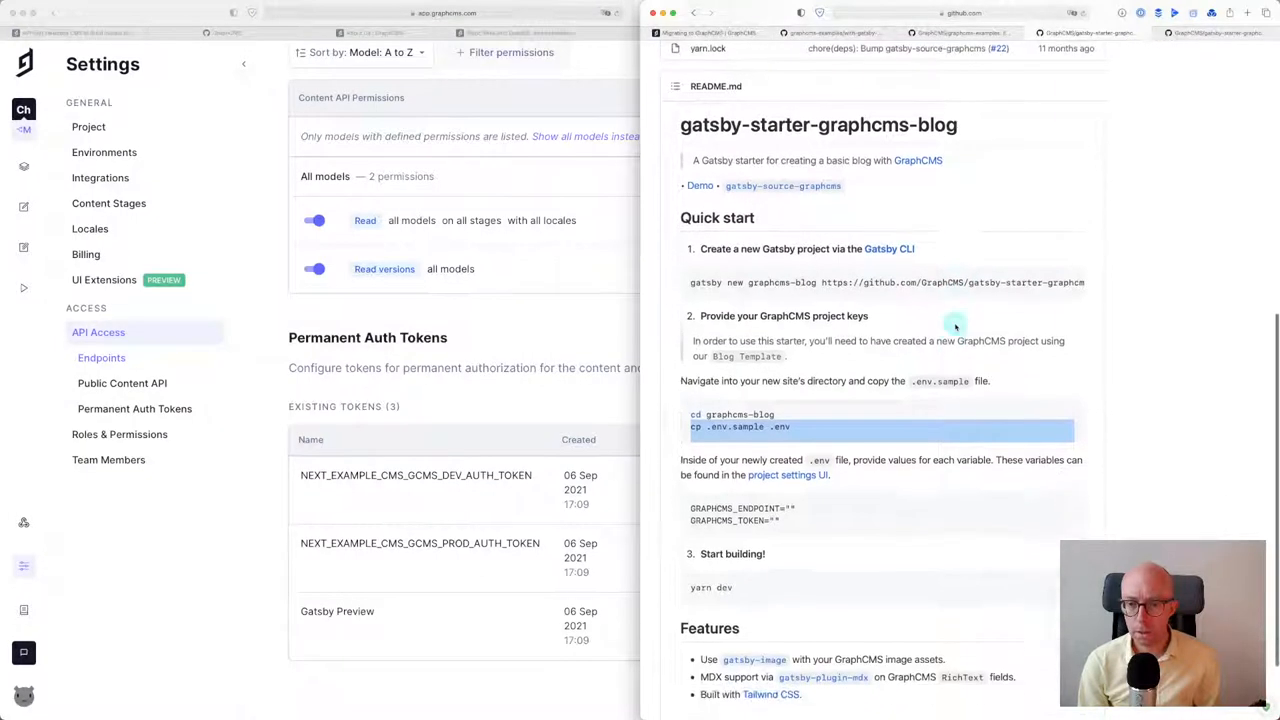
scroll("down", 3)
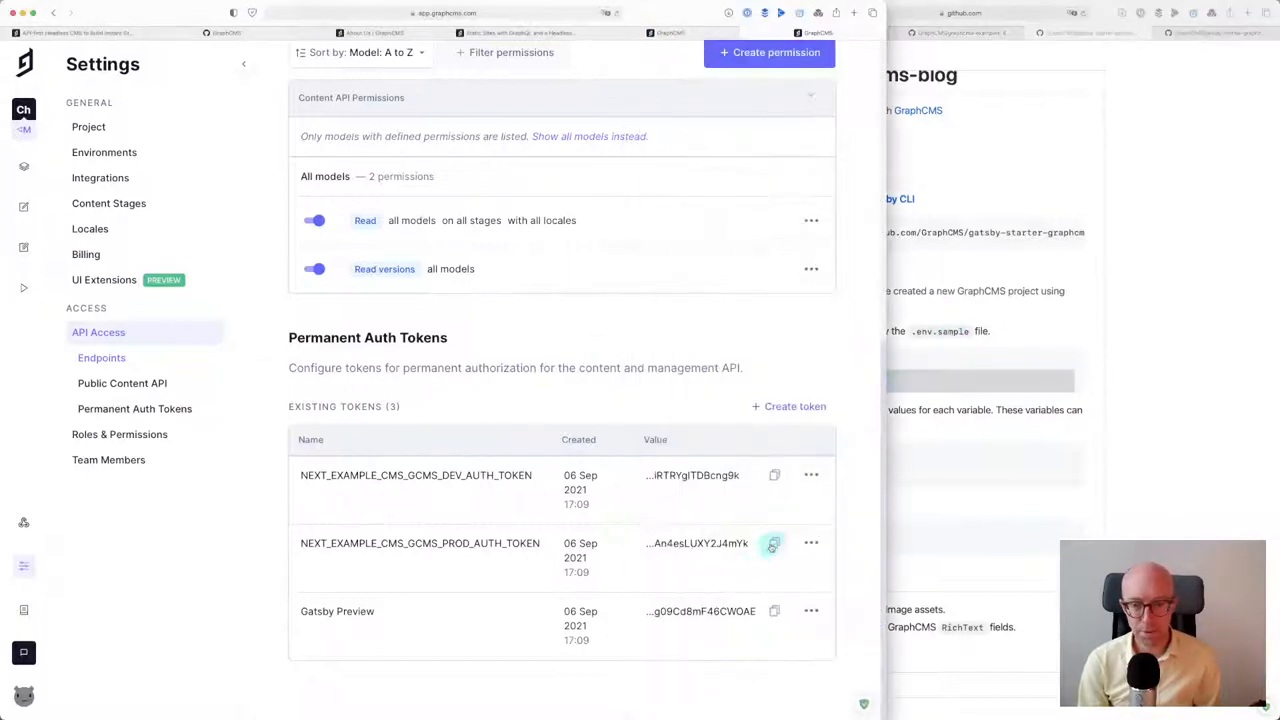
left_click(774, 544)
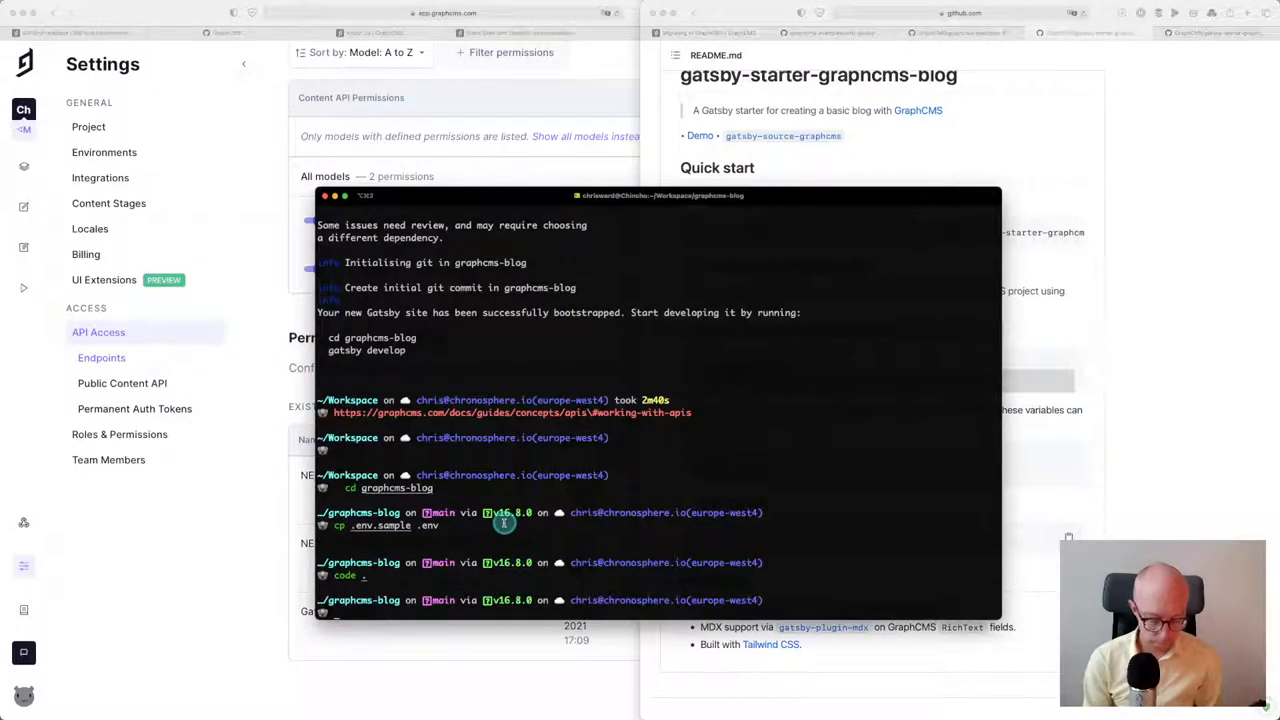
Run 'yarn dev' in graphcms-blog, which fails with unresolved gatsby-link and gatsby-react-router-scroll errors
type("yarn dev")
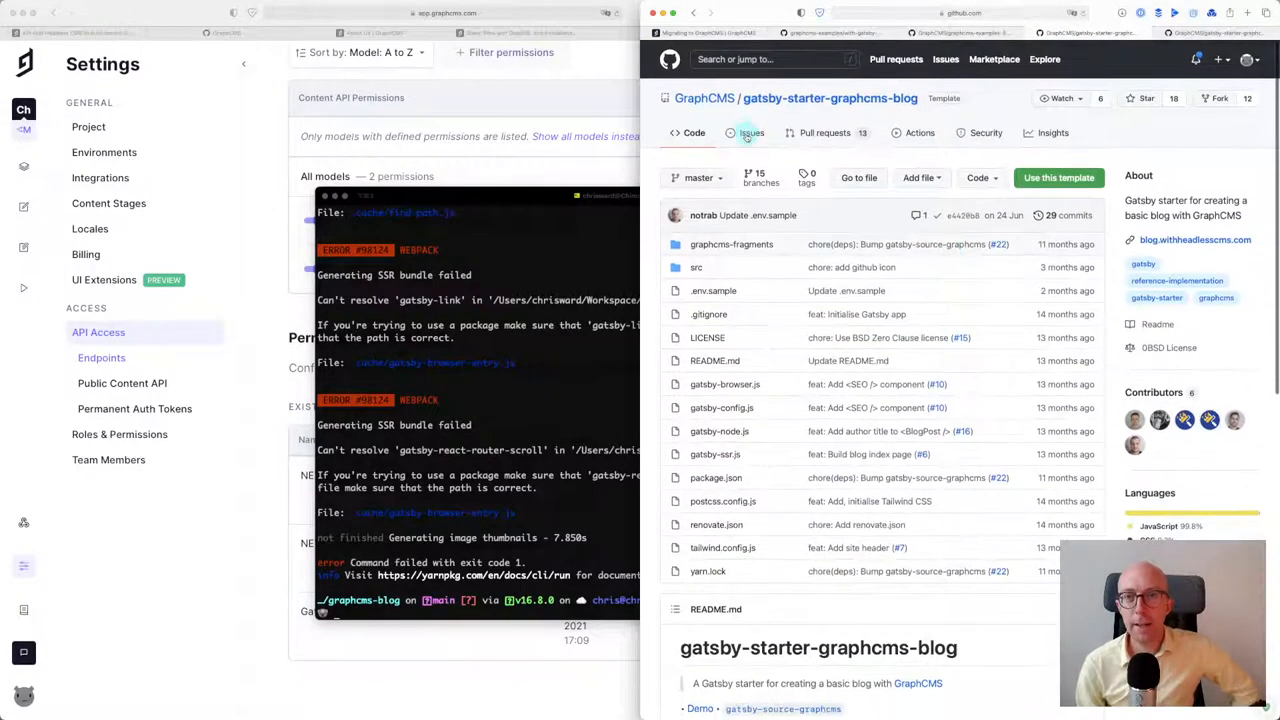
left_click(748, 132)
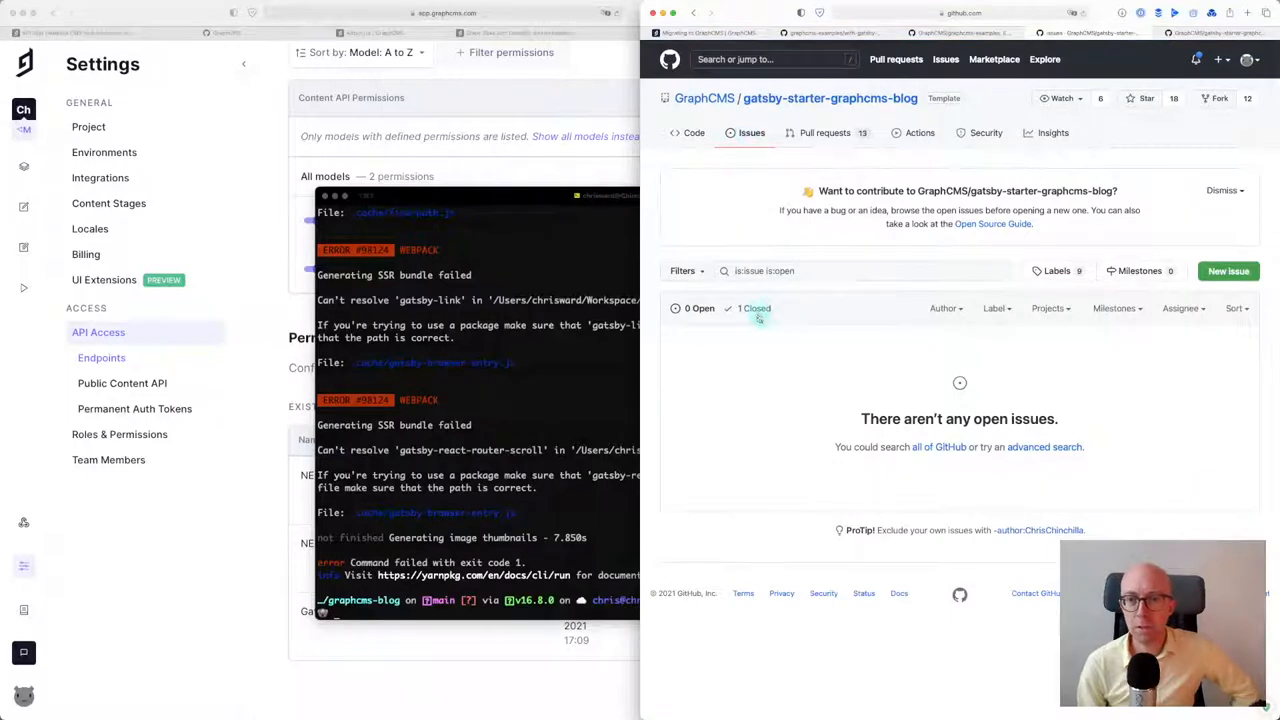
left_click(752, 308)
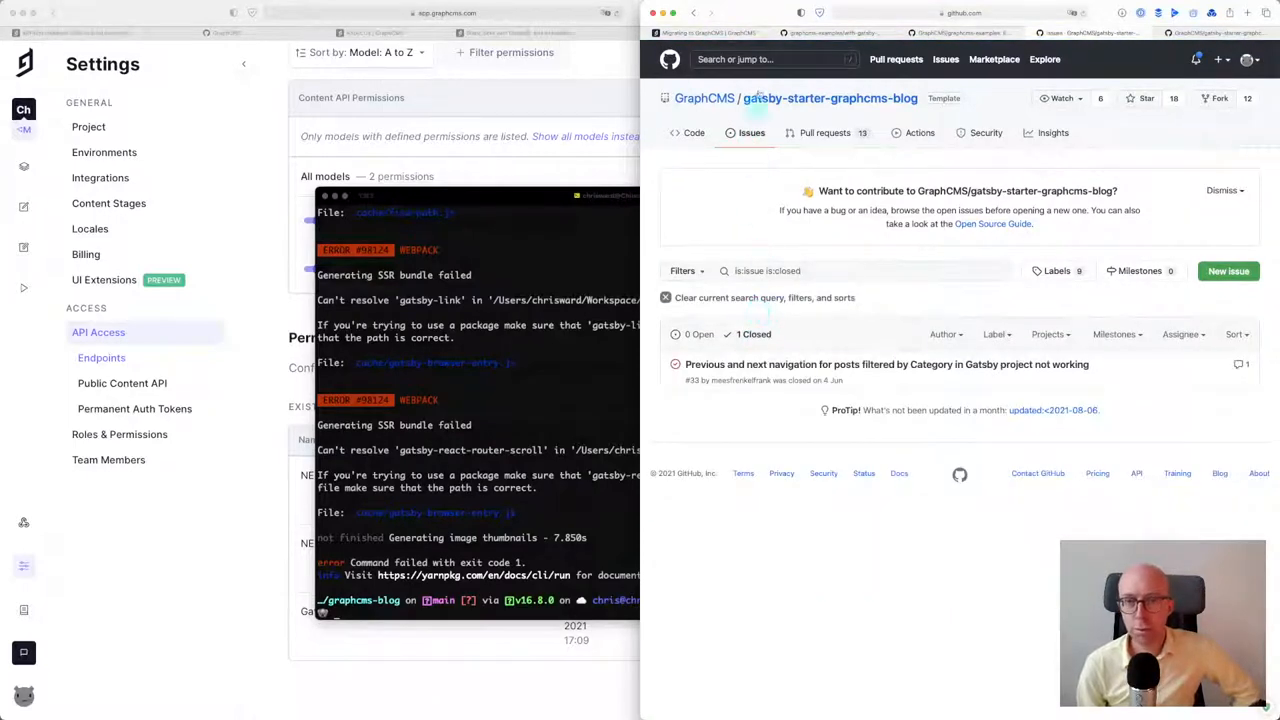
left_click(692, 132)
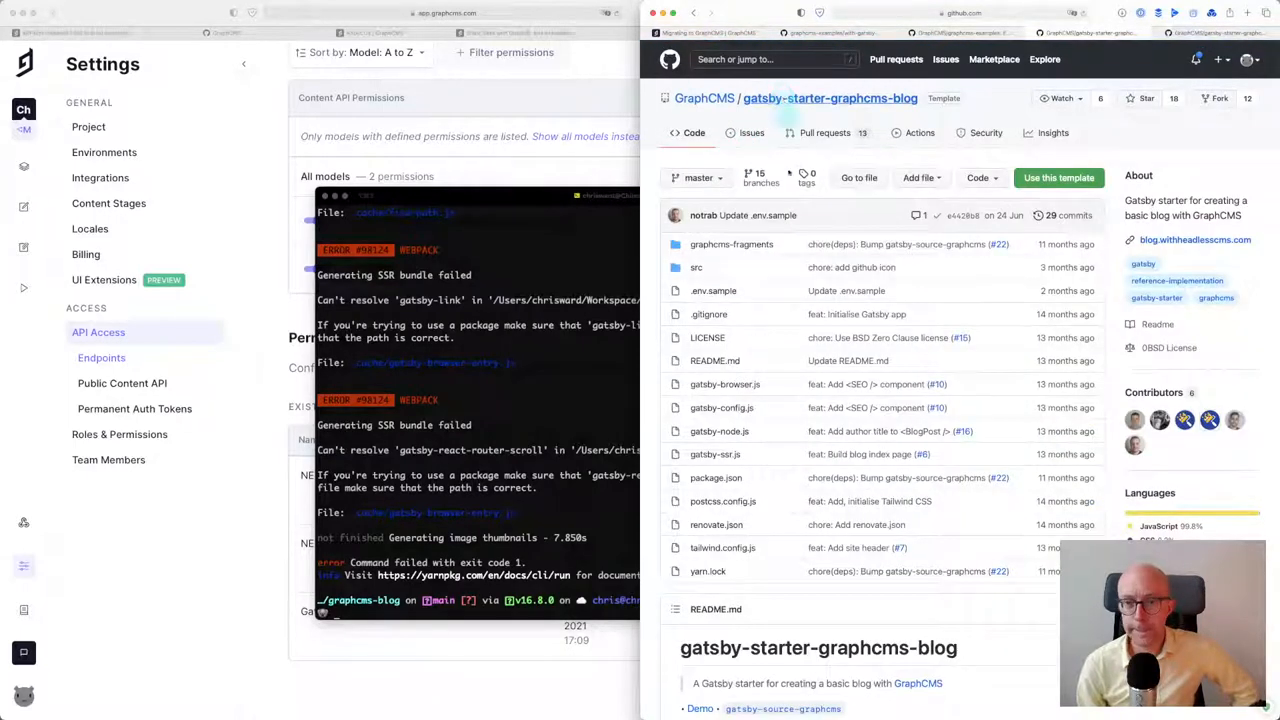
scroll("down", 3)
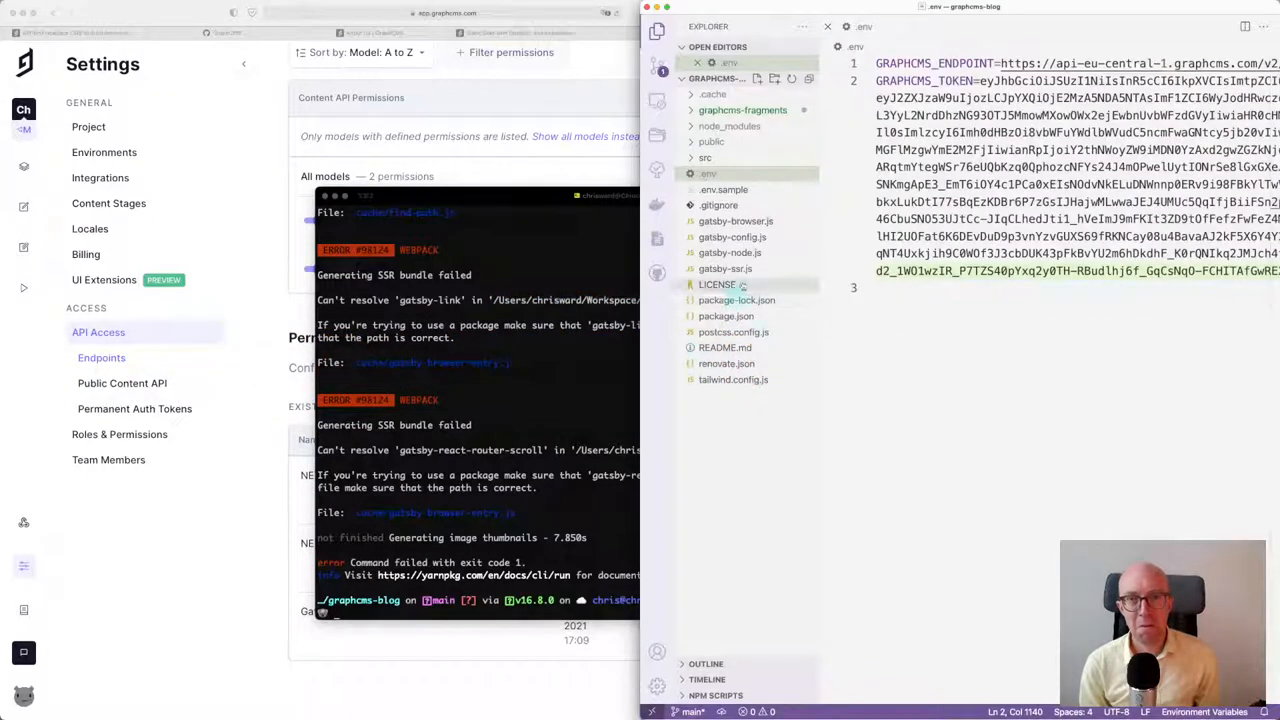
Rerun the graphcms-blog development build; it still fails to resolve gatsby-link
right_click(708, 172)
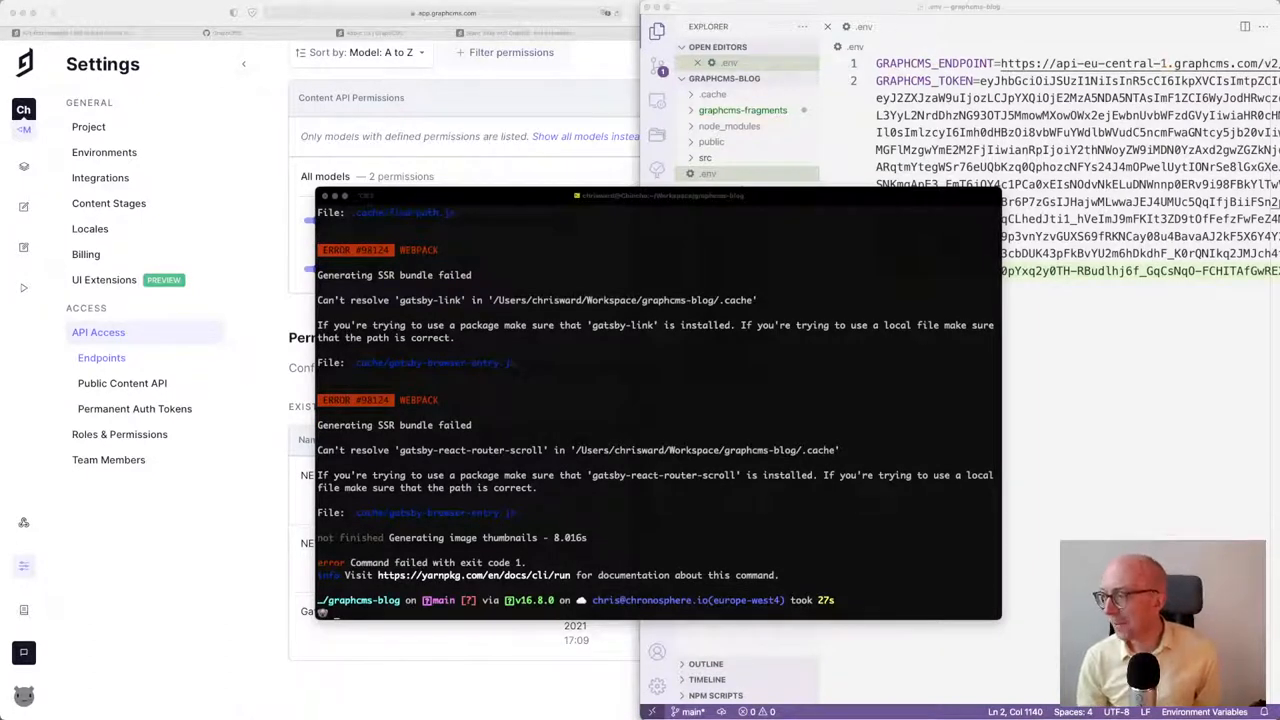
mouse_move(532, 380)
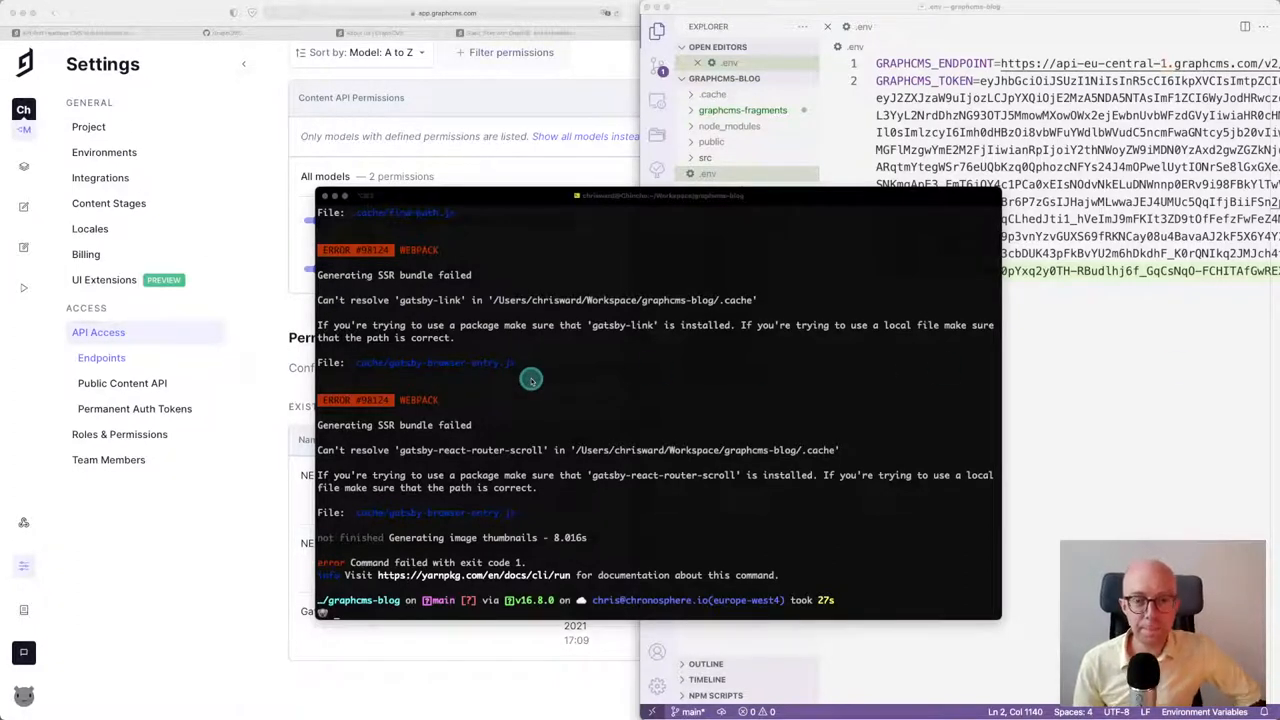
mouse_move(532, 380)
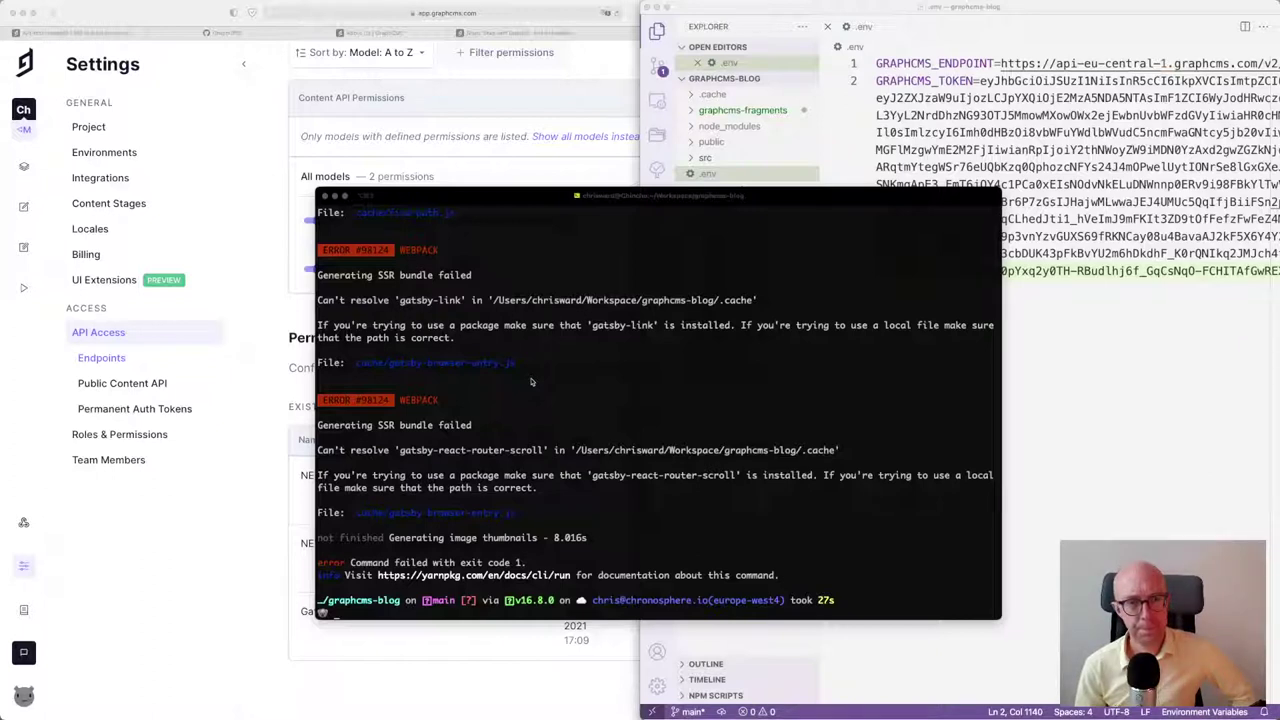
mouse_move(464, 300)
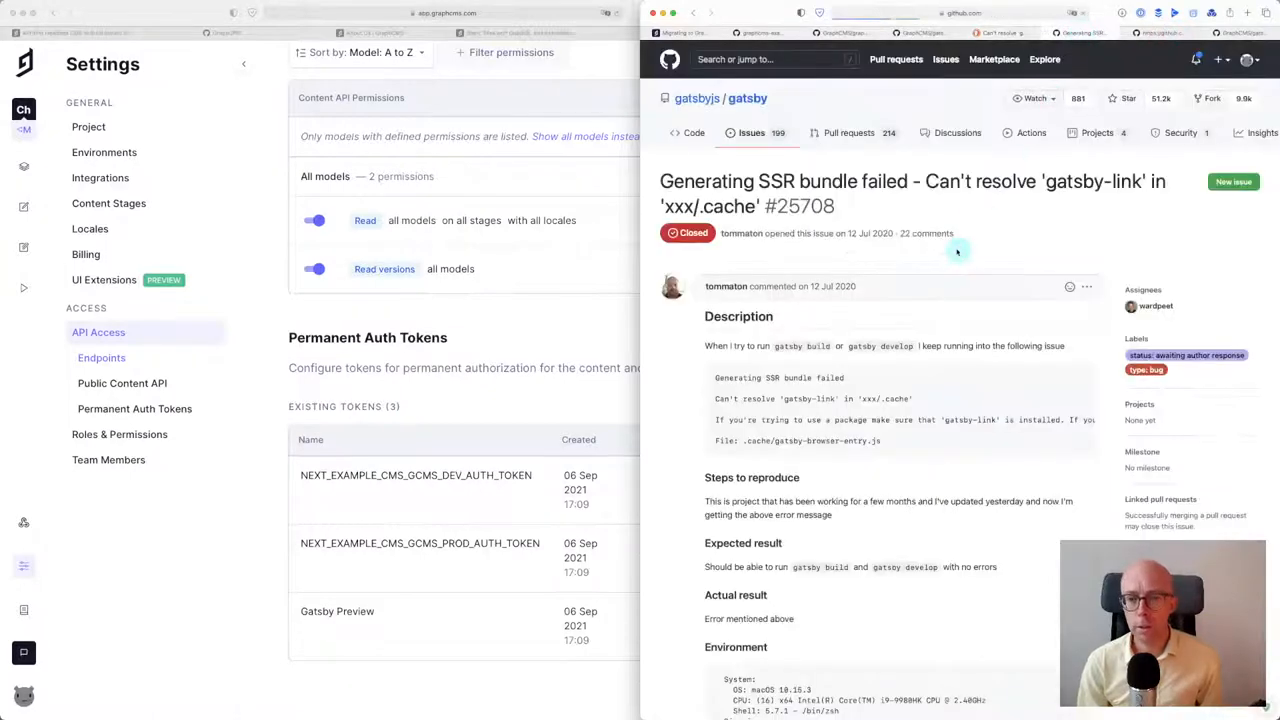
Scroll through the GitHub issue comments on 'Can't resolve gatsby-link' and their environment details
scroll("down", 3)
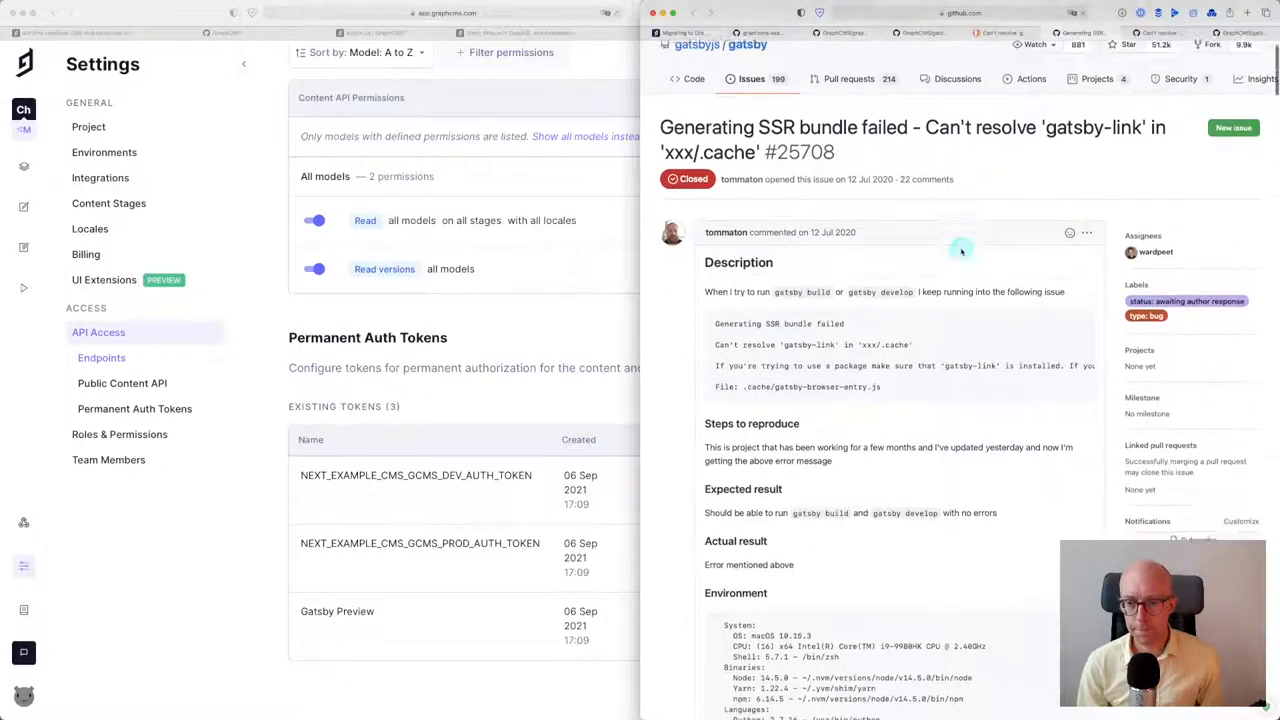
scroll("down", 3)
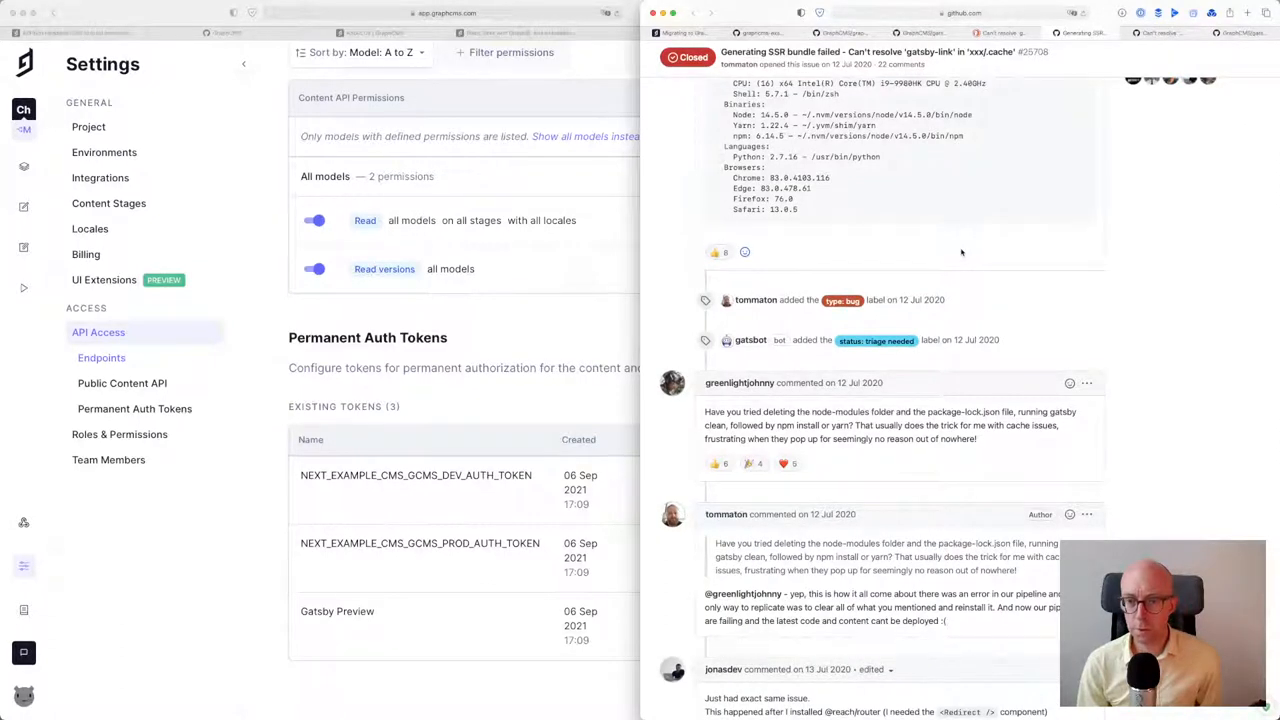
scroll("down", 3)
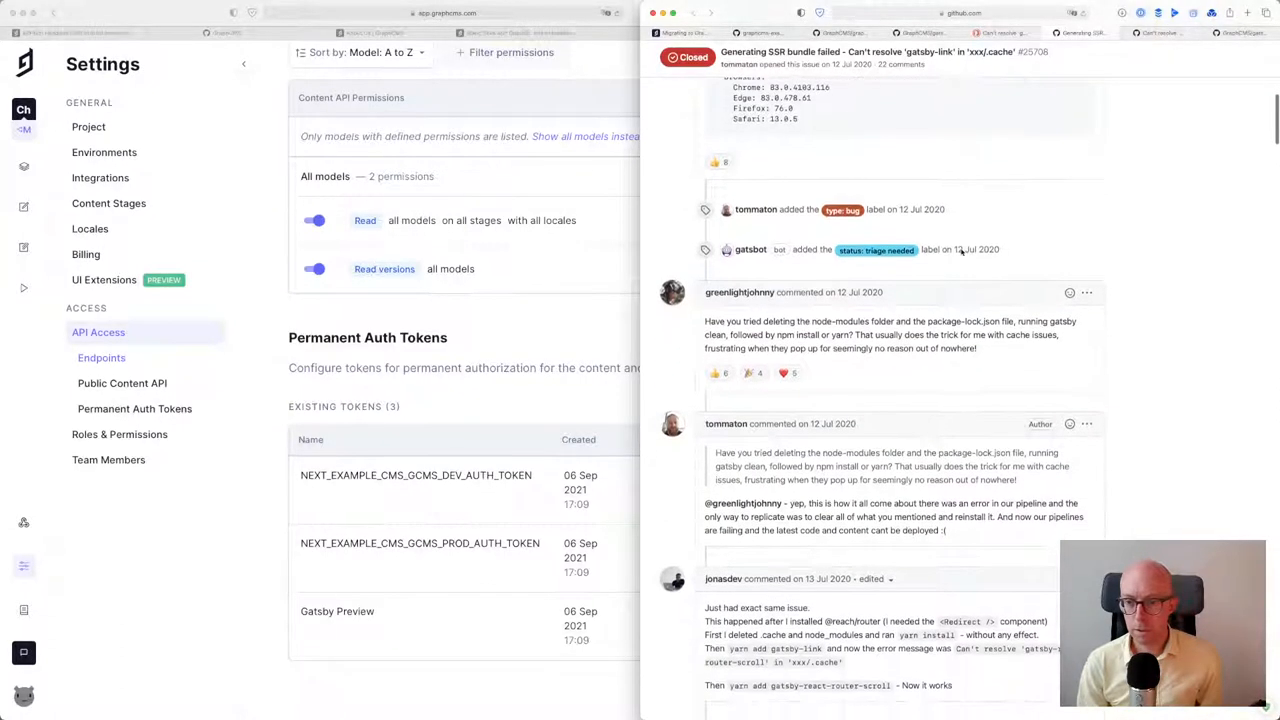
scroll("down", 3)
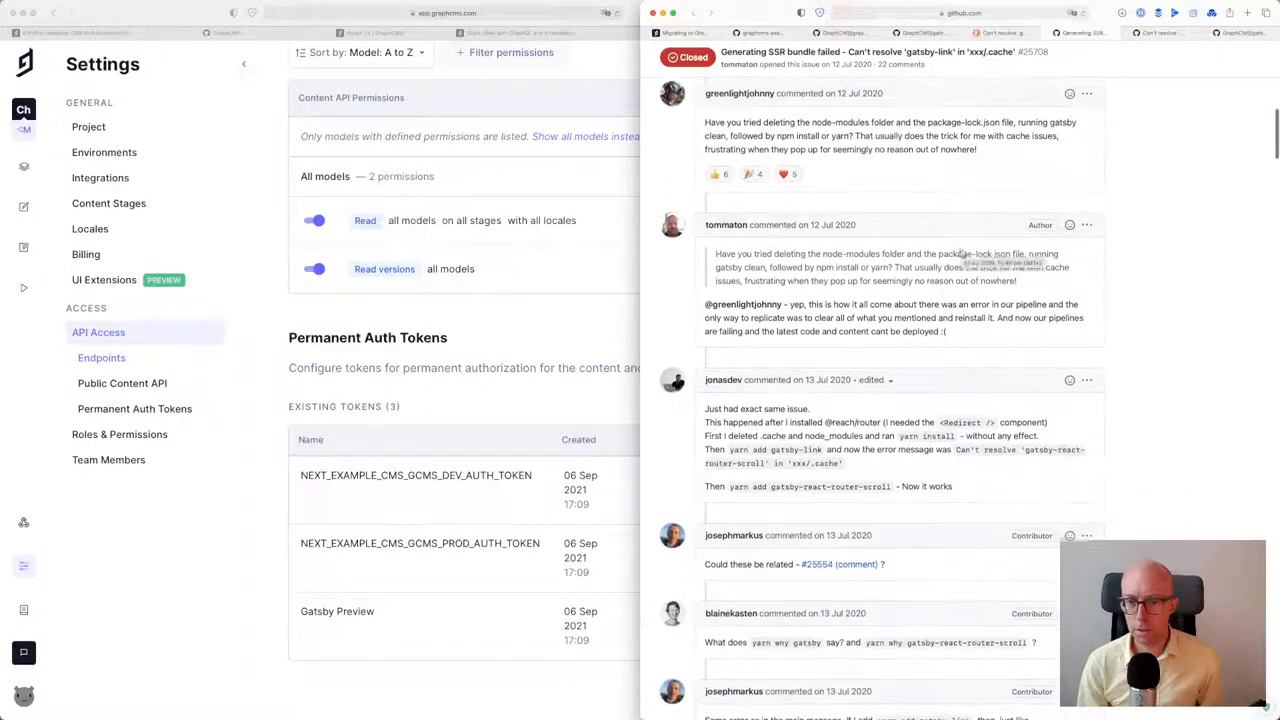
scroll("down", 3)
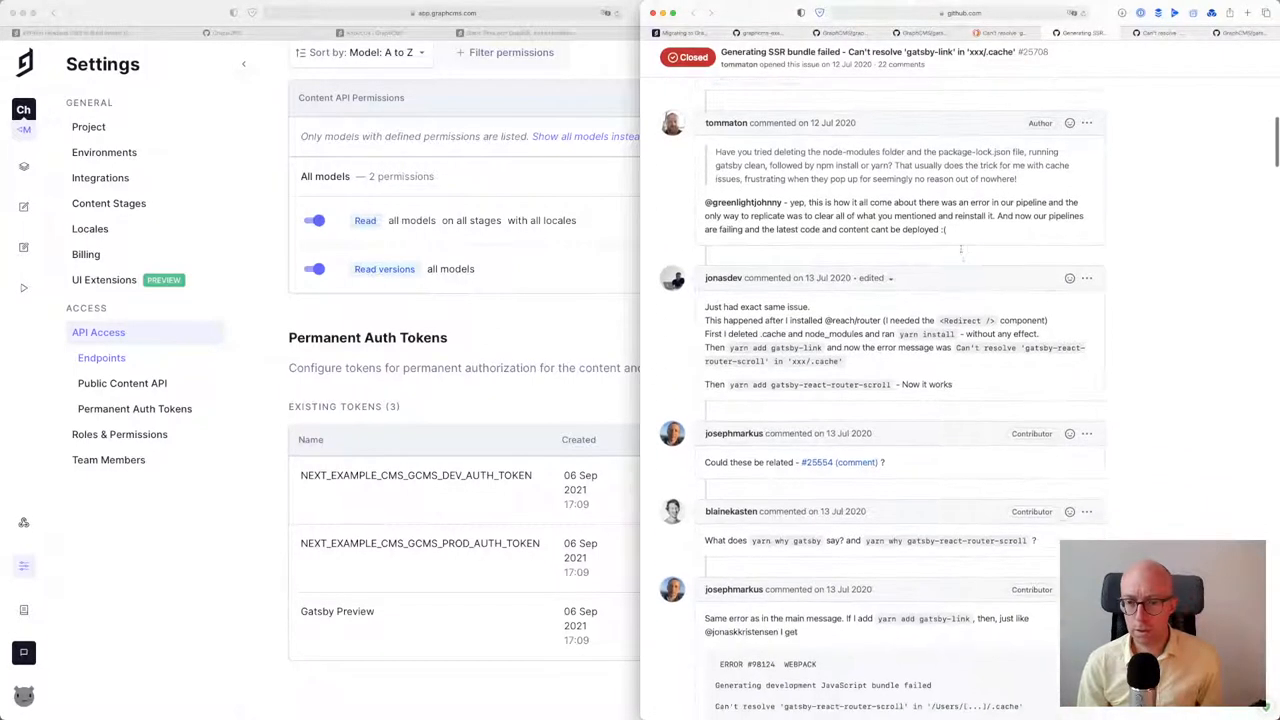
scroll("down", 3)
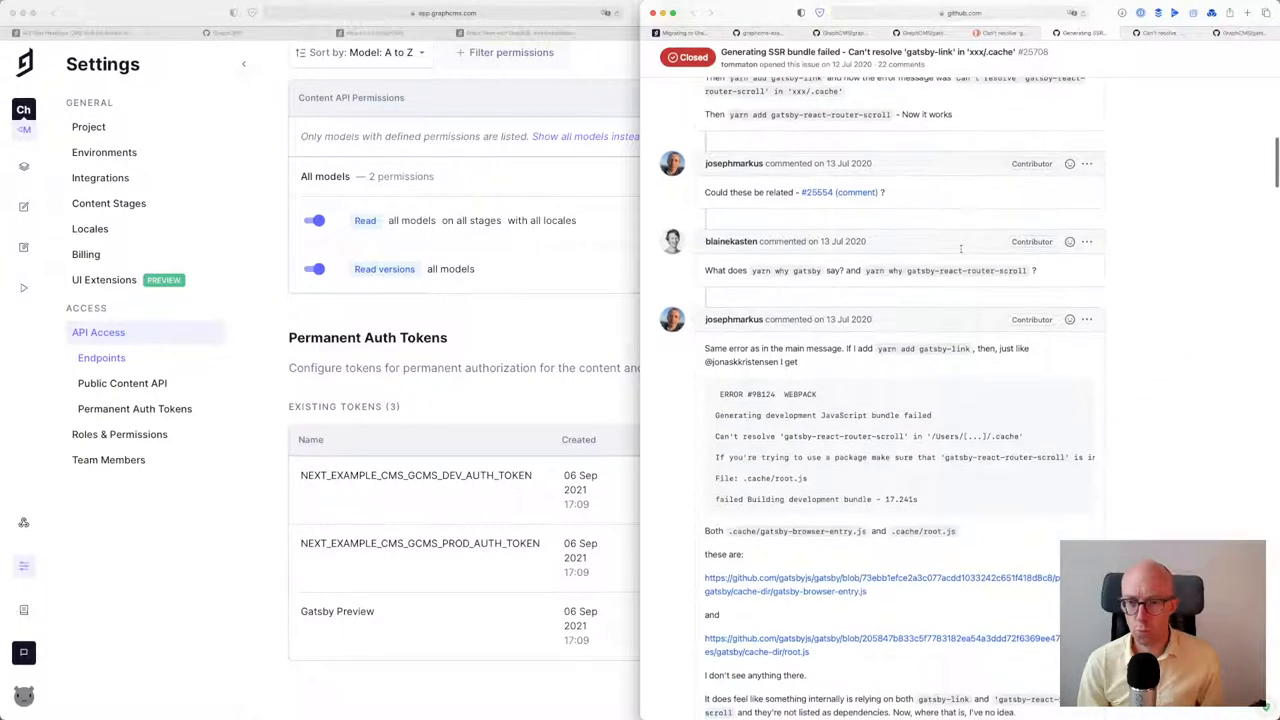
scroll("down", 3)
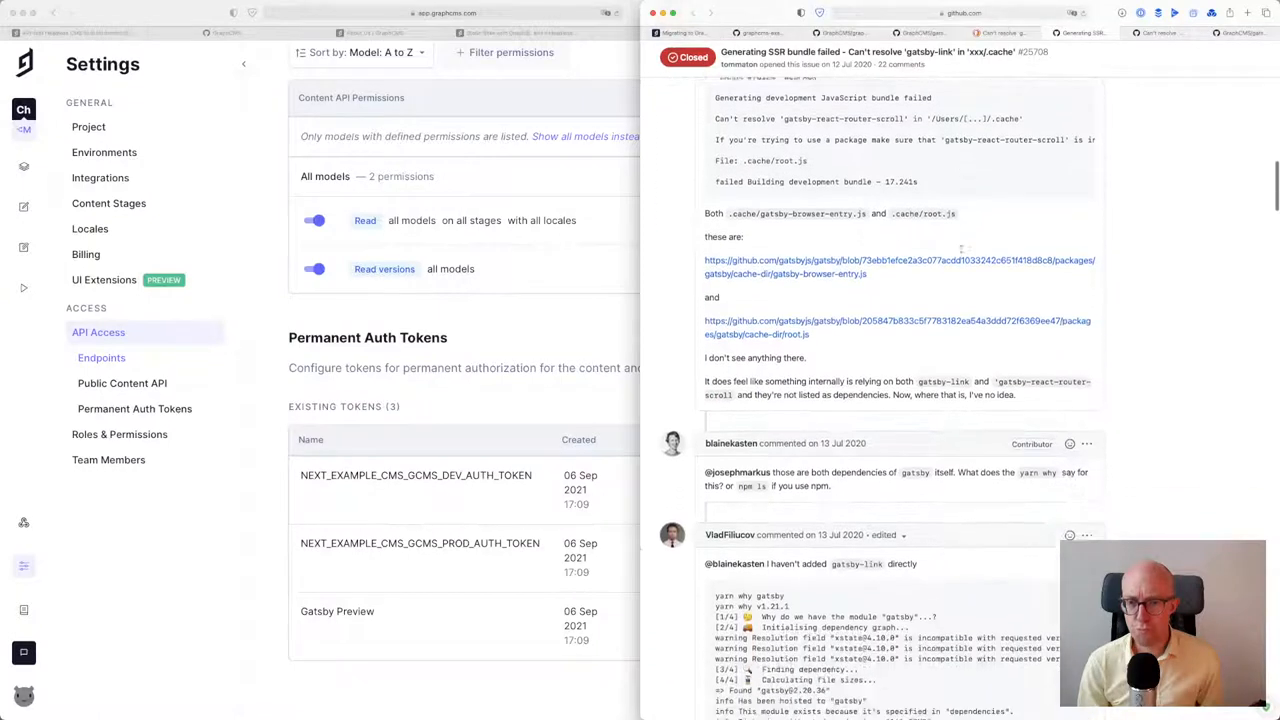
scroll("down", 3)
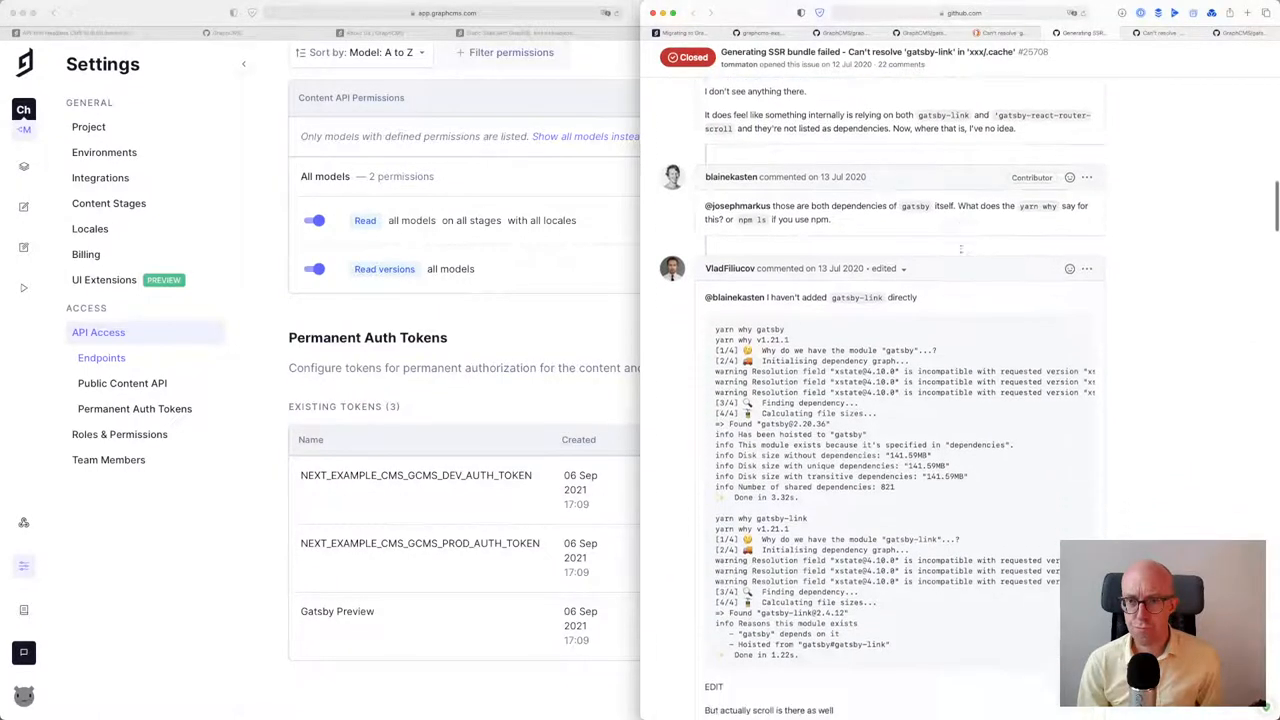
scroll("down", 3)
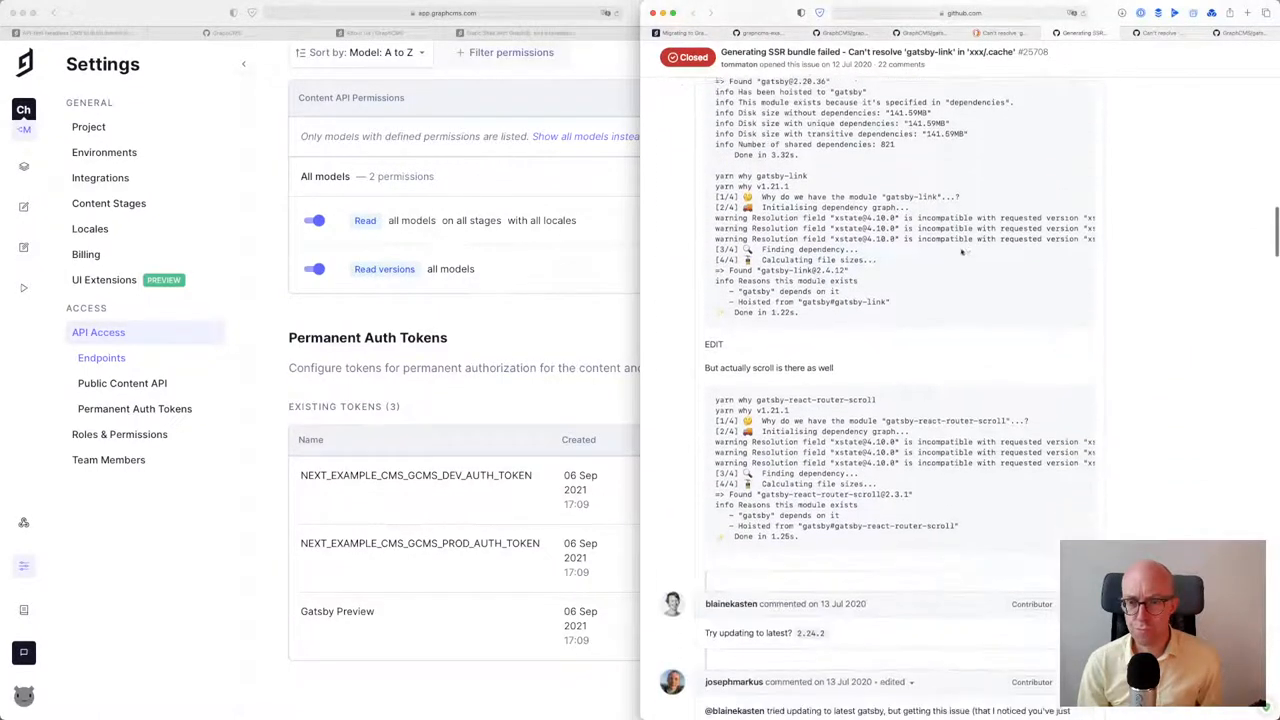
scroll("down", 3)
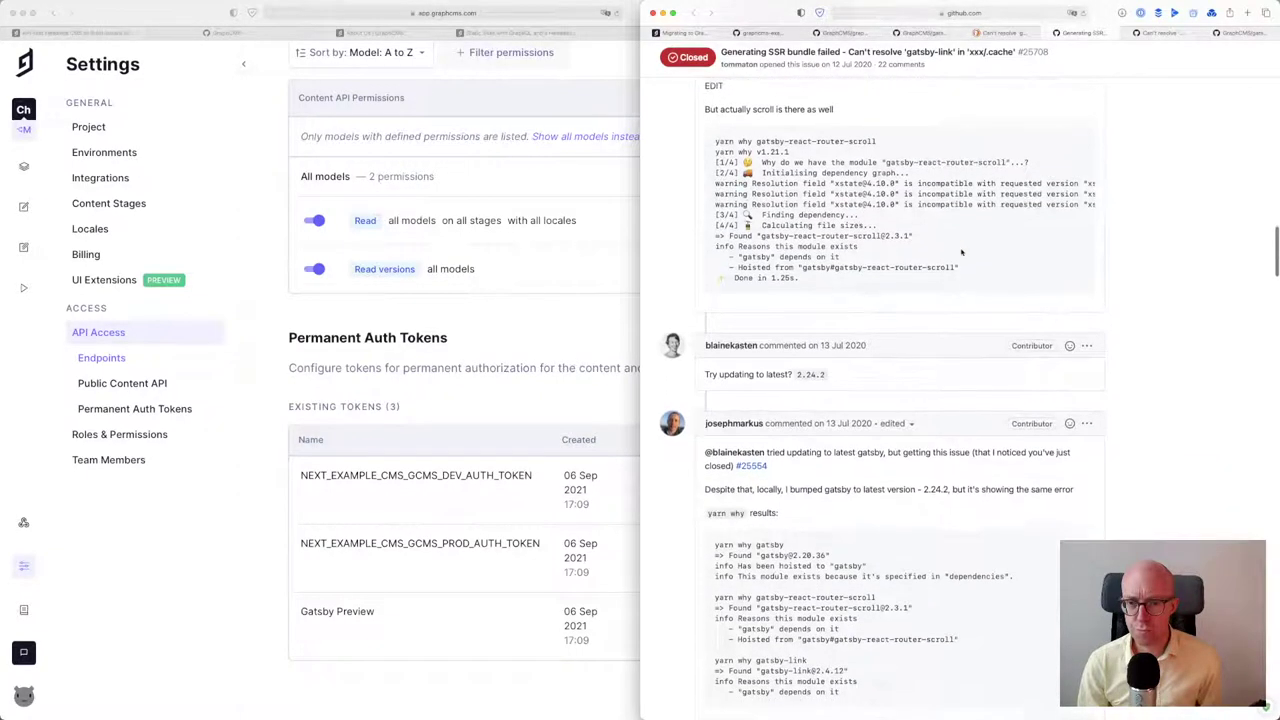
scroll("down", 3)
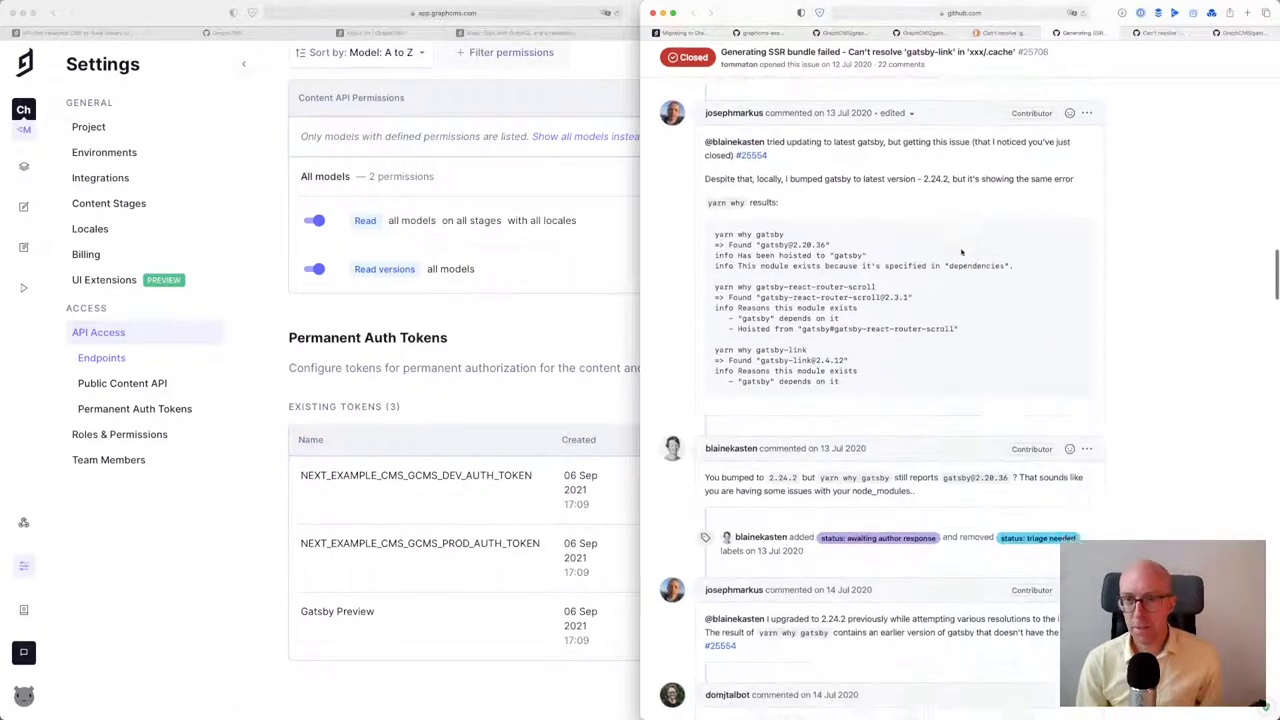
scroll("down", 3)
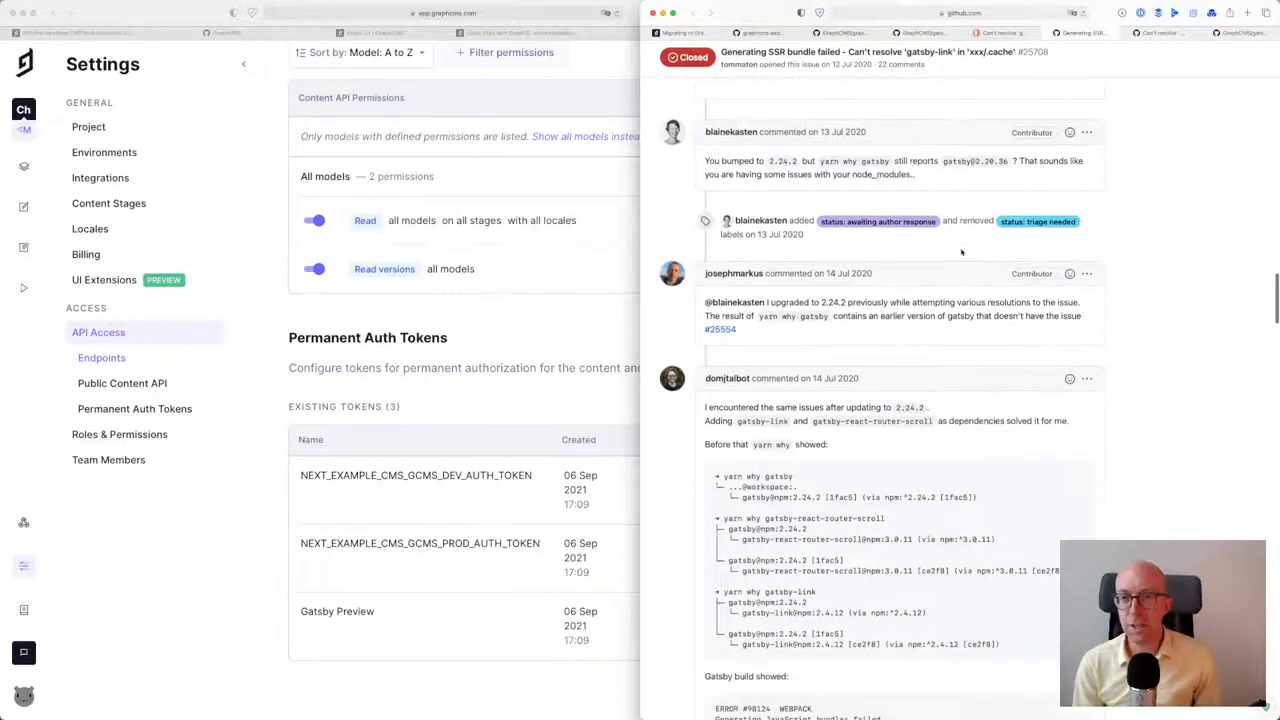
scroll("down", 3)
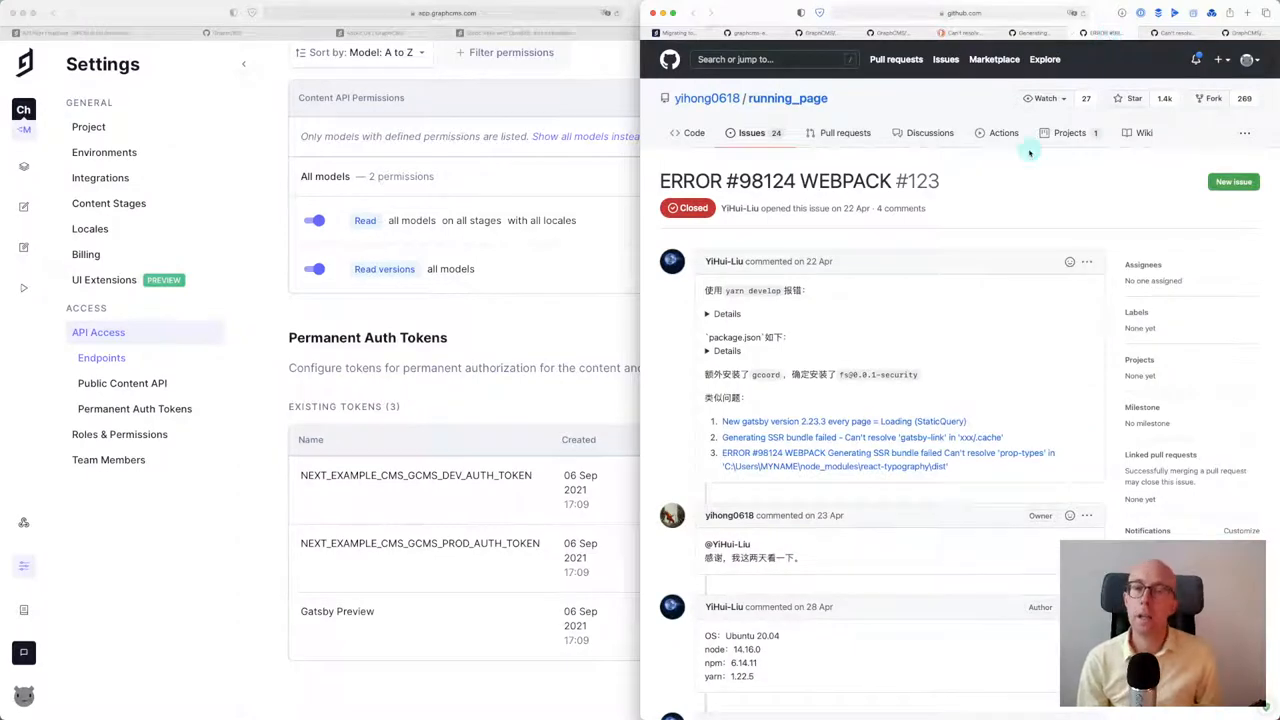
scroll("down", 3)
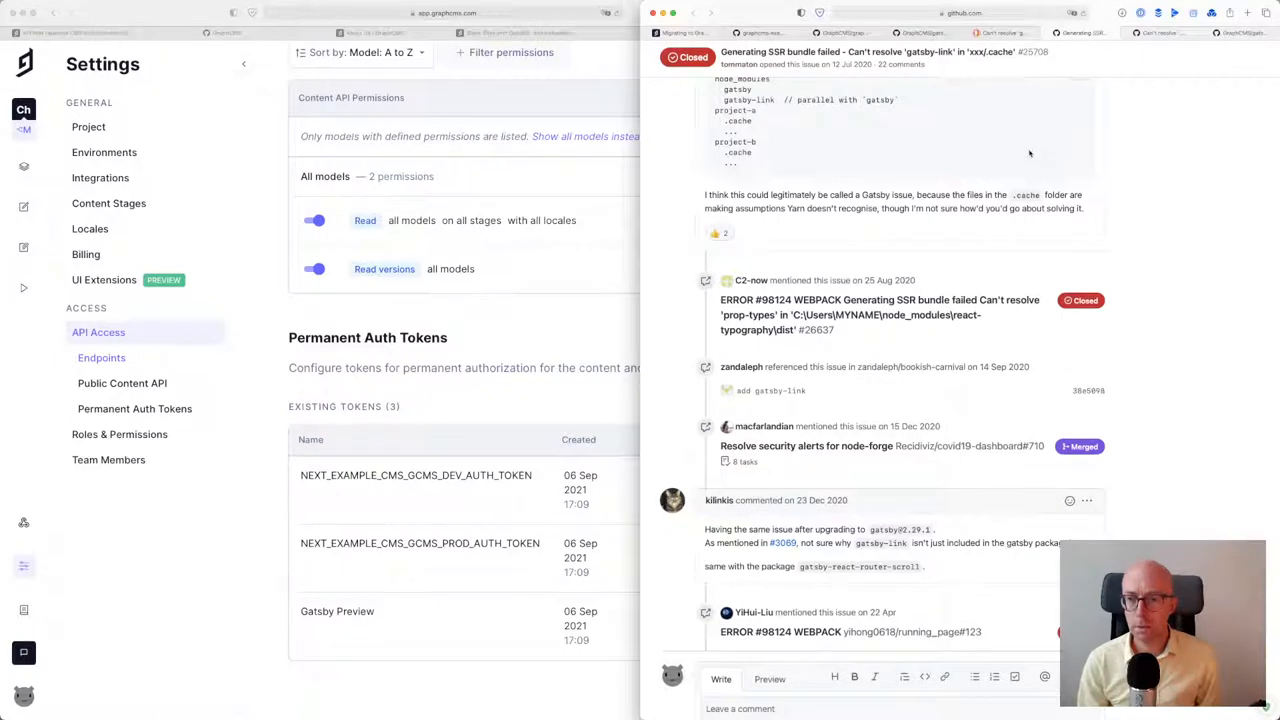
scroll("down", 3)
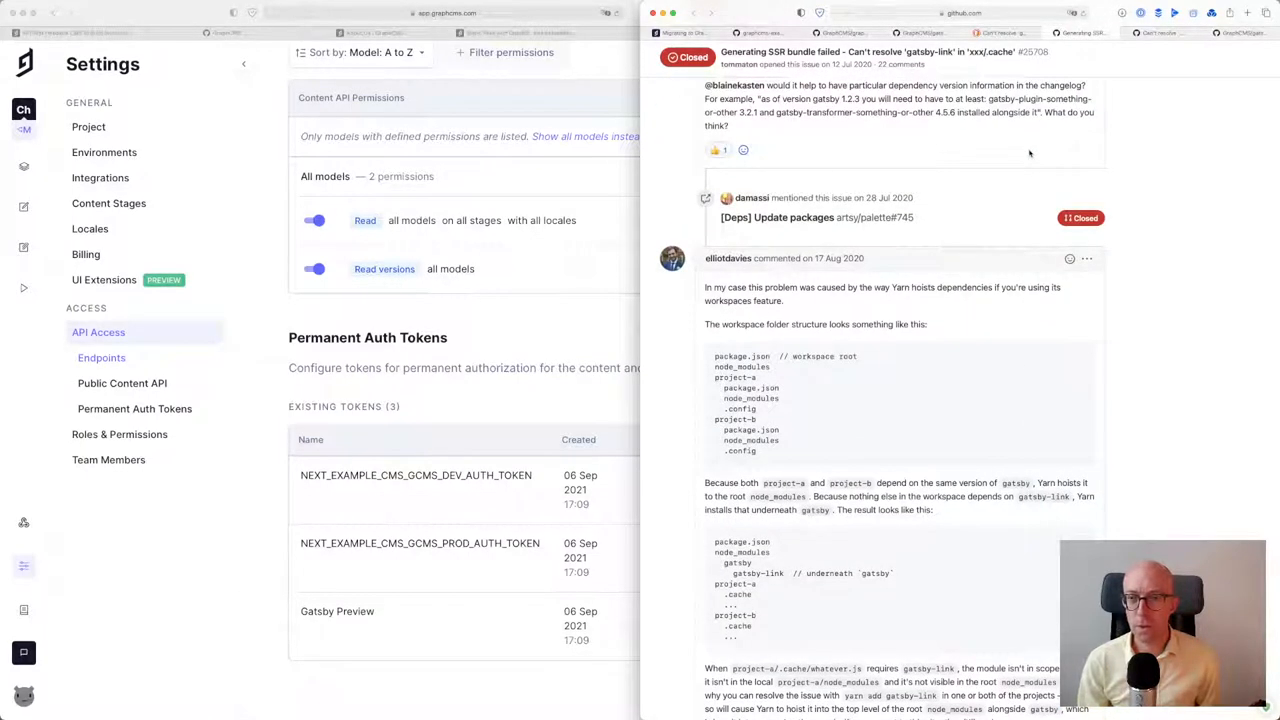
scroll("down", 3)
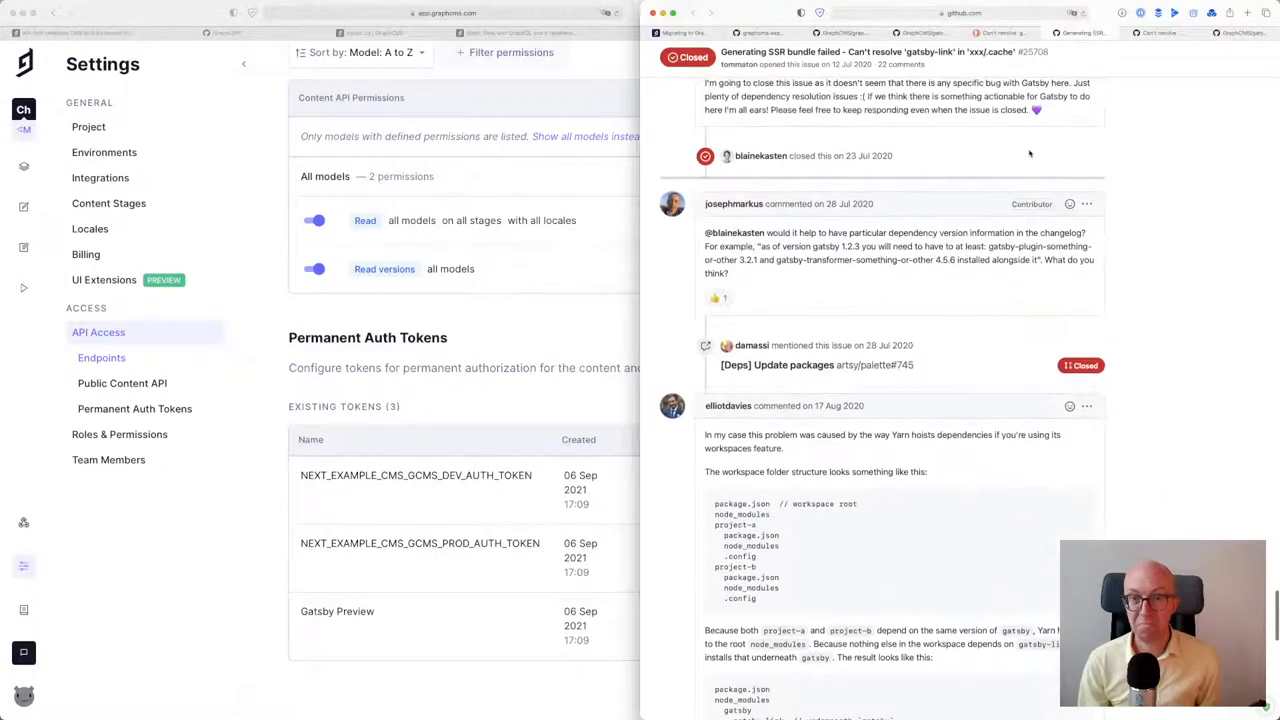
scroll("up", 3)
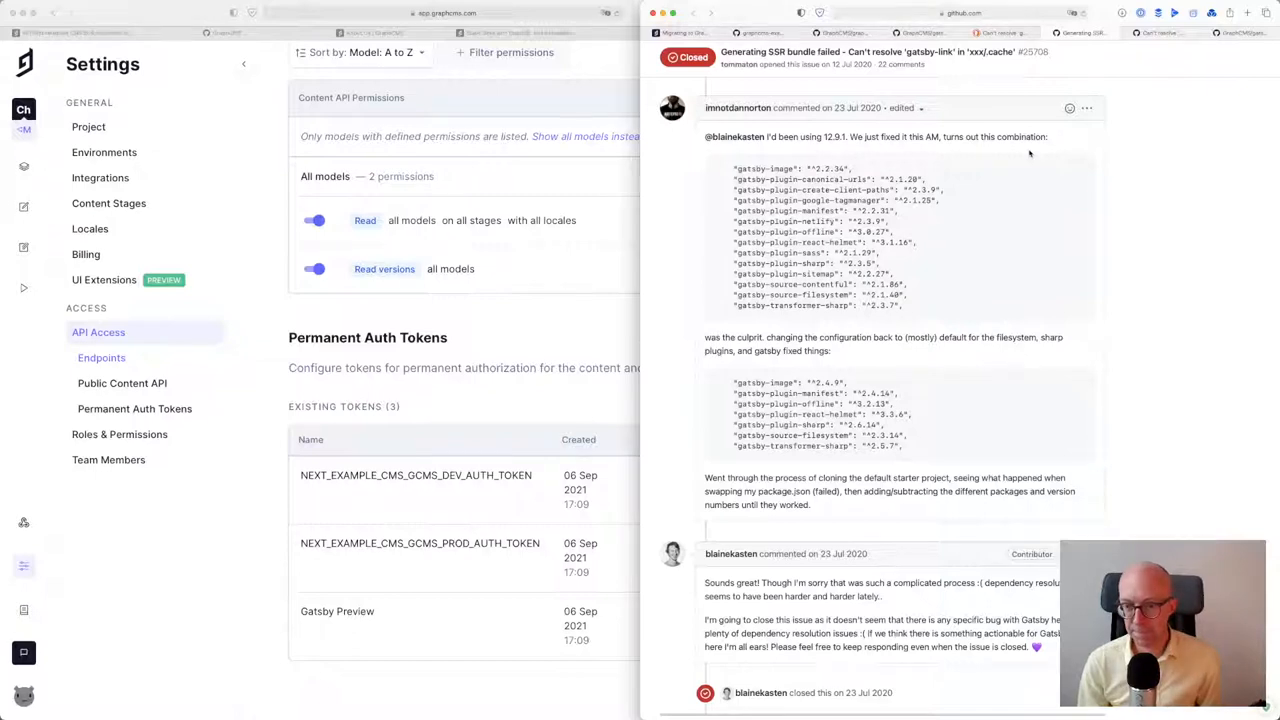
scroll("up", 3)
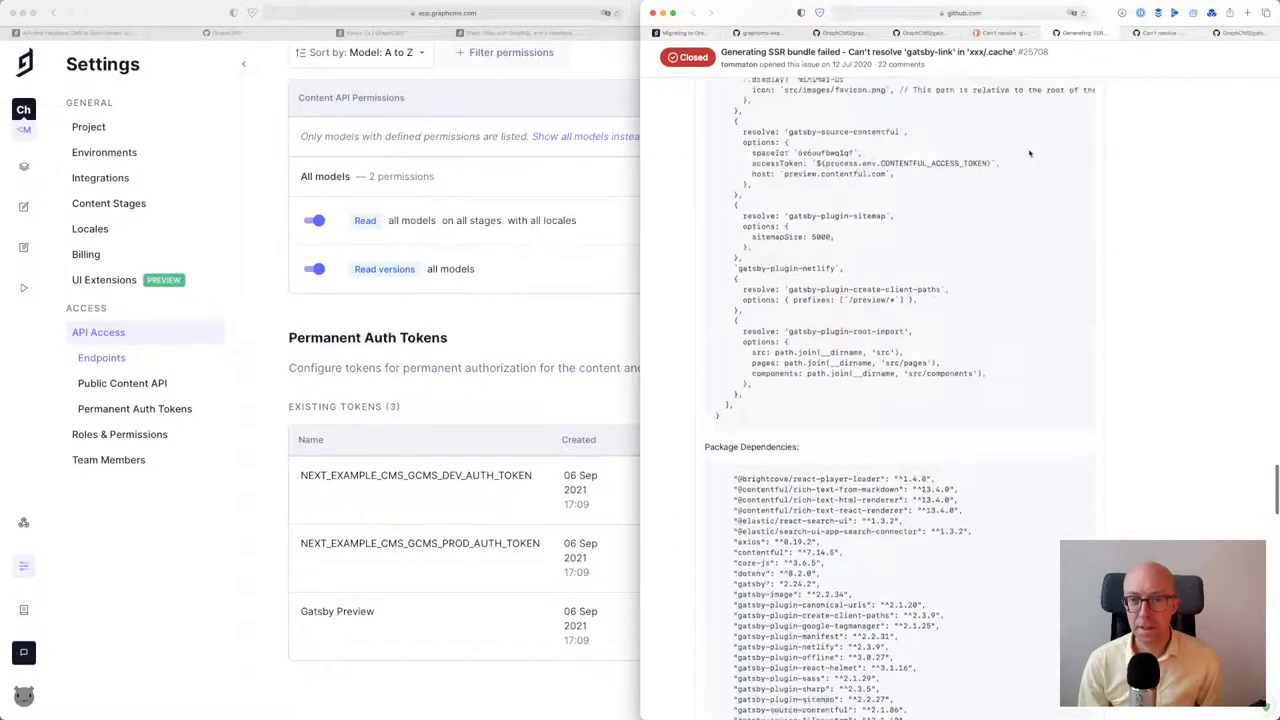
scroll("down", 3)
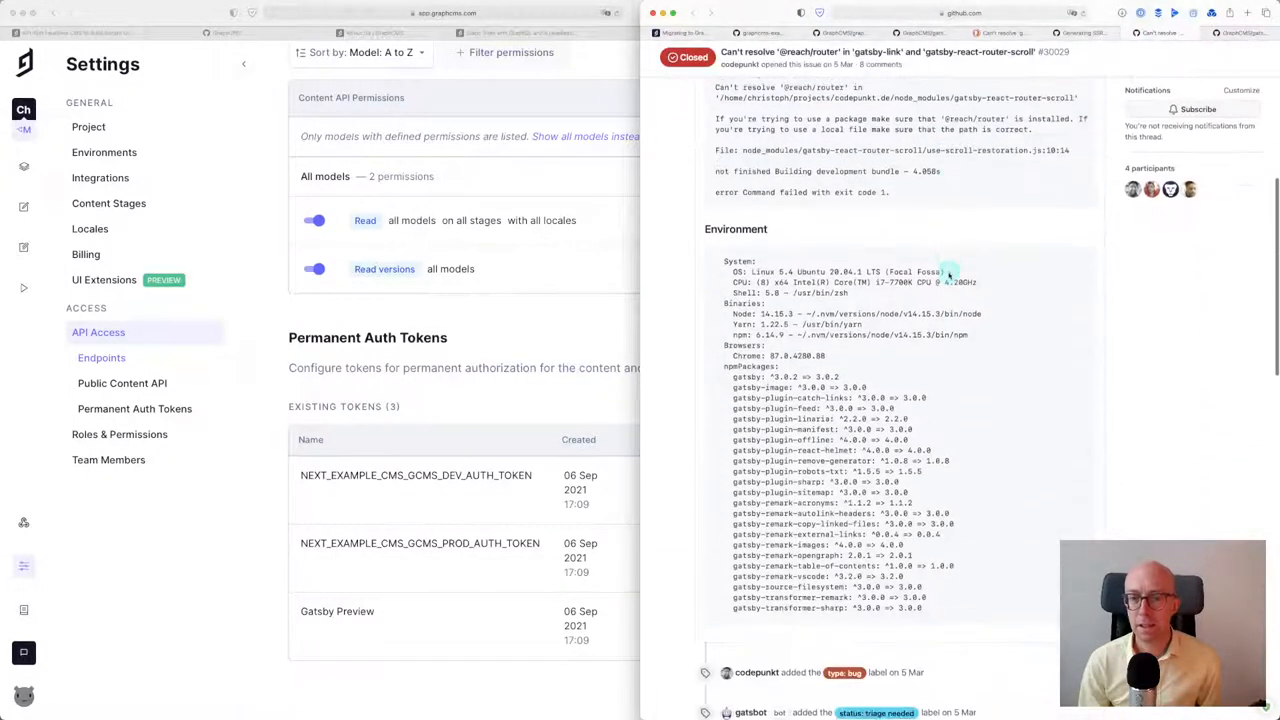
scroll("down", 3)
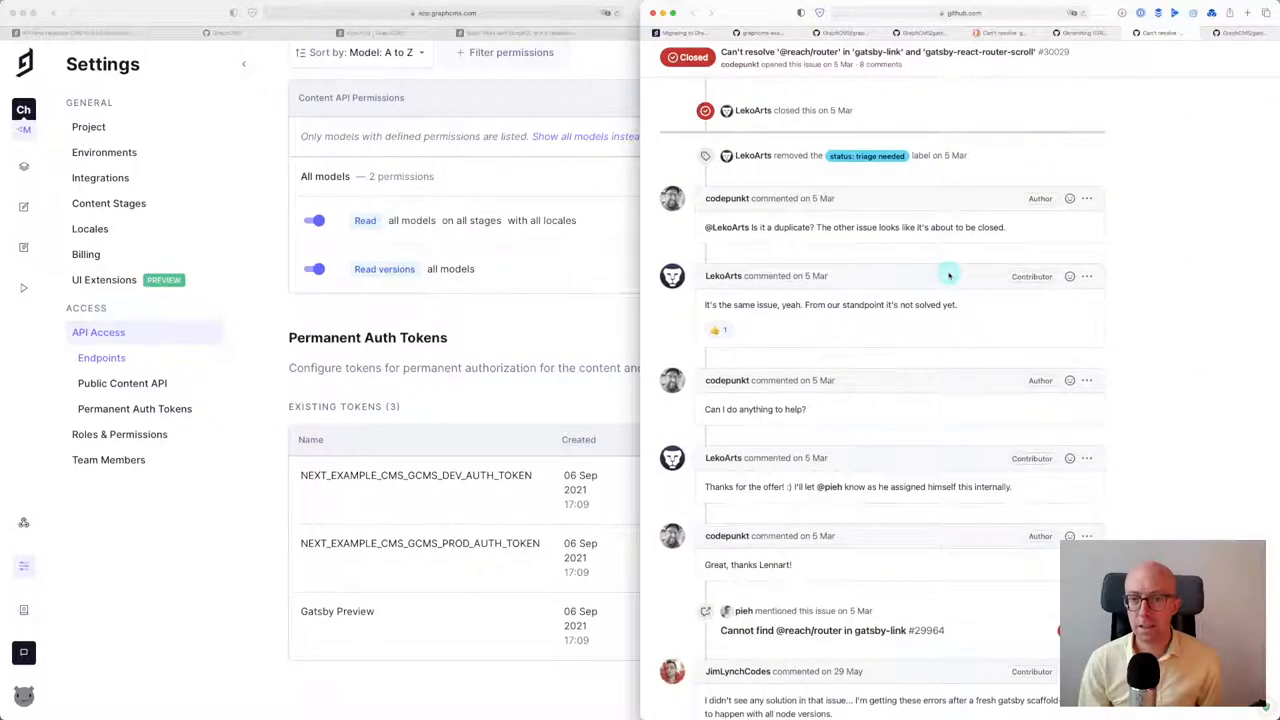
scroll("down", 3)
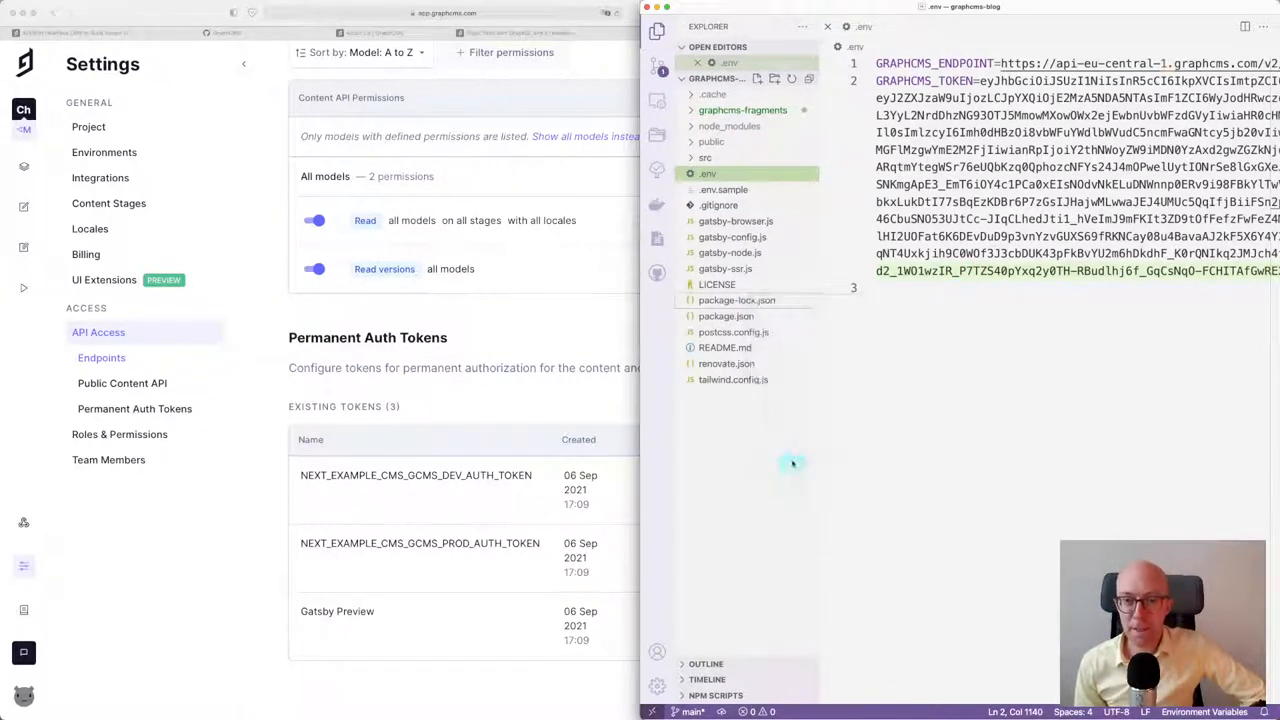
Run yarn dev in graphcms-blog again and read the webpack SSR bundle errors
right_click(704, 172)
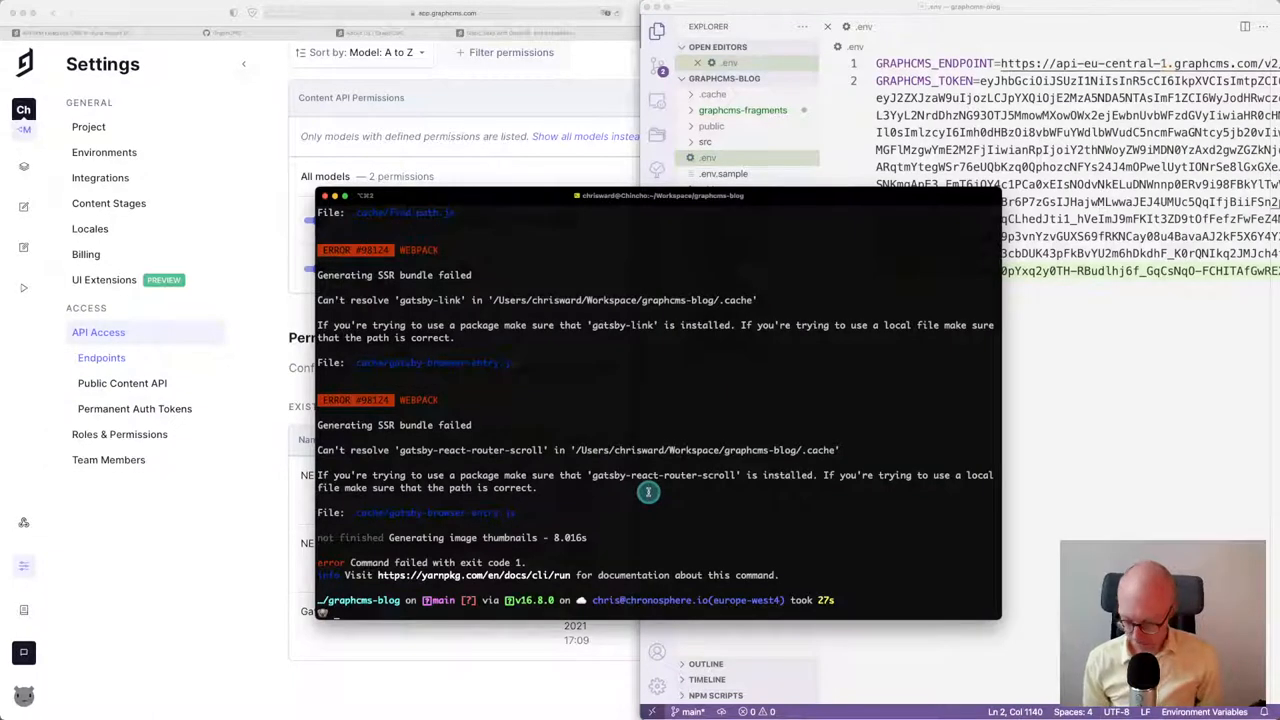
type("yarn dev")
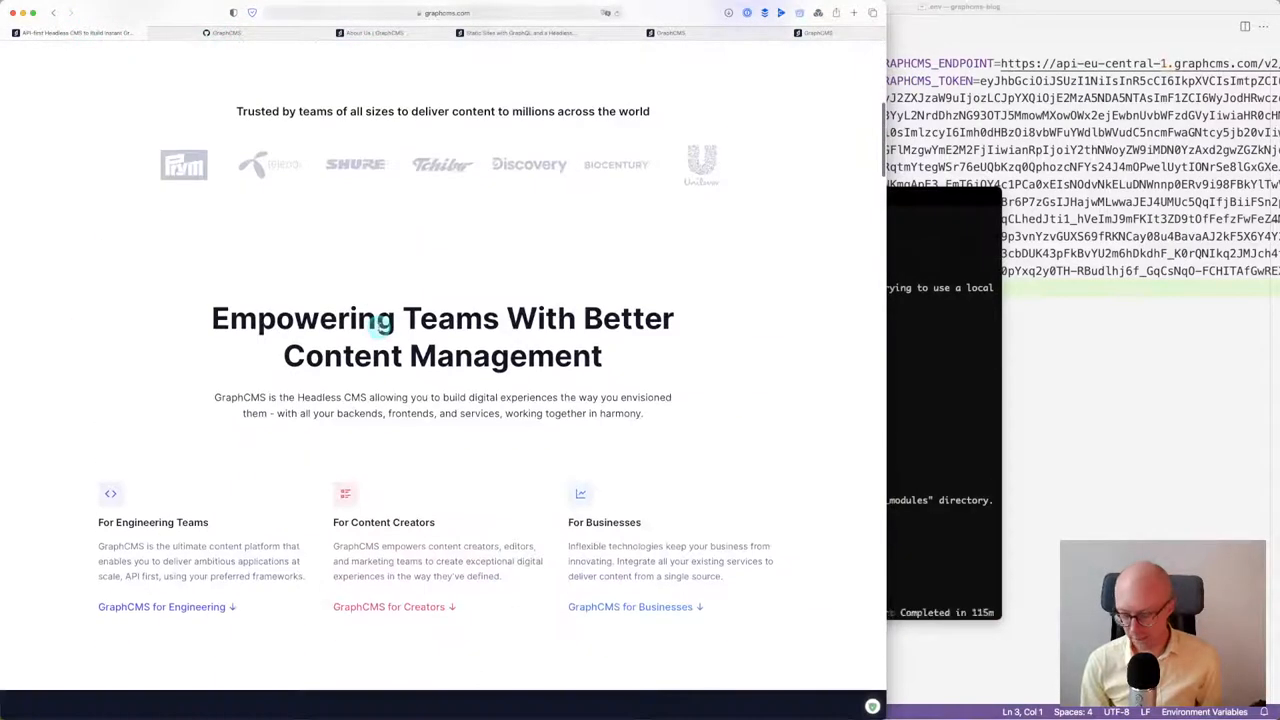
Scroll the GraphCMS Static Sites page down to the 'Bring Your Own Frontend' section
scroll("down", 3)
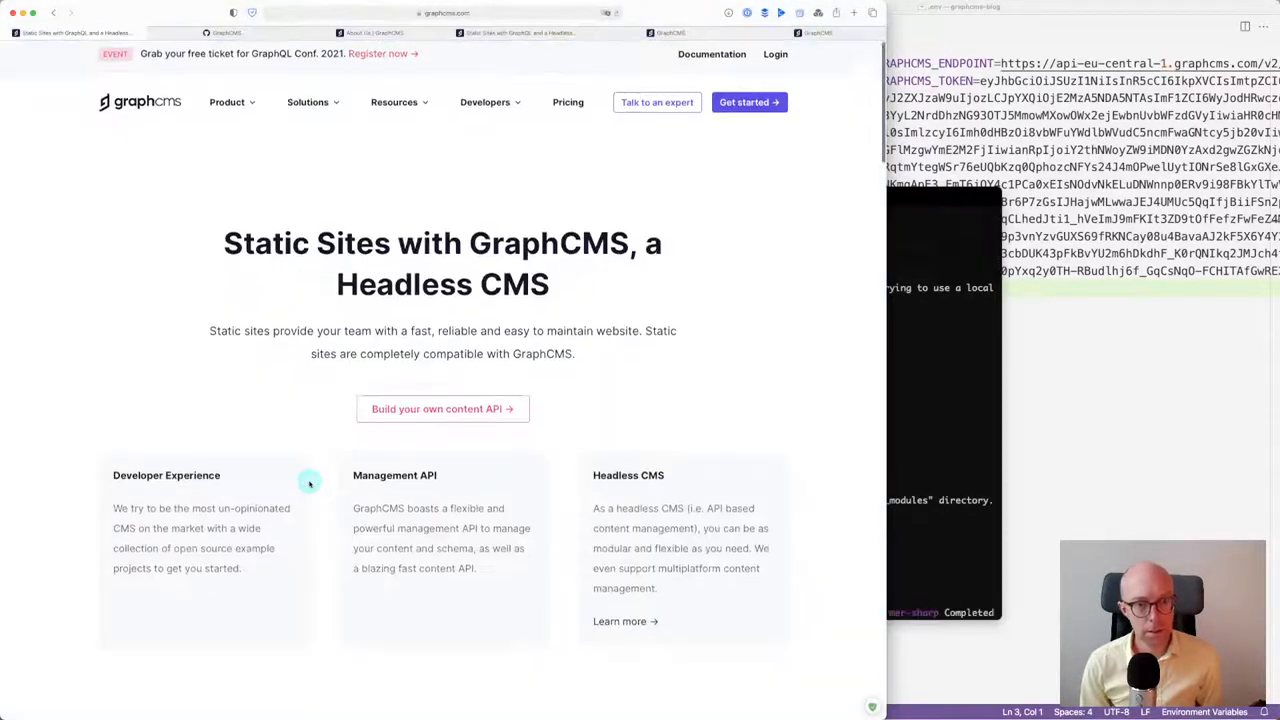
scroll("down", 3)
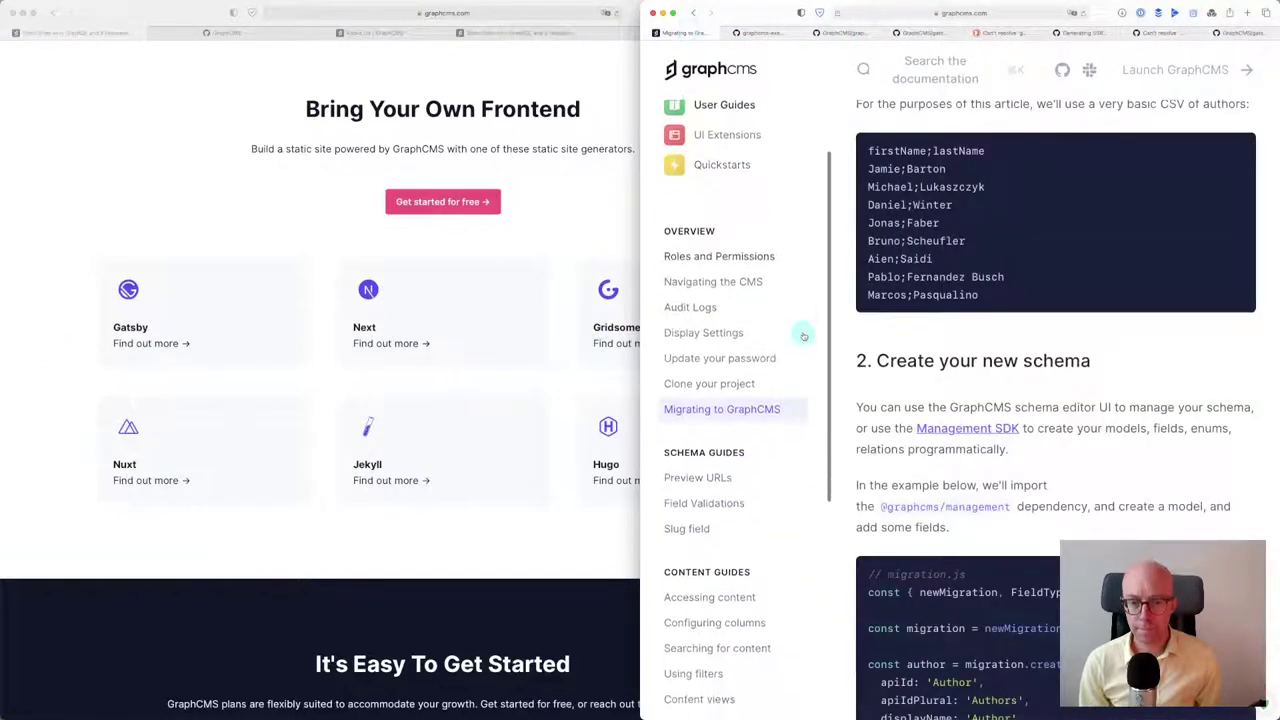
Open the 'Accessing content' guide from the docs Content Guides and read through it
scroll("down", 3)
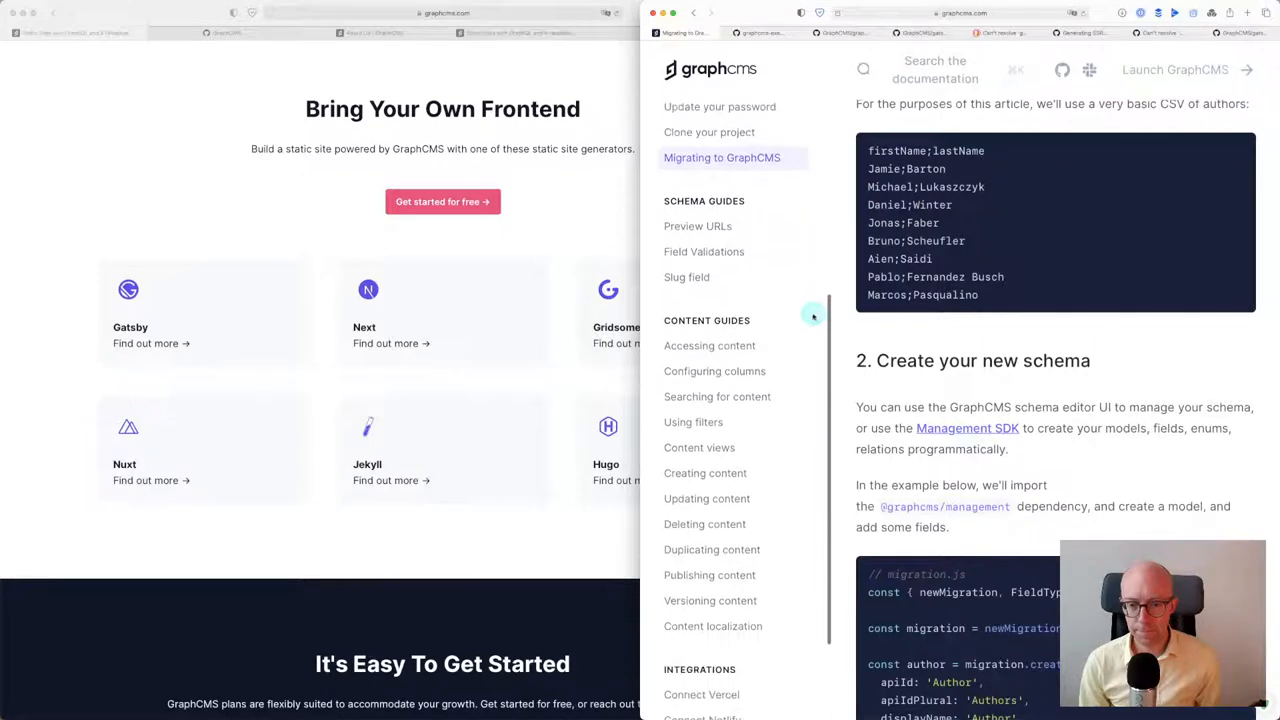
scroll("down", 3)
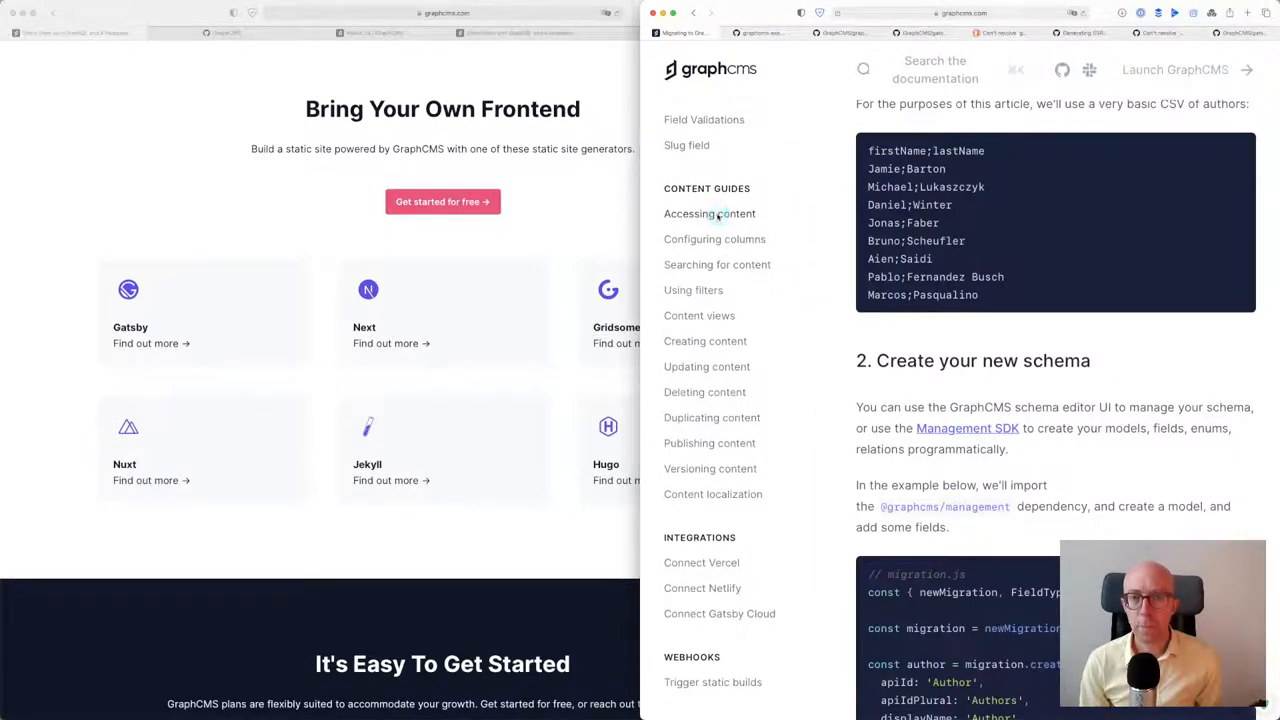
left_click(708, 212)
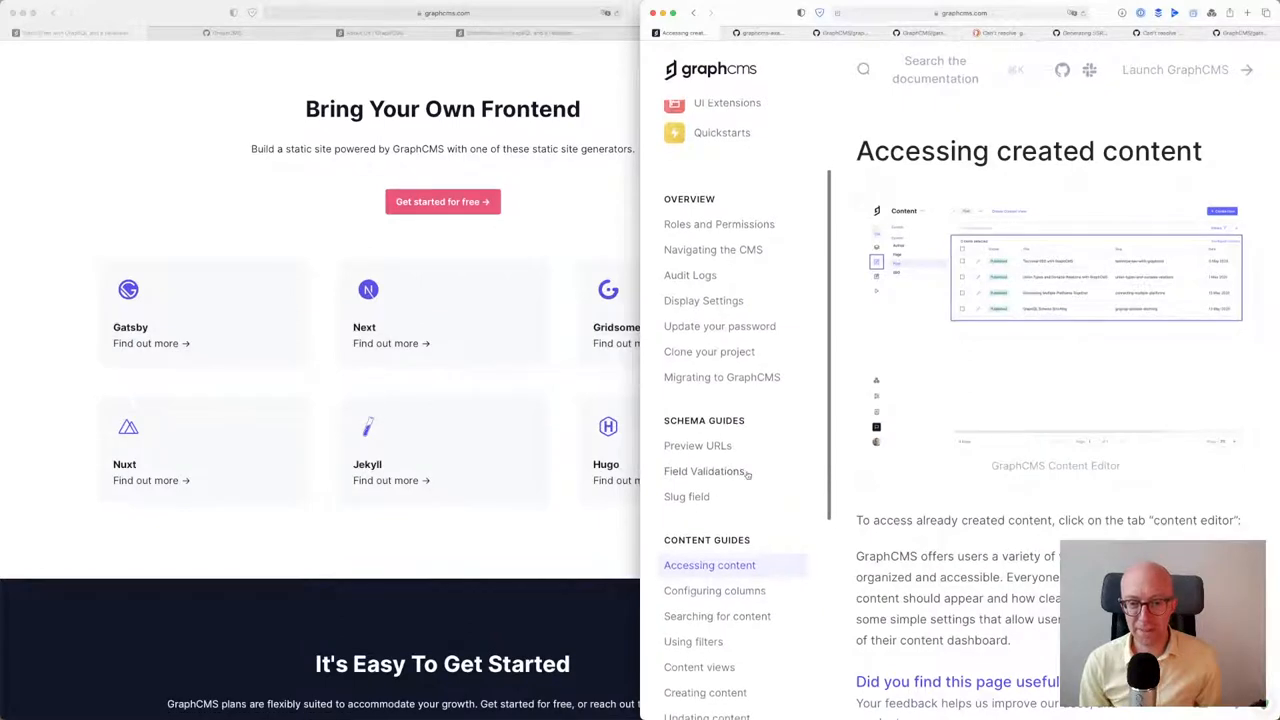
scroll("down", 3)
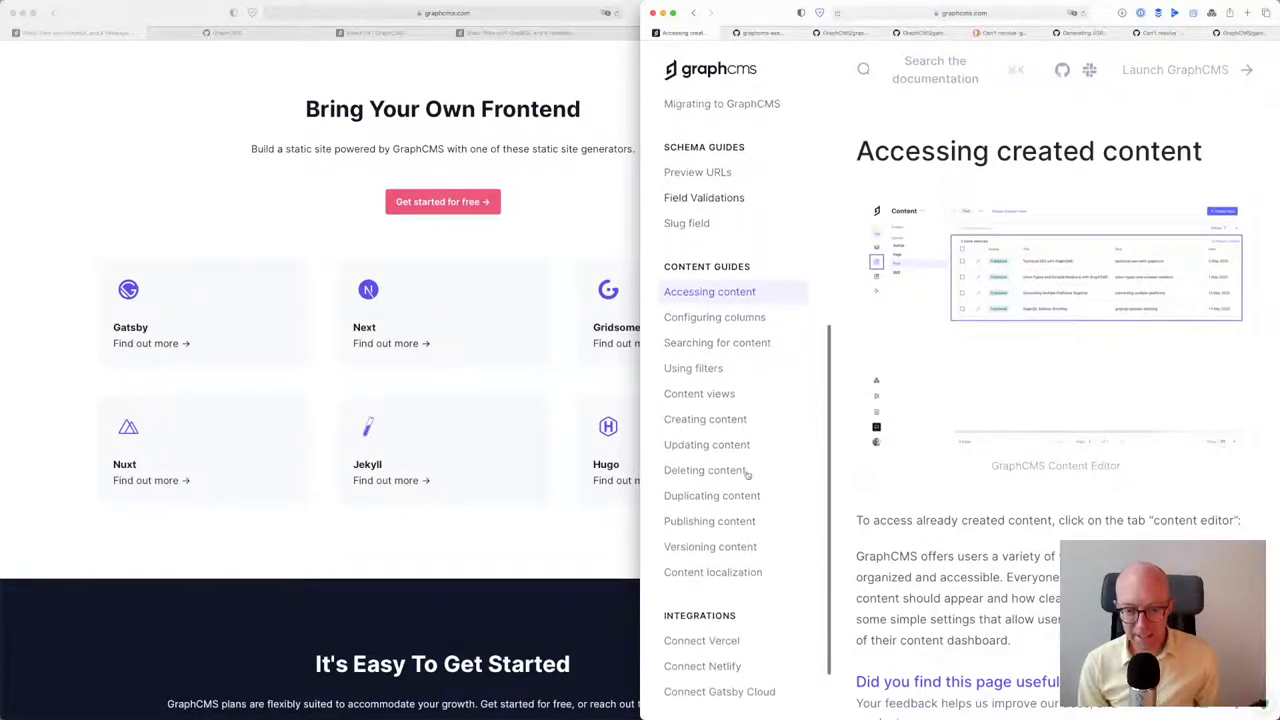
scroll("down", 3)
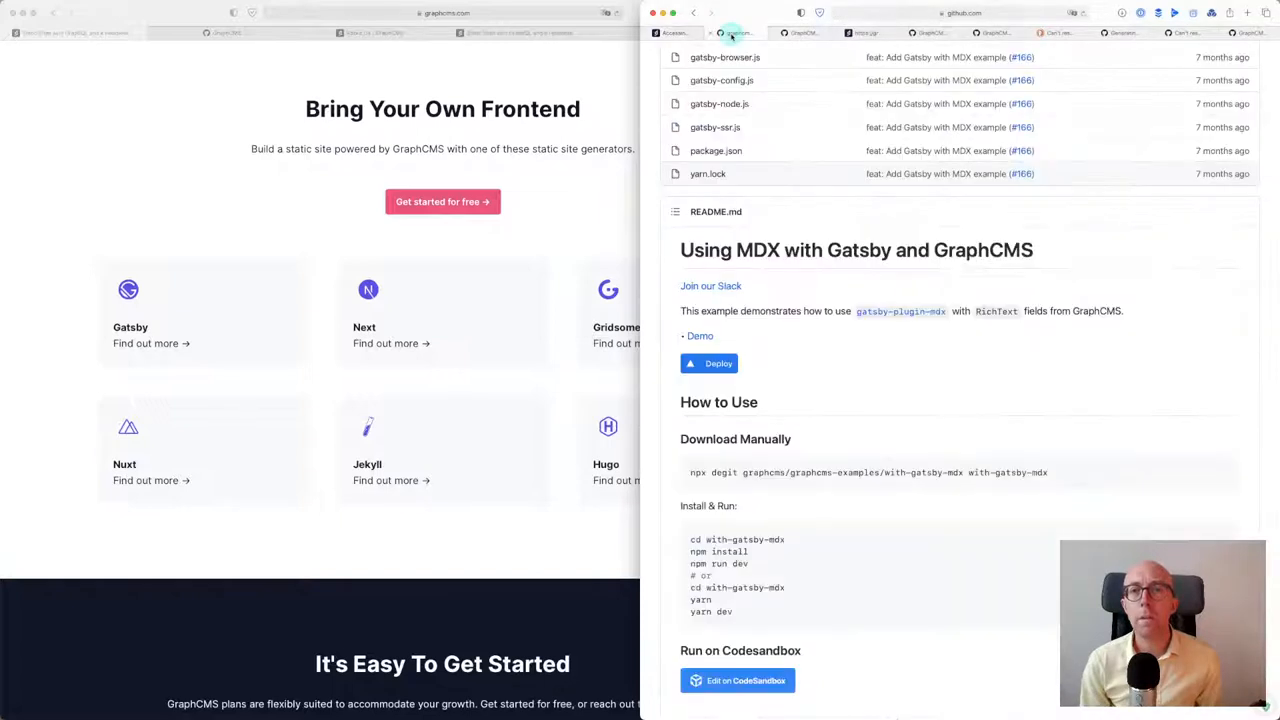
mouse_move(736, 36)
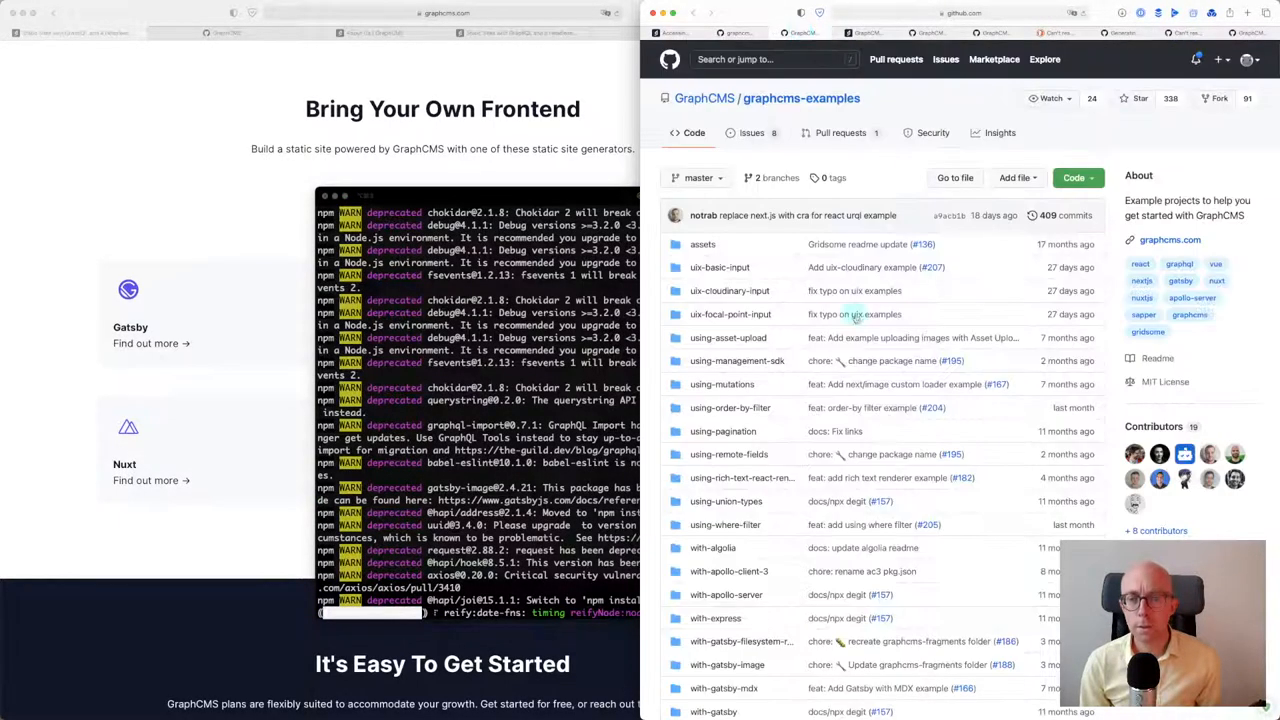
Scroll the graphcms-examples repository's folder list of example projects
scroll("down", 3)
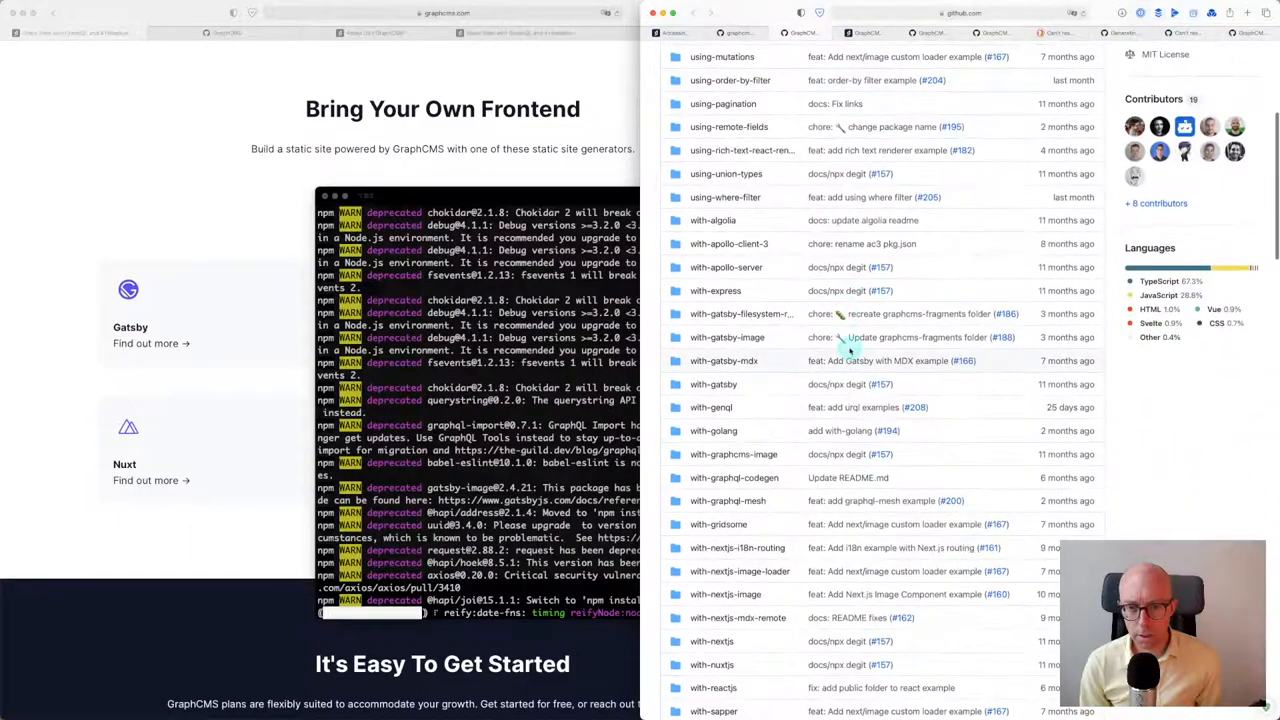
scroll("down", 3)
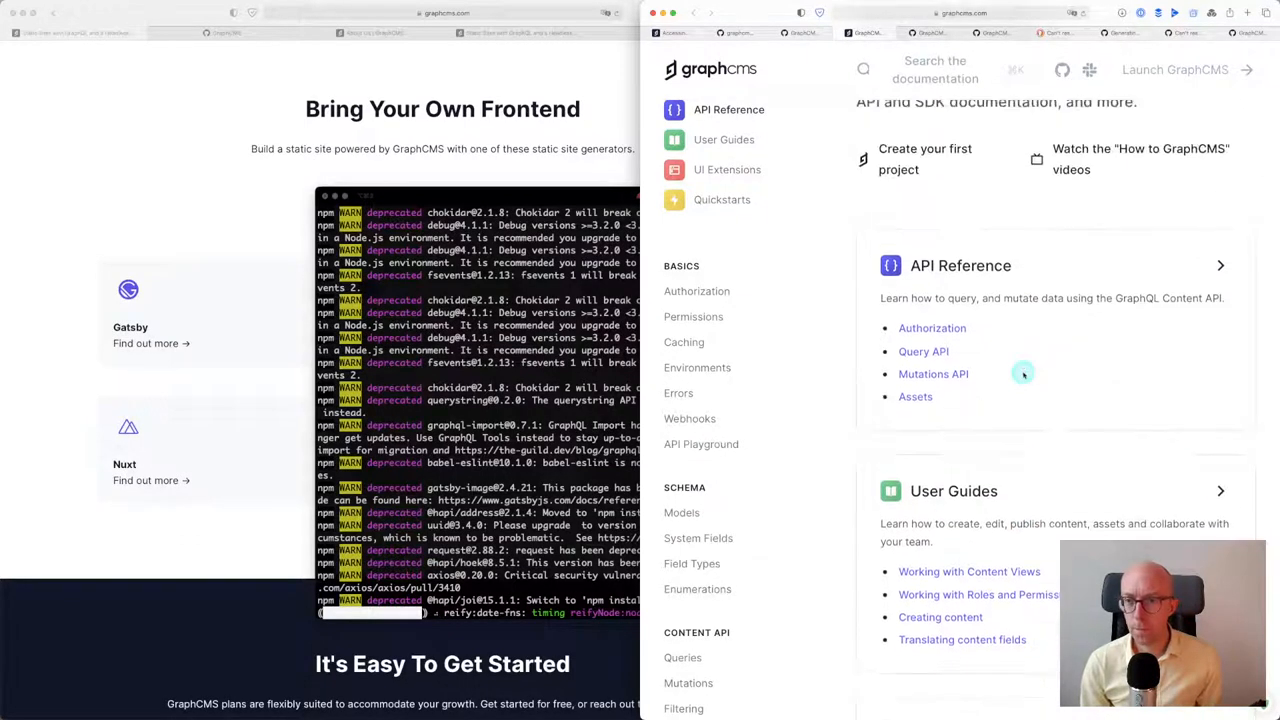
Open the Gatsby quickstart from the docs home and scroll the with-gatsby README to 'How to Use'
scroll("down", 3)
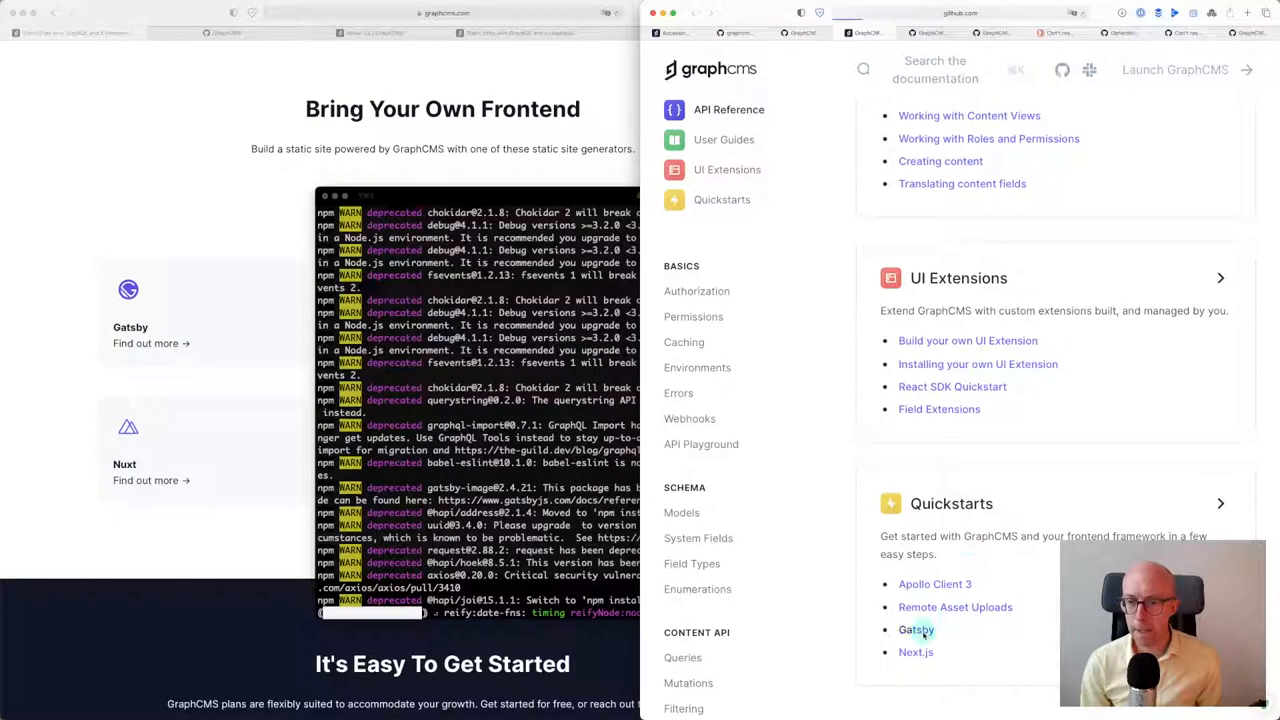
left_click(916, 628)
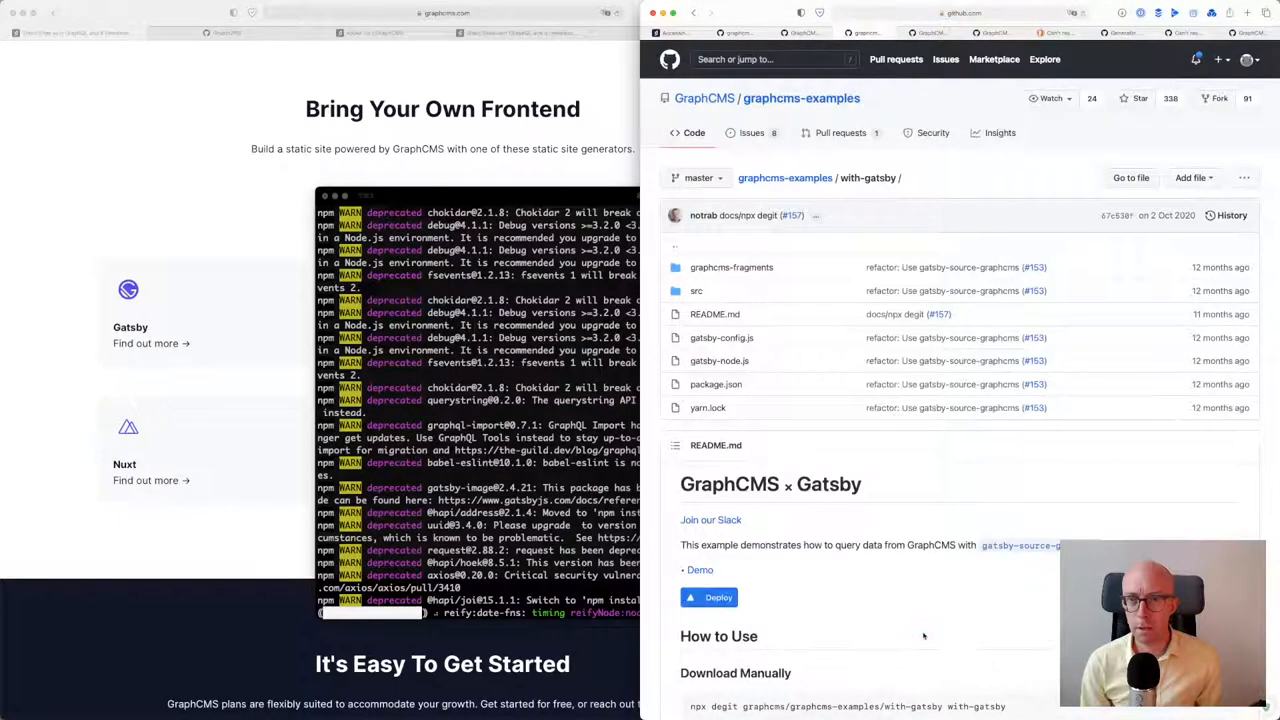
scroll("down", 3)
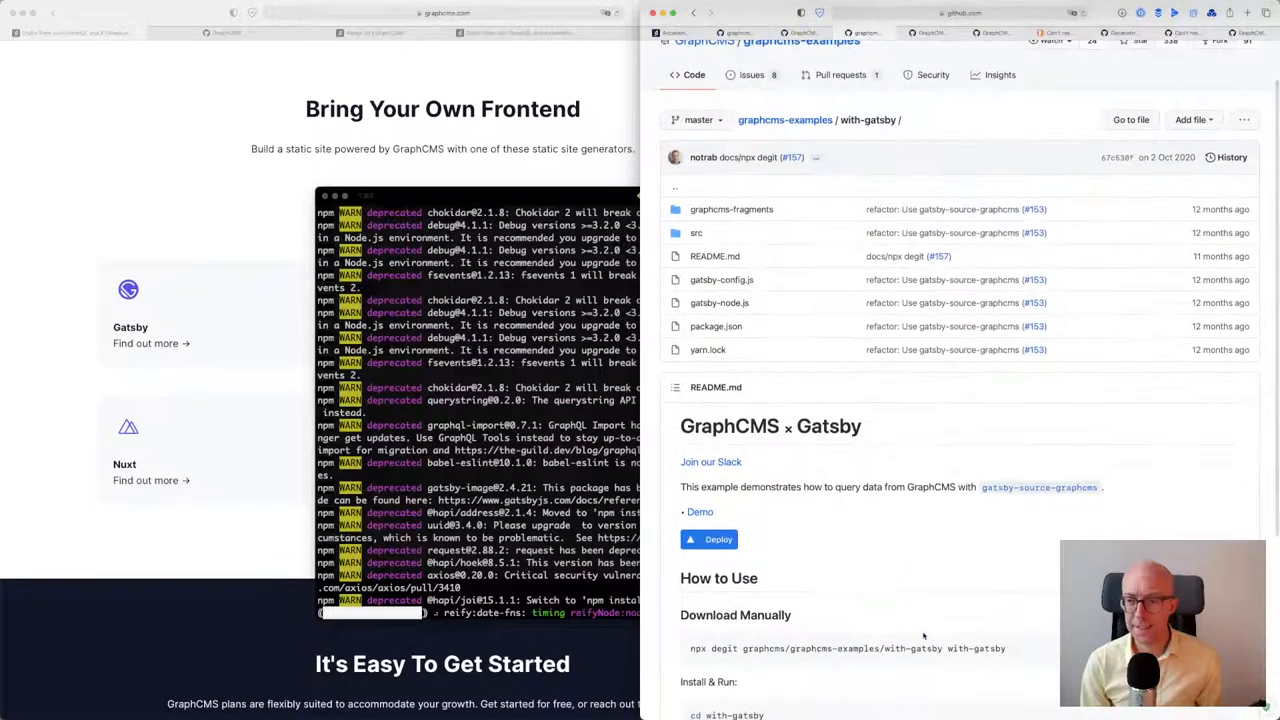
scroll("down", 3)
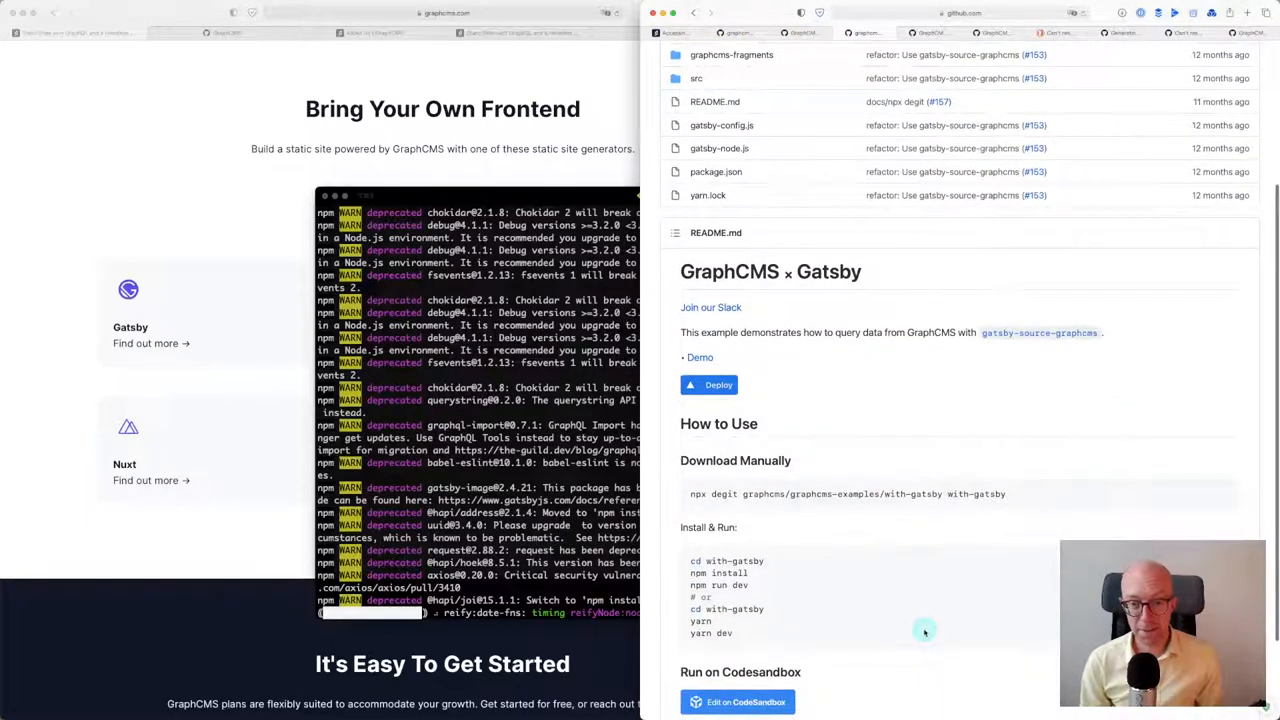
mouse_move(924, 632)
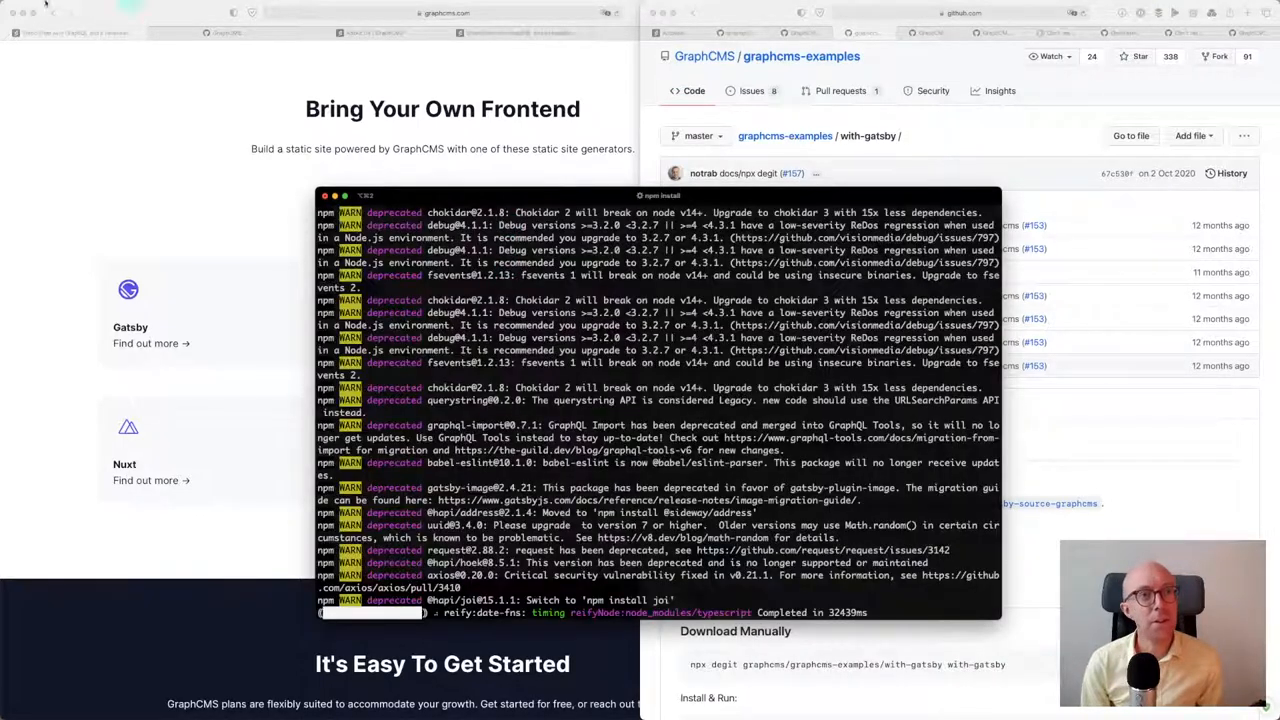
Run npx degit for graphcms-examples/with-gatsby, answering y to install degit, and clone into with-gatsby
left_click(56, 8)
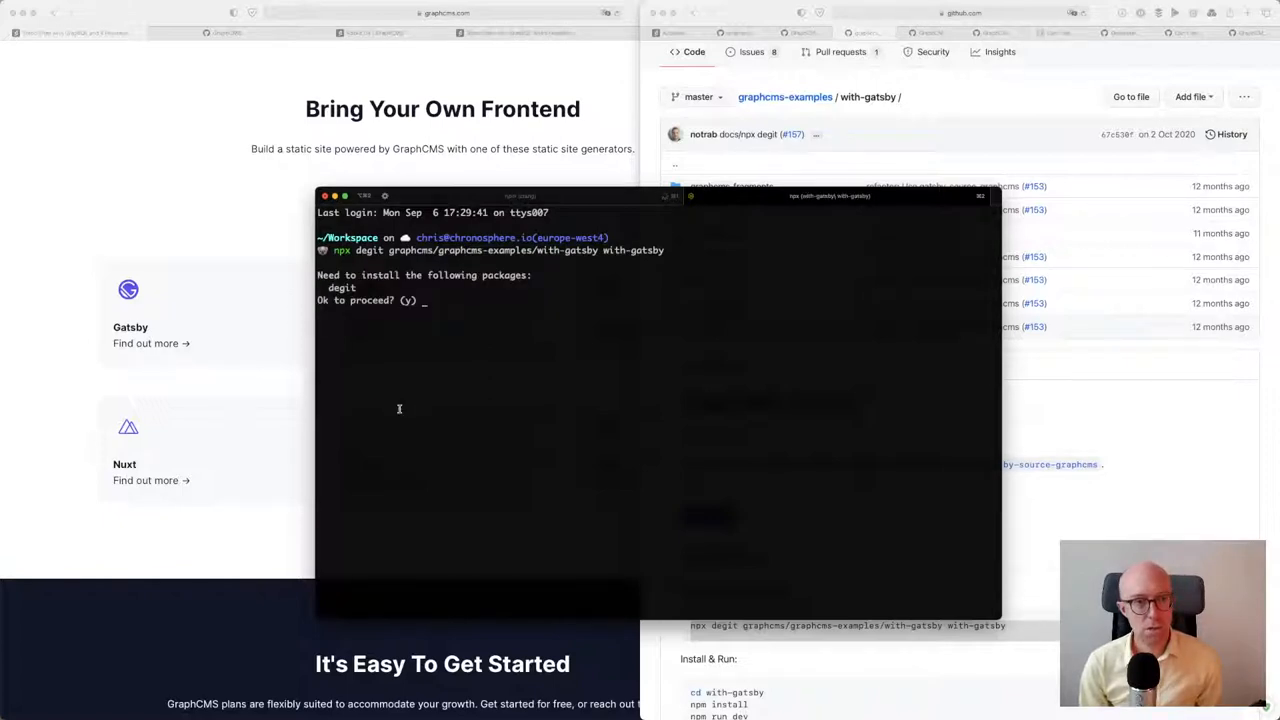
type("y")
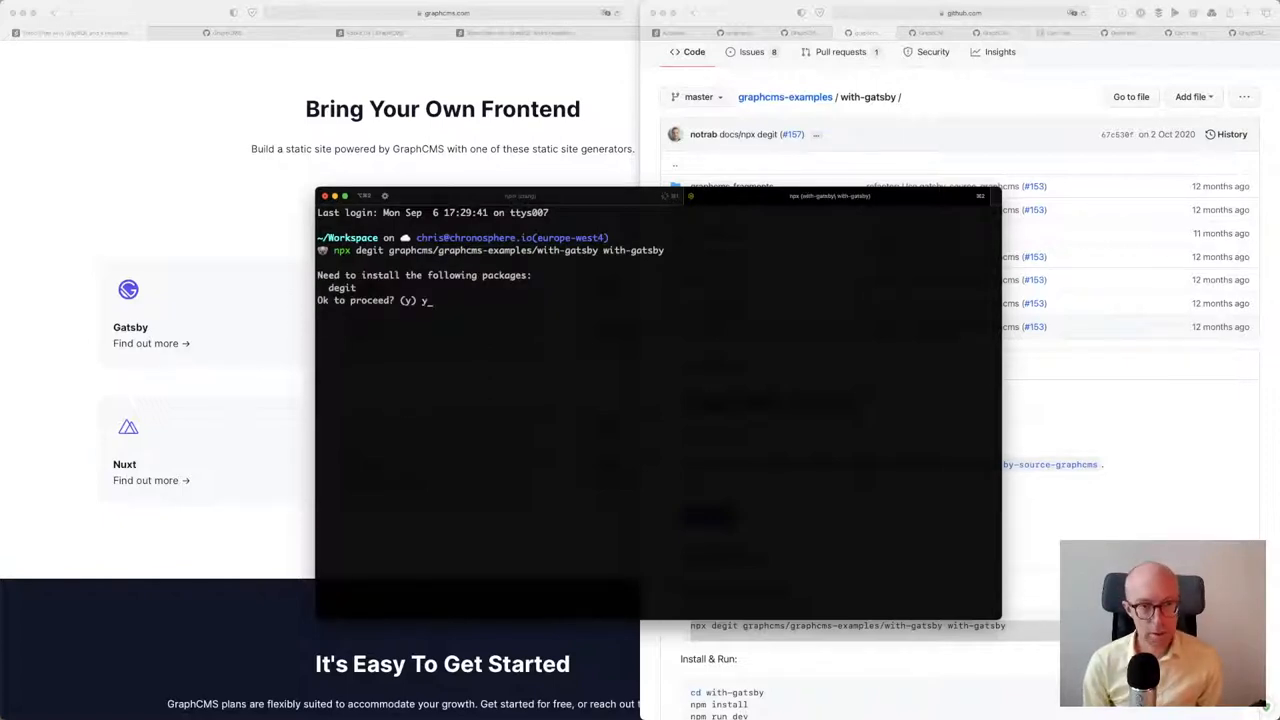
key("enter")
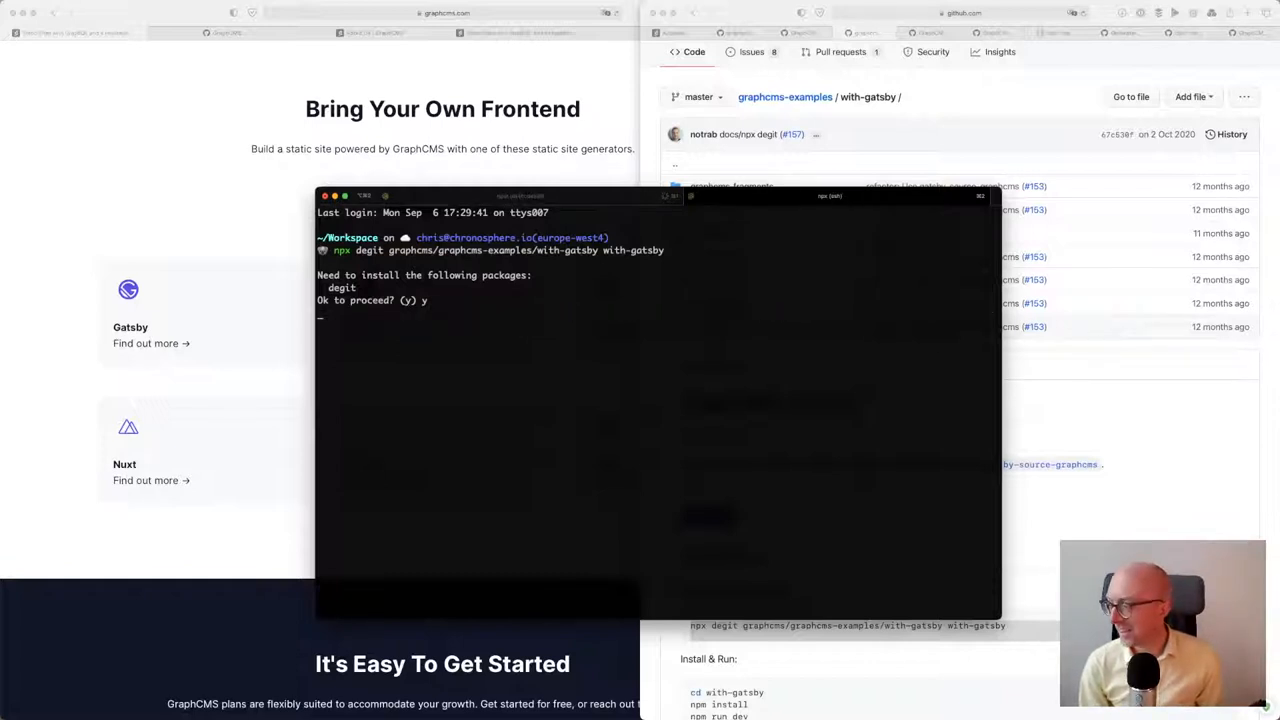
key("Return")
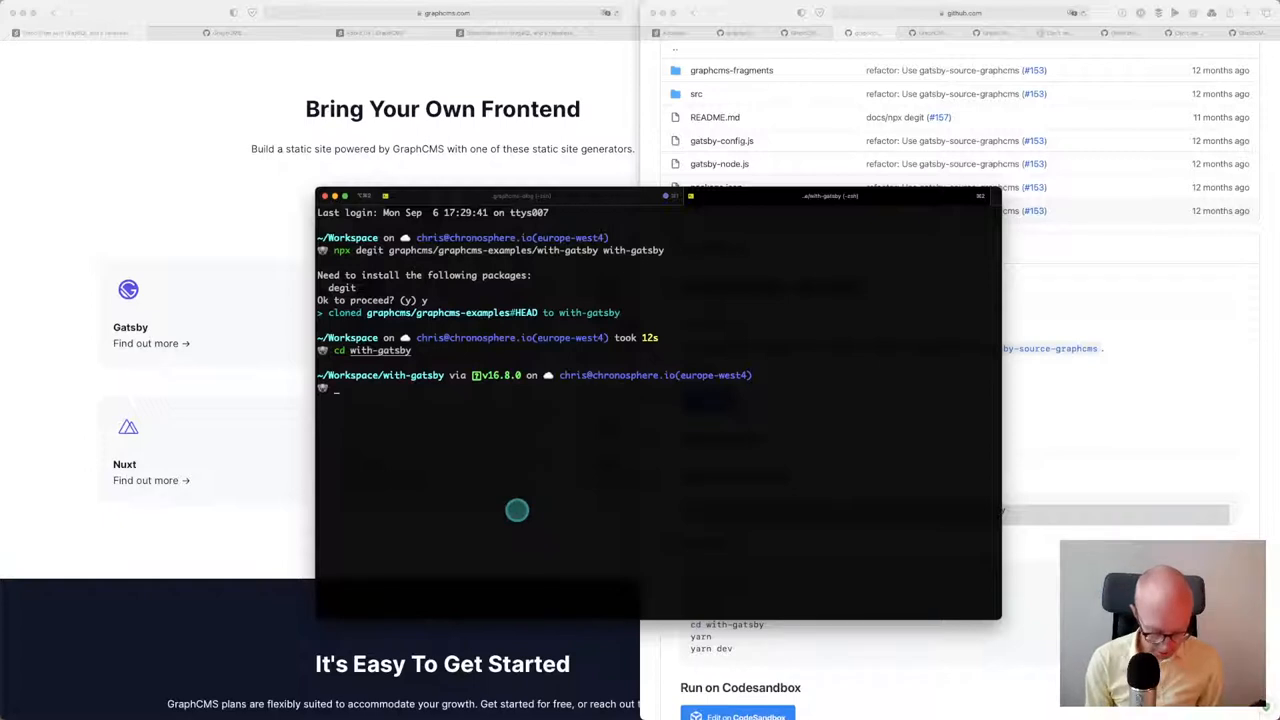
Run yarn in the with-gatsby folder and wait for the dependency install to finish
type("yarn")
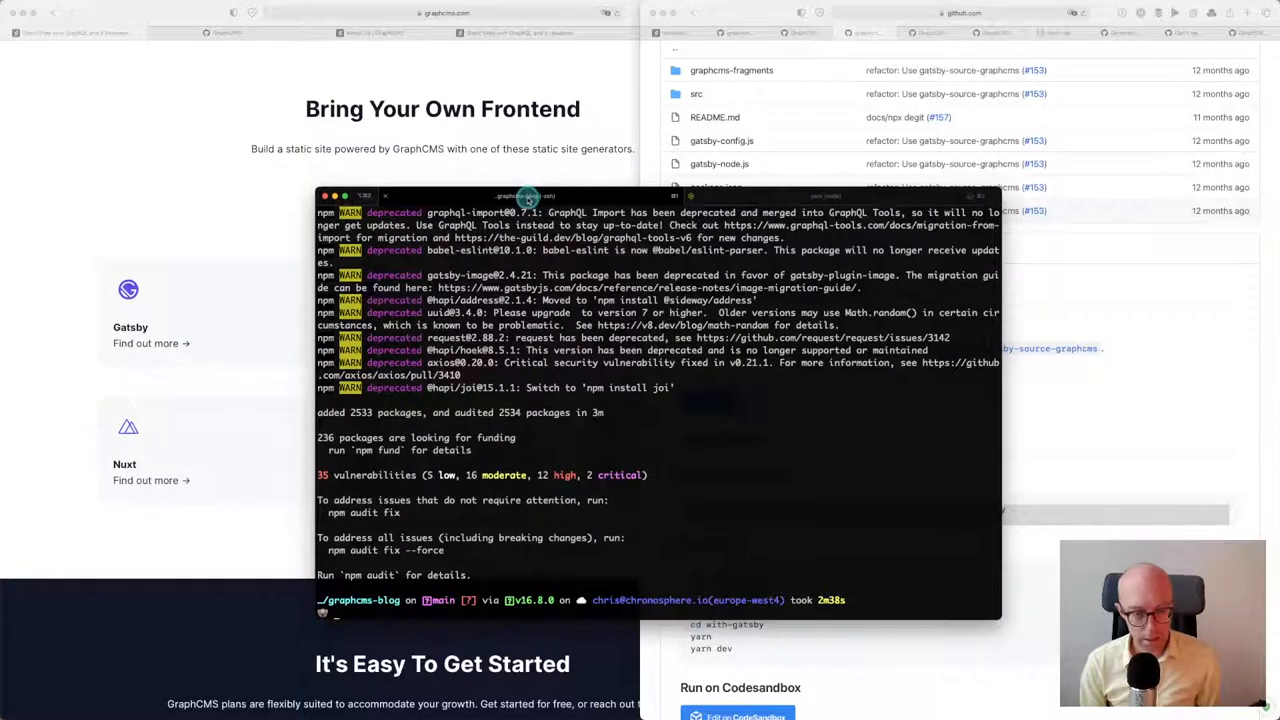
type("yarn dev")
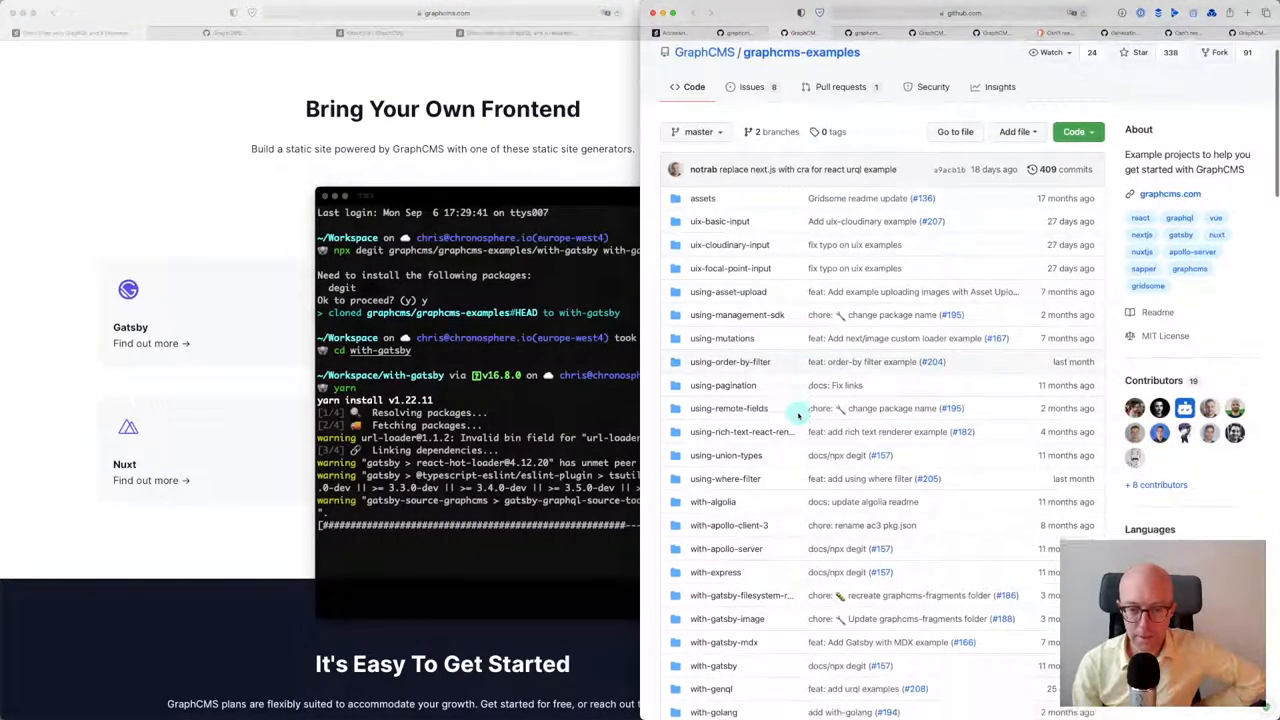
scroll("down", 3)
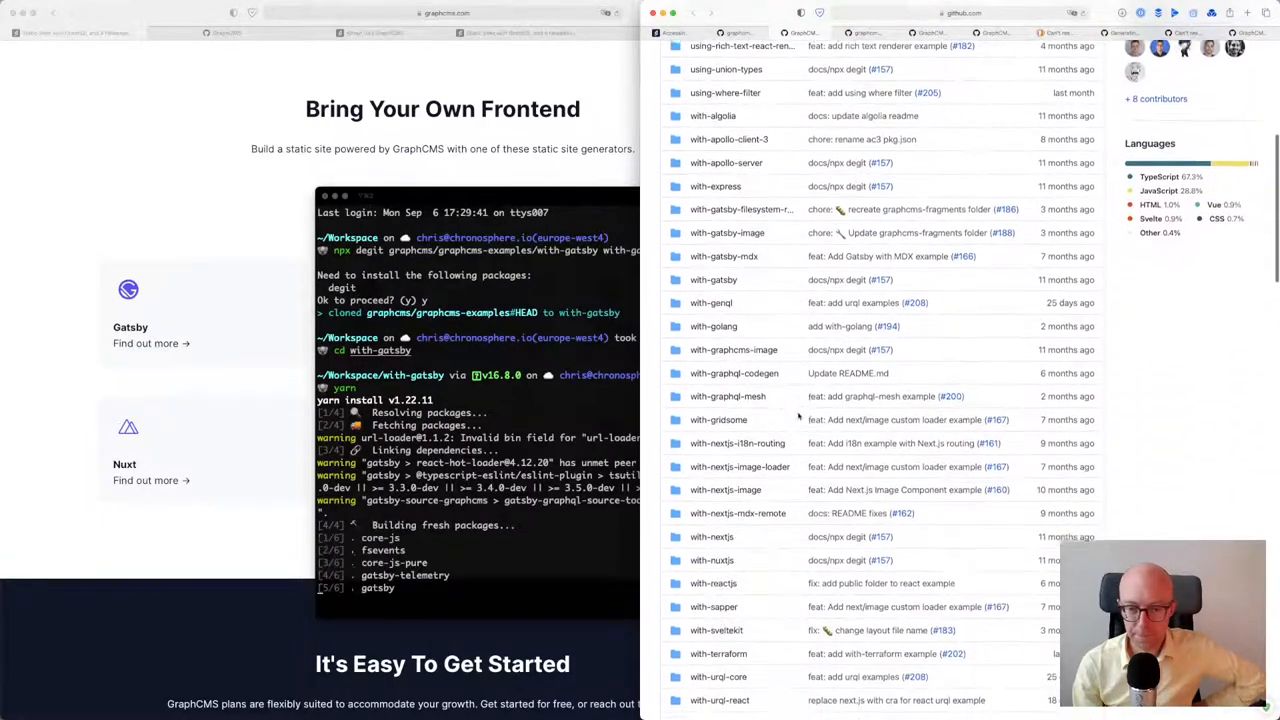
scroll("down", 3)
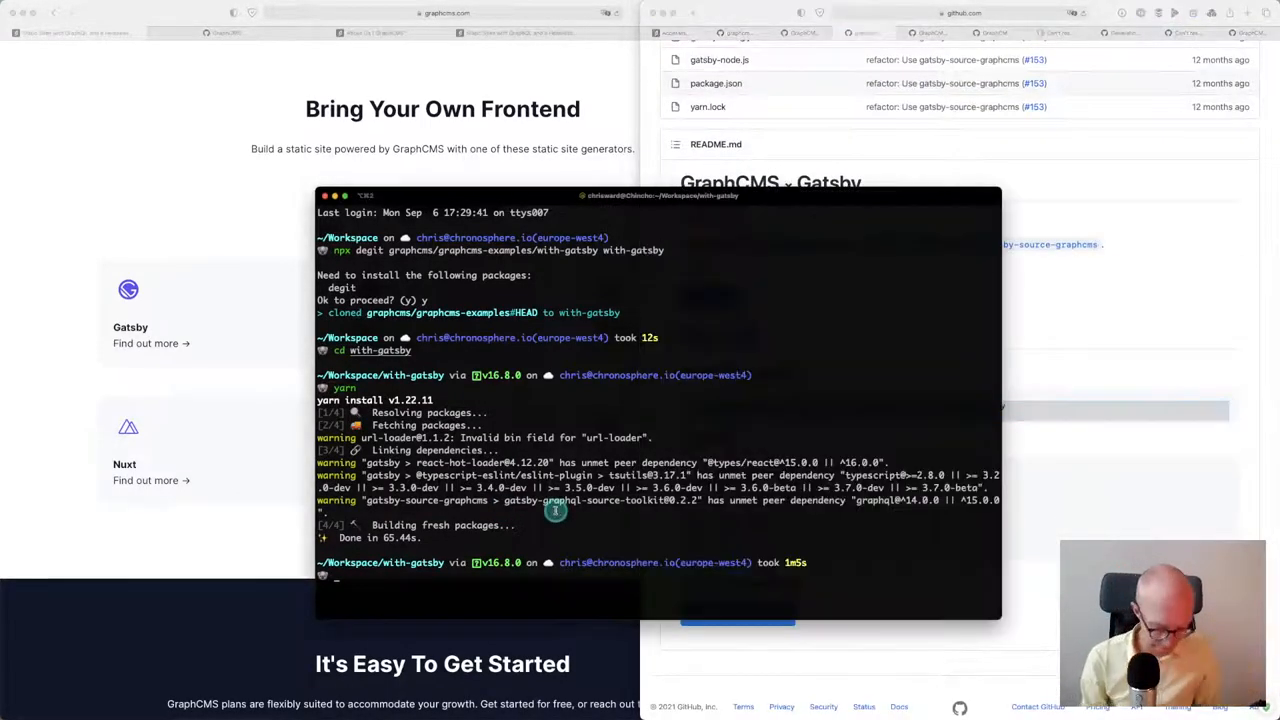
Run yarn dev for the with-gatsby example; the bundle fails querying allGraphCmsProduct
type("yarn dev")
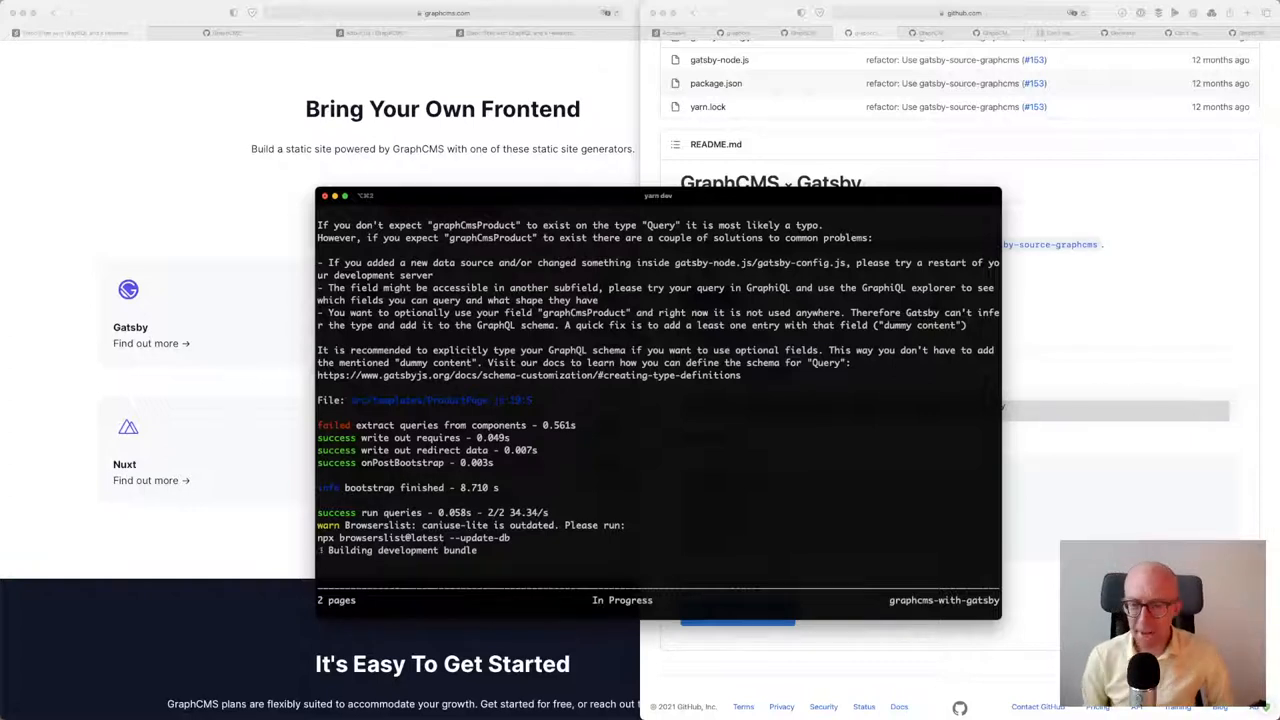
mouse_move(1136, 498)
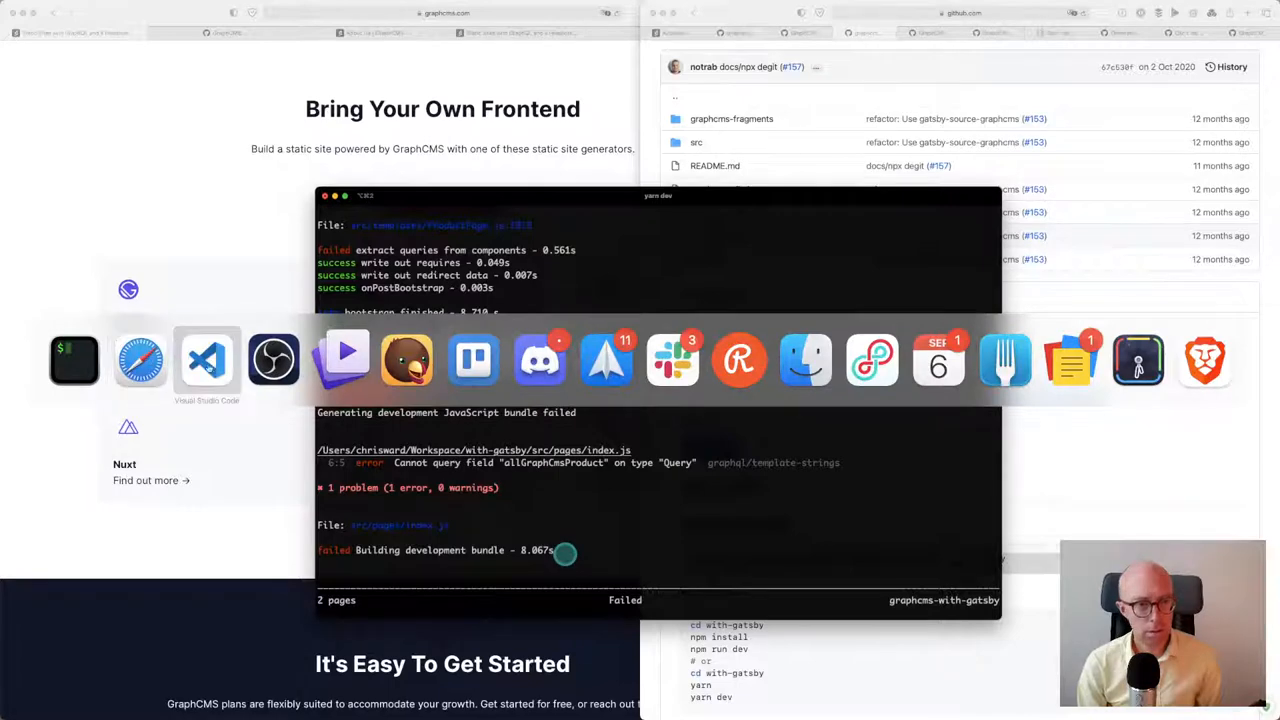
Open the with-gatsby folder in VS Code and view gatsby-node.js and gatsby-config.js
left_click(208, 360)
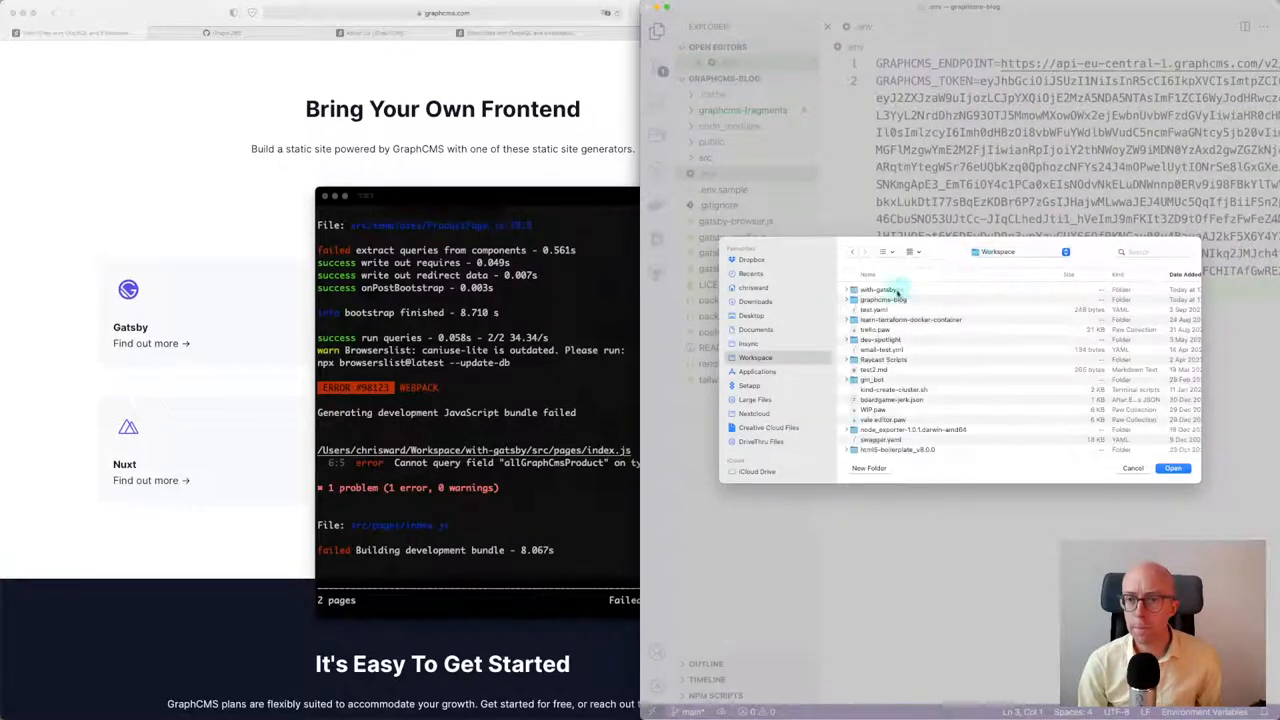
double_click(880, 288)
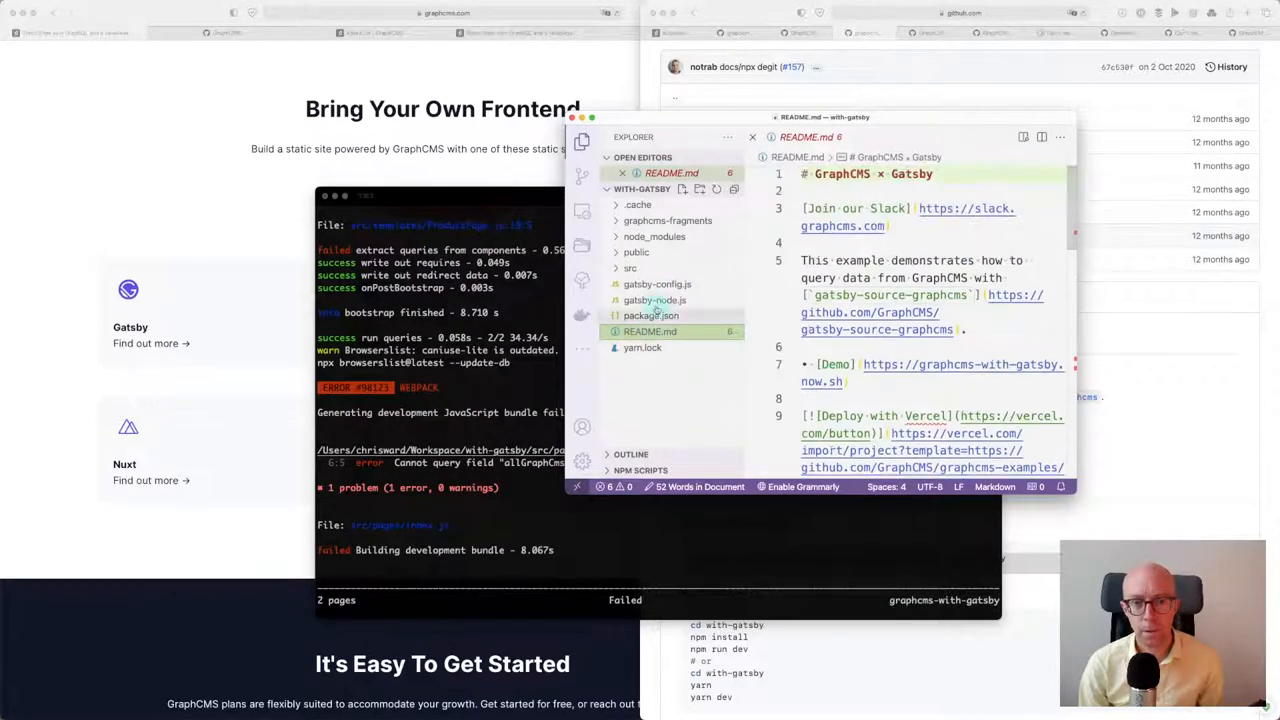
left_click(652, 300)
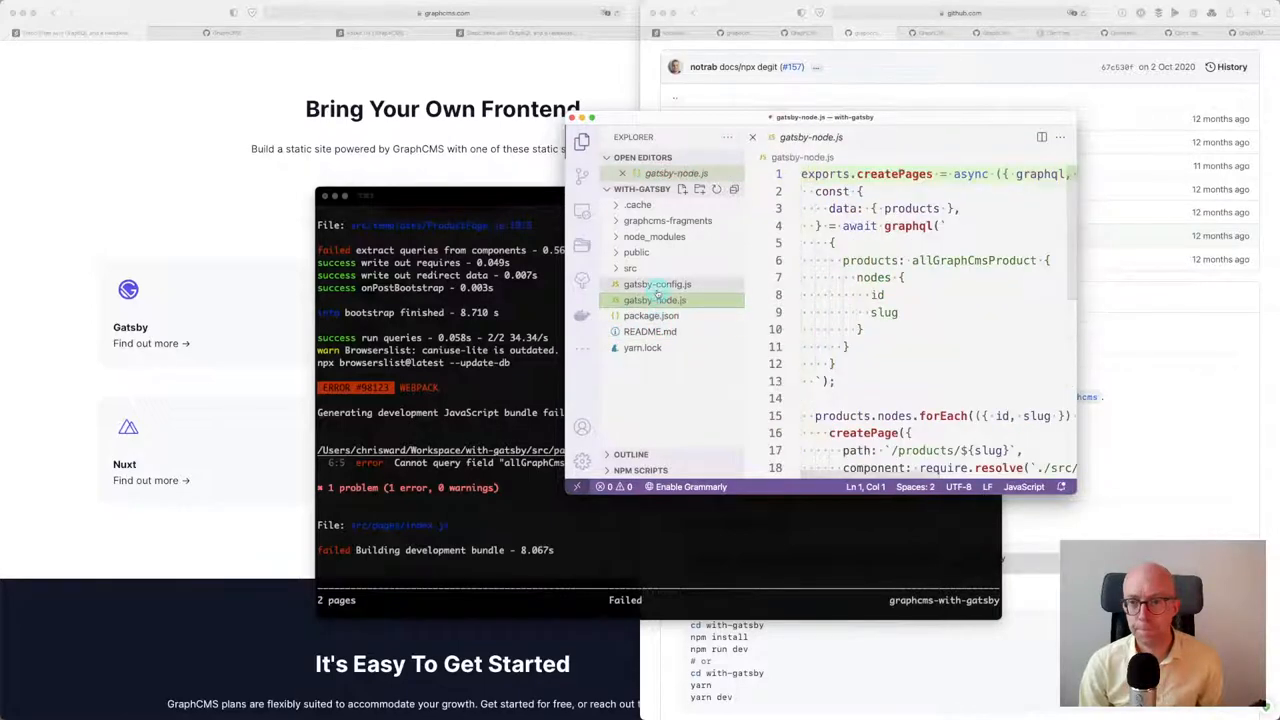
left_click(656, 284)
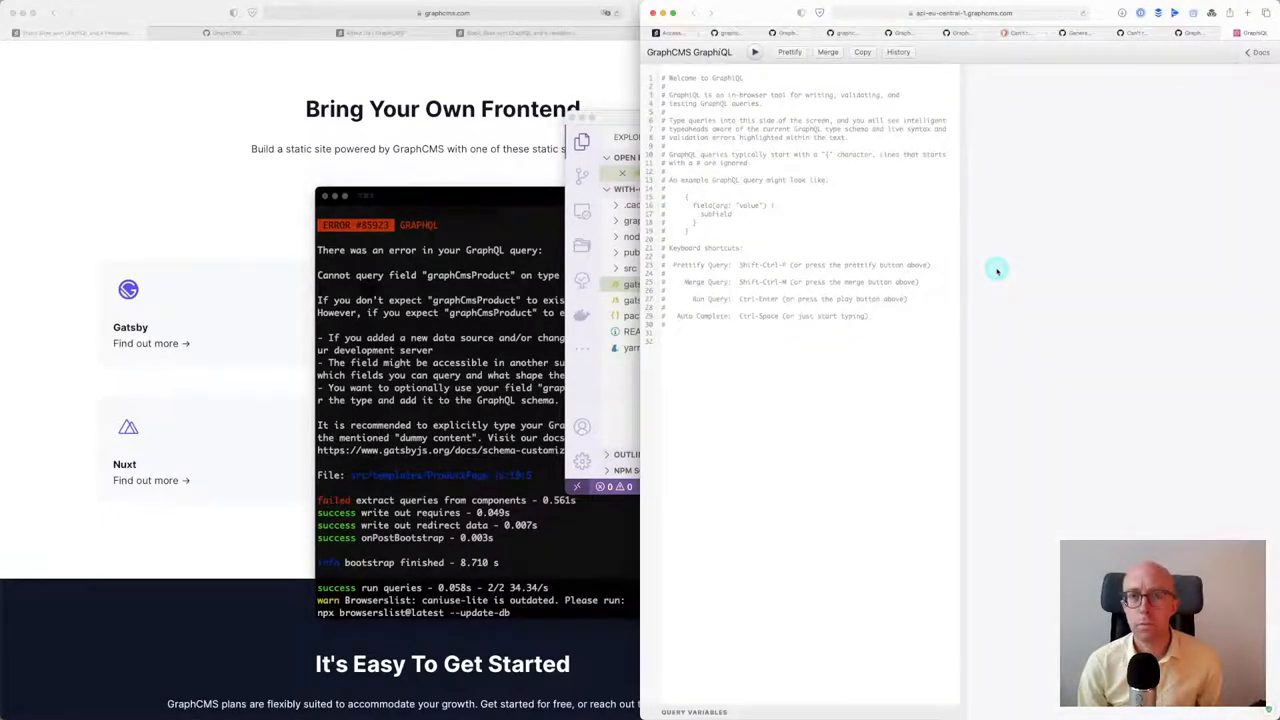
mouse_move(964, 272)
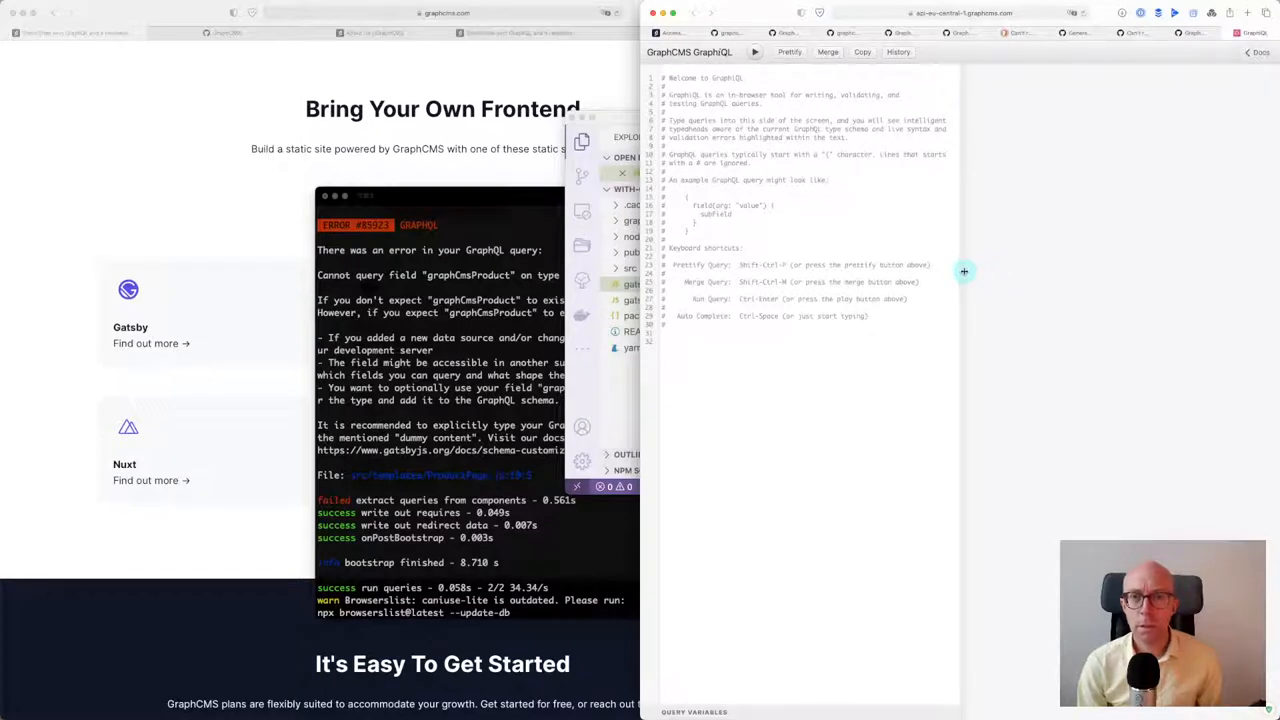
mouse_move(508, 356)
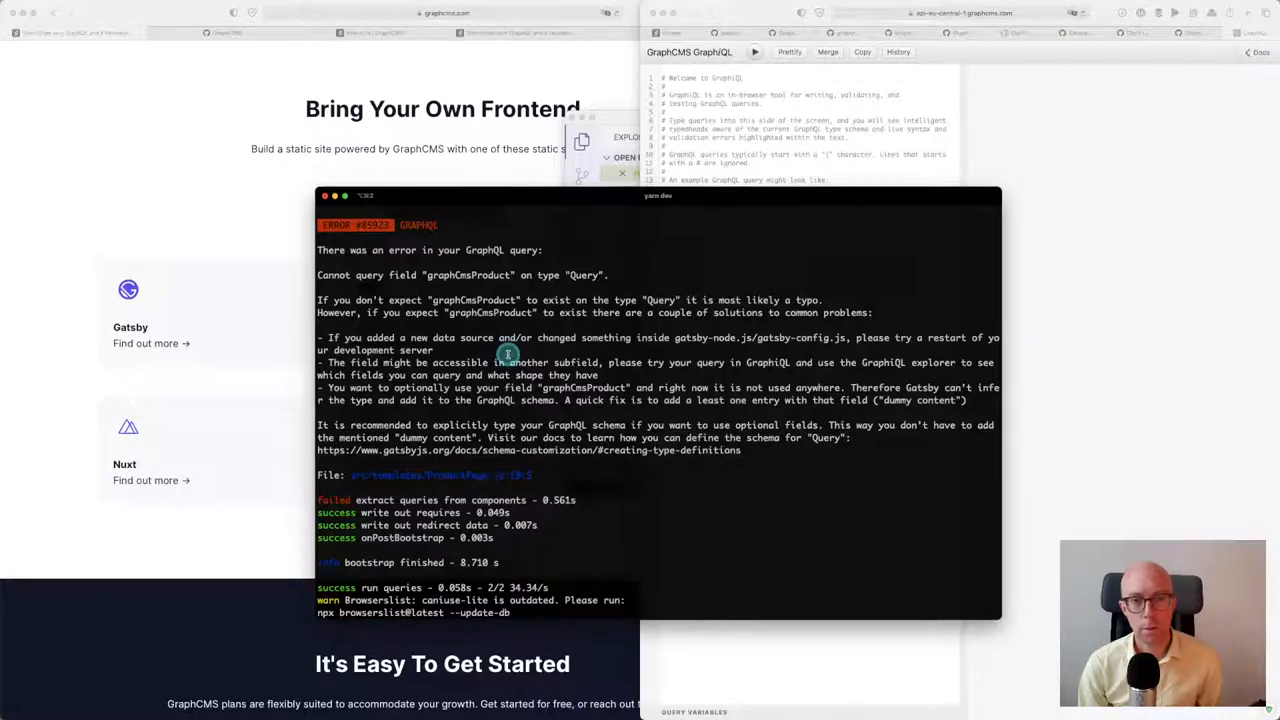
Select the unknown field name graphCmsProduct in the Terminal build error
double_click(472, 300)
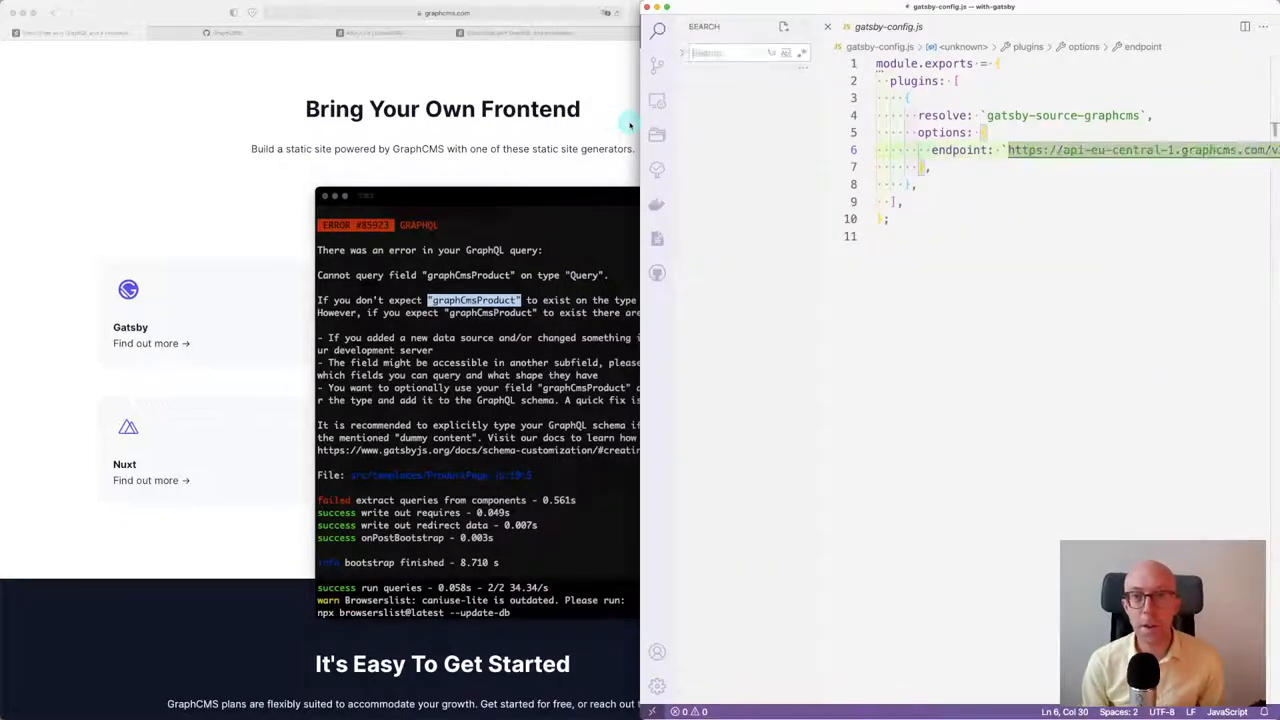
Search the project for graphCmsProduct and open the index.js and another matching file
type("graphCmsProduct")
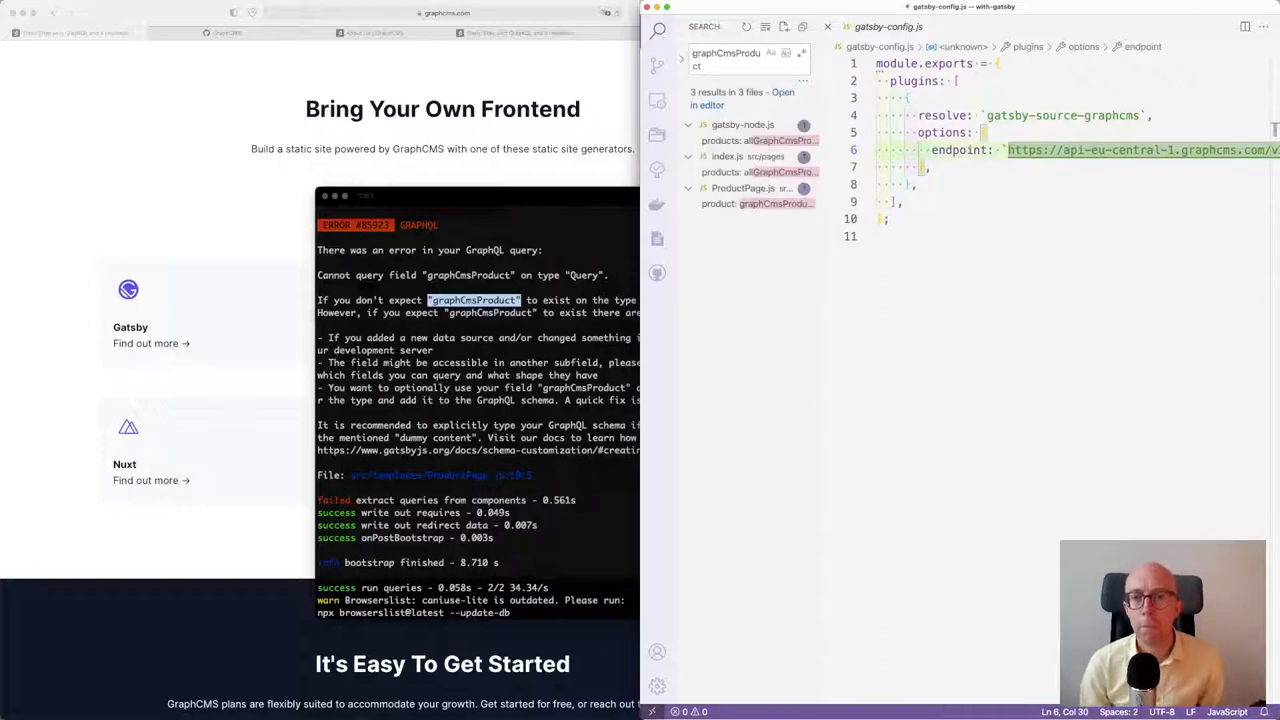
left_click(750, 172)
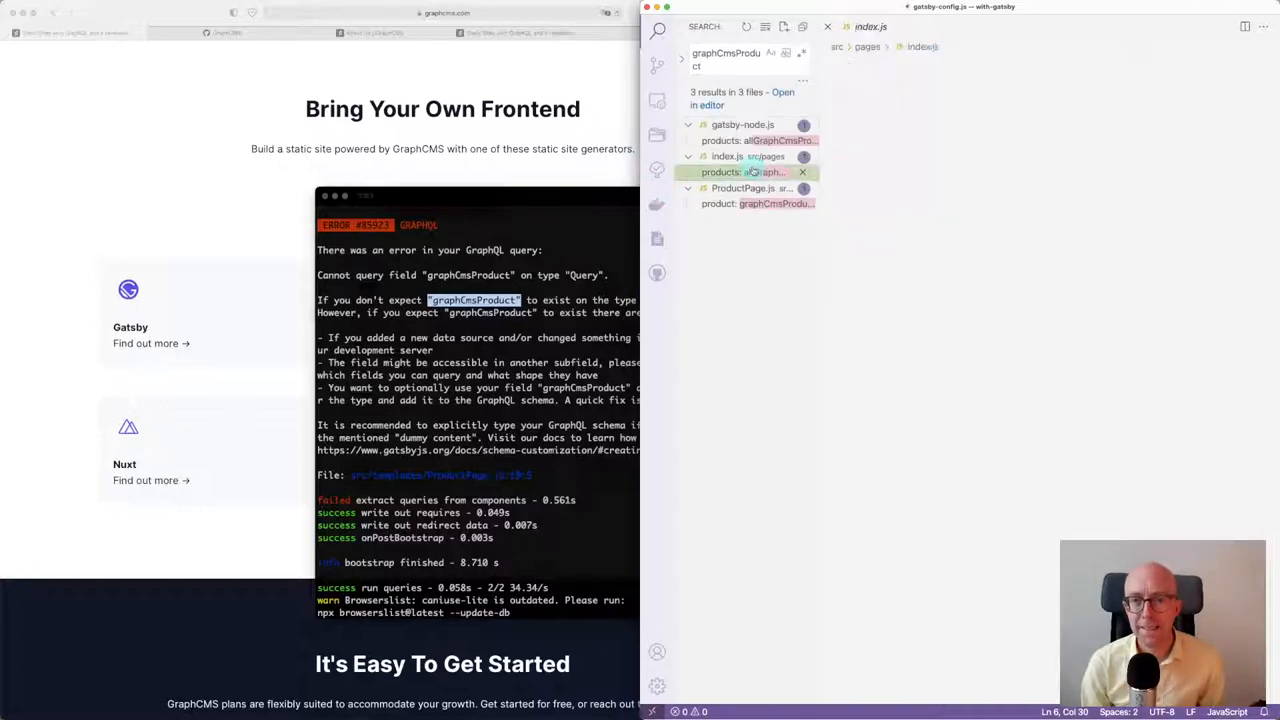
left_click(740, 172)
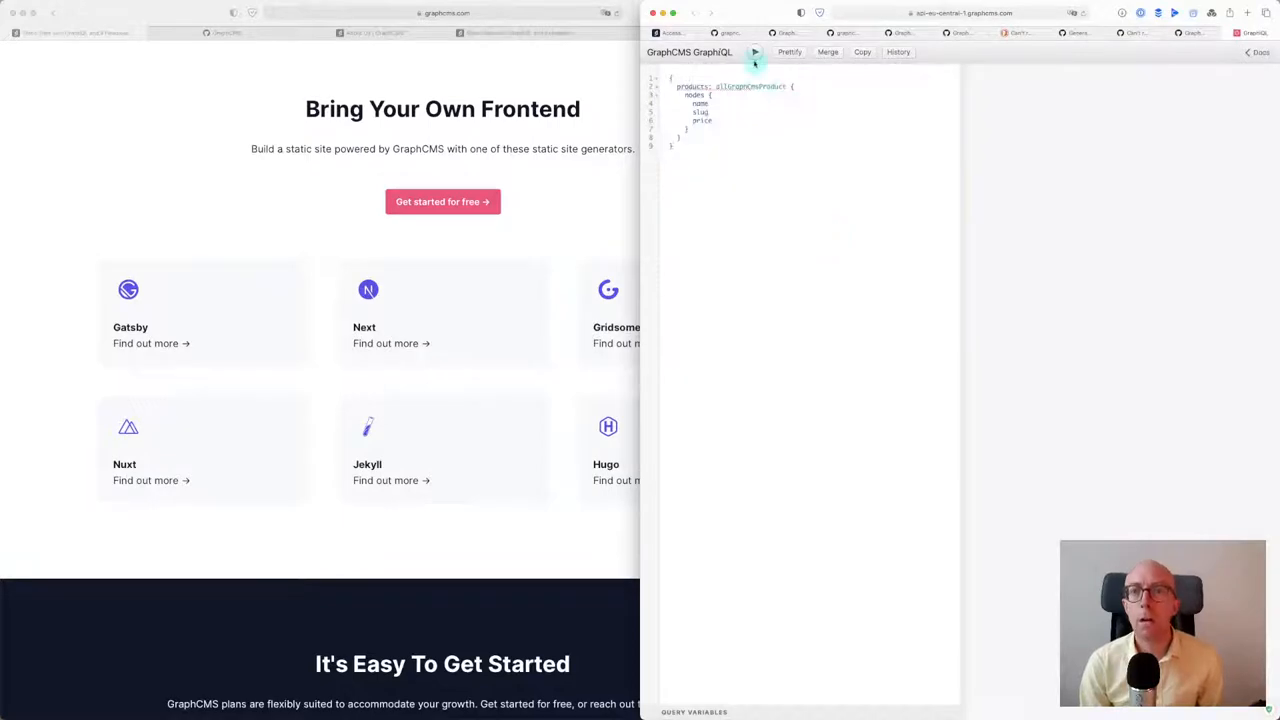
Run the allGraphCmsProduct products query in the GraphCMS API Playground
left_click(752, 52)
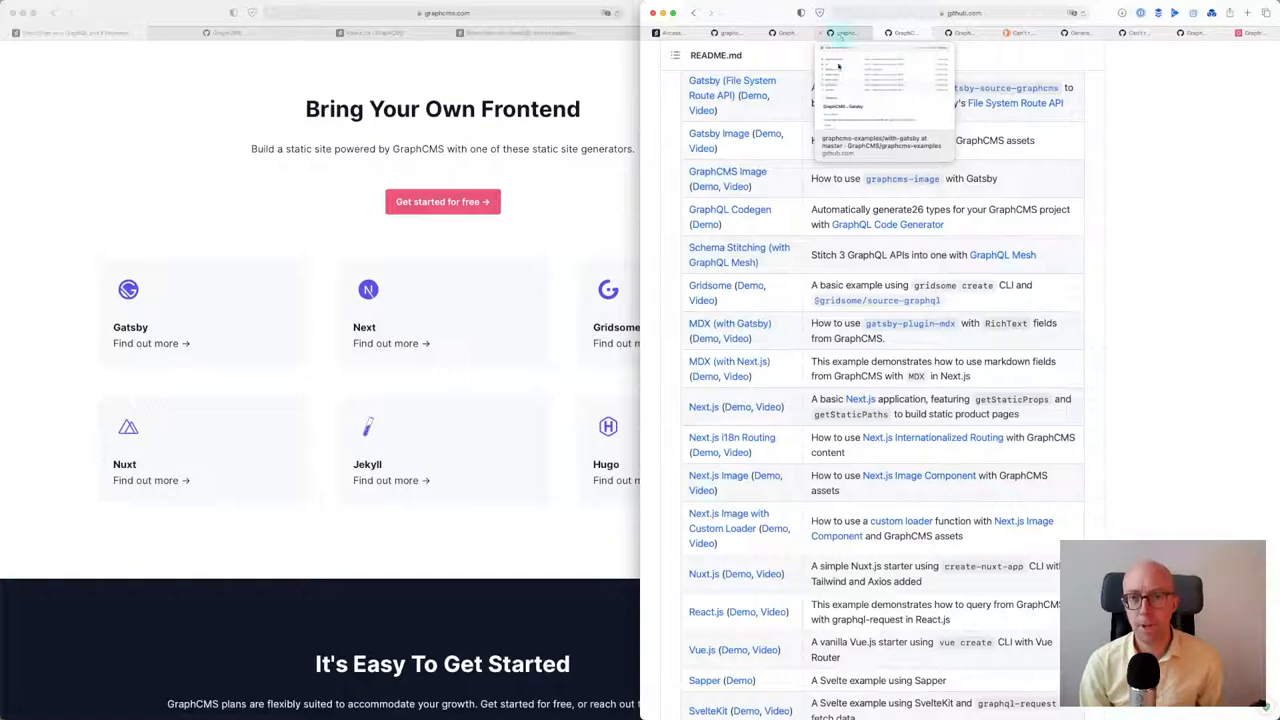
mouse_move(842, 276)
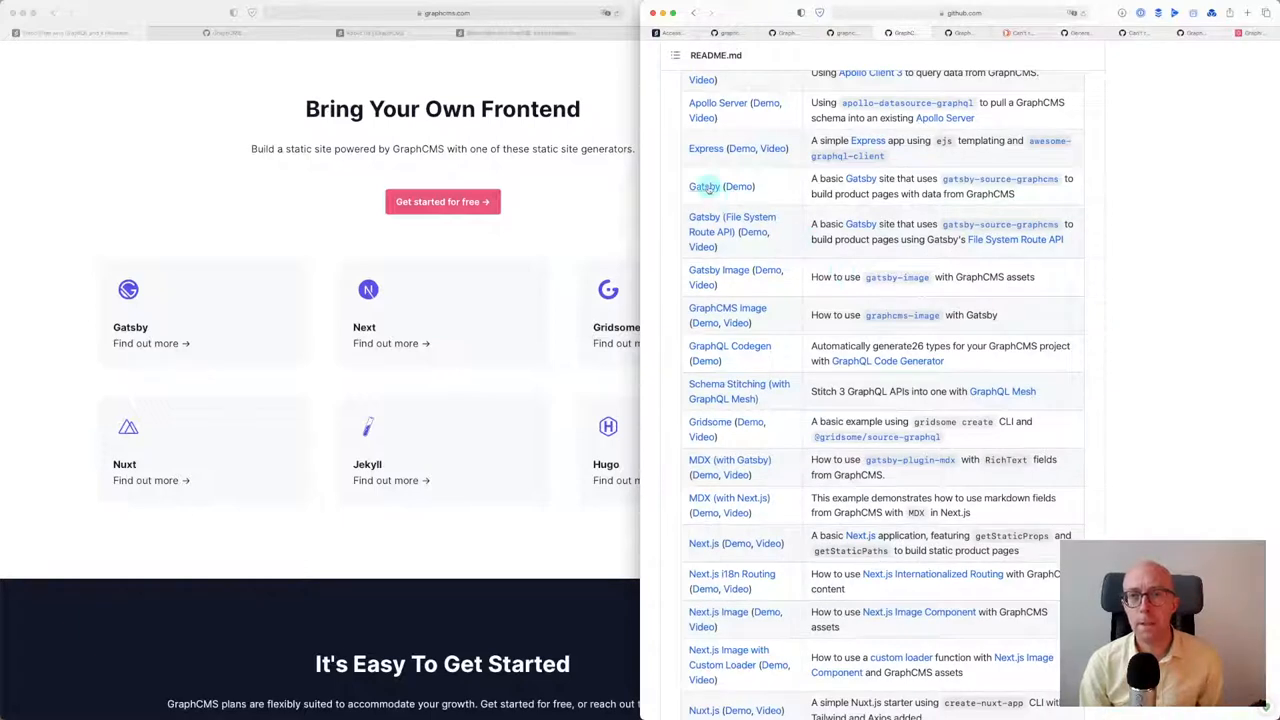
Open the Gatsby (Demo) example from the README and check the repo's Issues
left_click(704, 186)
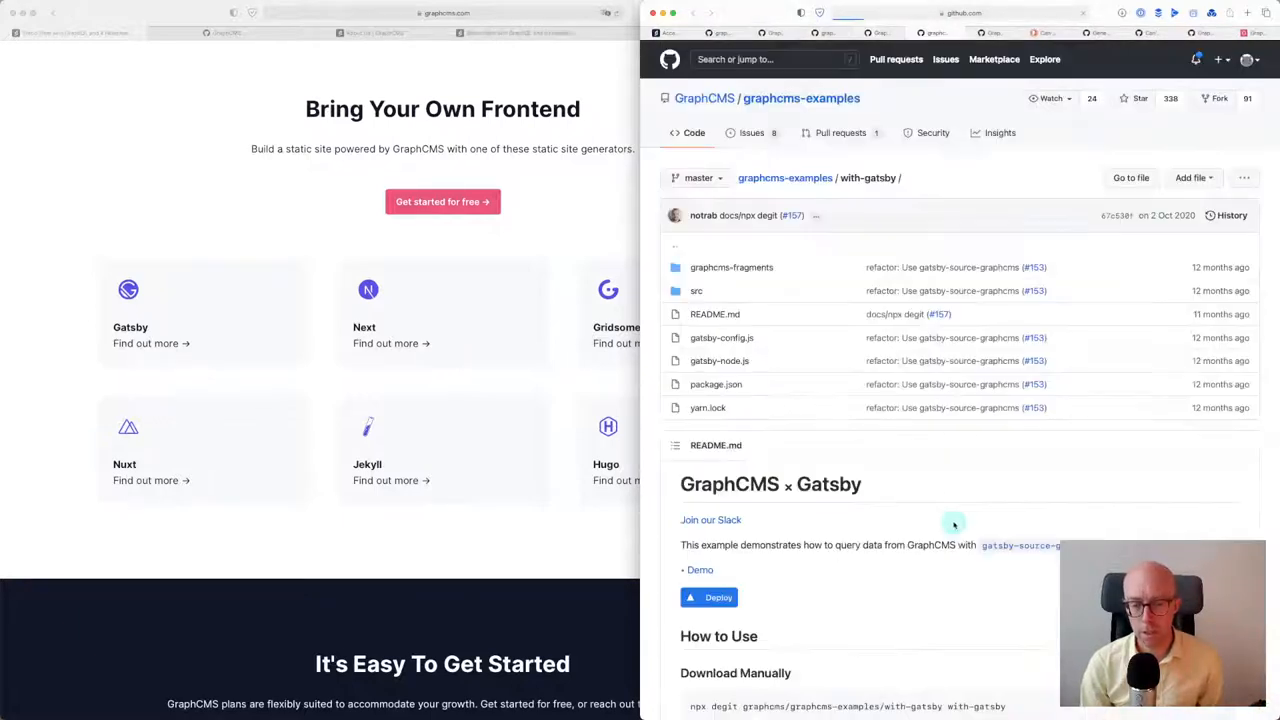
scroll("down", 3)
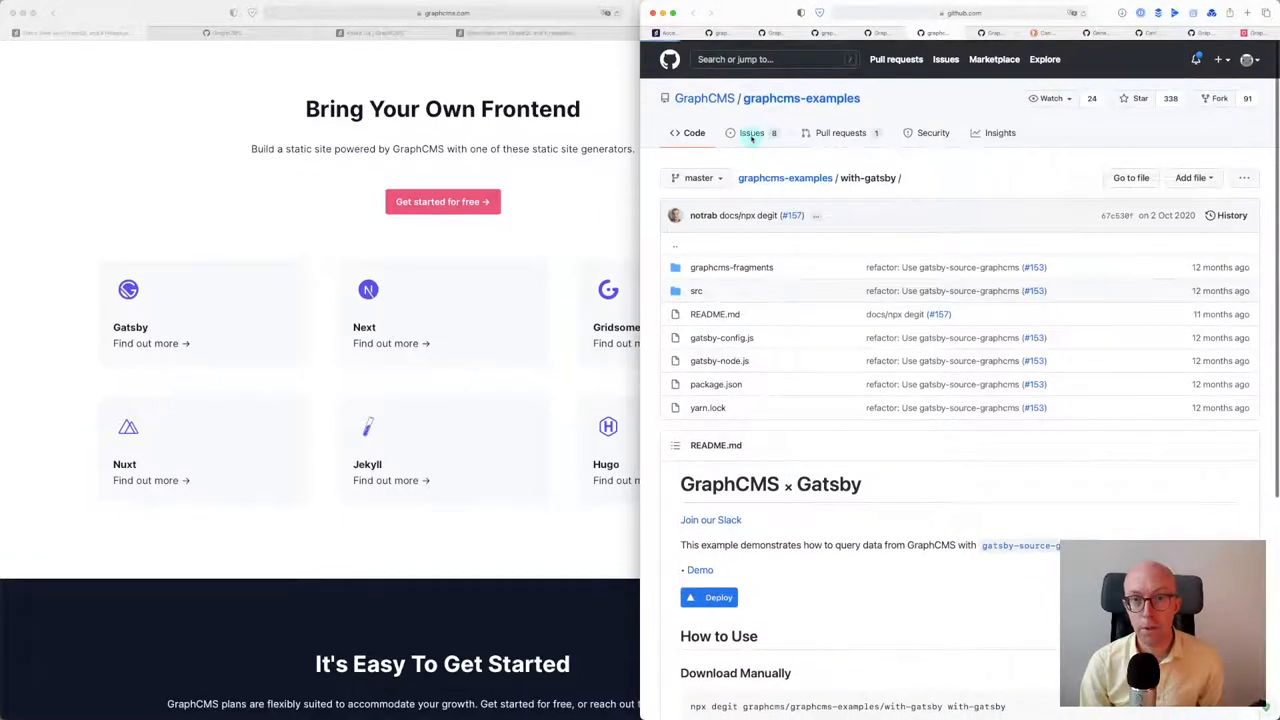
left_click(750, 132)
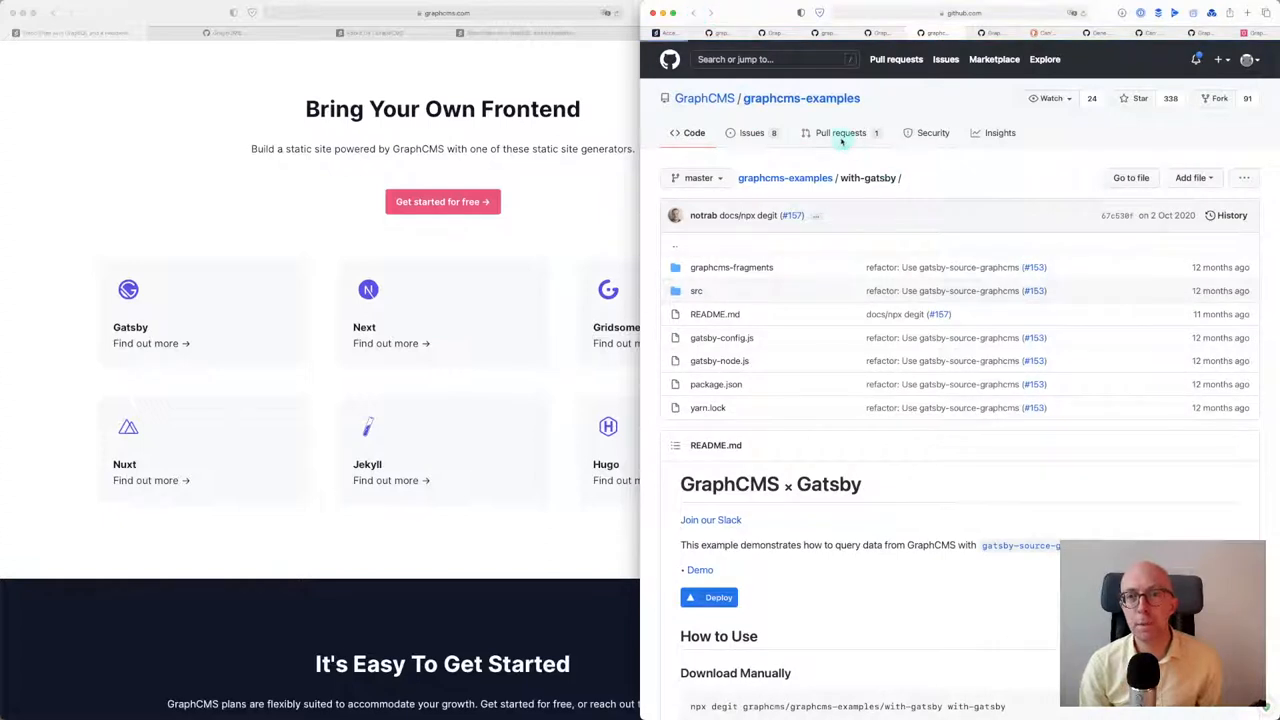
Return to the graphcms-examples repository root and scroll through its folder list
left_click(840, 132)
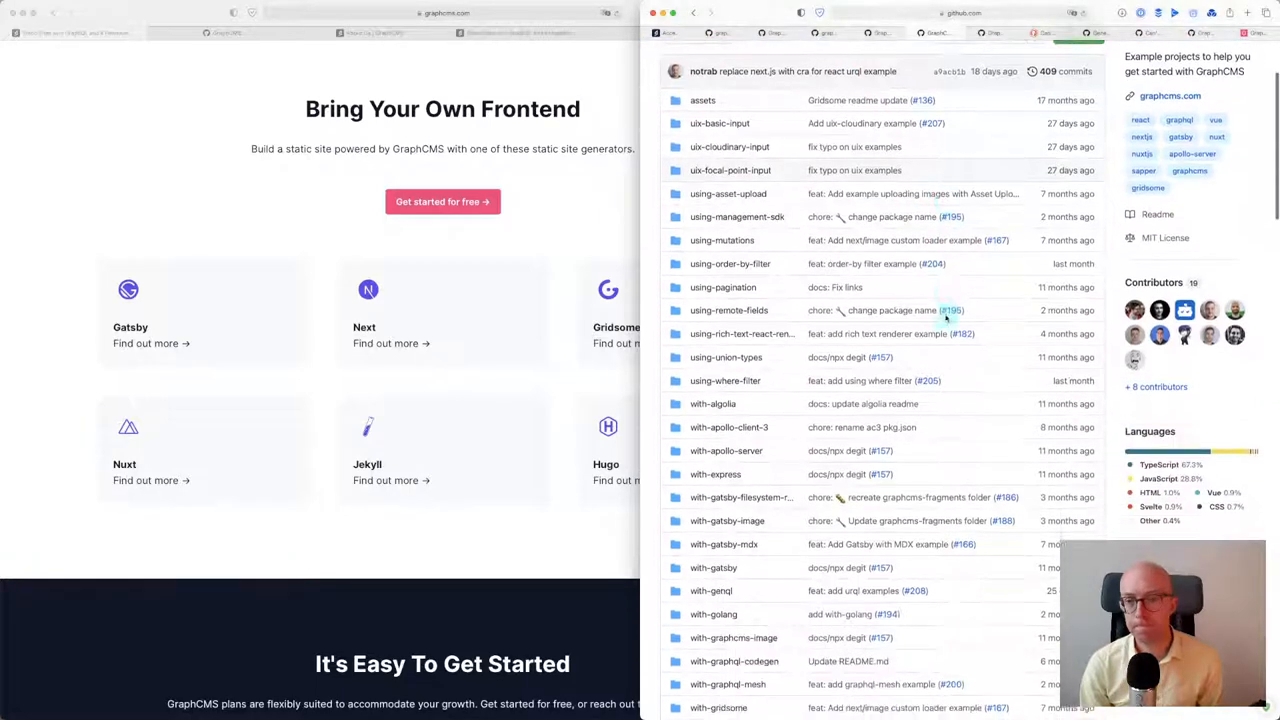
scroll("down", 3)
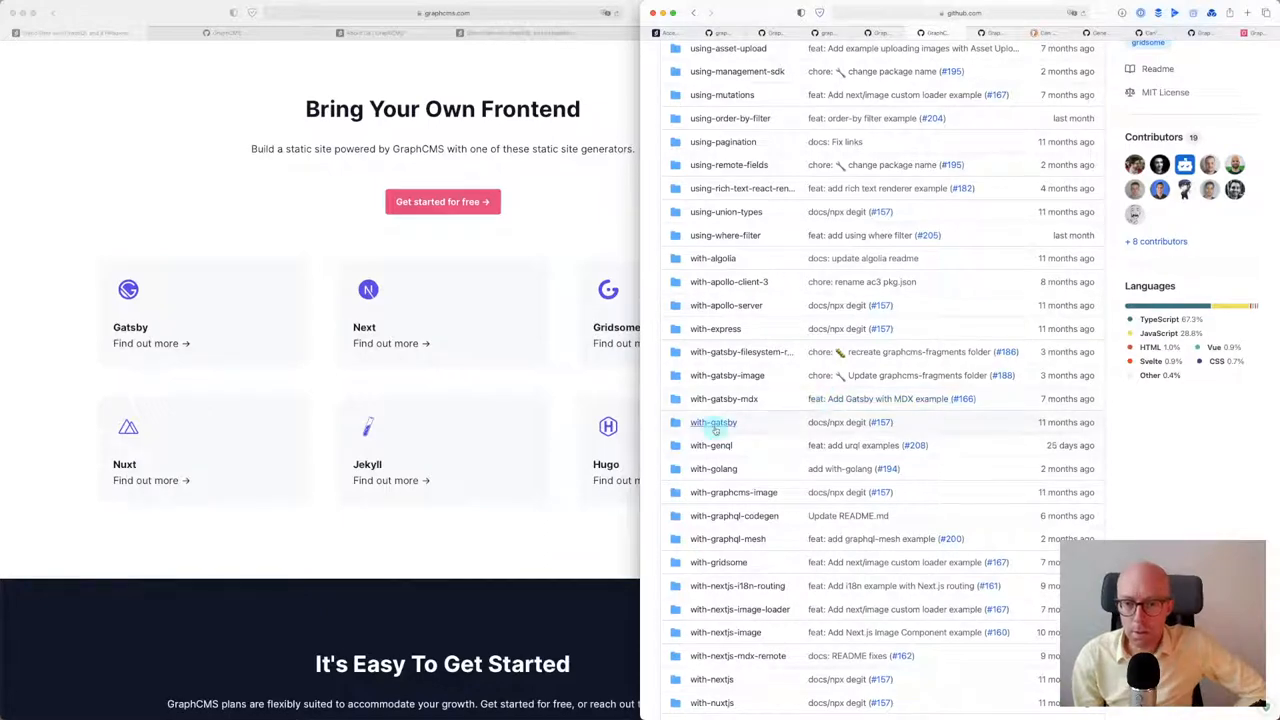
scroll("down", 3)
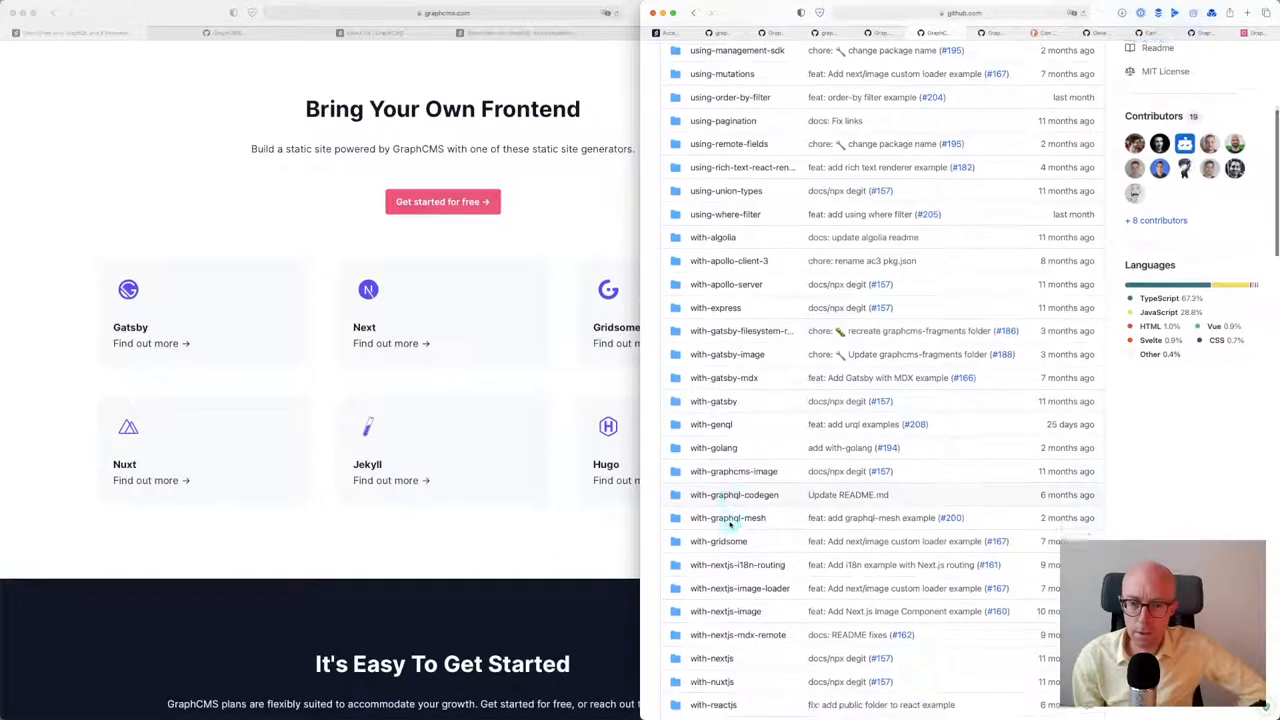
scroll("down", 3)
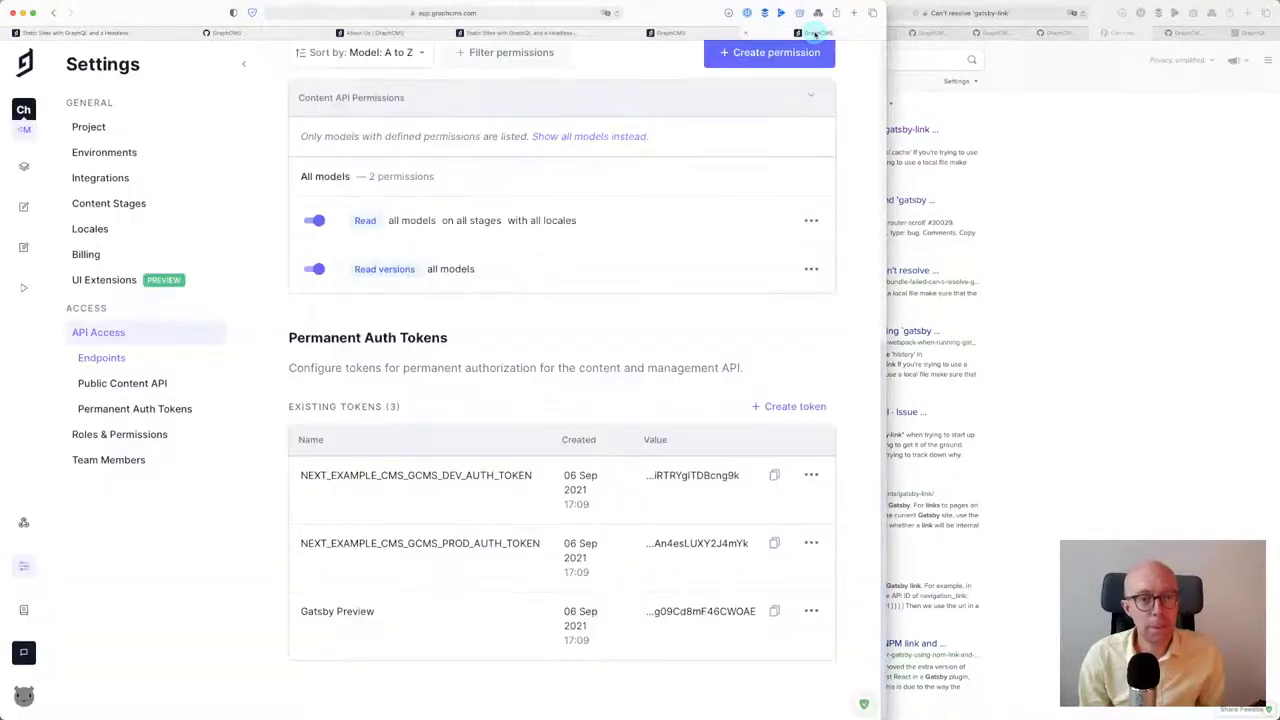
mouse_move(116, 224)
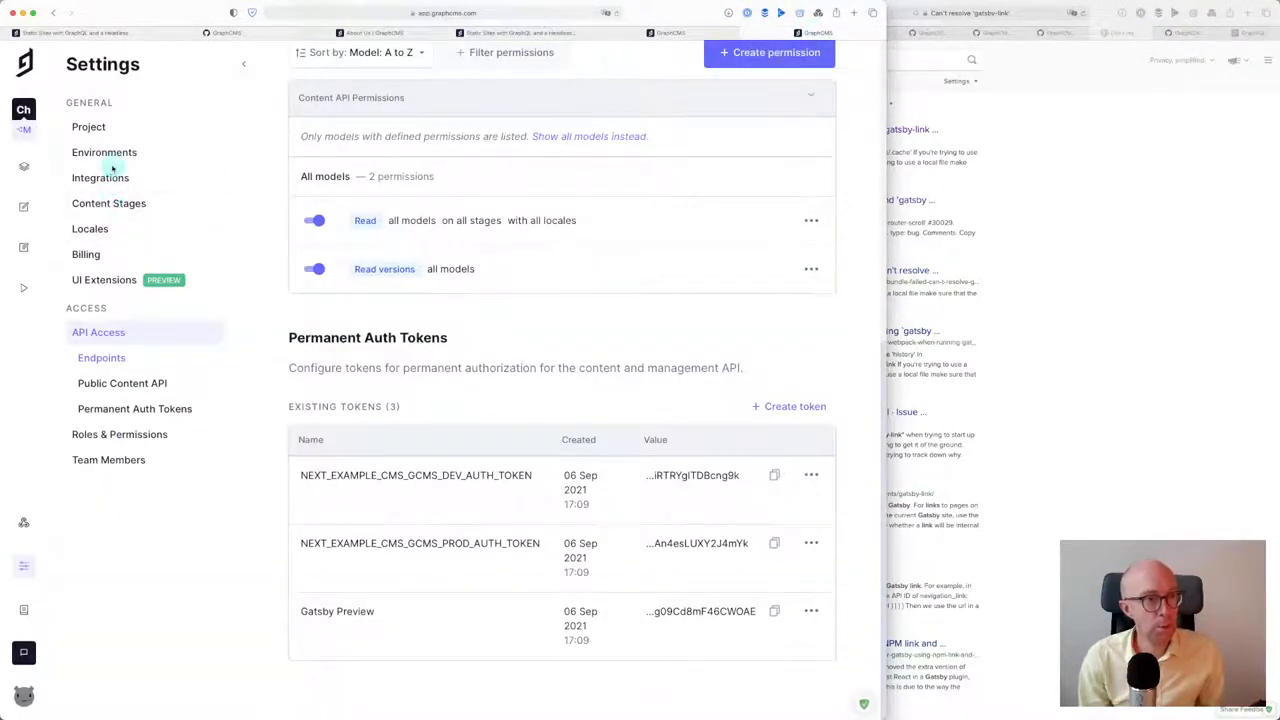
Go to Integrations in GraphCMS Settings and view the Netlify integration details
left_click(100, 176)
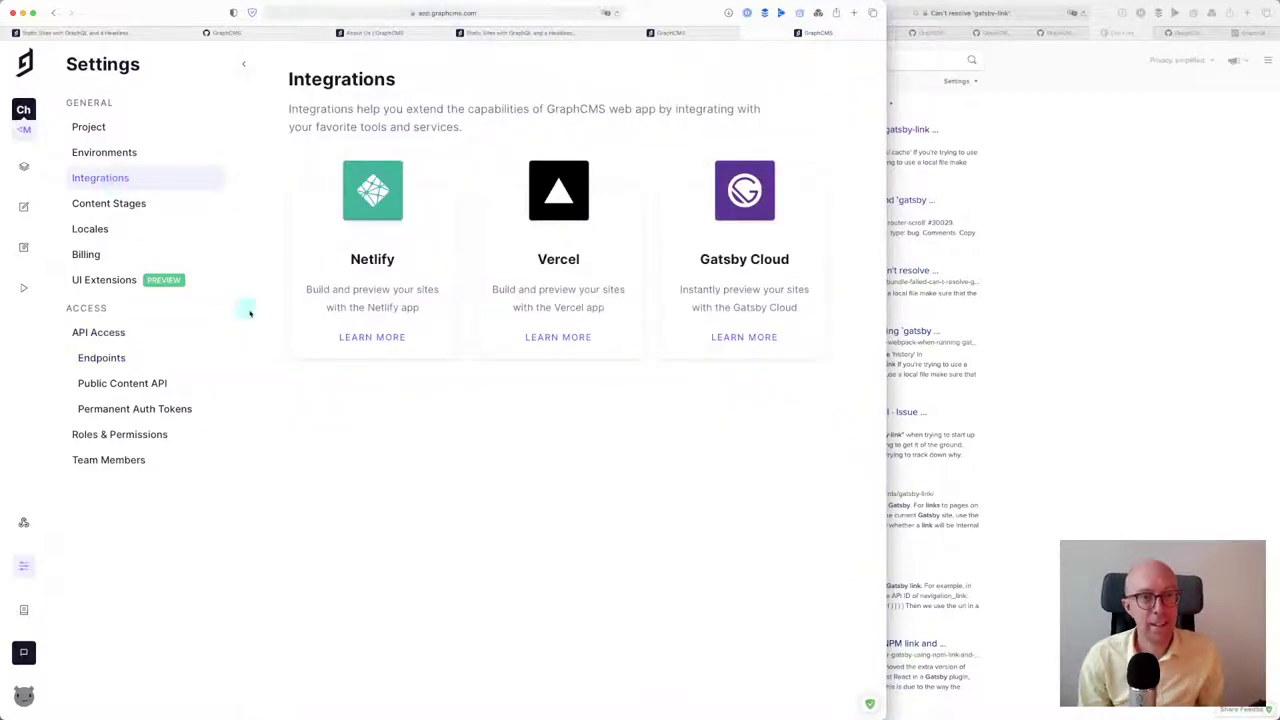
left_click(372, 200)
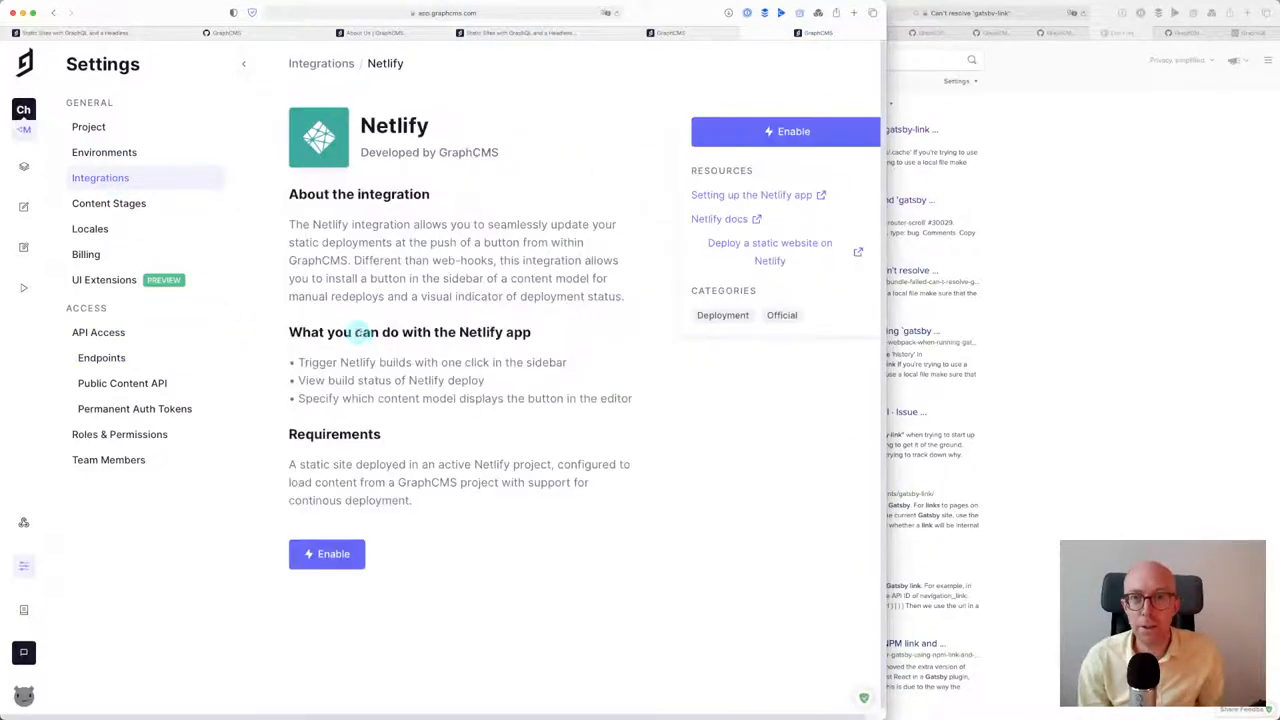
mouse_move(390, 324)
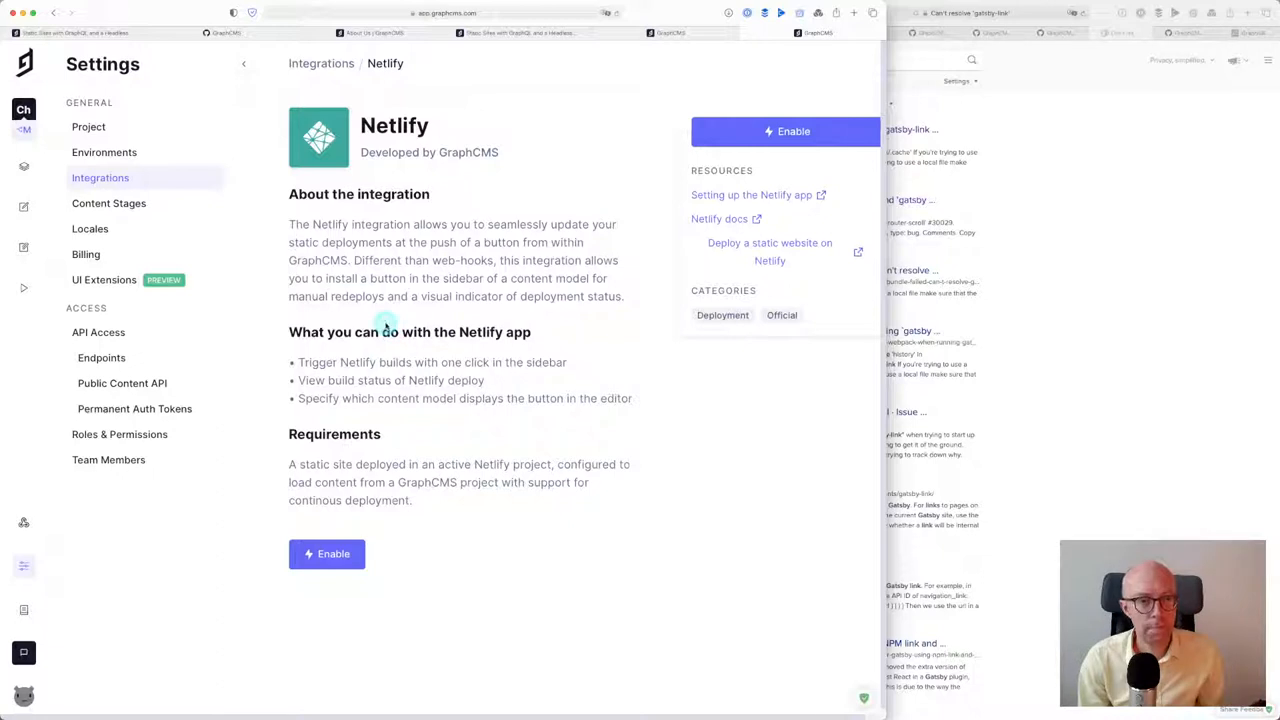
mouse_move(372, 380)
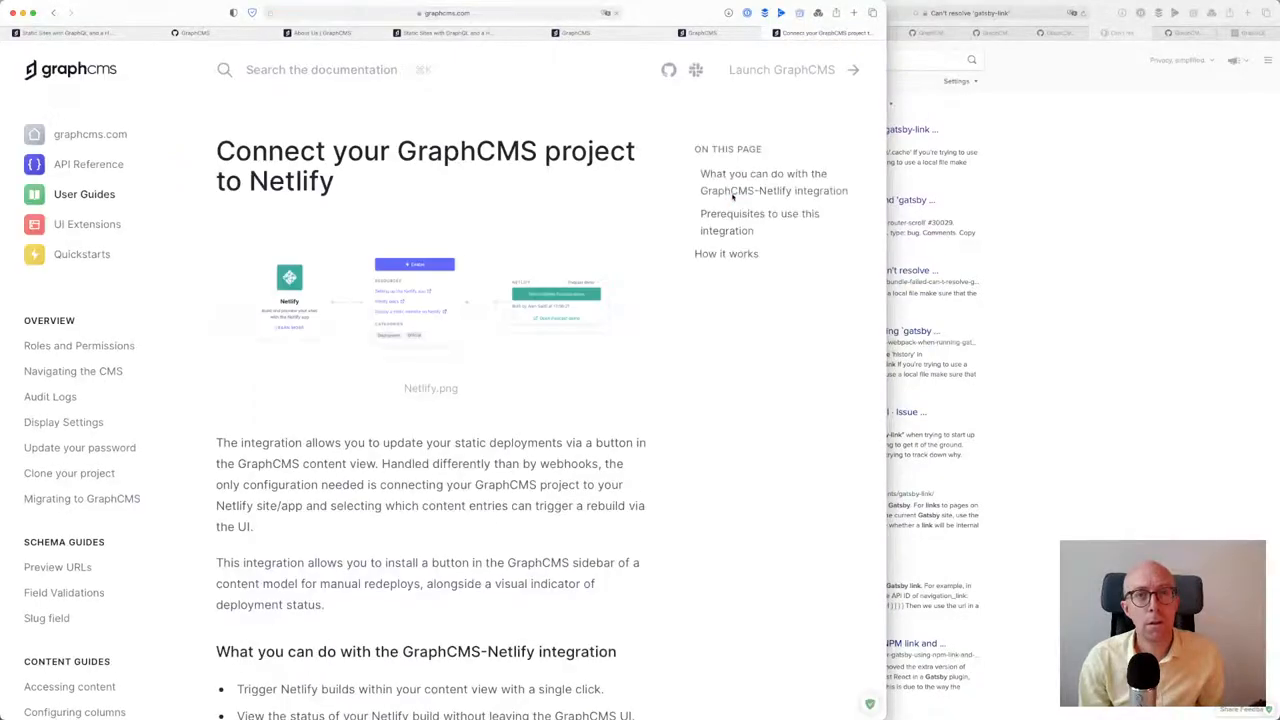
Scroll through the 'Connect your GraphCMS project to Netlify' guide's How it works steps and screenshots
scroll("down", 3)
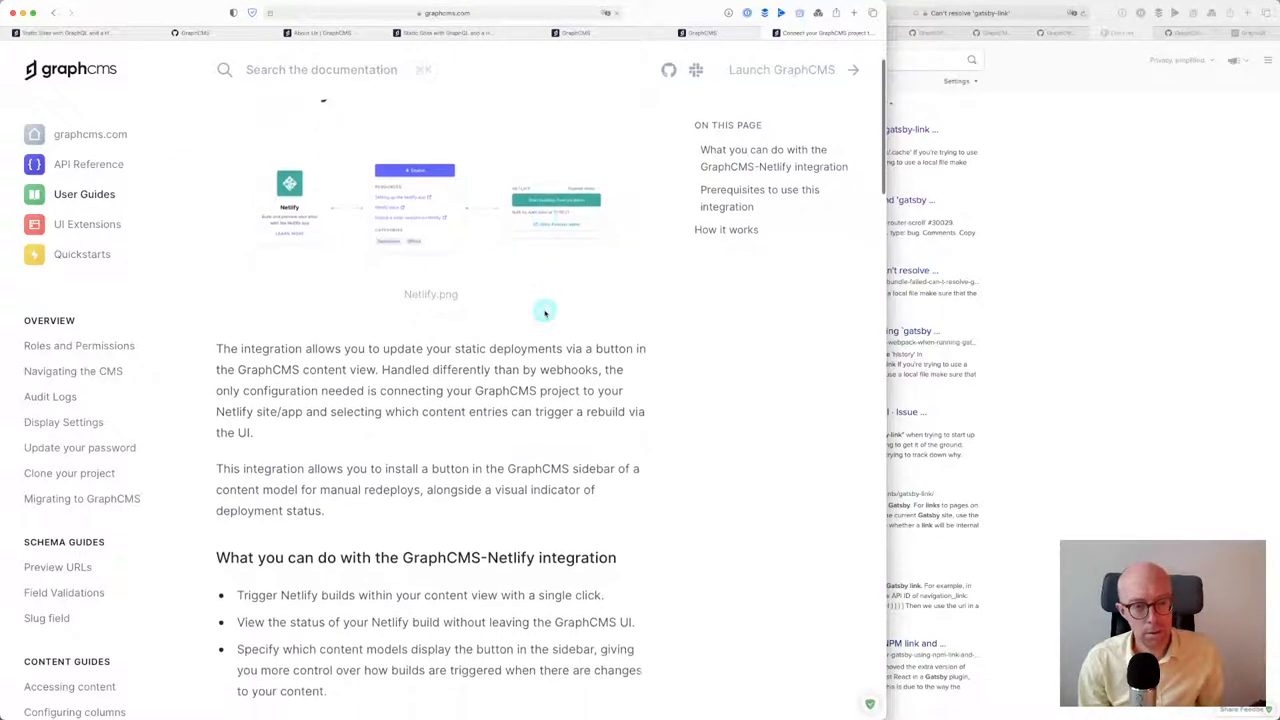
scroll("down", 3)
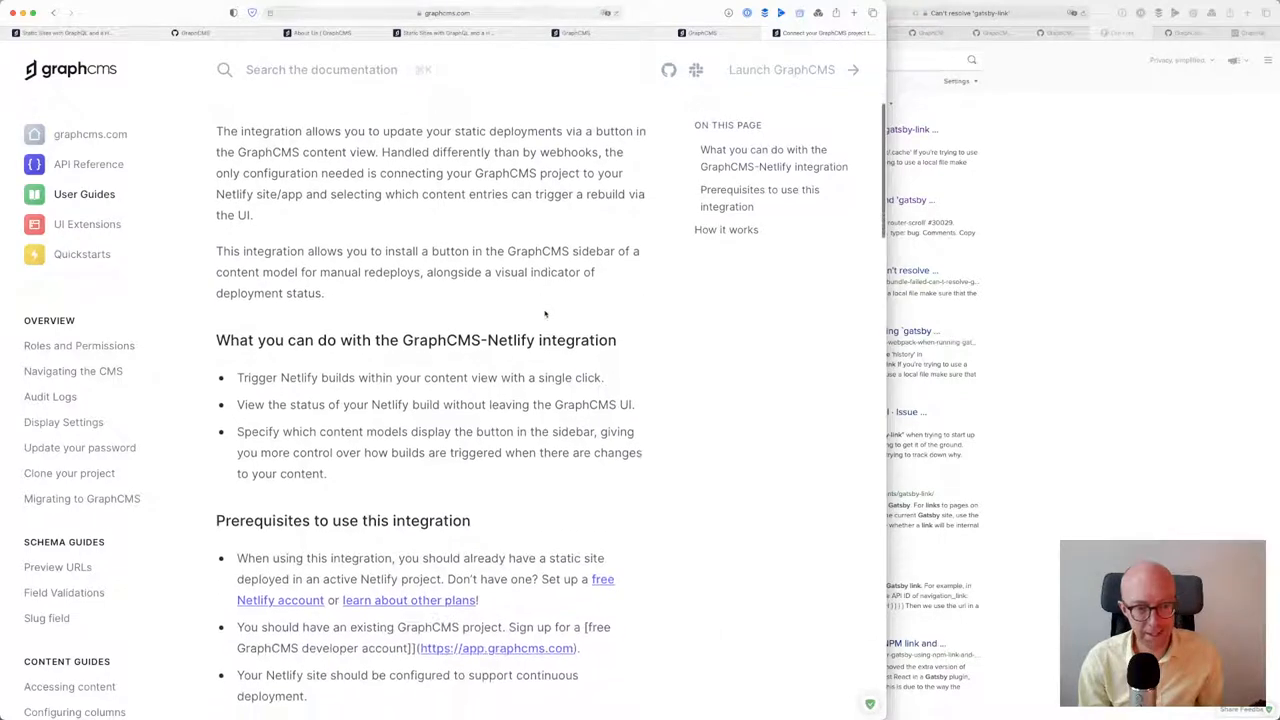
scroll("down", 3)
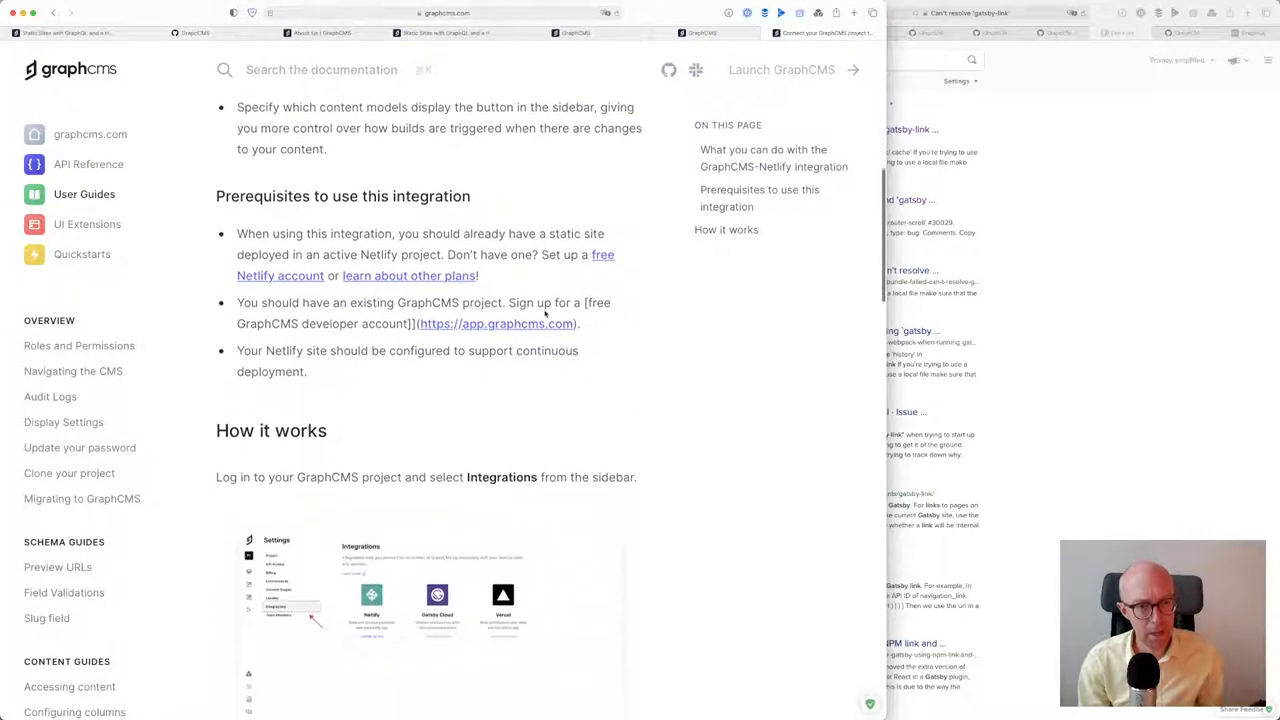
scroll("down", 3)
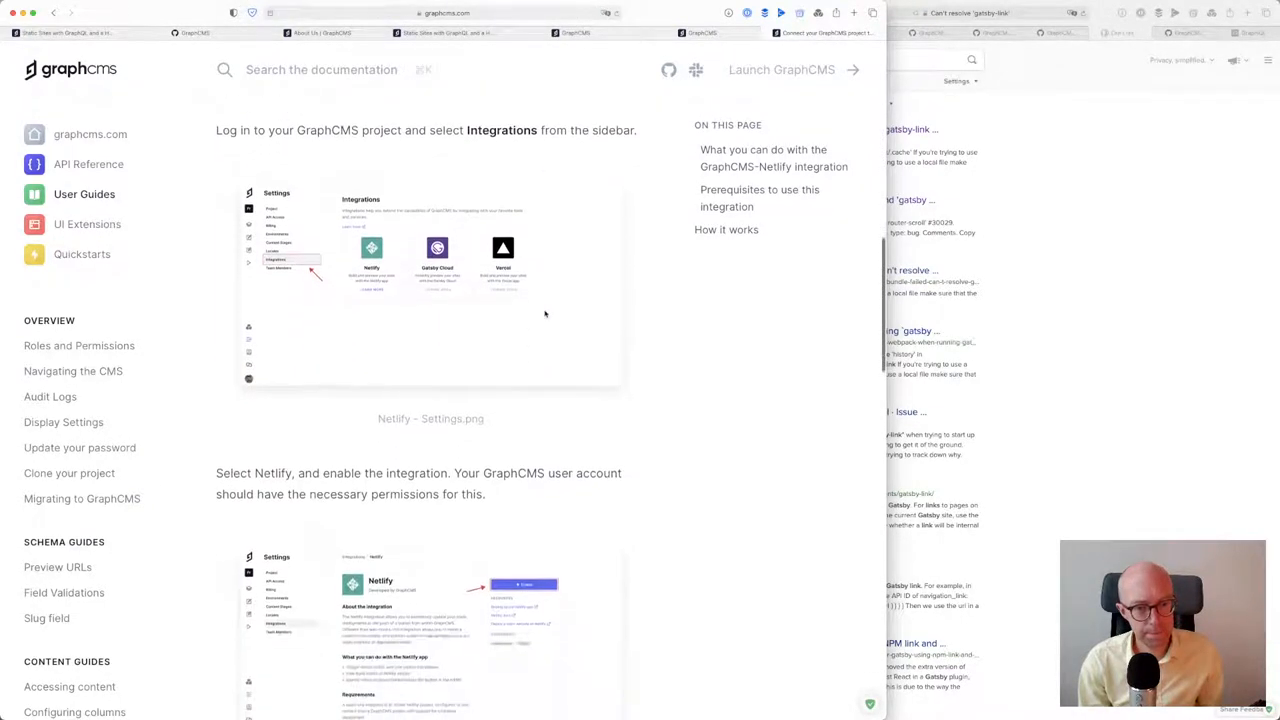
scroll("down", 3)
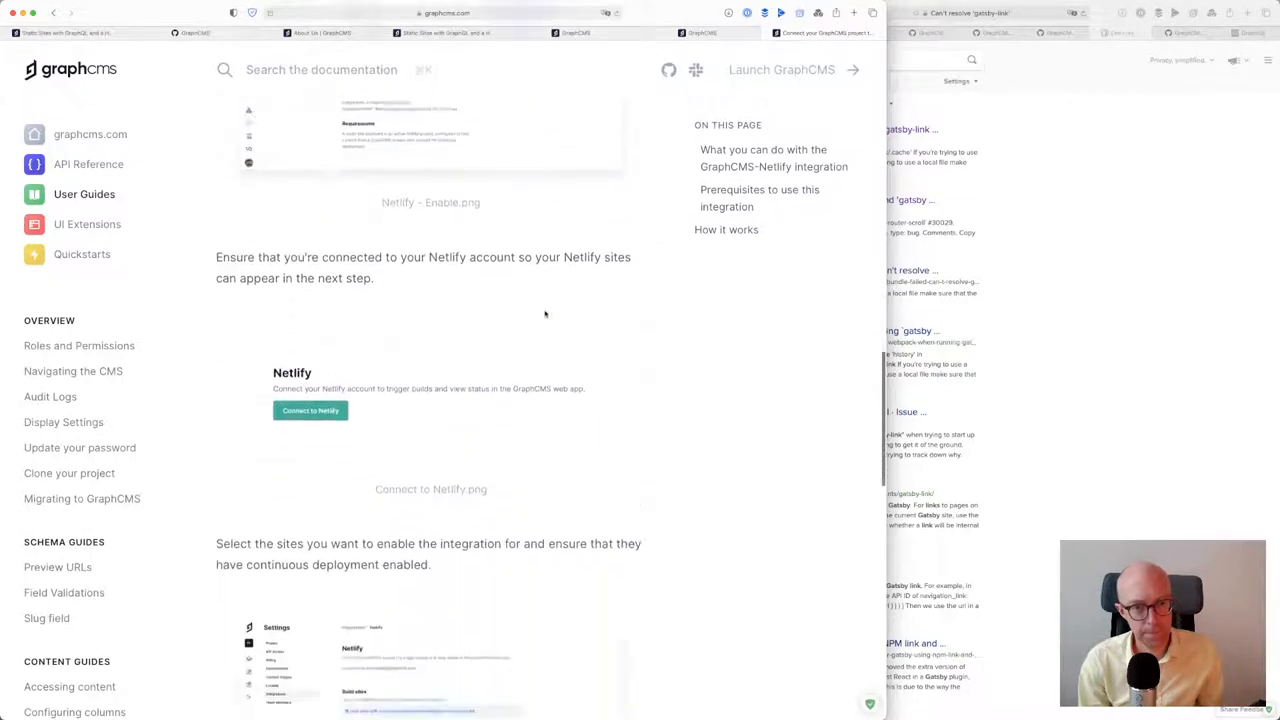
scroll("down", 3)
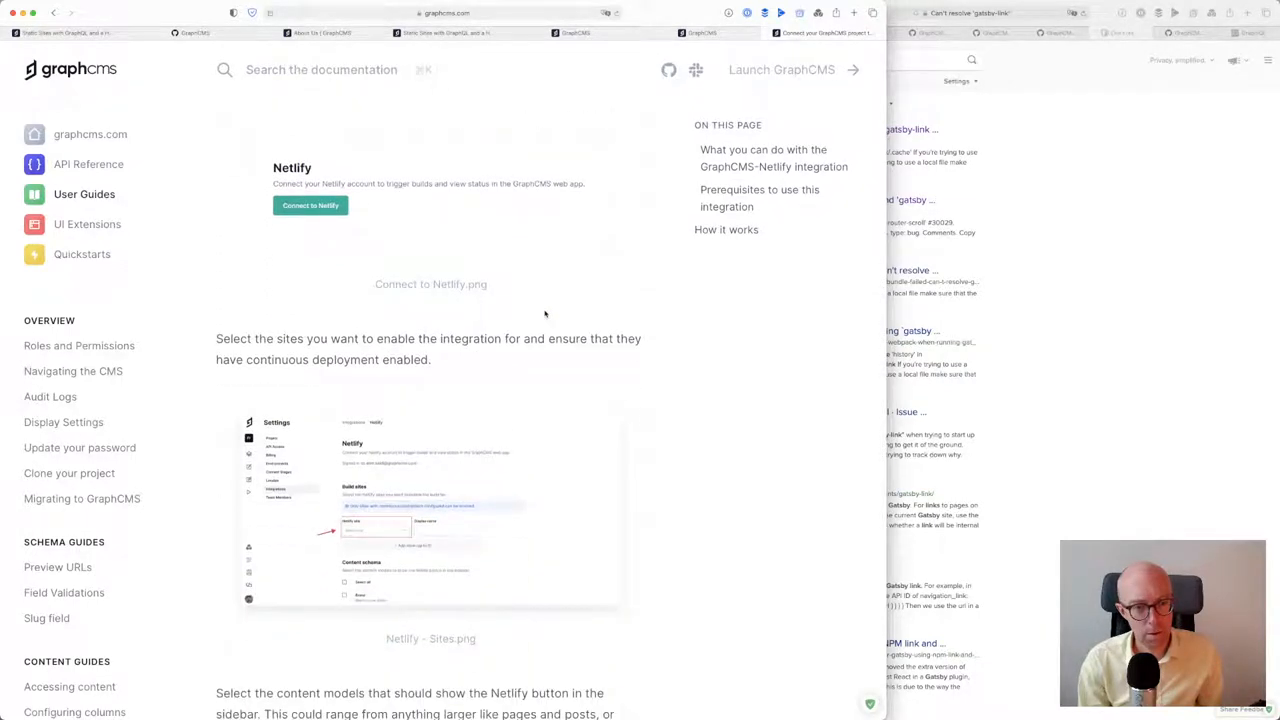
scroll("down", 3)
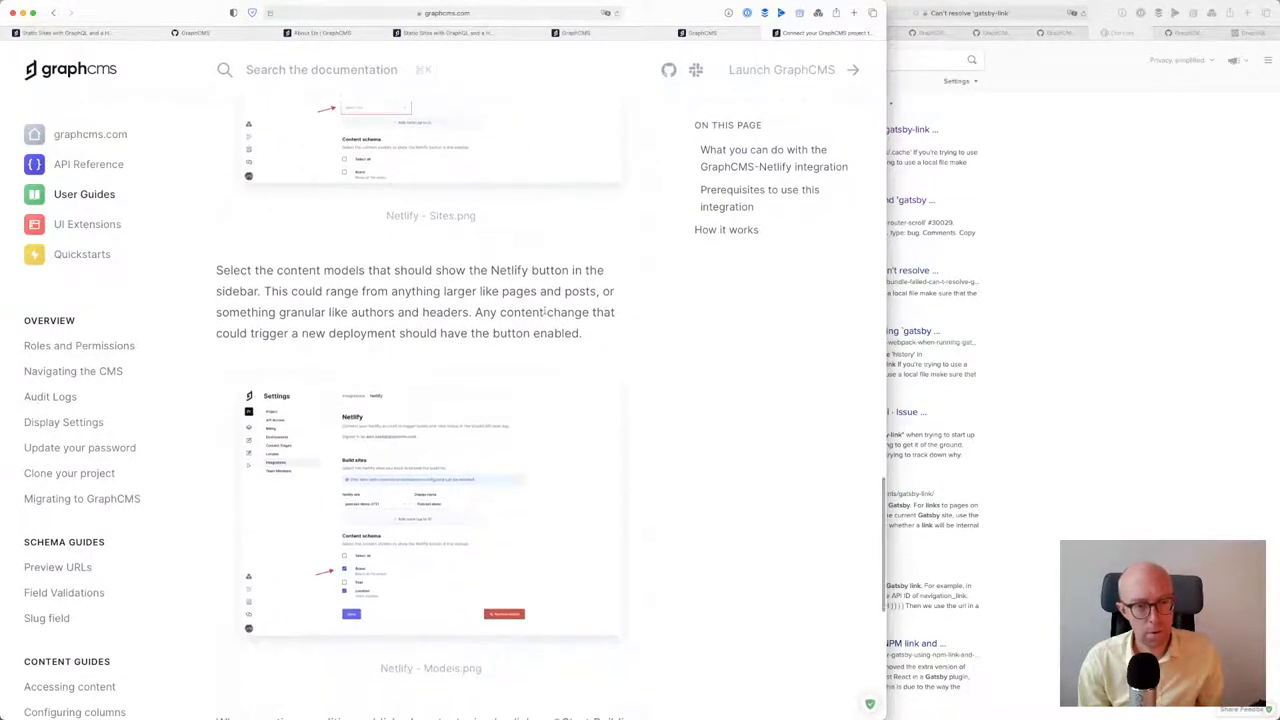
scroll("down", 3)
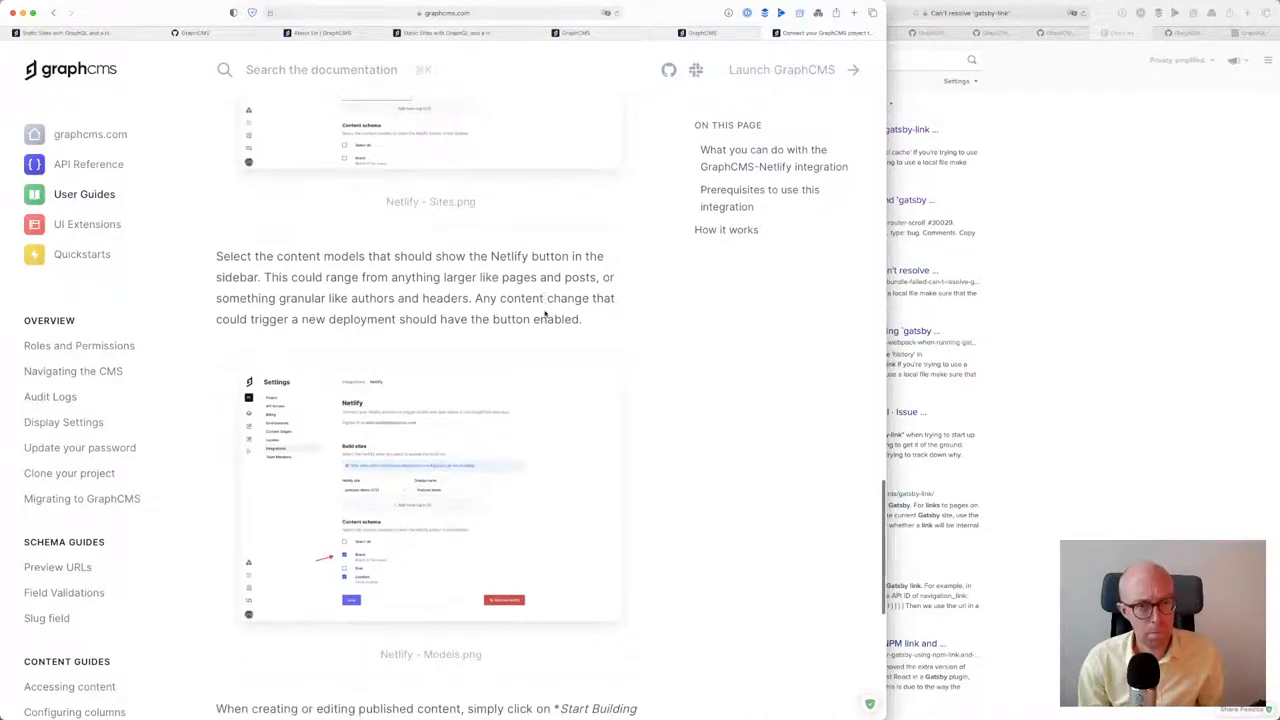
scroll("down", 3)
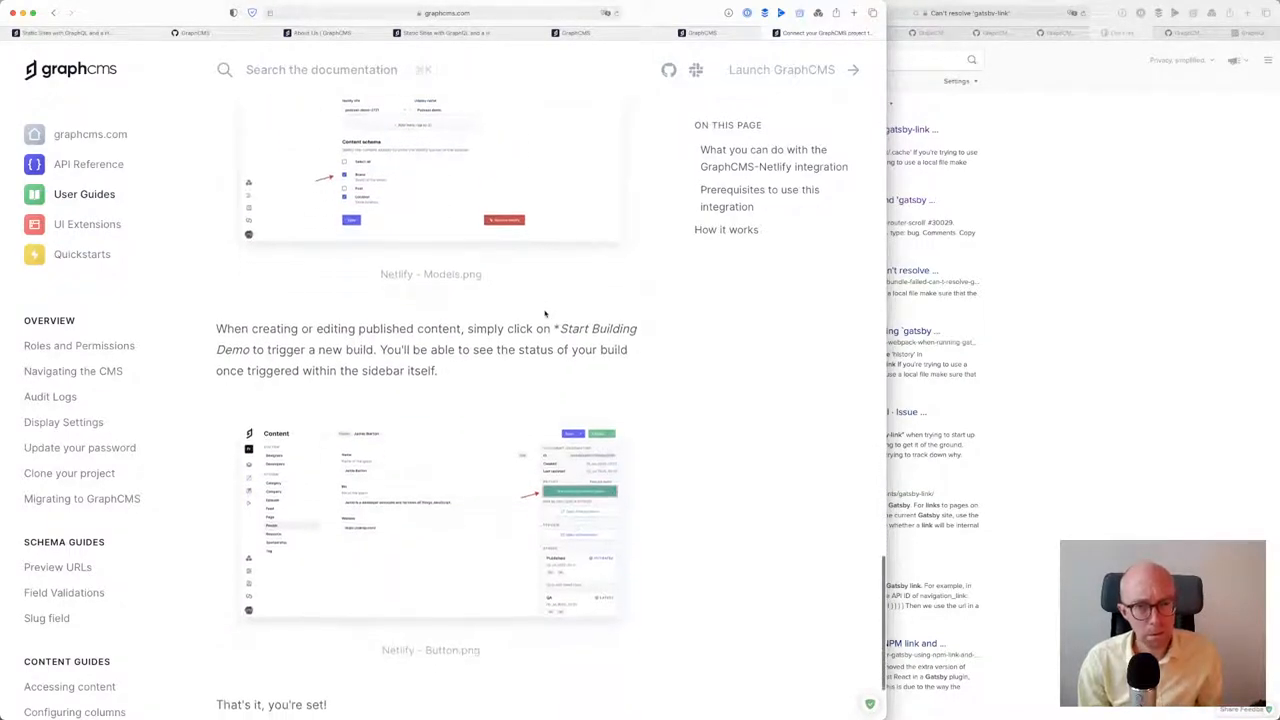
scroll("down", 3)
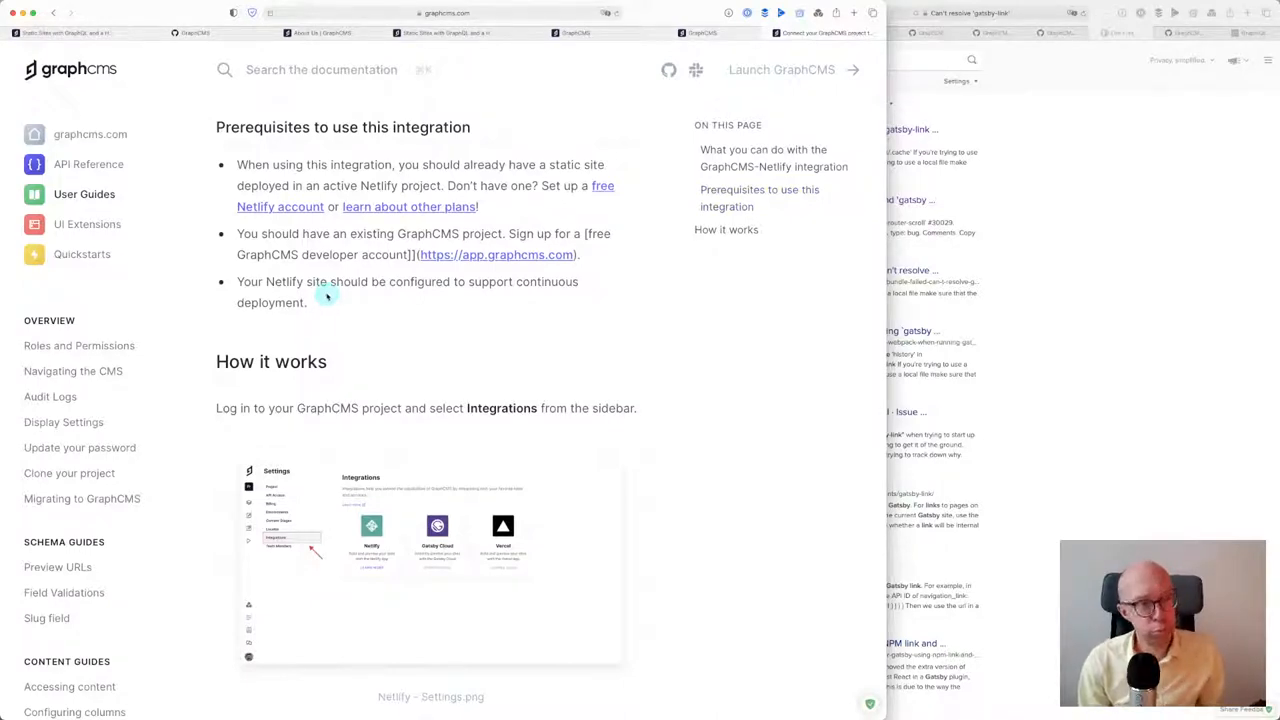
scroll("down", 3)
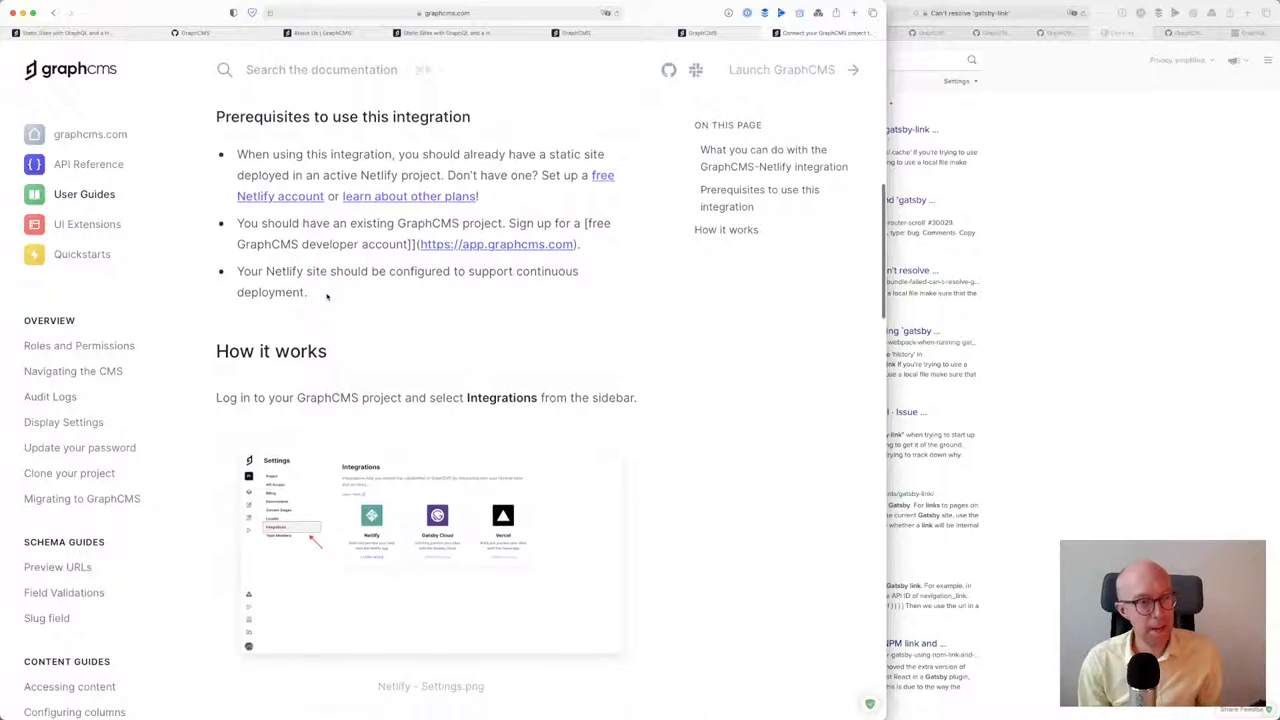
scroll("down", 3)
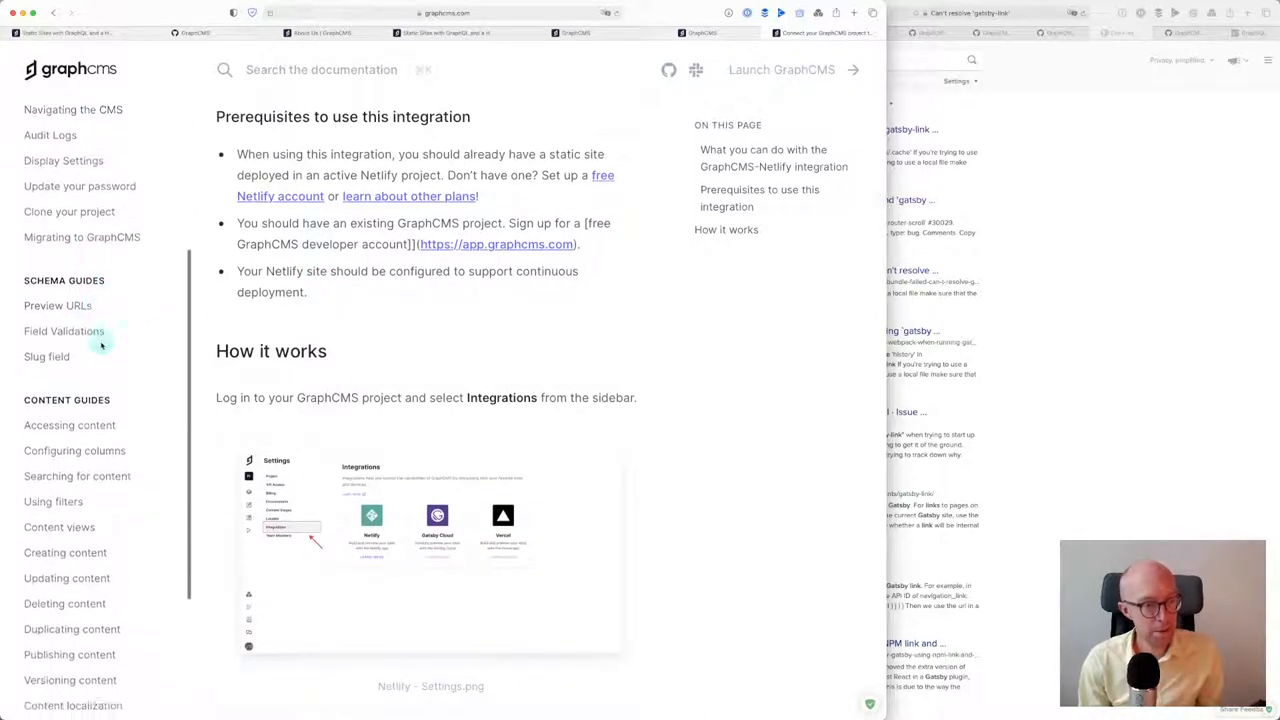
Read the Content views guide on creating, editing, deleting and organising custom views
left_click(60, 418)
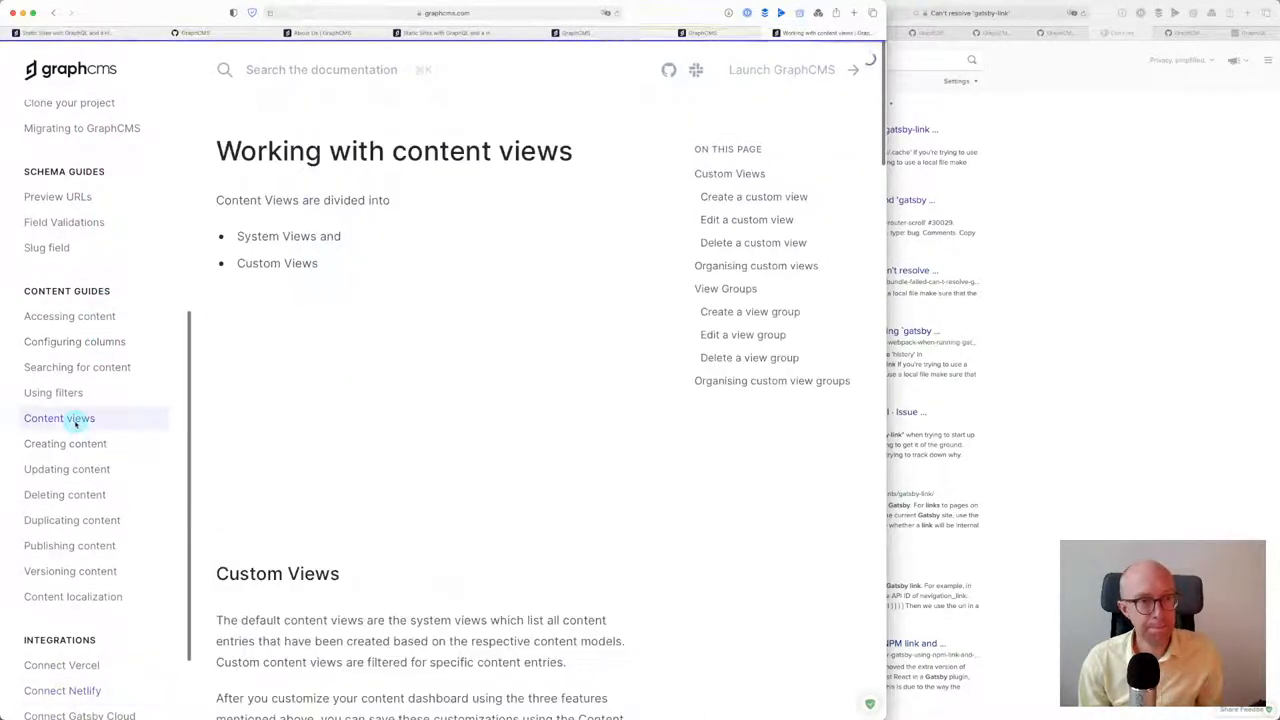
scroll("down", 3)
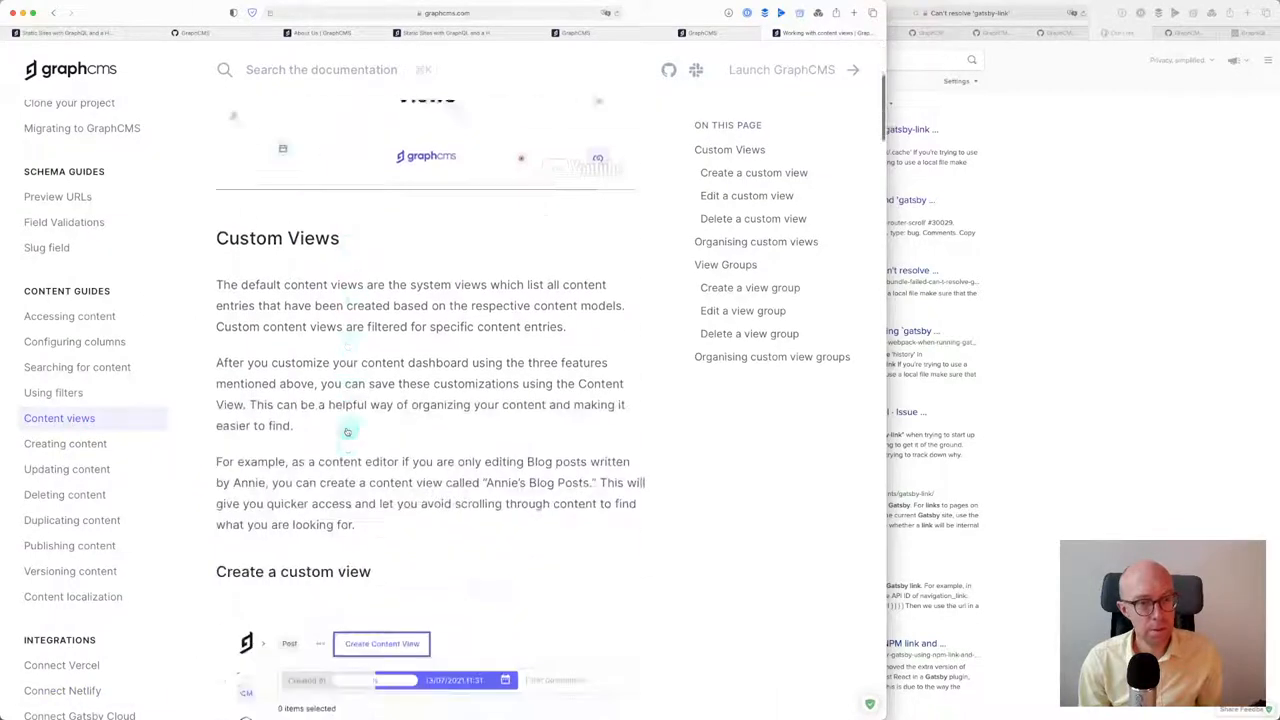
scroll("down", 3)
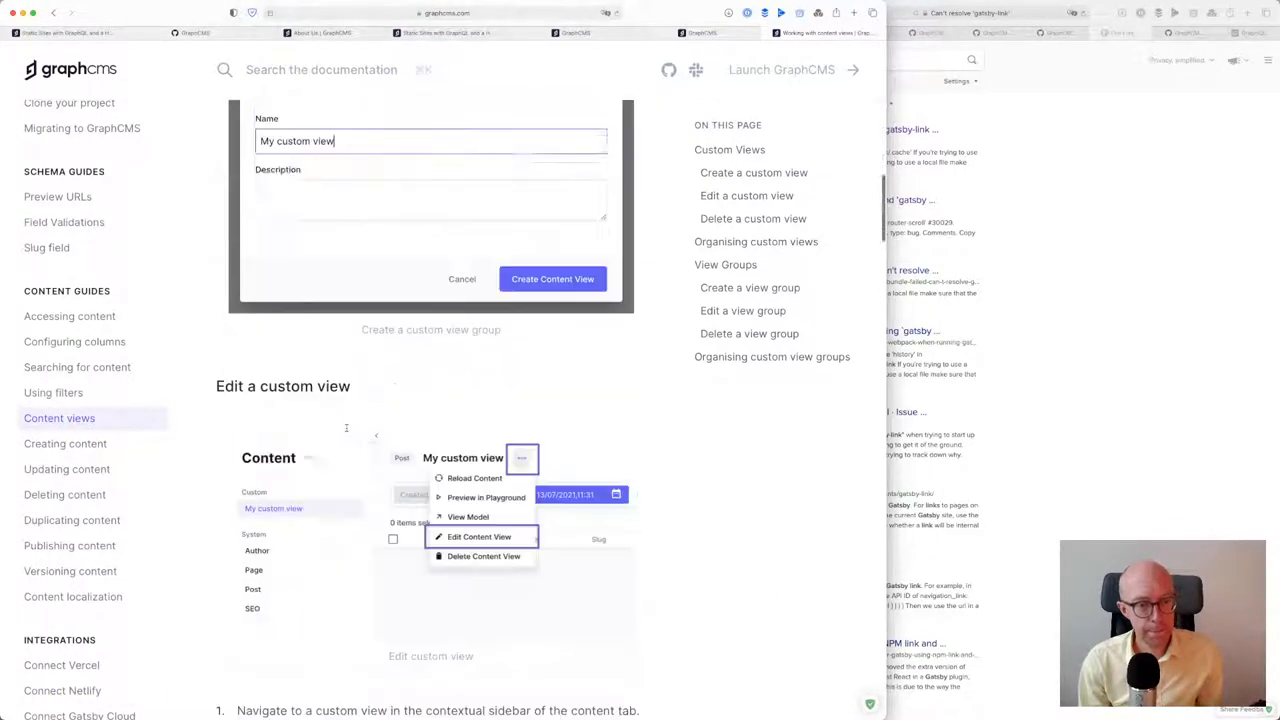
scroll("down", 3)
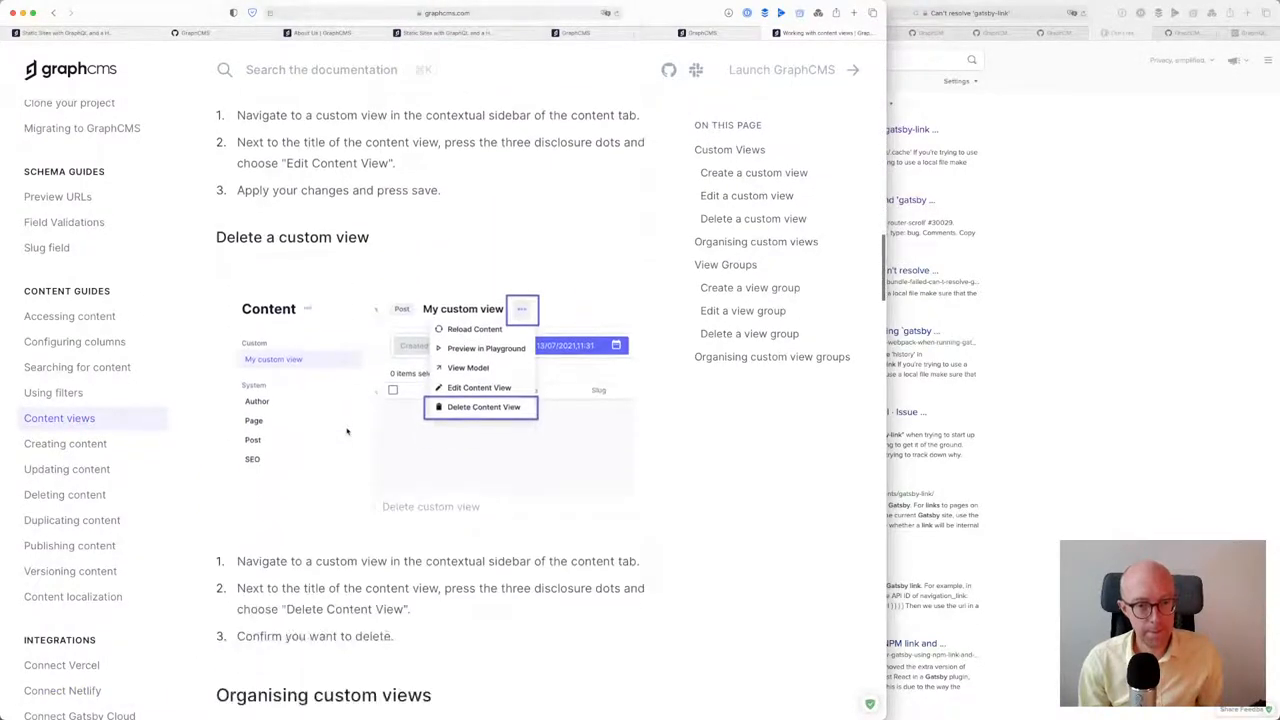
scroll("down", 3)
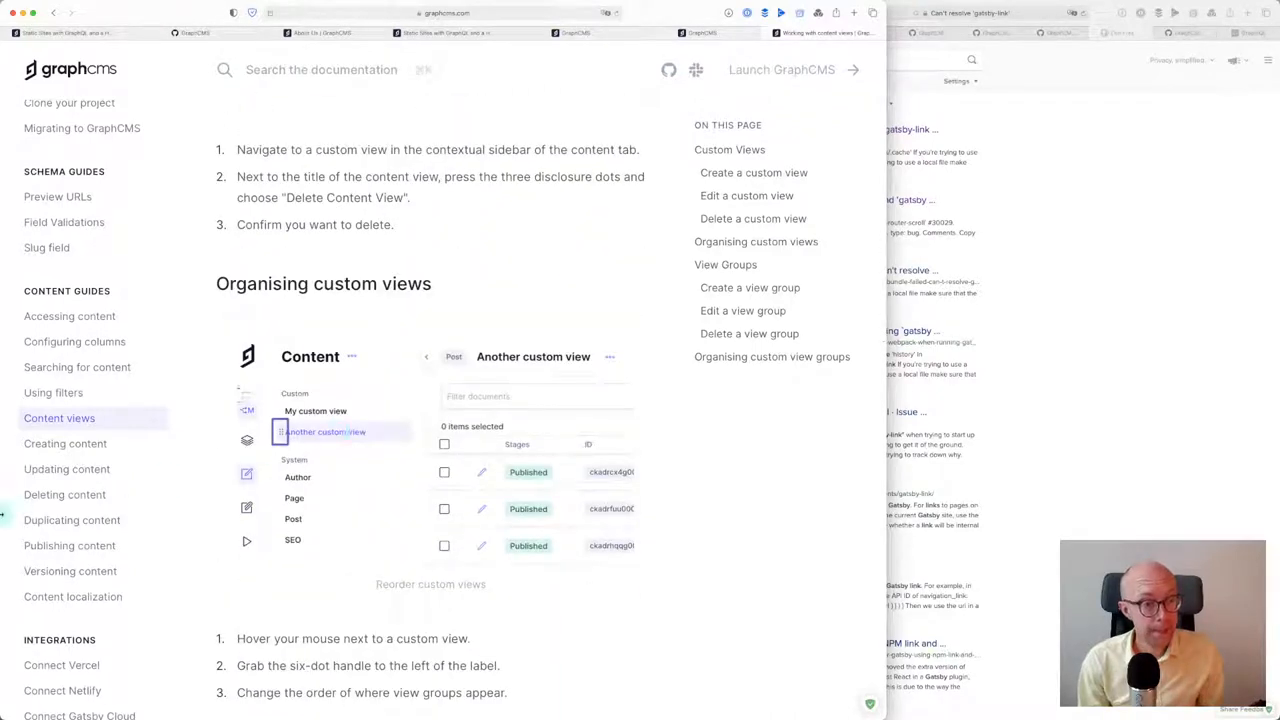
Move to the Publishing content guide and scroll to Content Stages
left_click(68, 544)
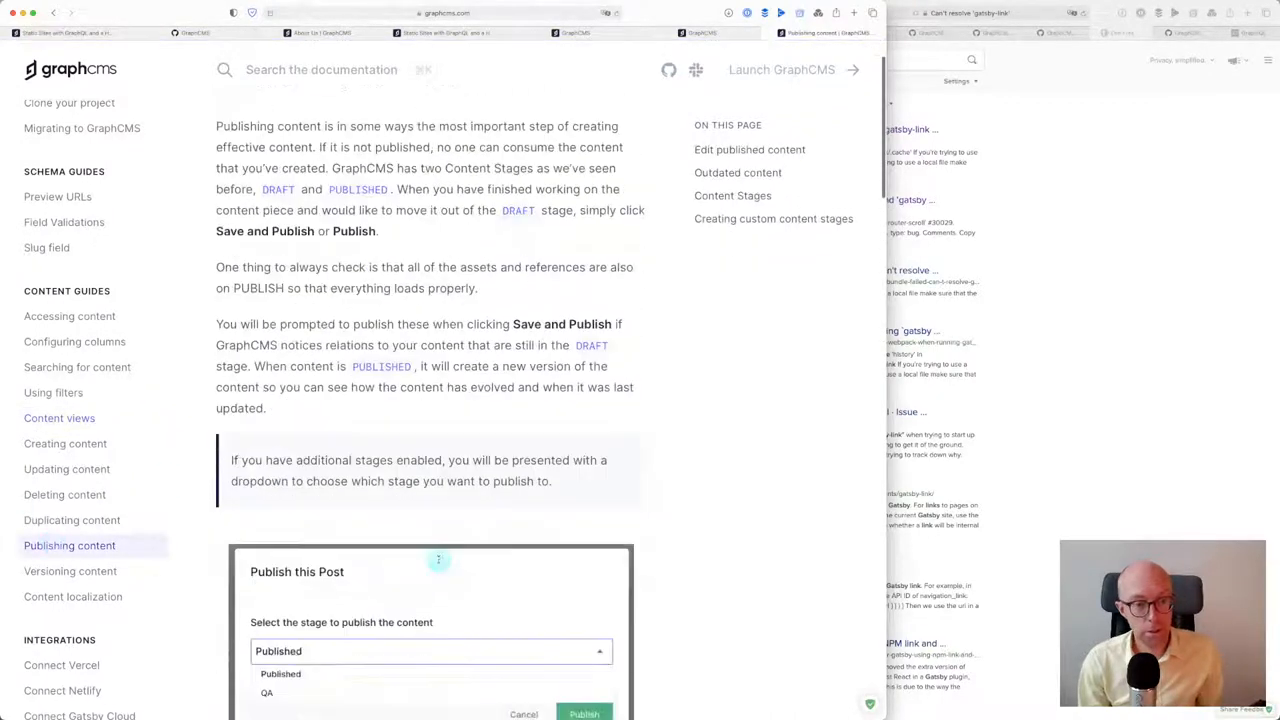
scroll("down", 3)
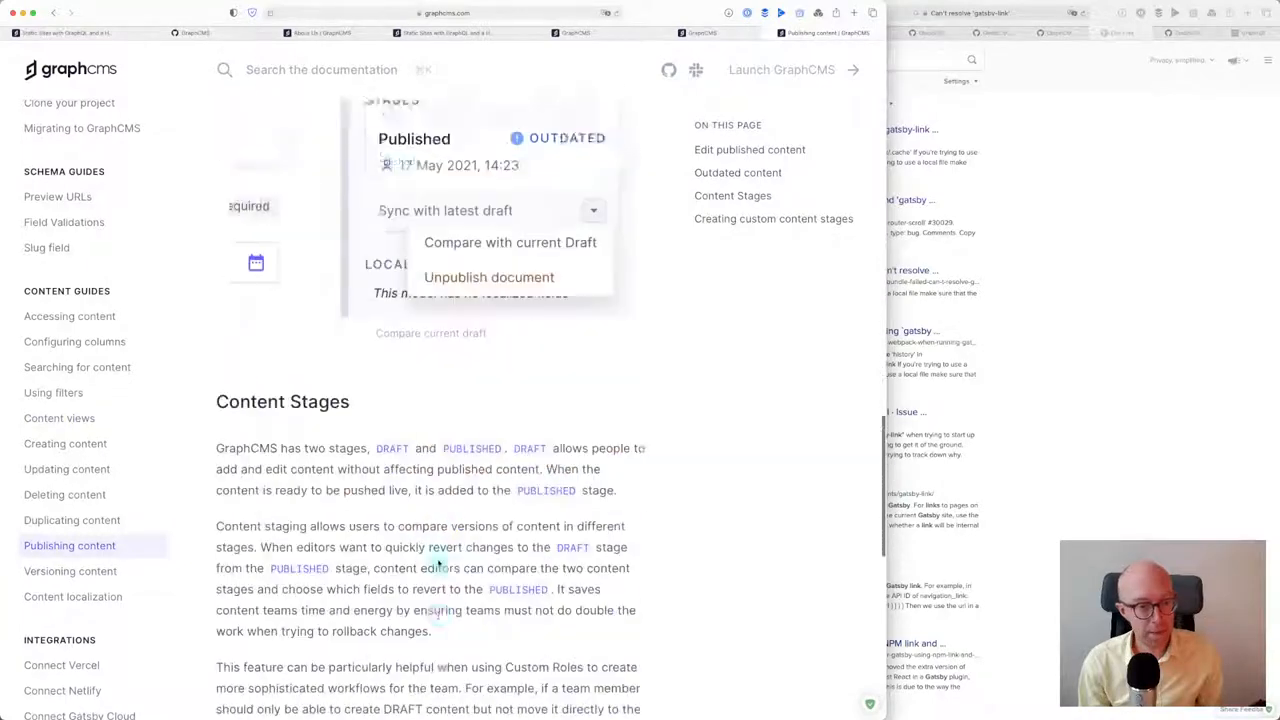
scroll("down", 3)
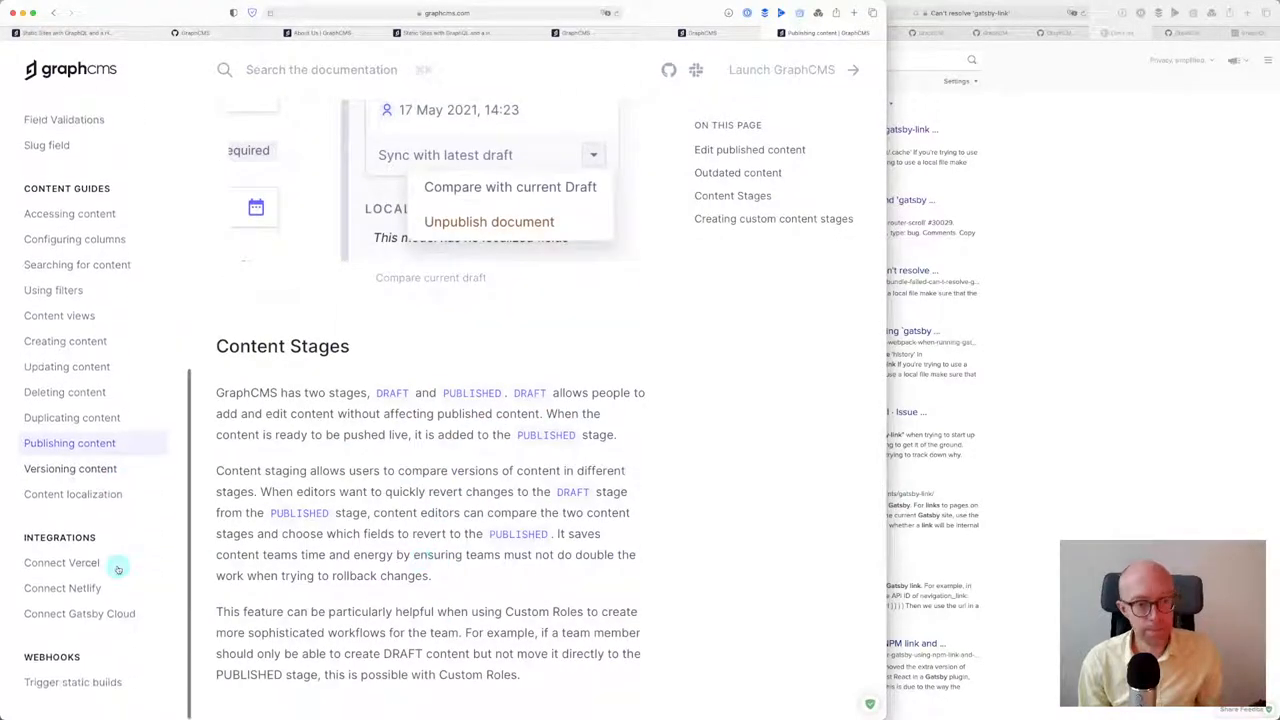
mouse_move(98, 588)
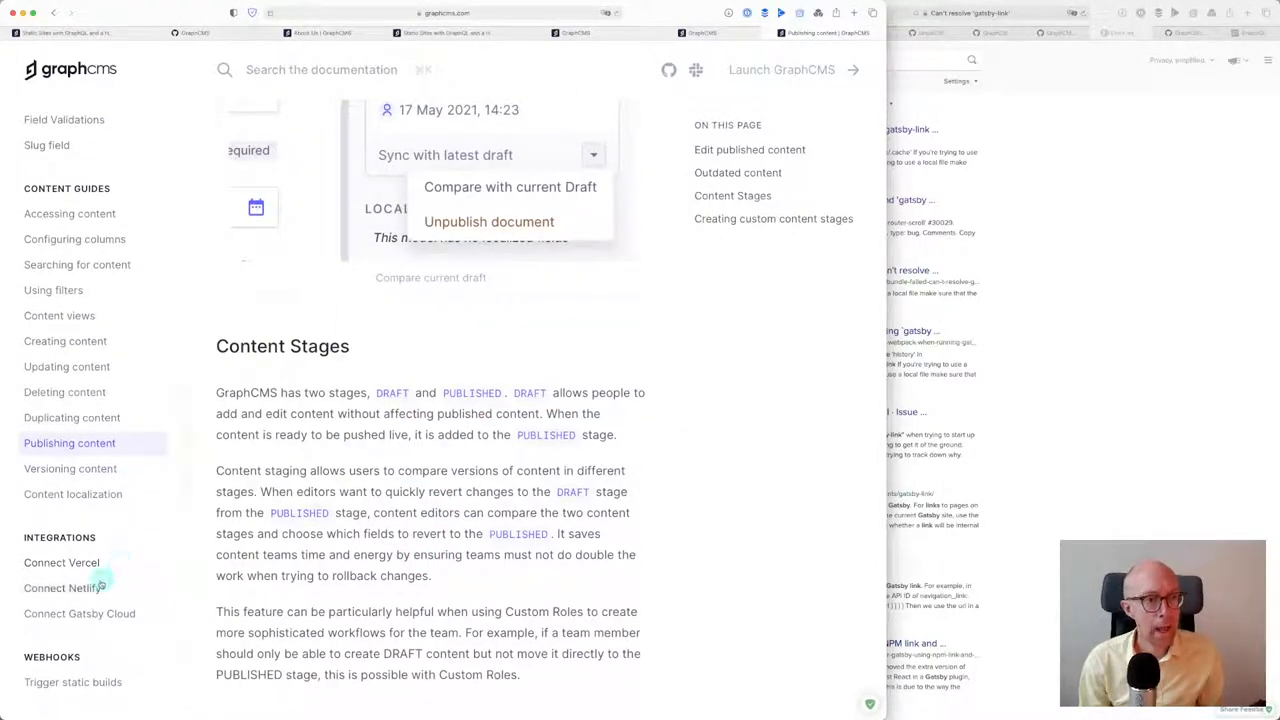
mouse_move(92, 612)
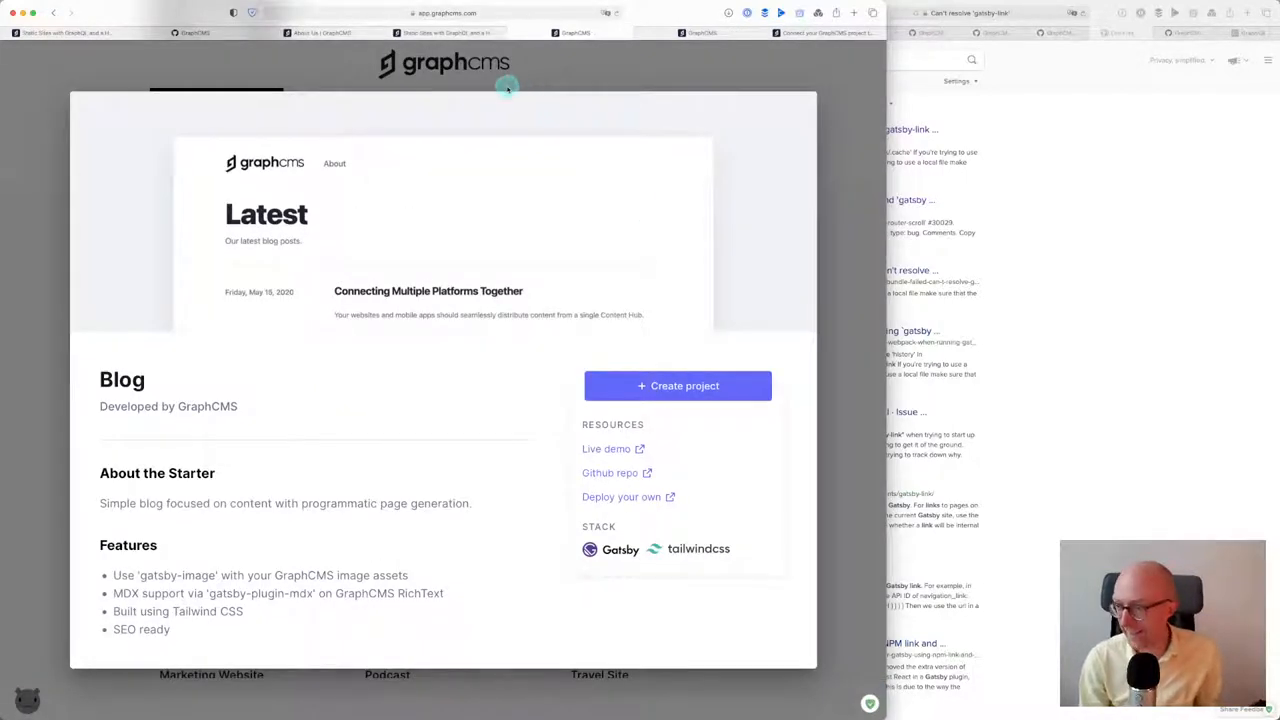
mouse_move(412, 430)
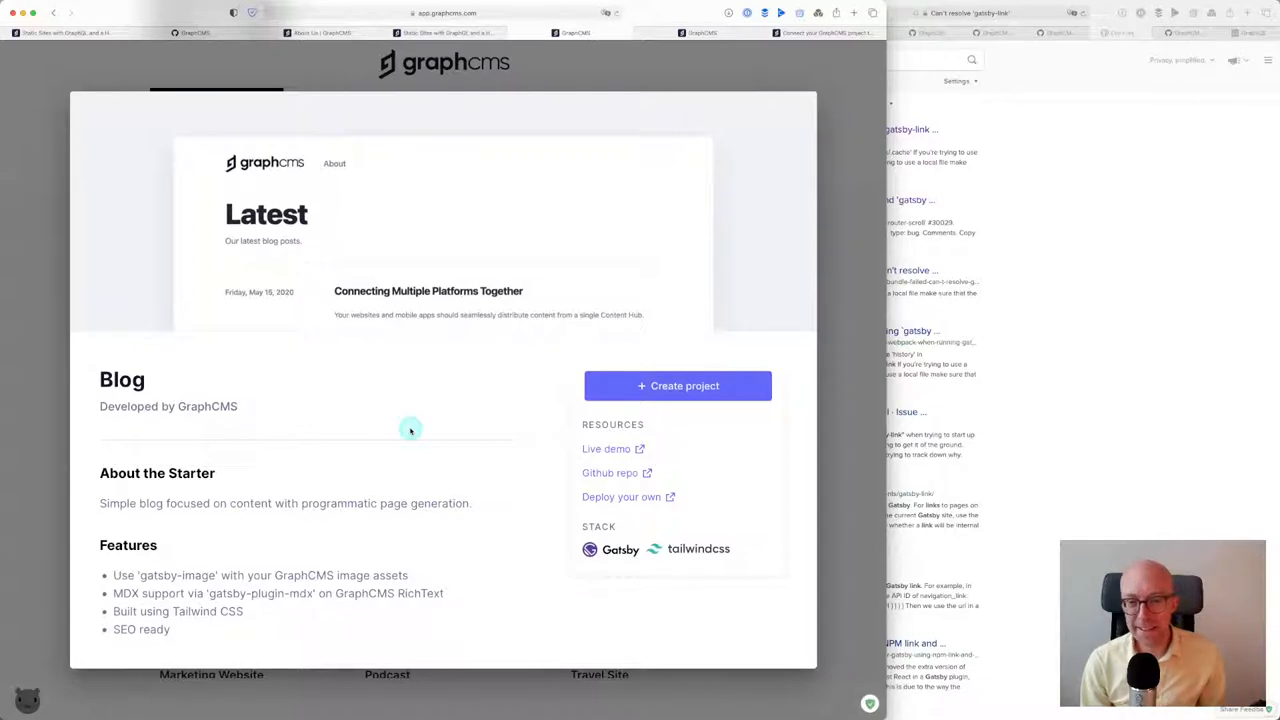
mouse_move(648, 500)
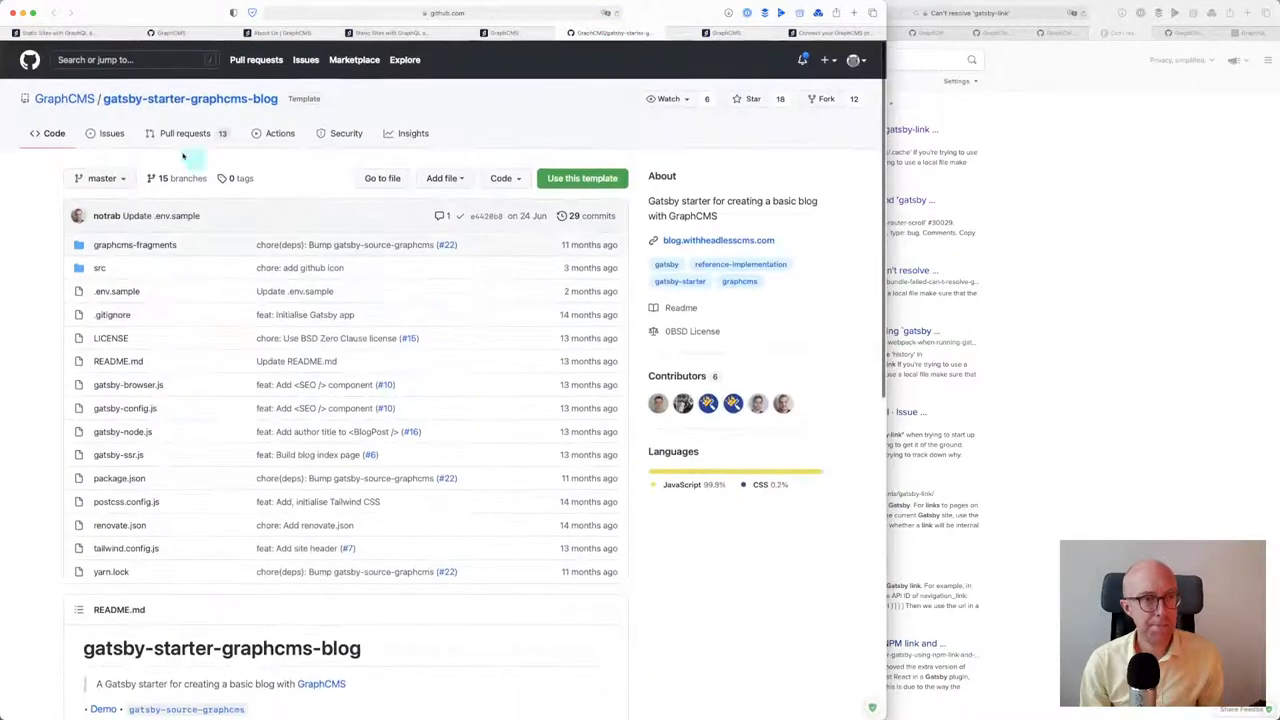
Check the gatsby-starter-graphcms-blog repo's closed issues, then go to the GraphCMS organisation page
left_click(108, 132)
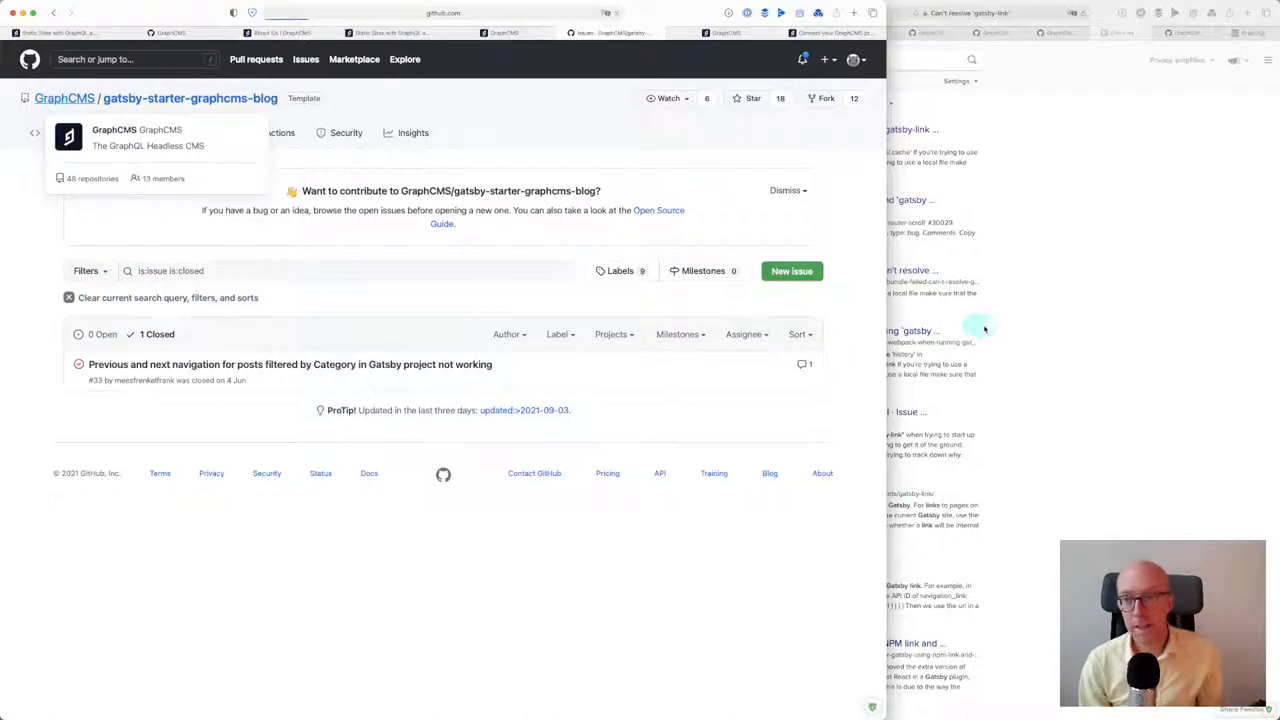
left_click(52, 100)
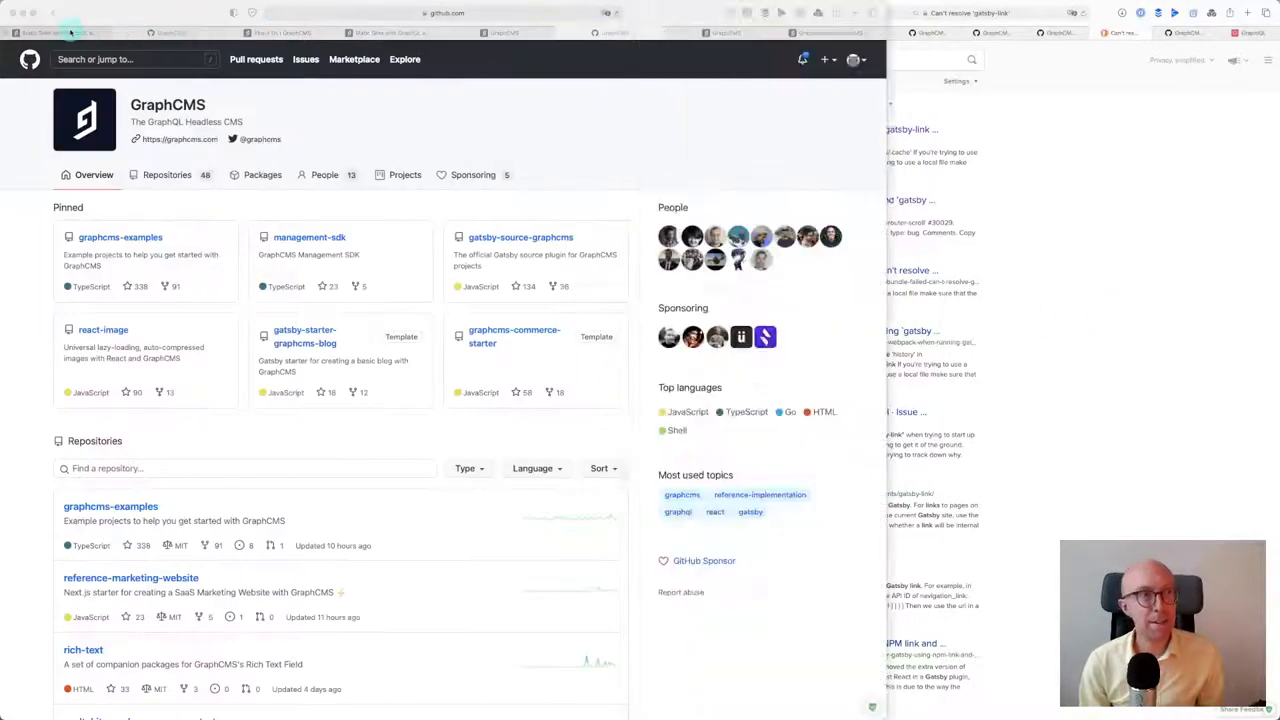